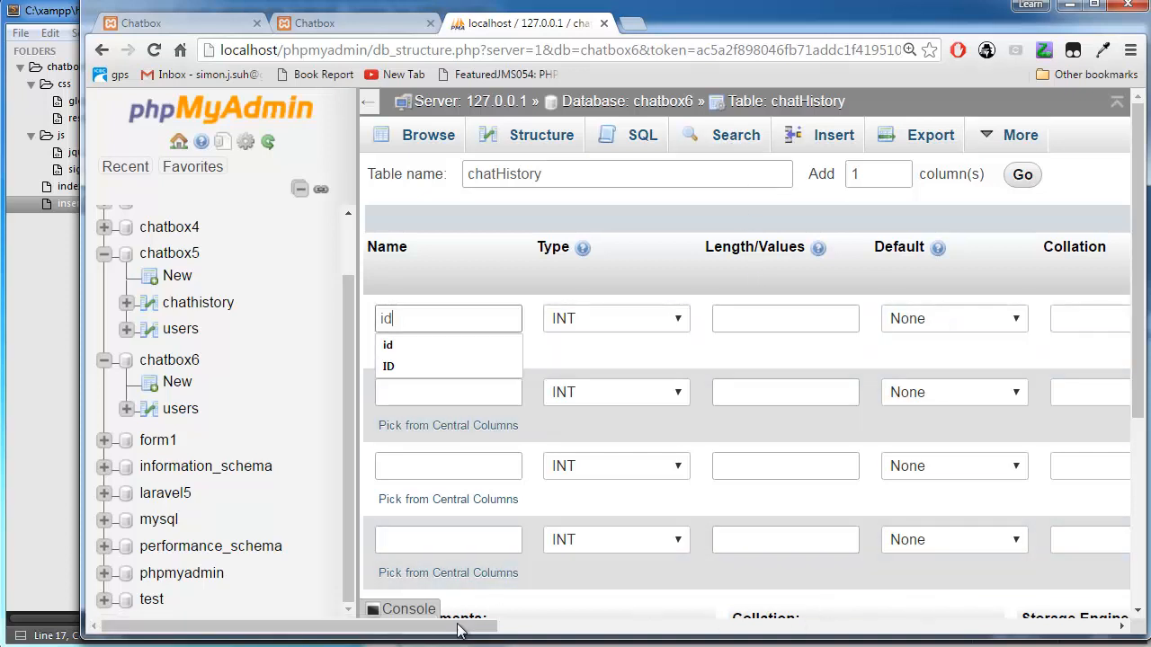
Define columns id (auto-increment), username VARCHAR(30), message TEXT, messageTime INT(10), and save
{"action": "scroll", "scroll_direction": "right", "scroll_amount": 3}
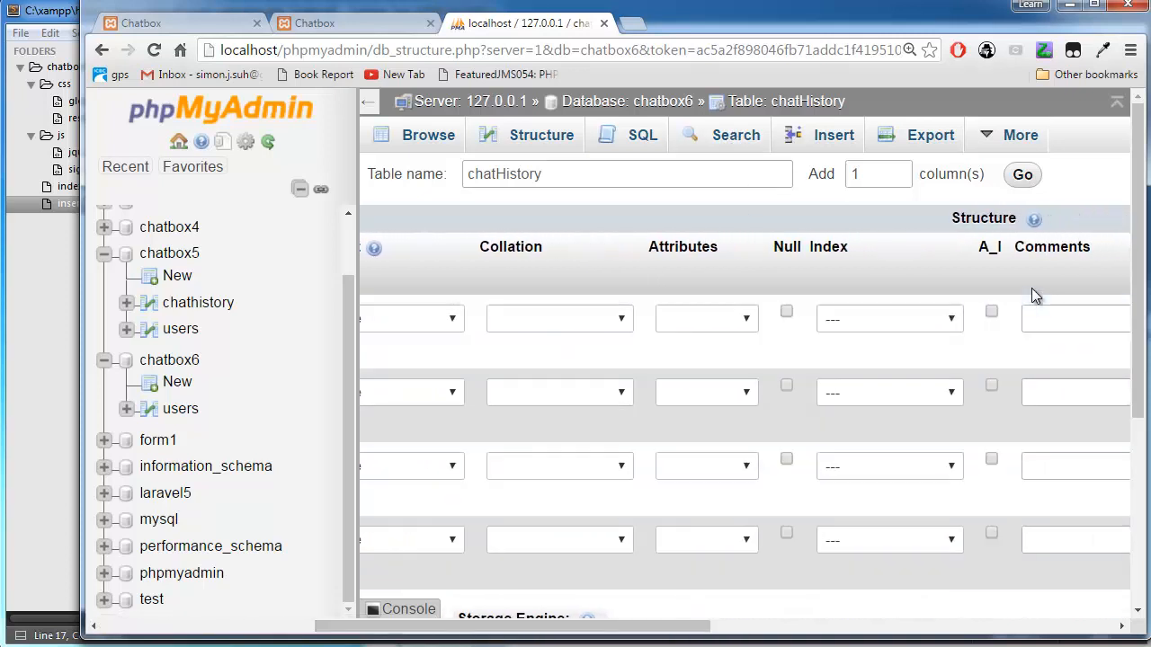
{"action": "left_click", "coordinate": [991, 310]}
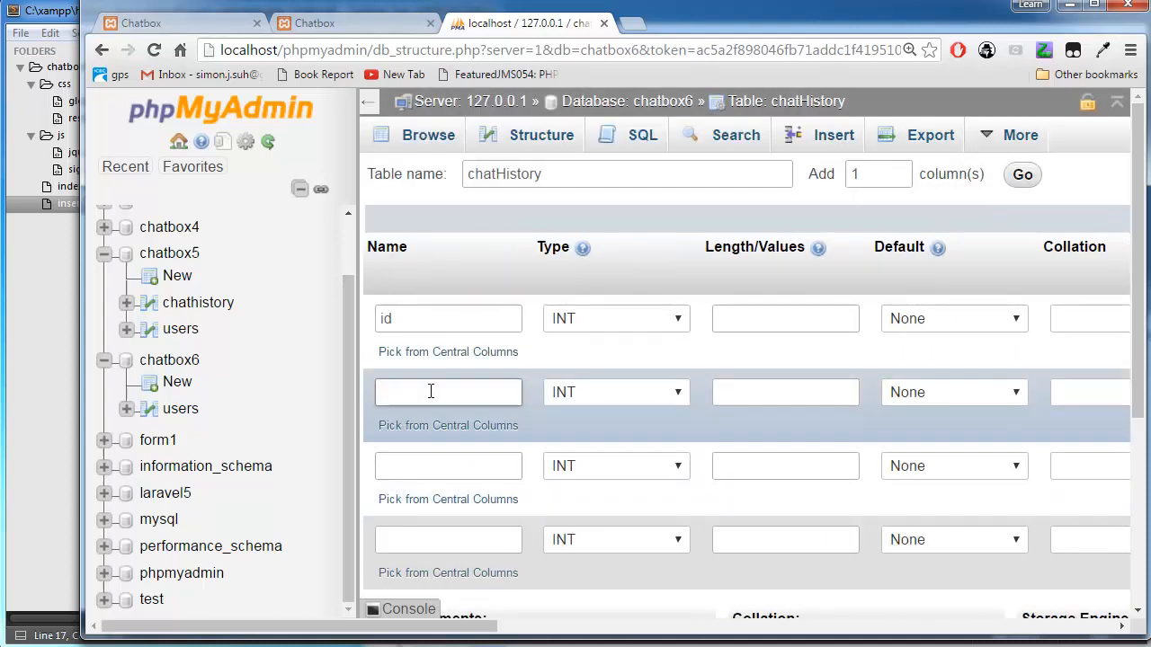
{"action": "type", "text": "username"}
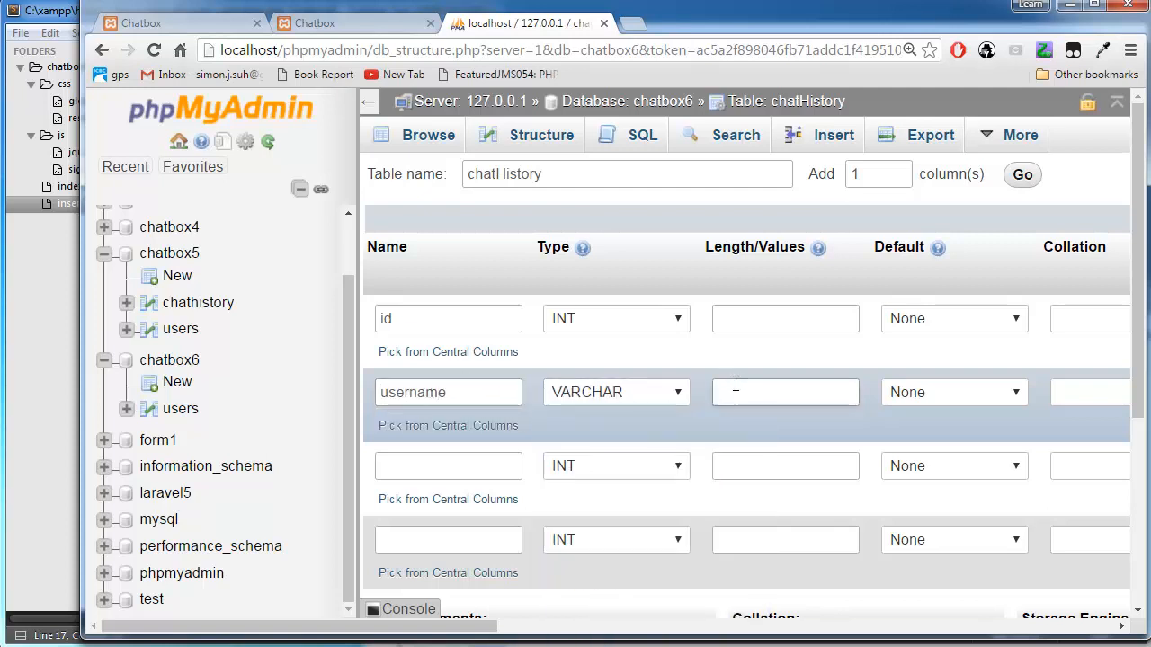
{"action": "type", "text": "30"}
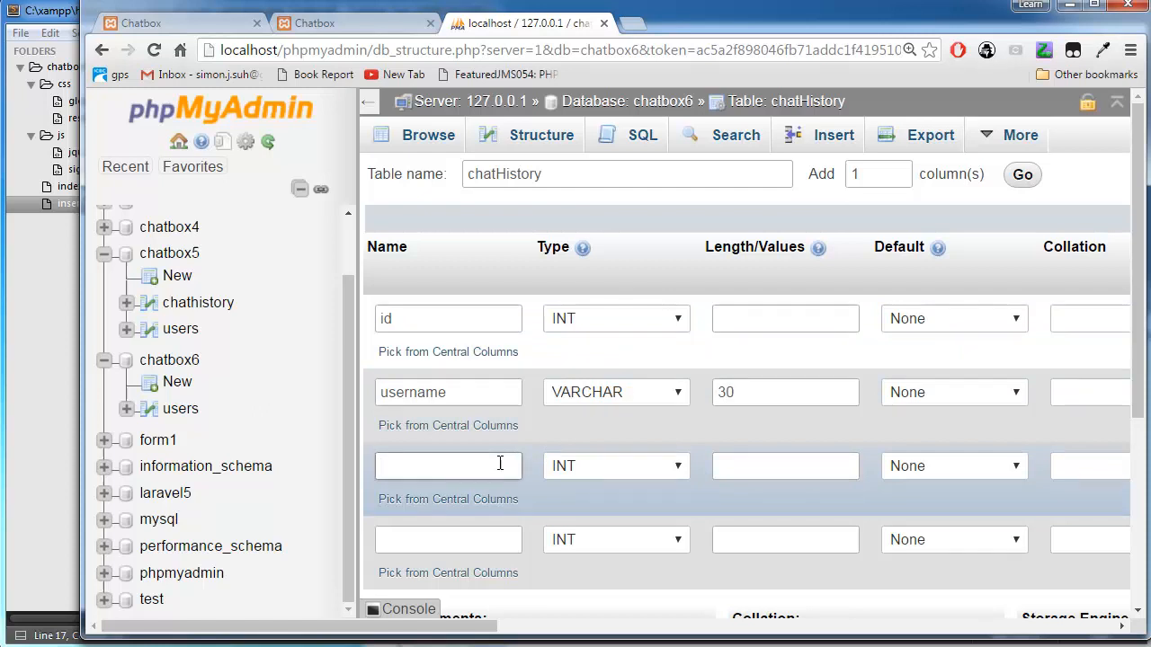
{"action": "type", "text": "message"}
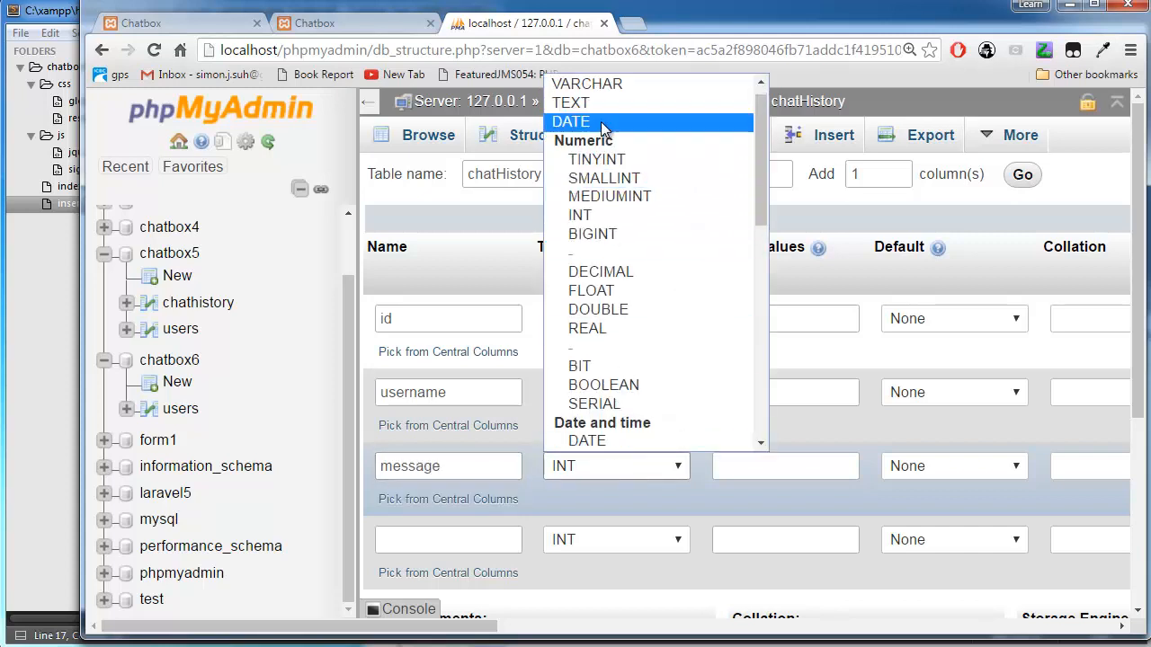
{"action": "left_click", "coordinate": [570, 102]}
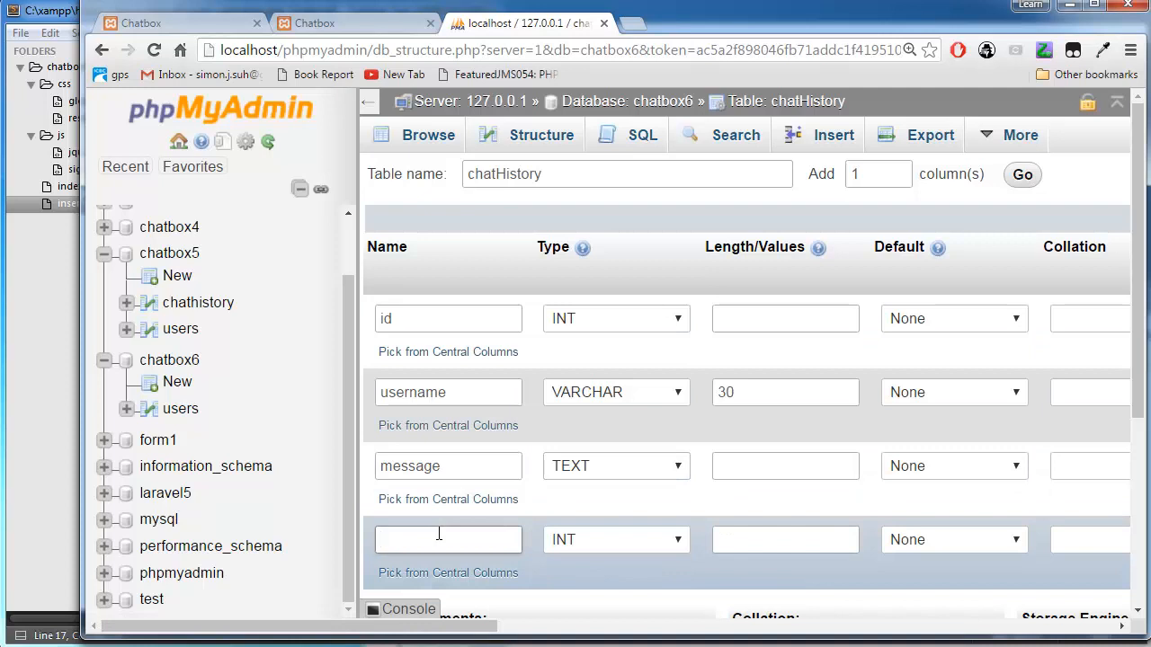
{"action": "type", "text": "messageTime"}
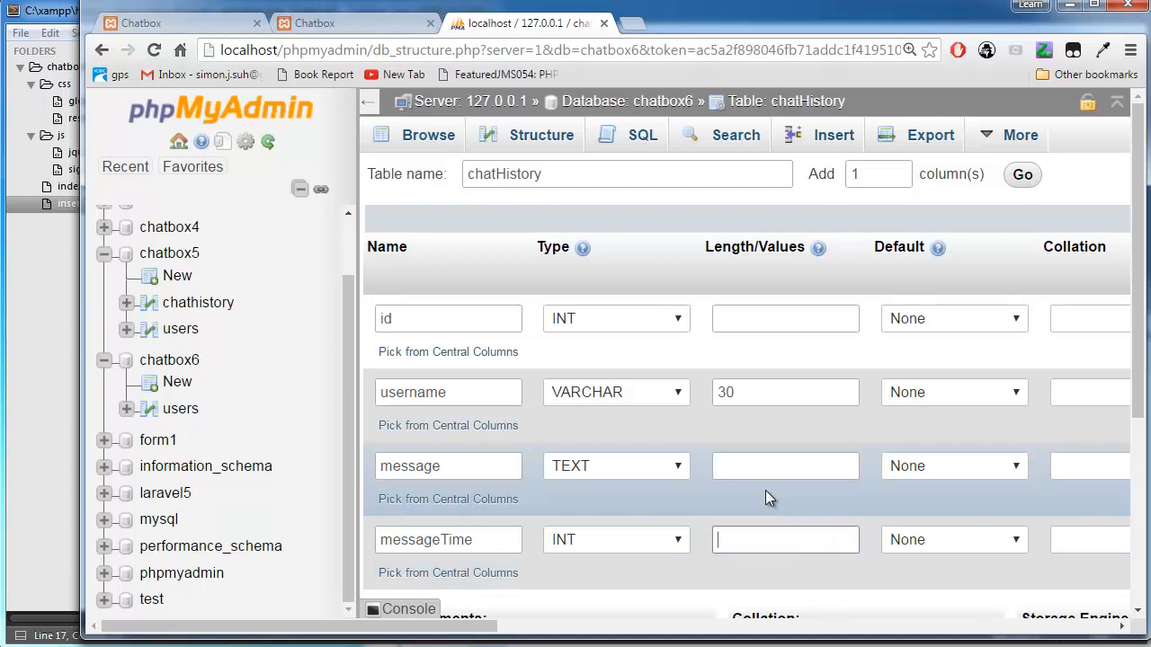
{"action": "type", "text": "10"}
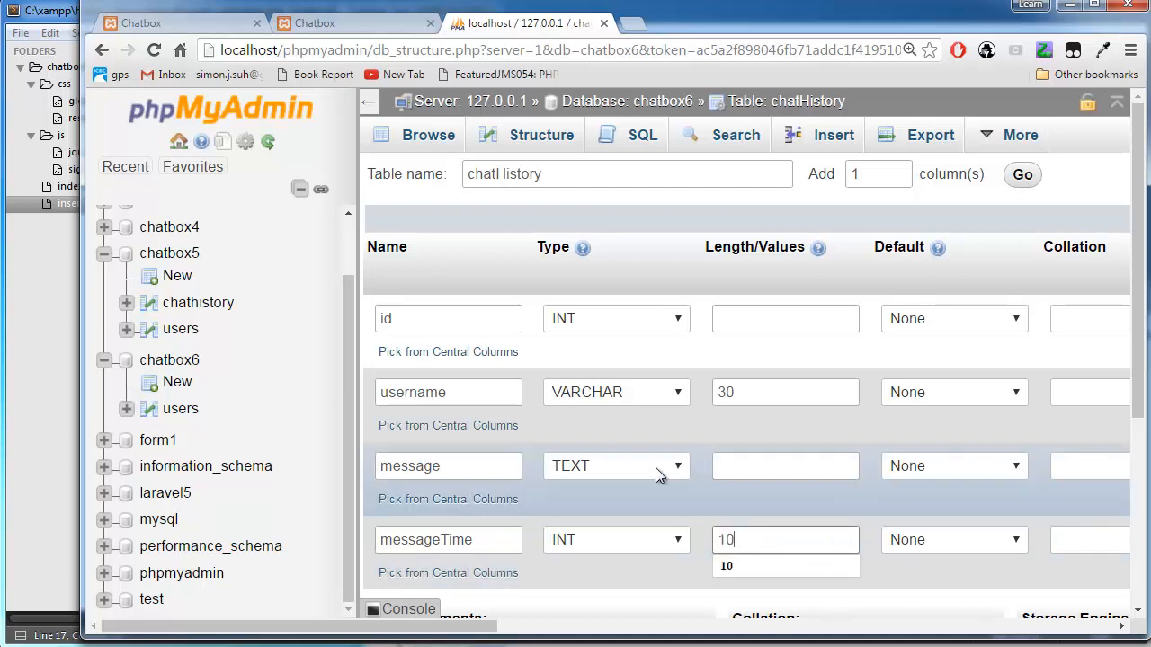
{"action": "mouse_move", "coordinate": [661, 531]}
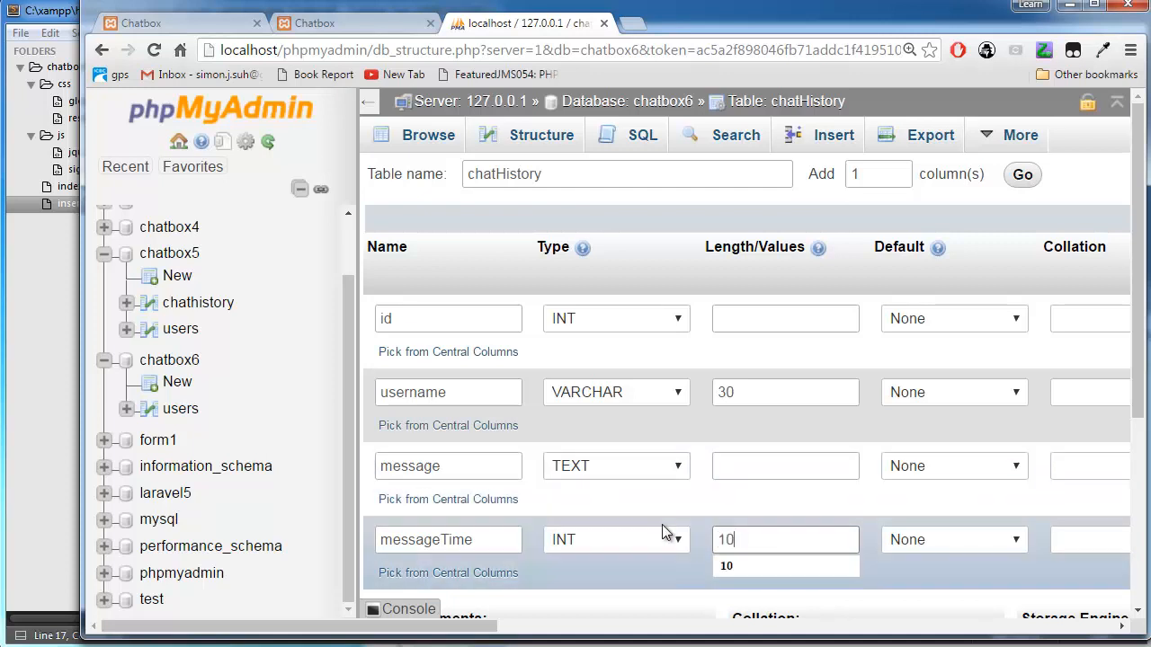
{"action": "scroll", "scroll_direction": "down", "scroll_amount": 3}
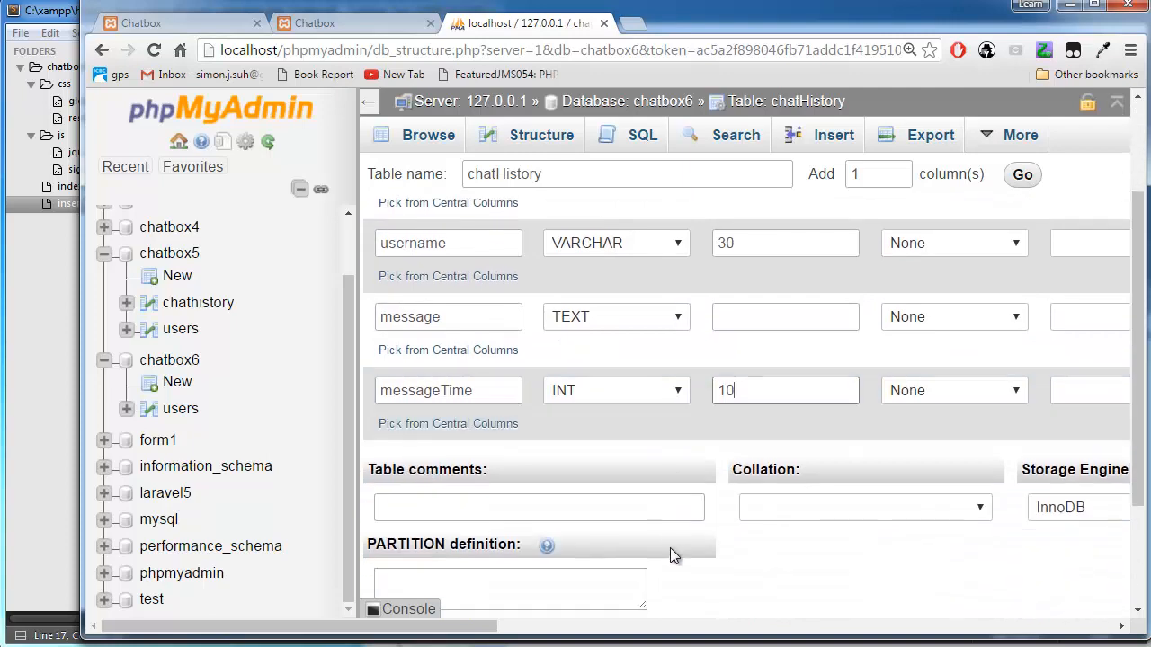
{"action": "scroll", "scroll_direction": "down", "scroll_amount": 3}
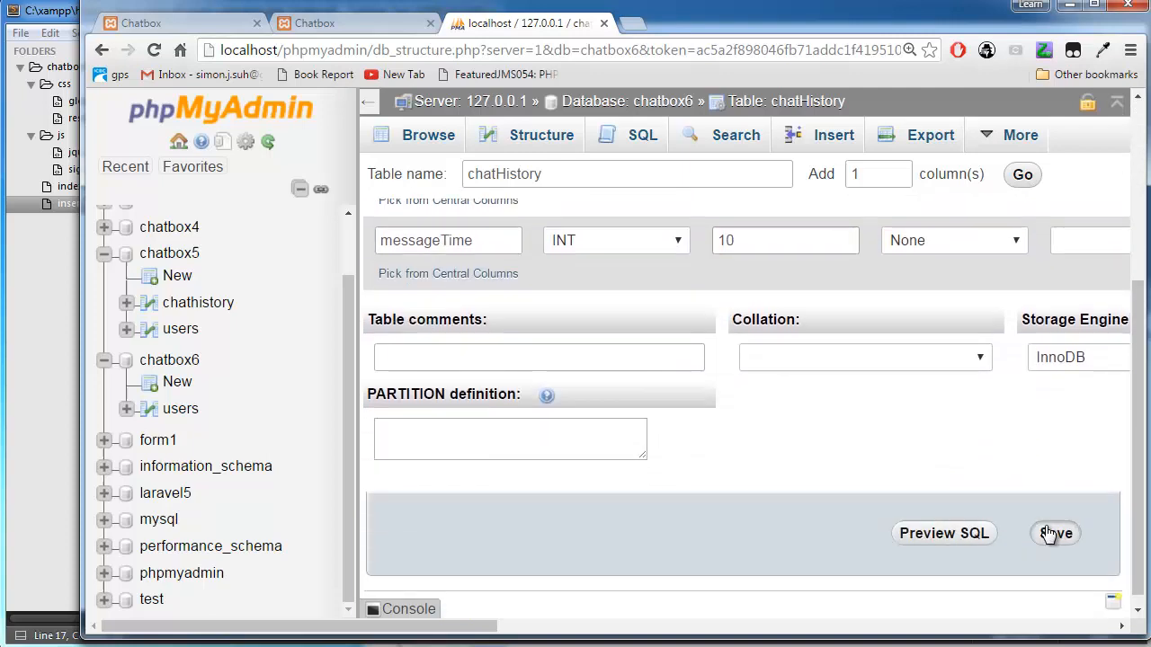
{"action": "left_click", "coordinate": [1055, 533]}
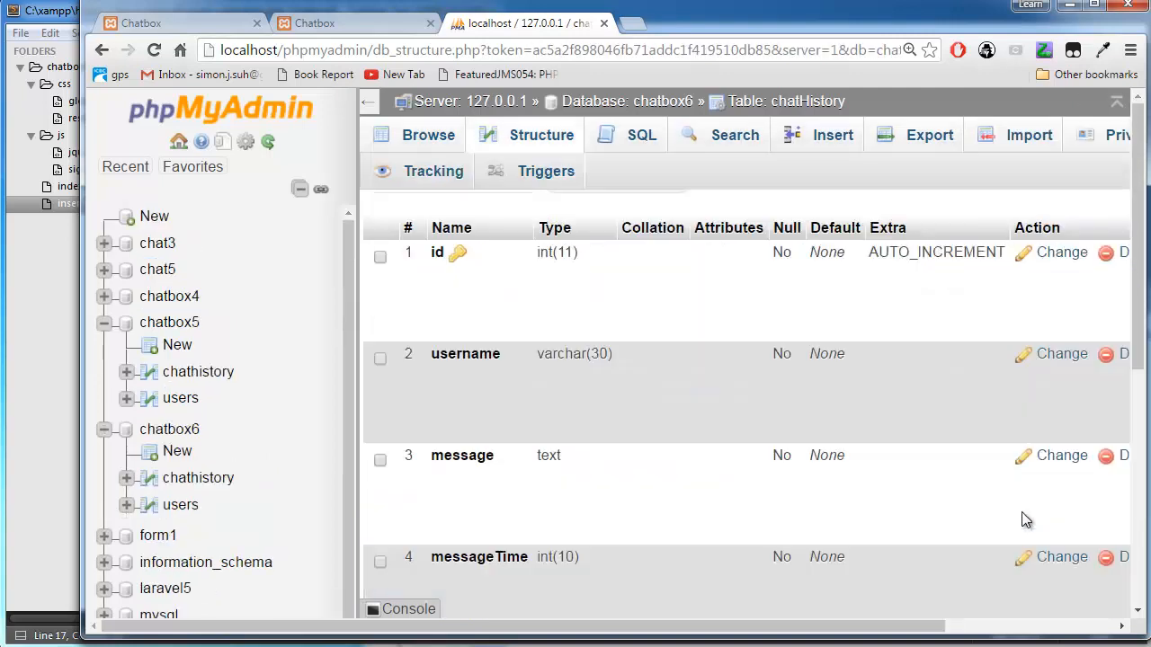
Switch to Sublime Text, showing insert_username.php from the chatbox6 project
{"action": "left_click", "coordinate": [541, 135]}
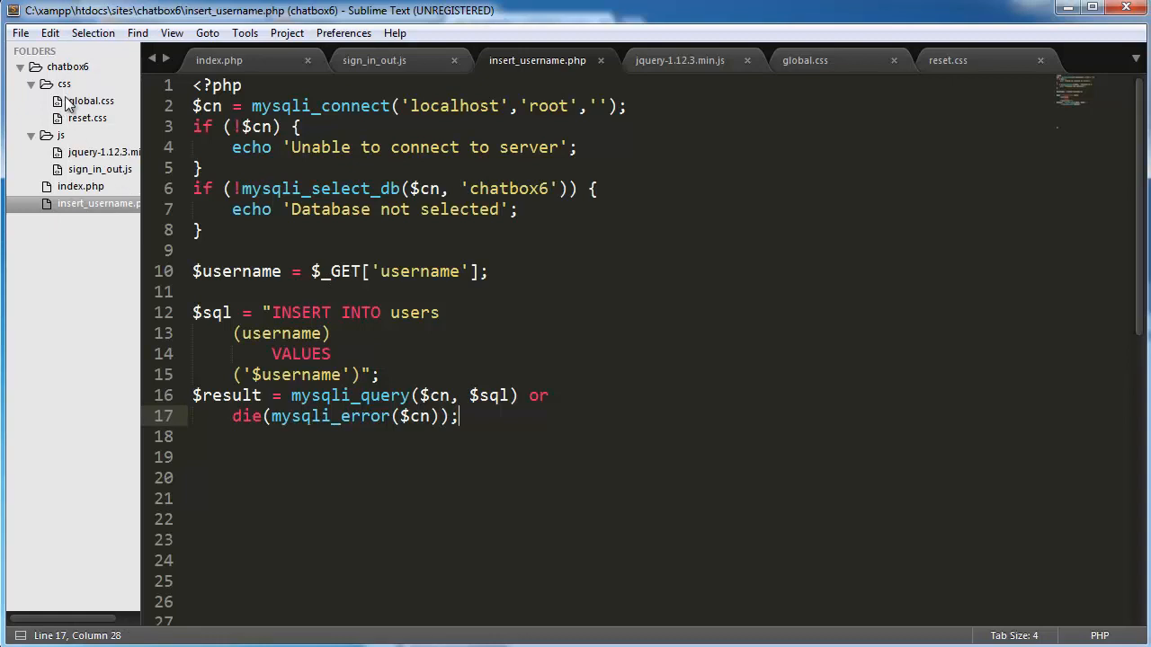
Add a script tag loading ./js/send_message.js to index.php and save it
{"action": "left_click", "coordinate": [218, 60]}
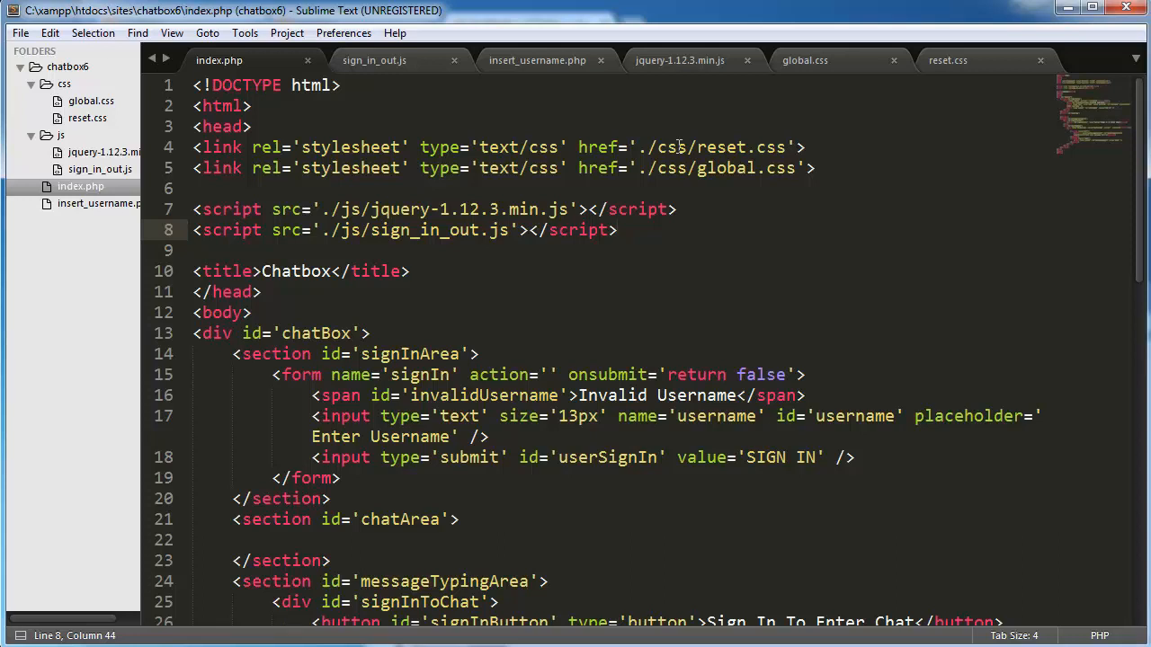
{"action": "mouse_move", "coordinate": [741, 214]}
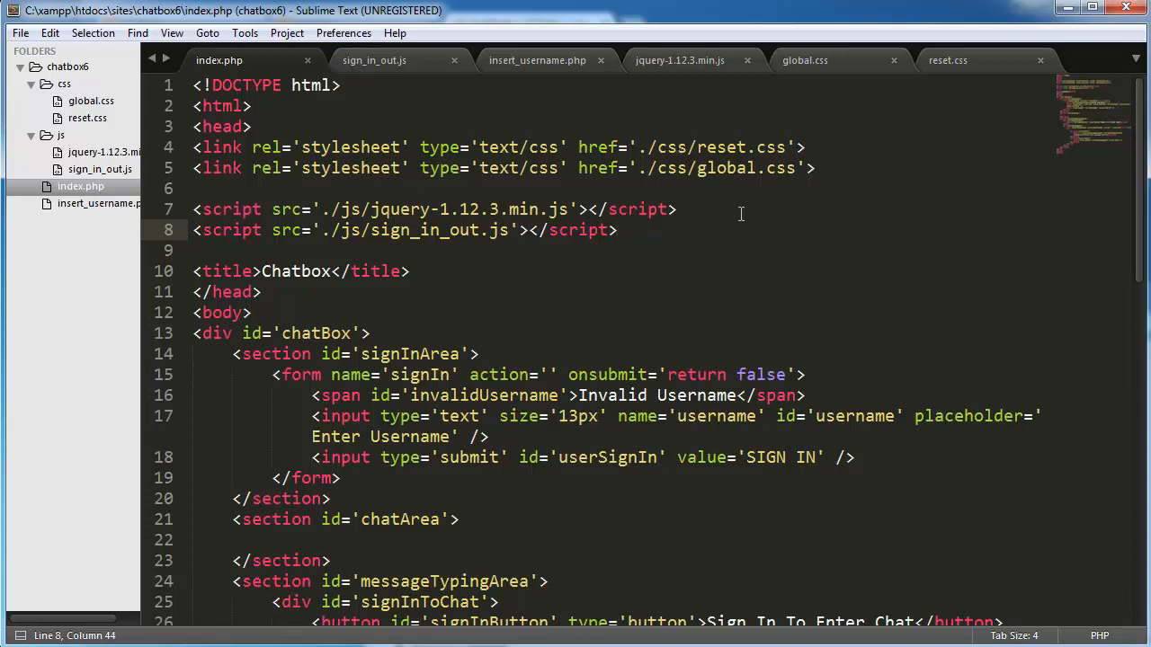
{"action": "type", "text": "<"}
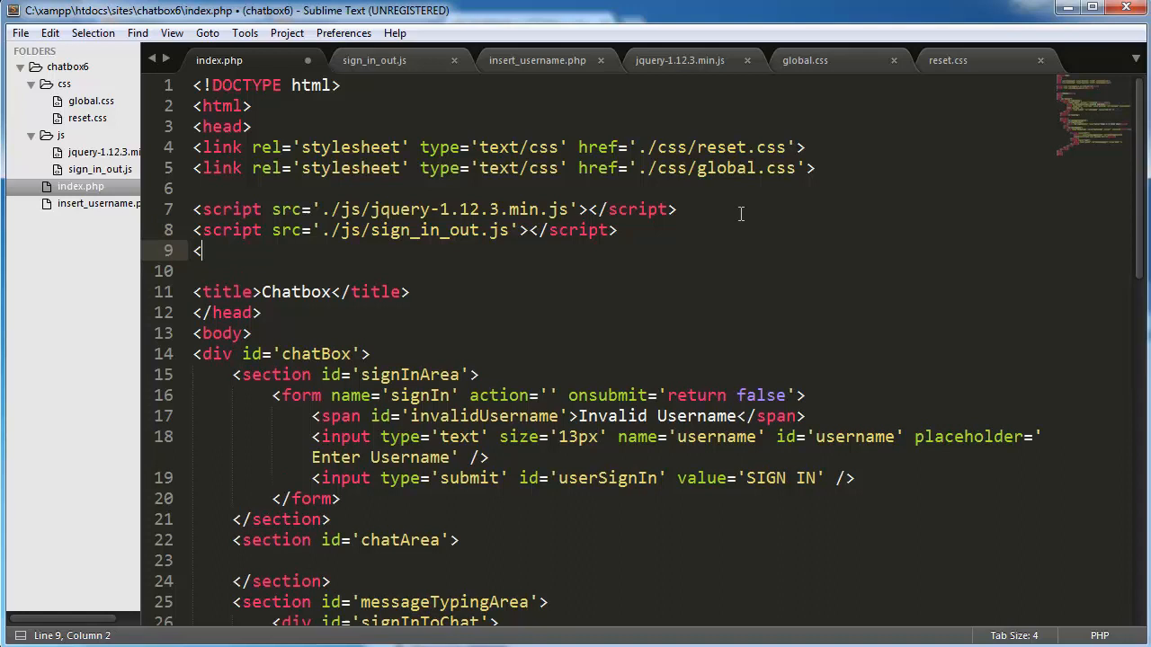
{"action": "type", "text": "script src=''></script>"}
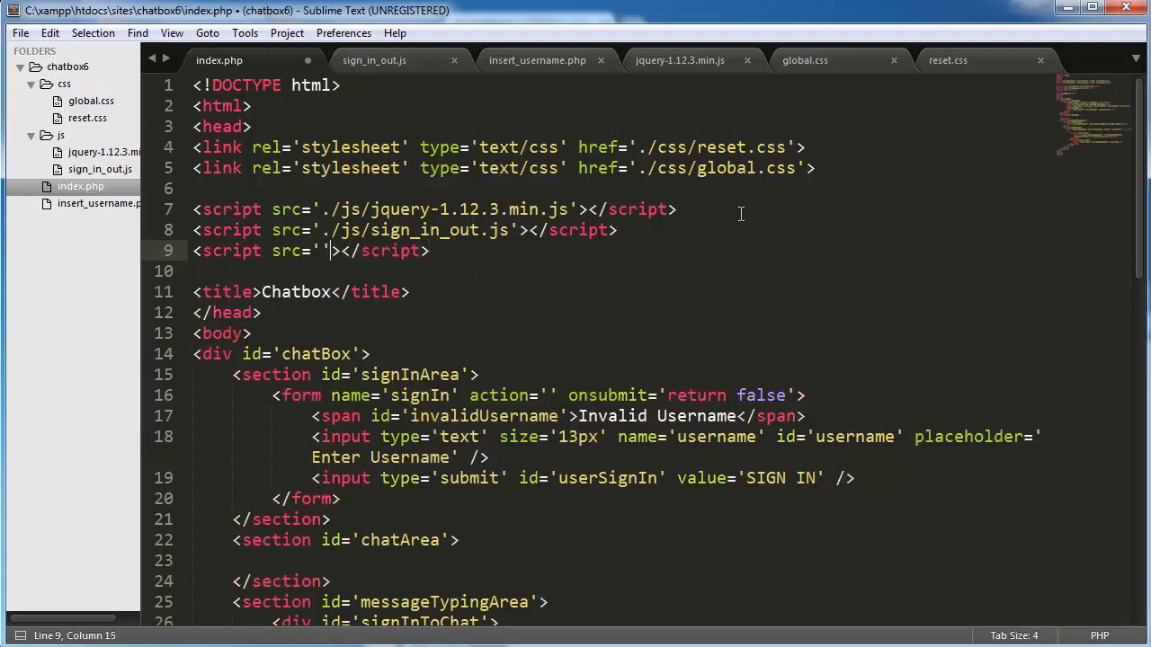
{"action": "type", "text": "./js"}
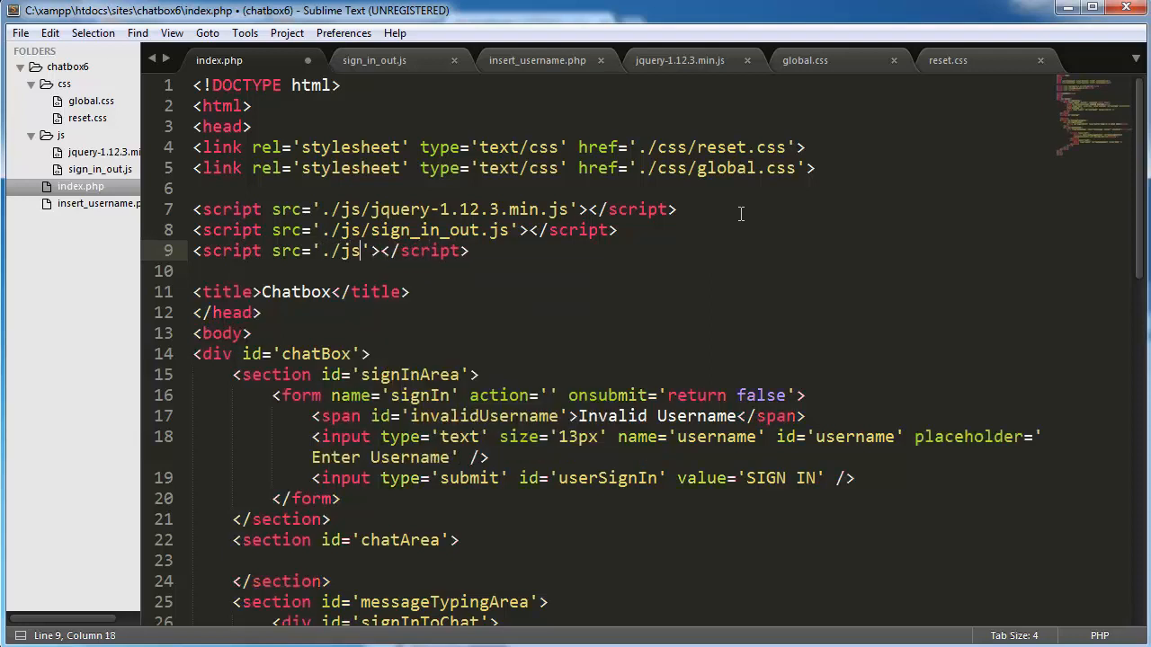
{"action": "type", "text": "send"}
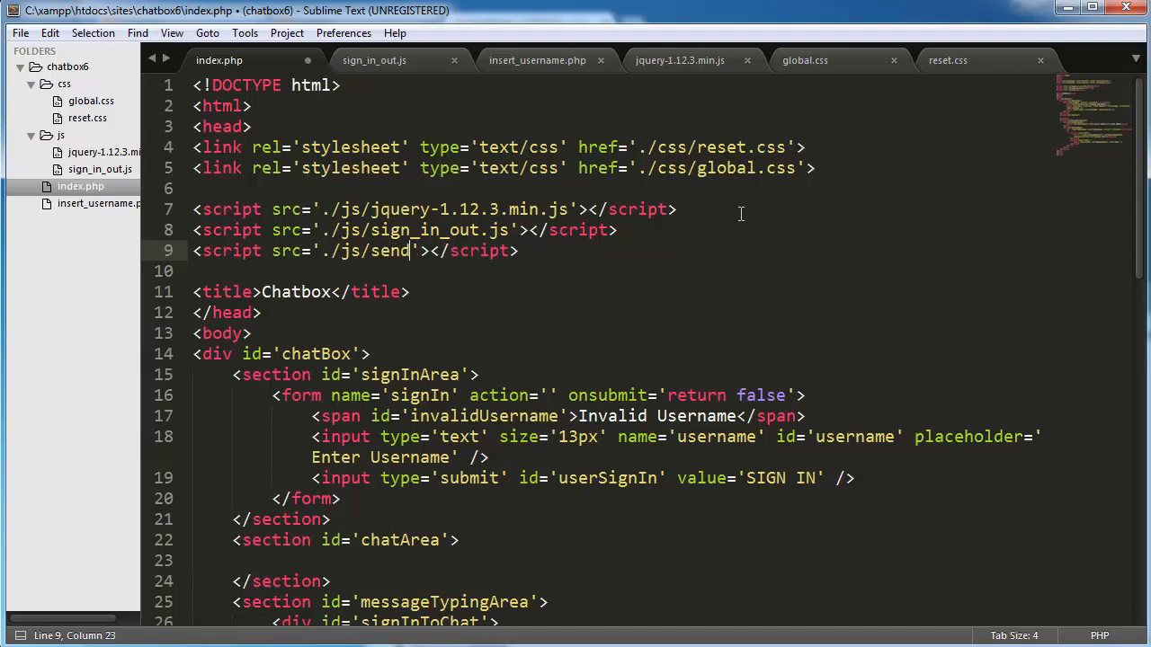
{"action": "type", "text": "_message.js"}
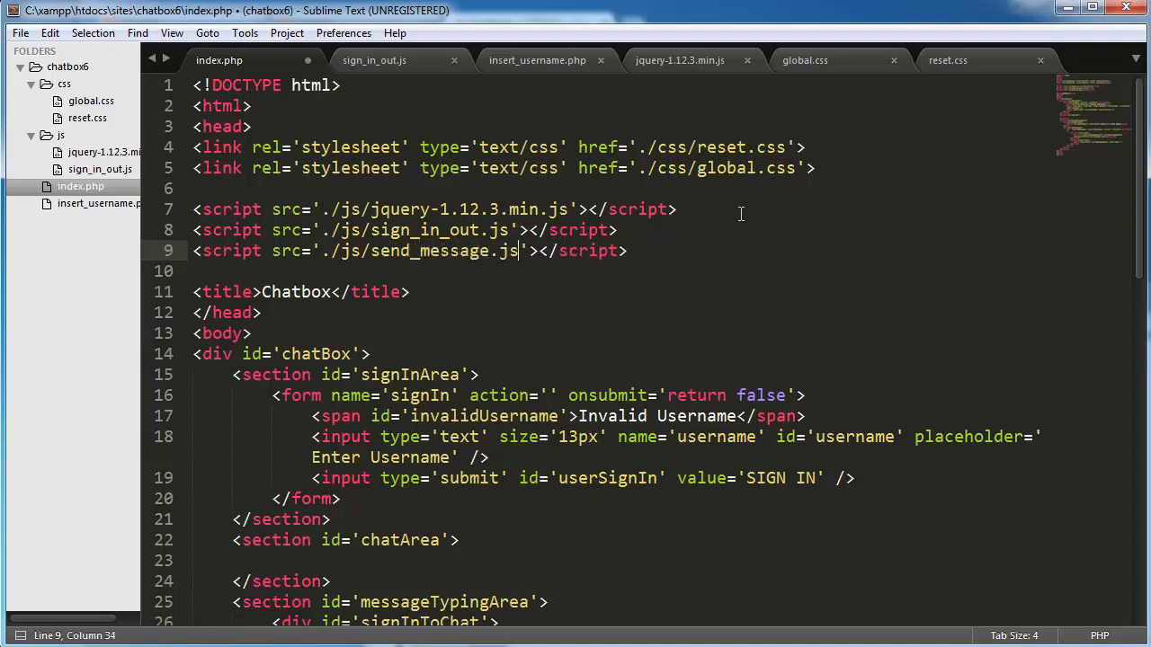
{"action": "key", "text": "ctrl+s"}
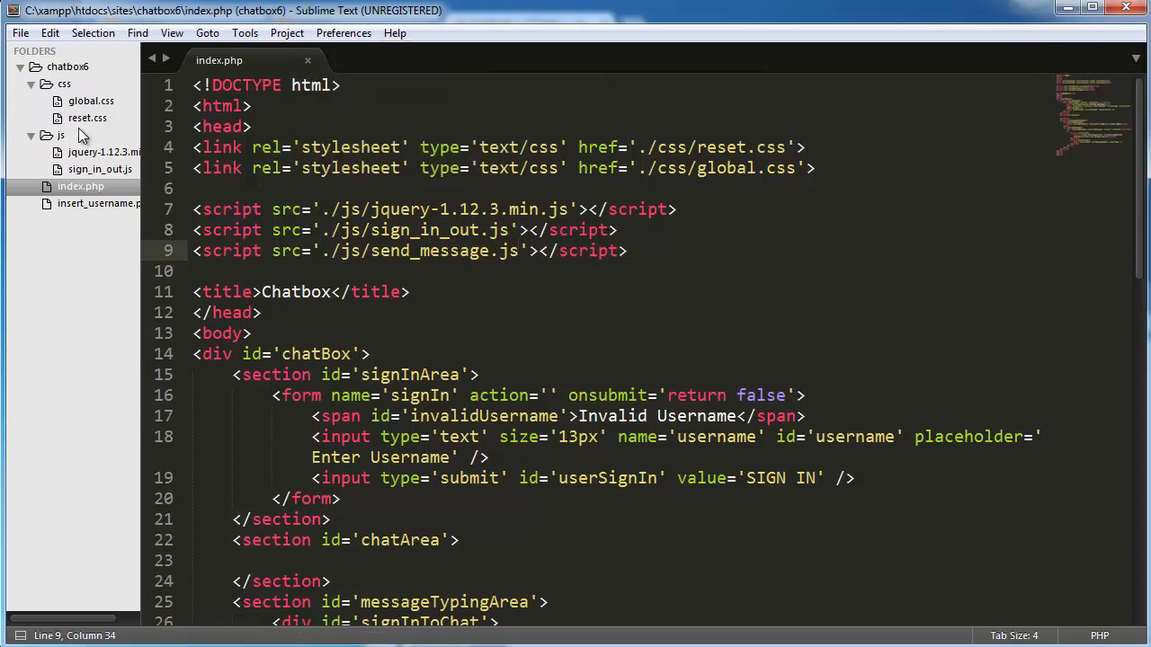
Create a new file in the js folder and save it as send_message.js
{"action": "right_click", "coordinate": [61, 135]}
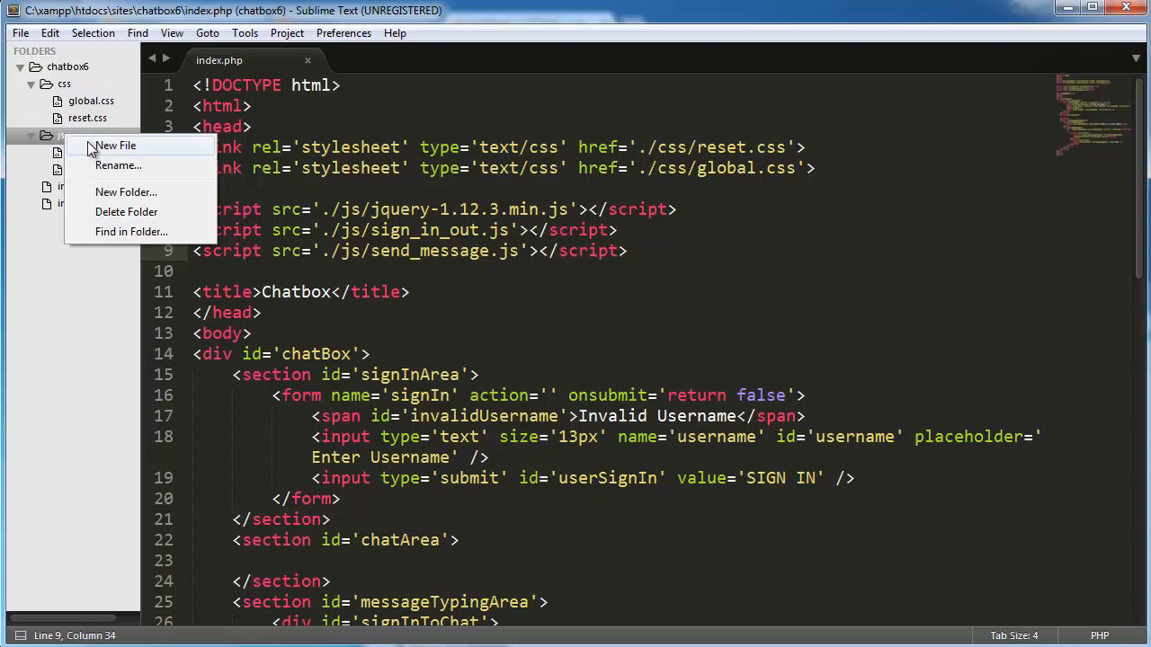
{"action": "left_click", "coordinate": [115, 145]}
{"action": "type", "text": "send_"}
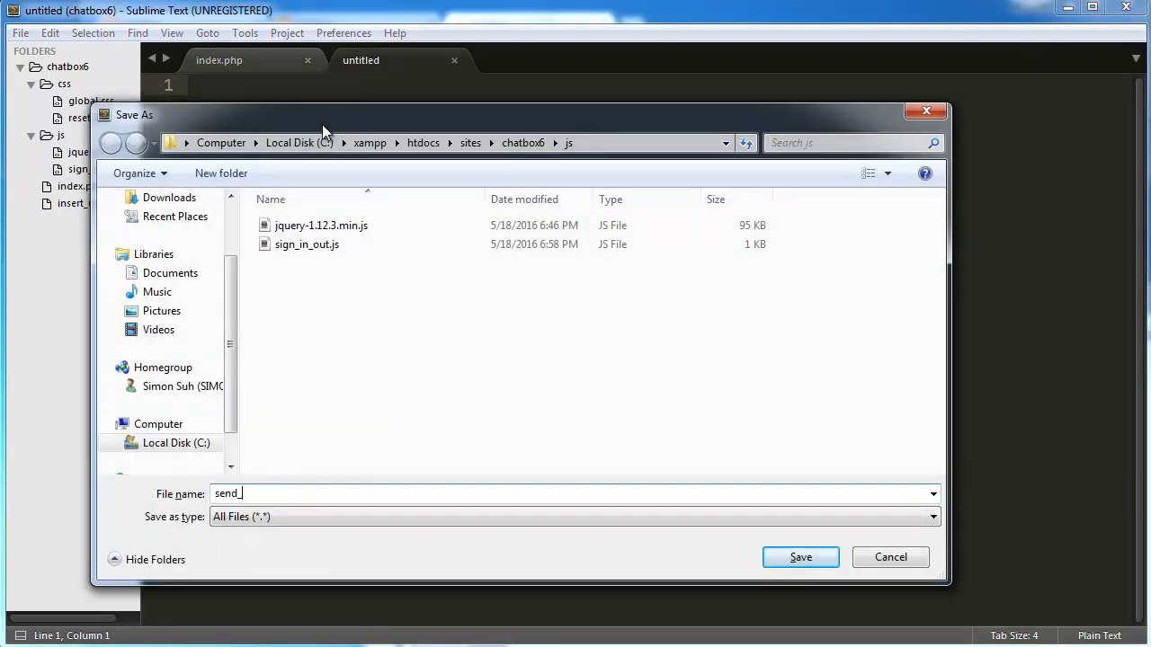
{"action": "left_click", "coordinate": [799, 557]}
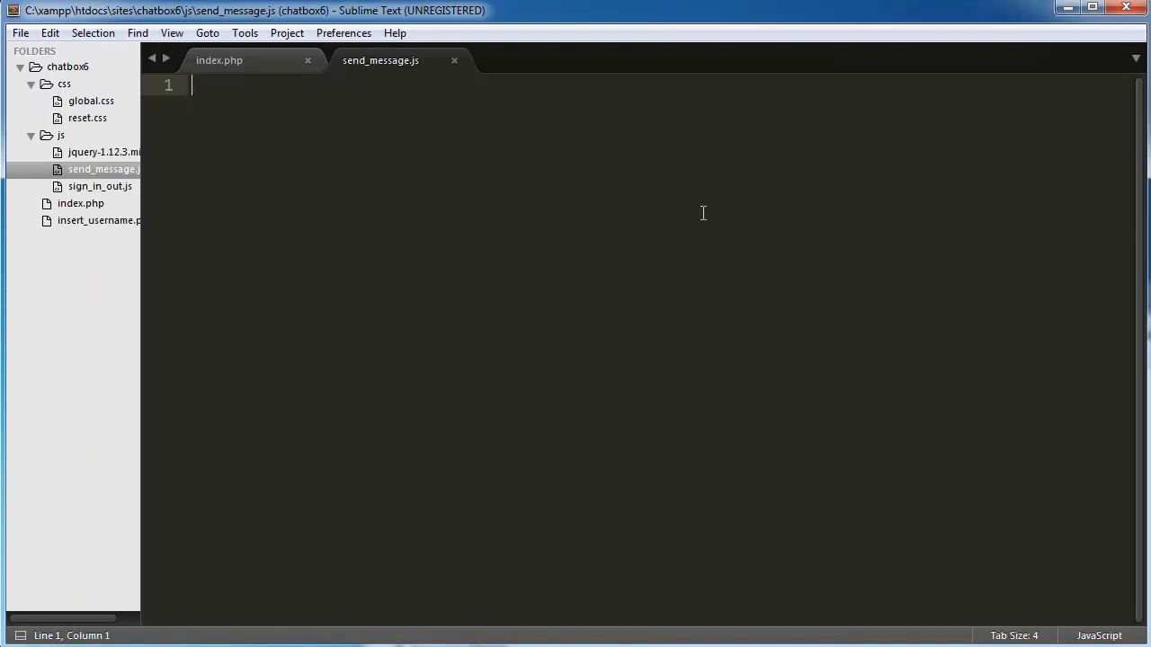
Write a document-ready wrapper with a click handler function for #newMessageSned
{"action": "type", "text": "$"}
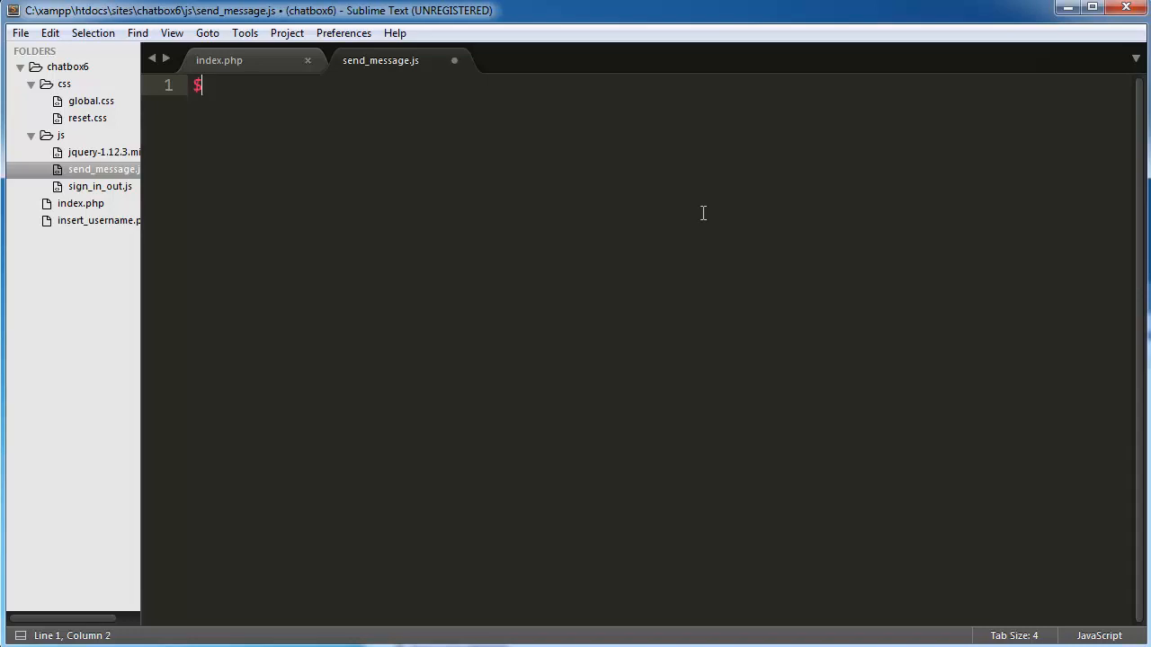
{"action": "type", "text": "();"}
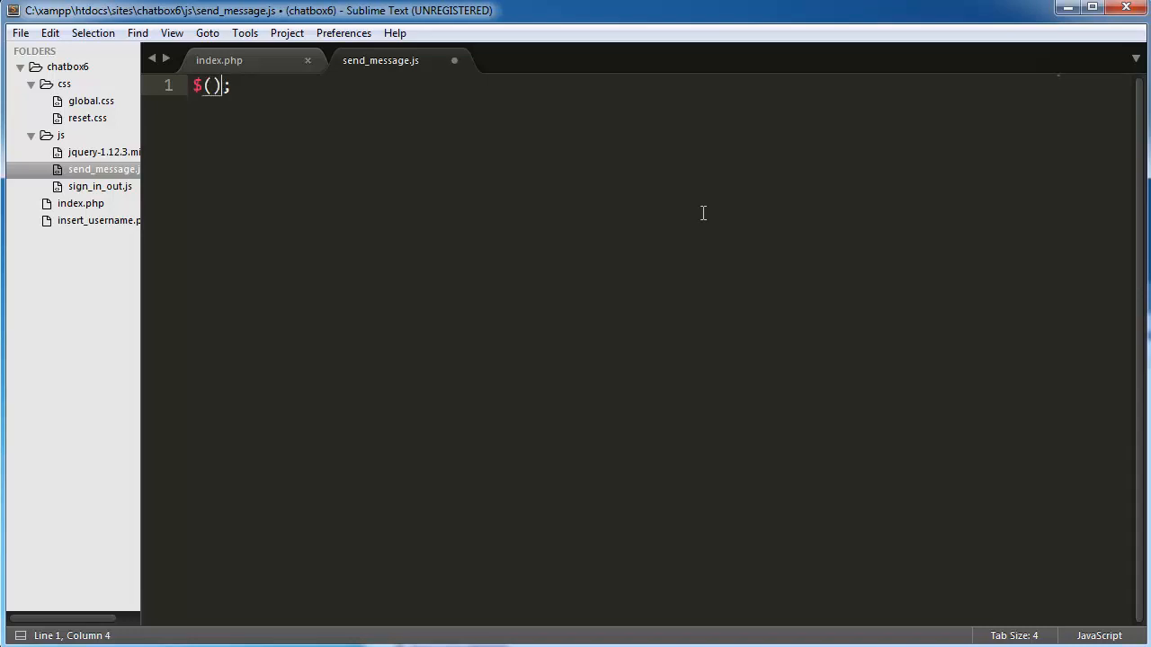
{"action": "type", "text": "function()"}
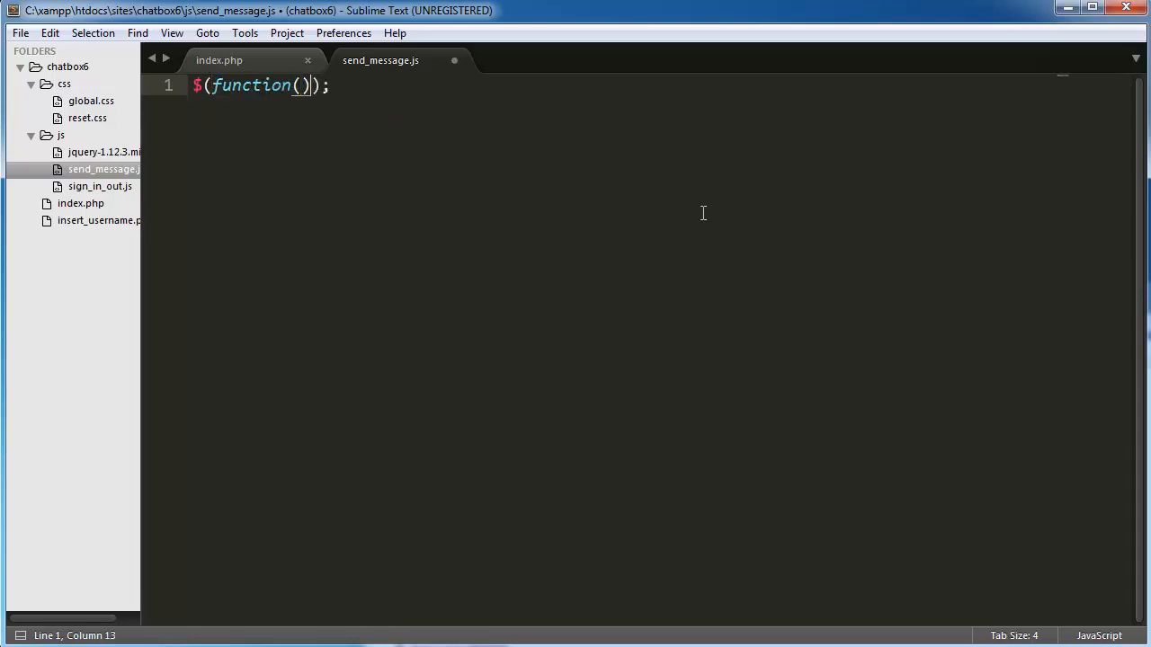
{"action": "type", "text": "{"}
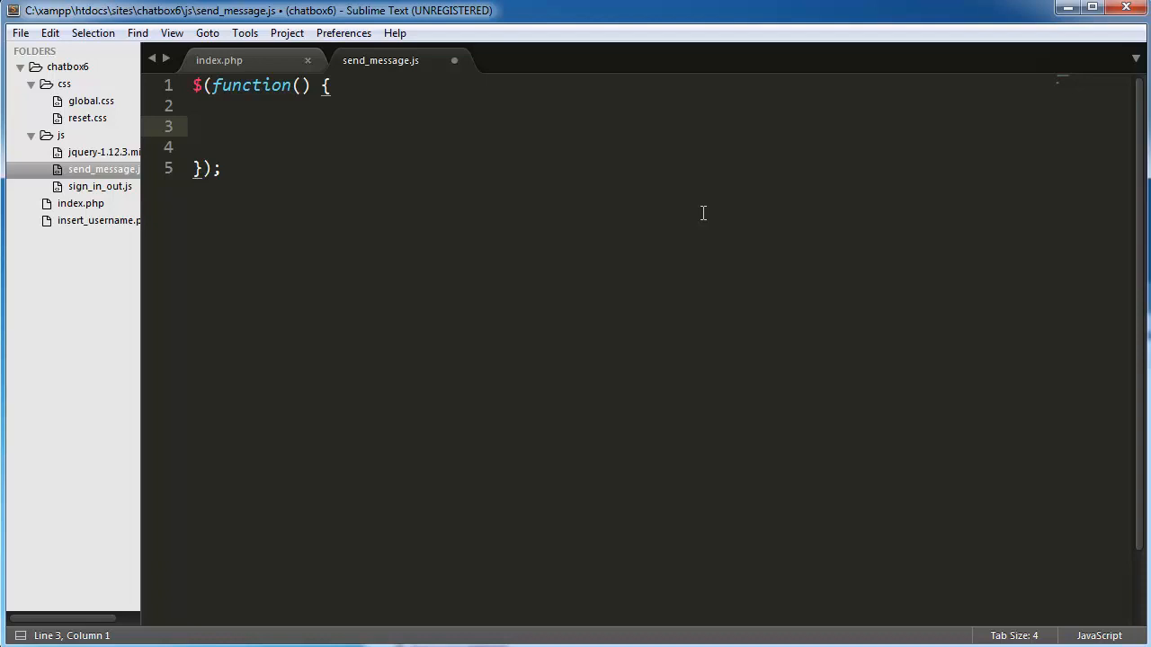
{"action": "type", "text": "$"}
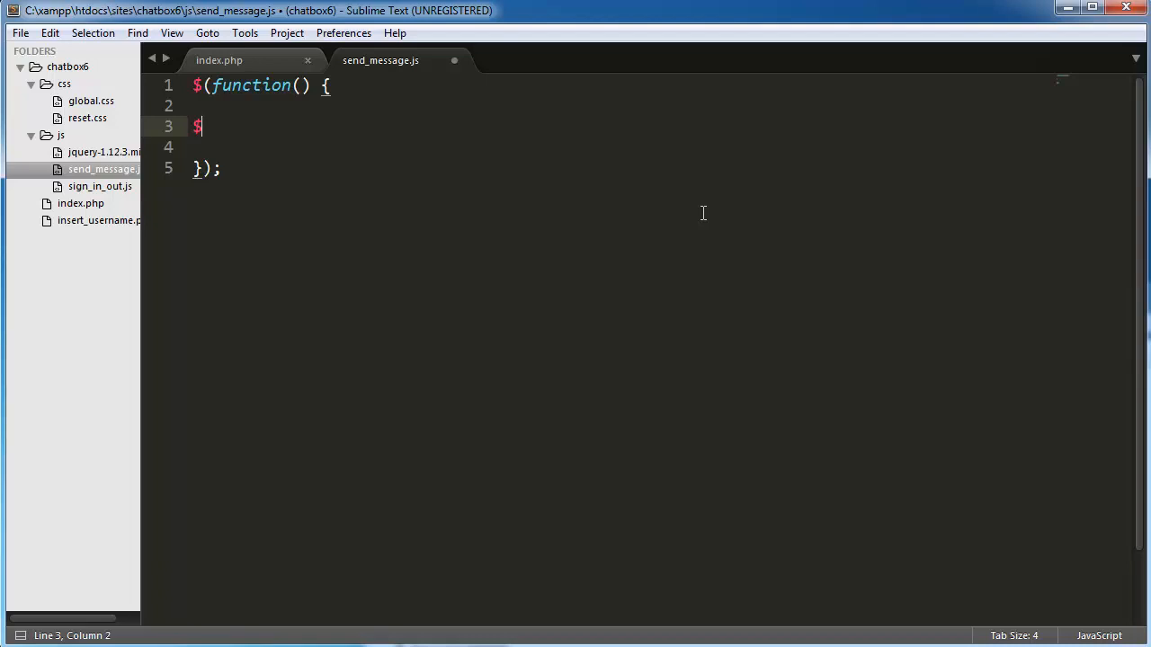
{"action": "type", "text": "()"}
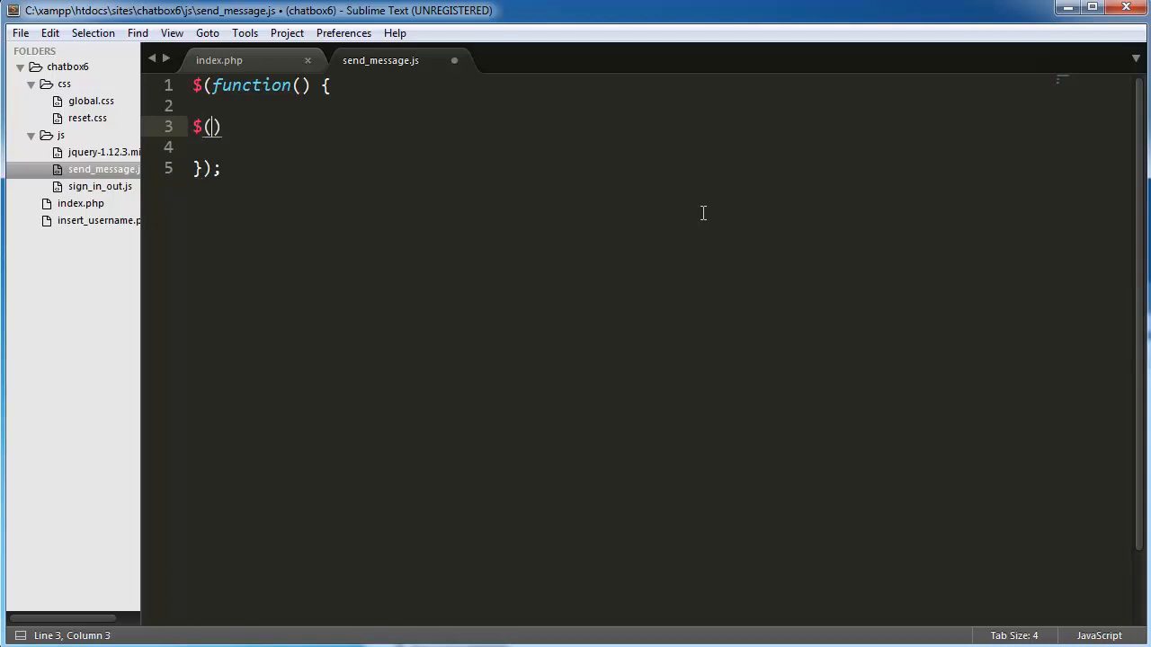
{"action": "type", "text": ".click()"}
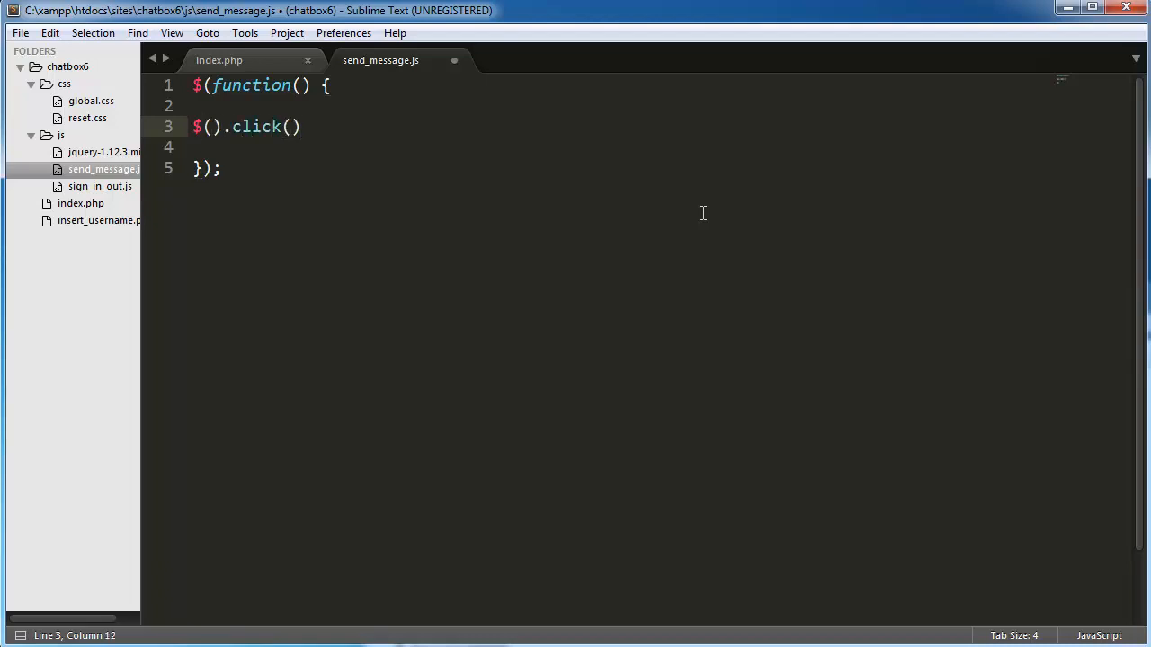
{"action": "type", "text": ";"}
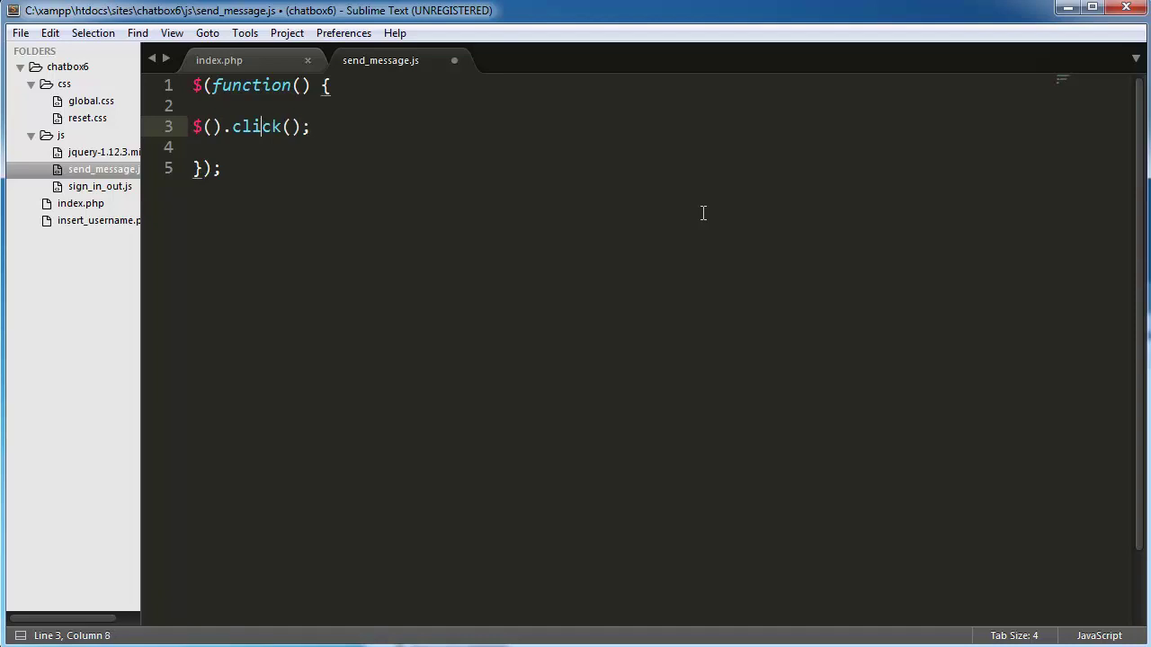
{"action": "type", "text": "''"}
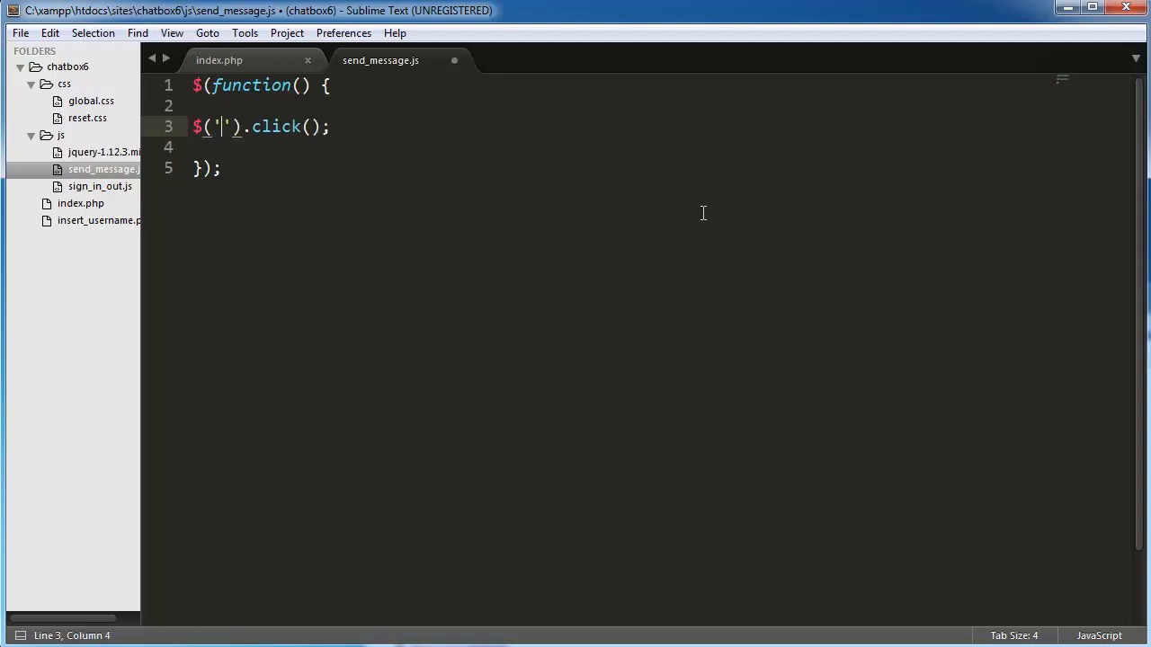
{"action": "type", "text": "#n"}
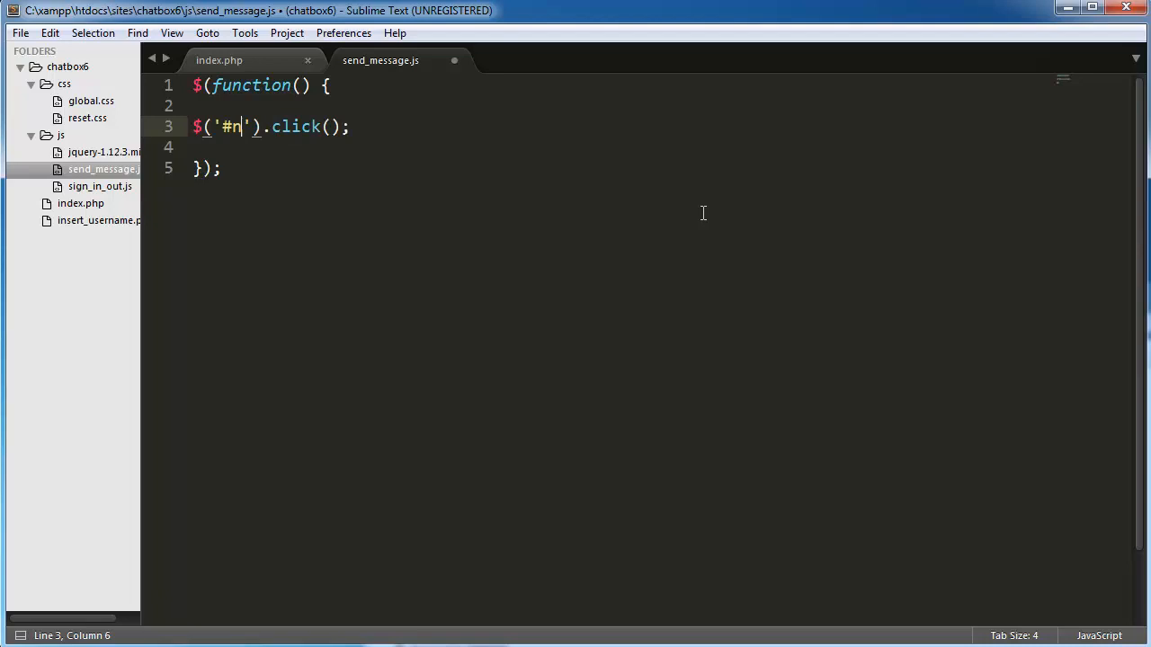
{"action": "type", "text": "ewMessageSne"}
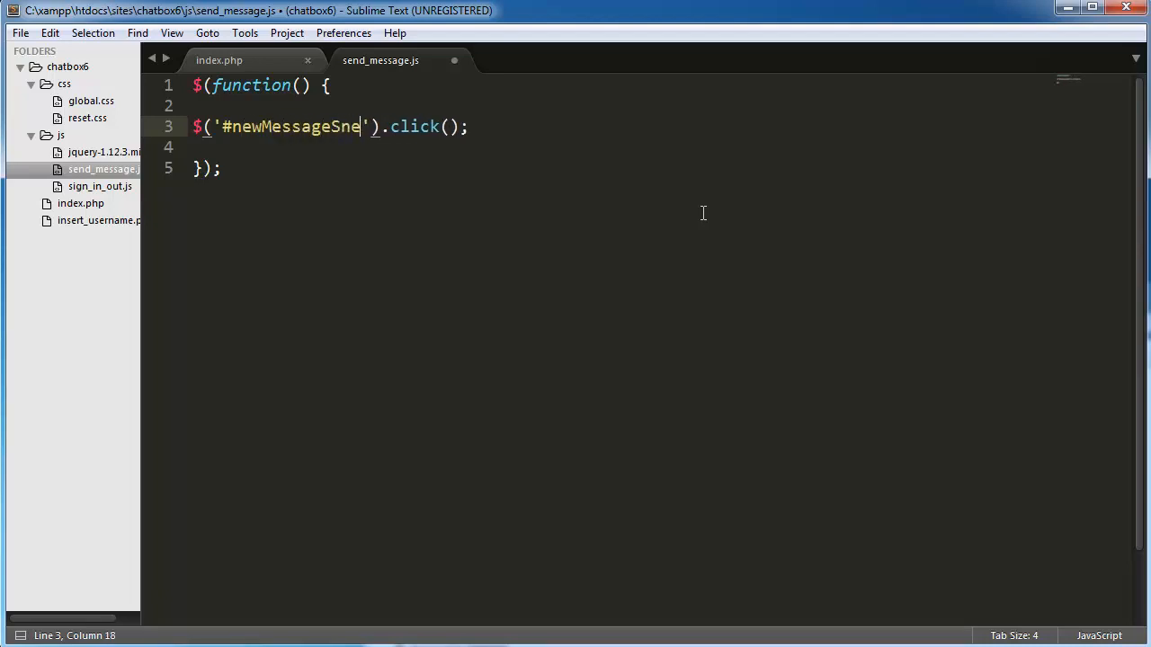
{"action": "type", "text": "d"}
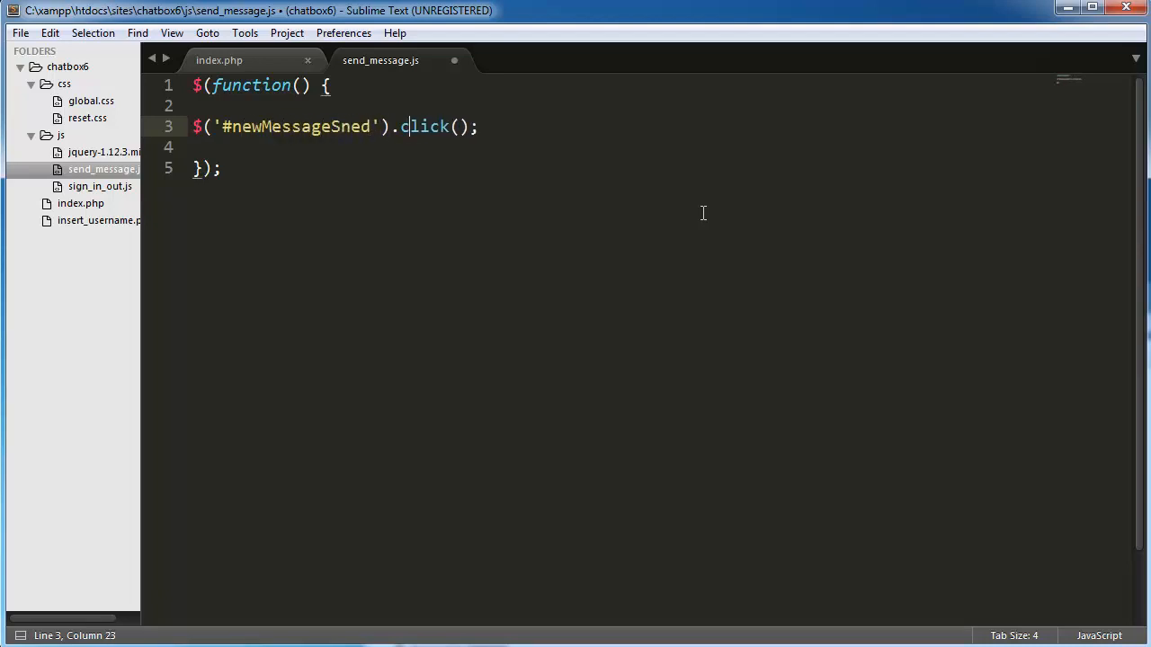
{"action": "type", "text": "function("}
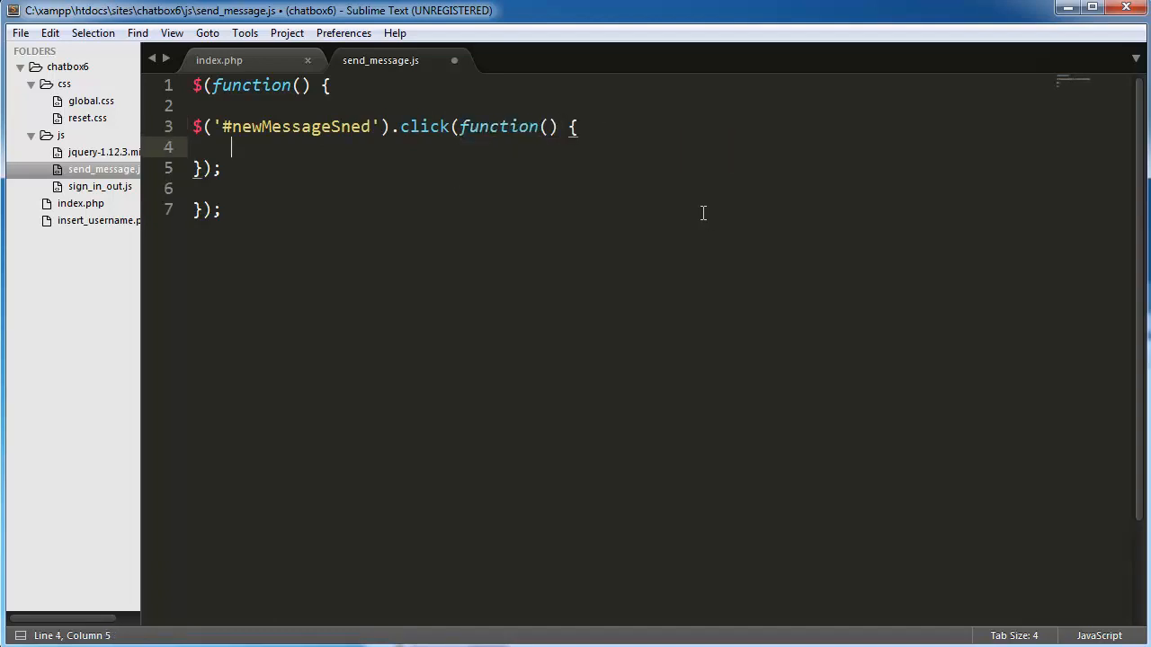
Add a message variable reading the #newMessageContent value and save
{"action": "type", "text": "var"}
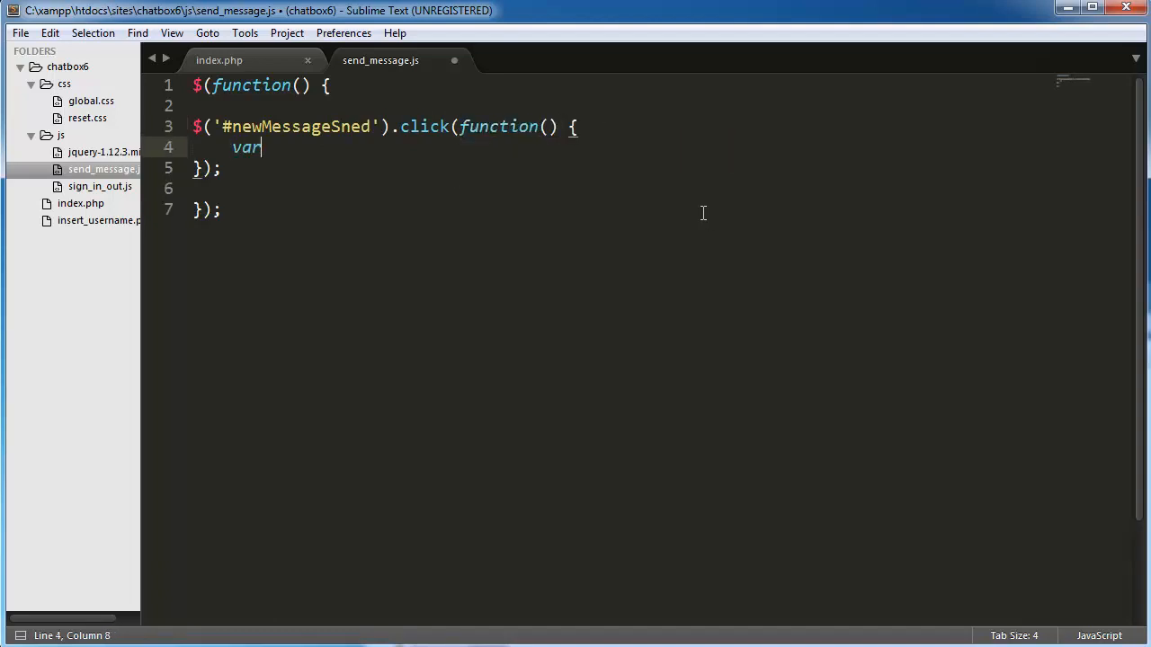
{"action": "type", "text": "message ="}
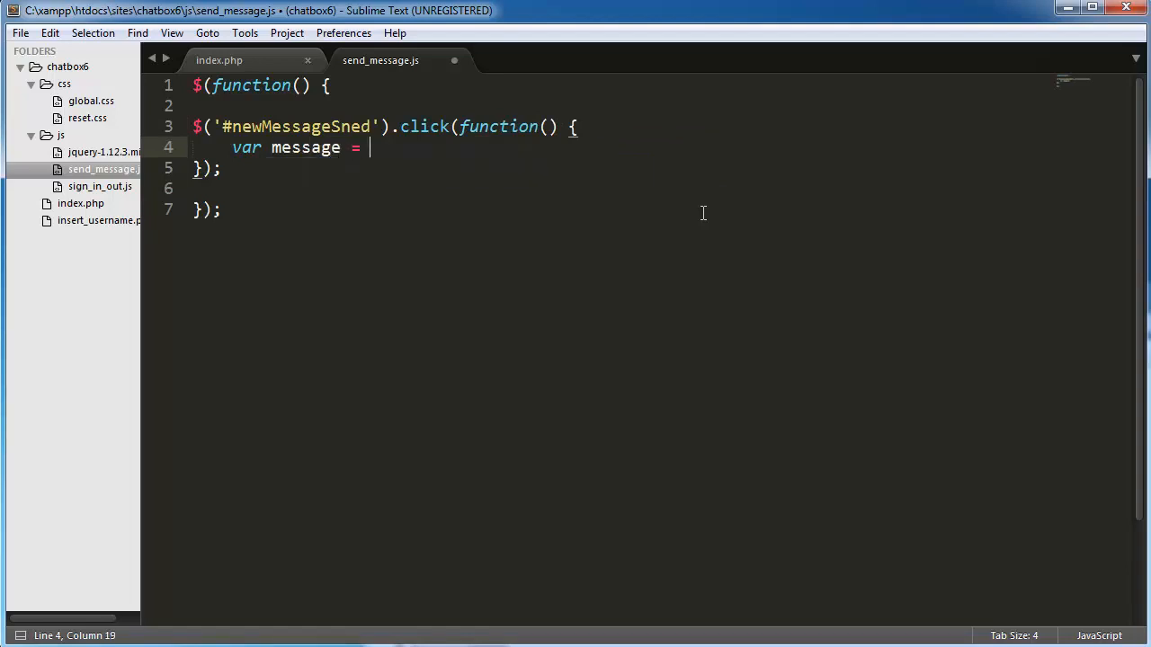
{"action": "type", "text": "$().val();"}
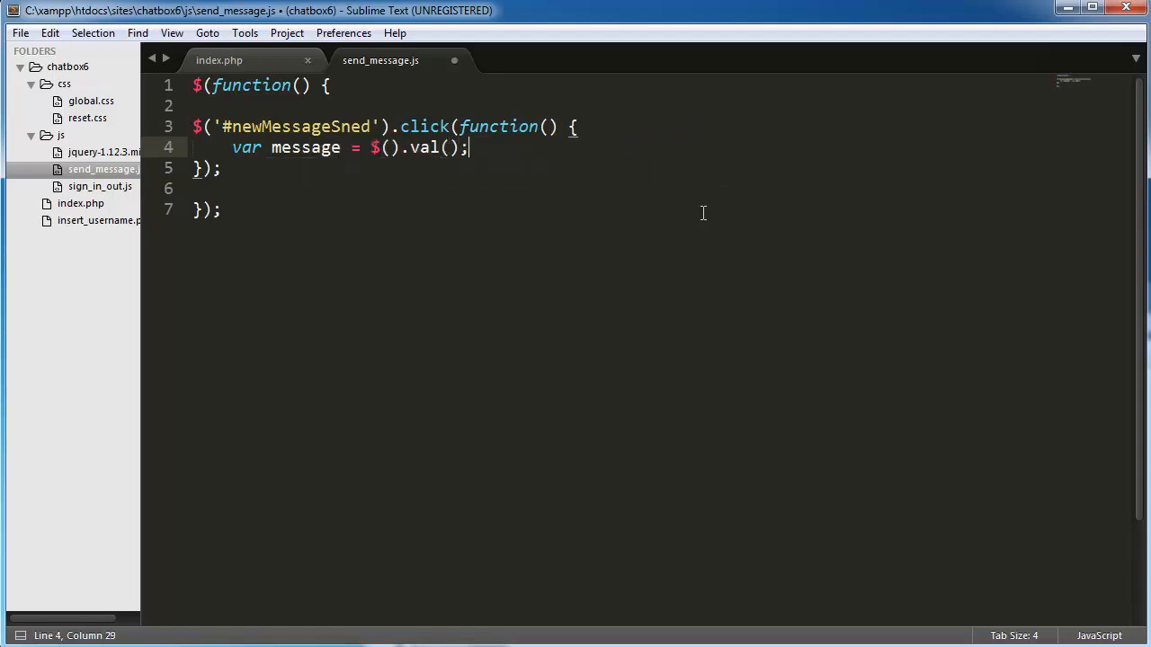
{"action": "key", "text": "ctrl+s"}
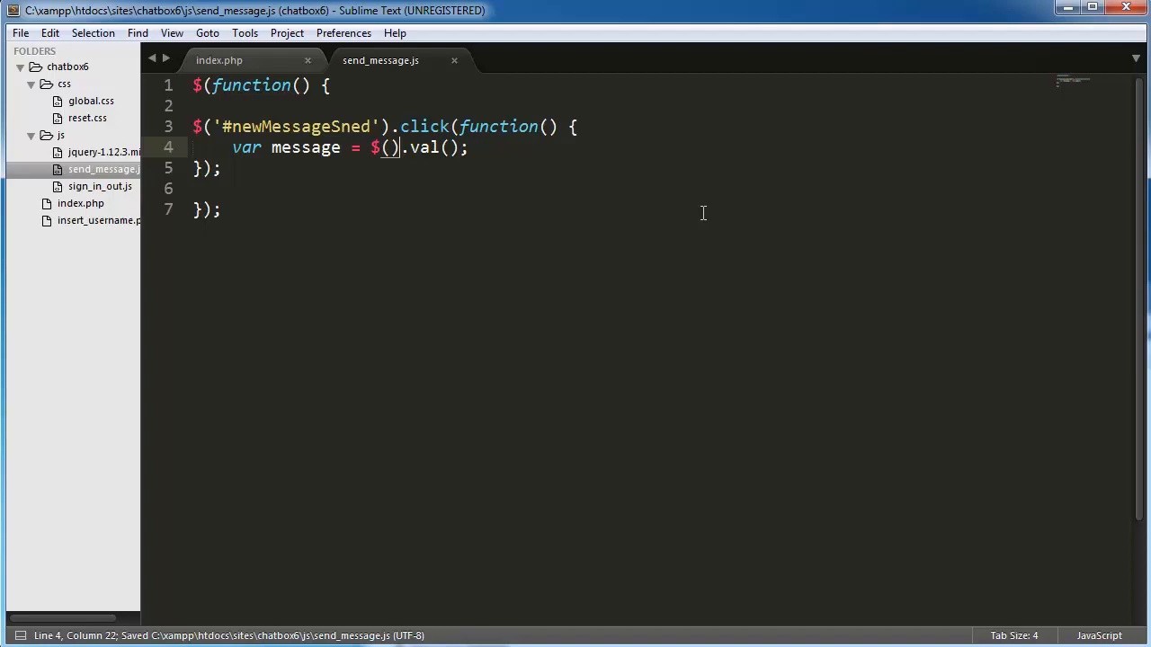
{"action": "type", "text": "'"}
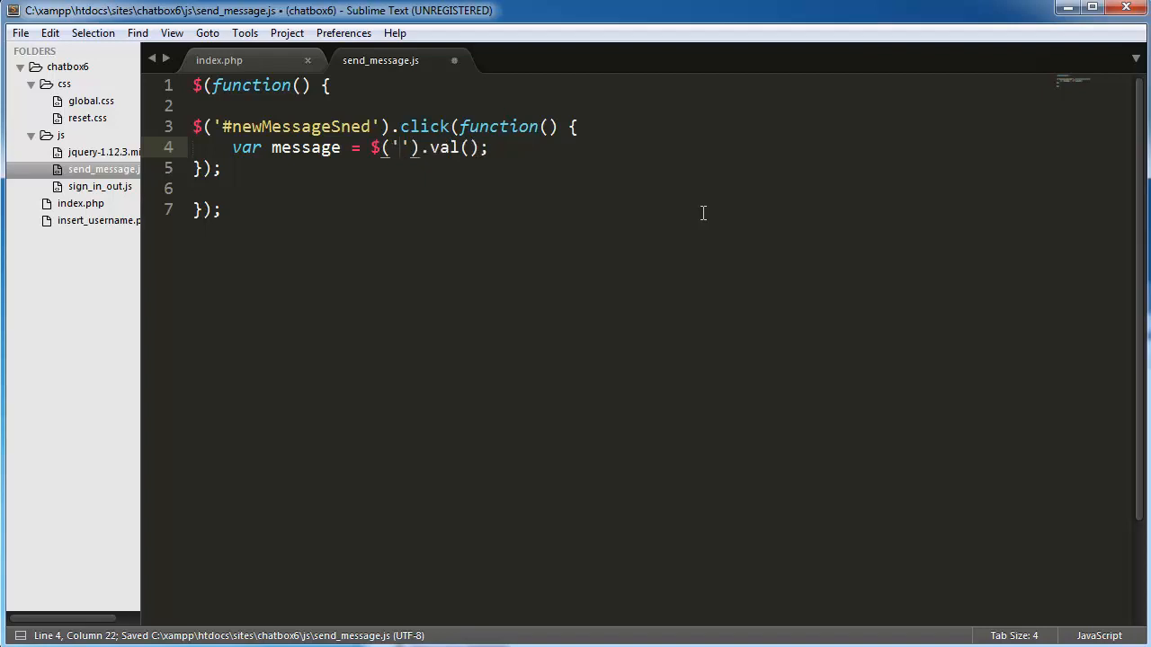
{"action": "type", "text": "#newMessageContent"}
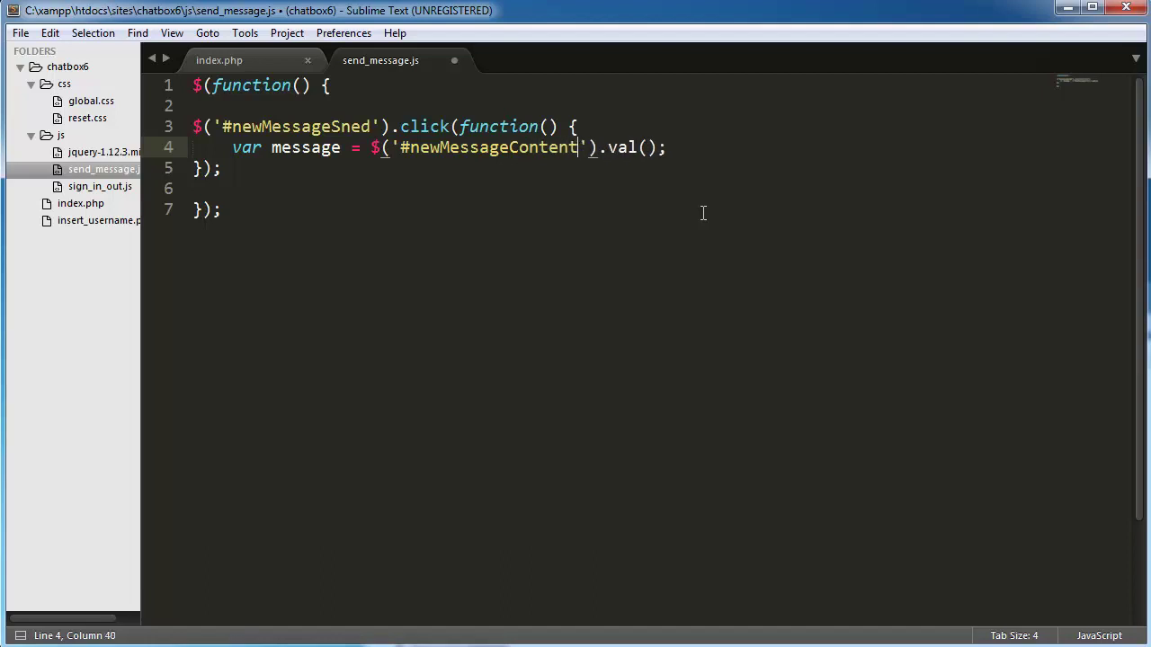
{"action": "key", "text": "ctrl+s"}
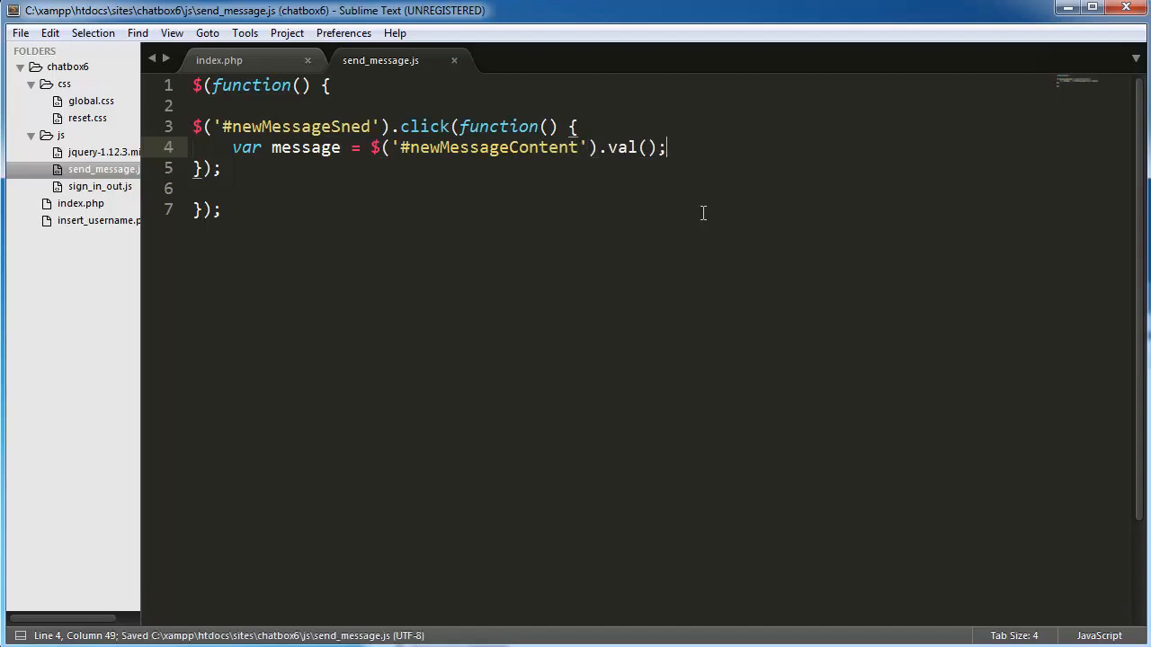
Add a username variable from the logged-in user's text and an if (message != '') check, then save
{"action": "type", "text": "var"}
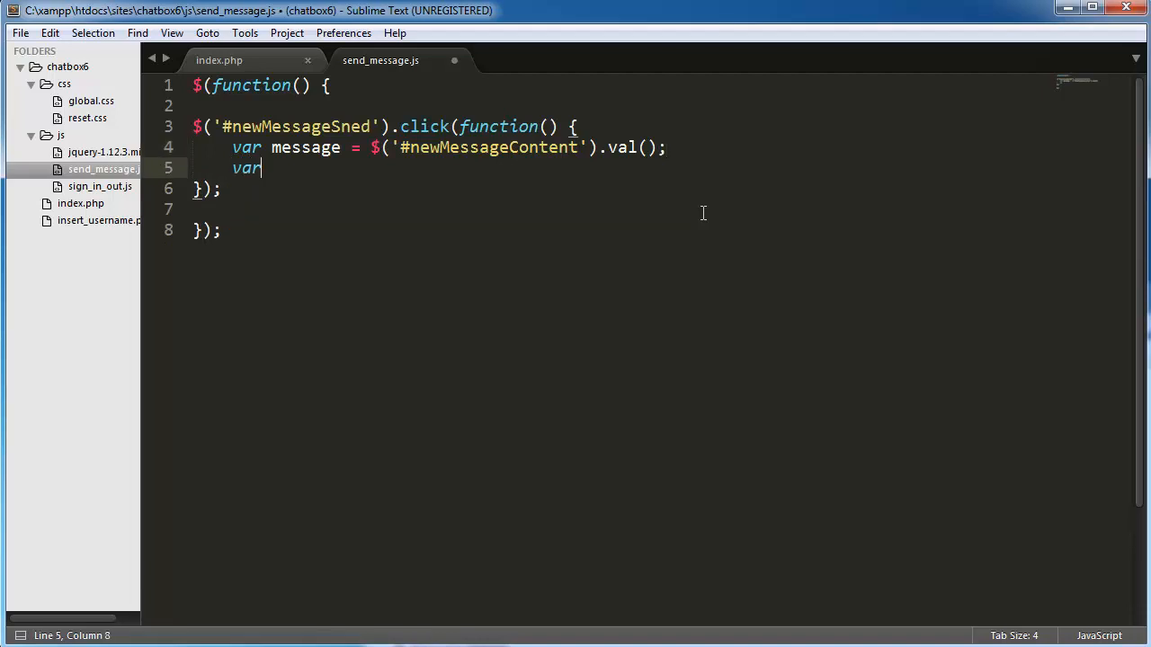
{"action": "type", "text": "usernam"}
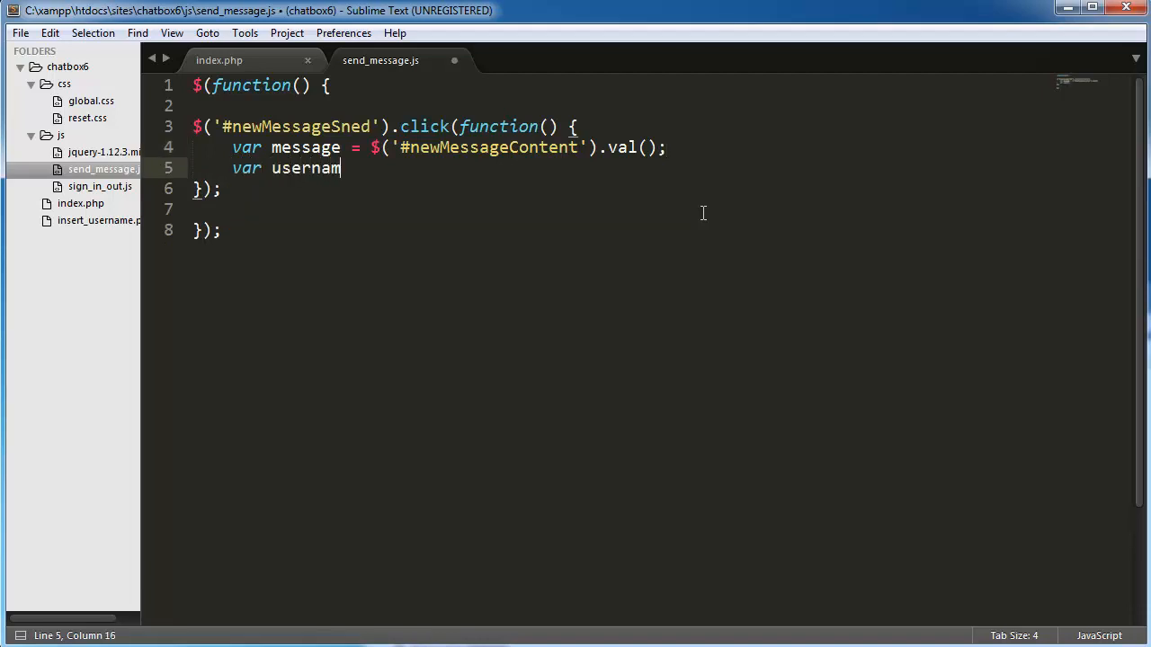
{"action": "type", "text": "e = $()"}
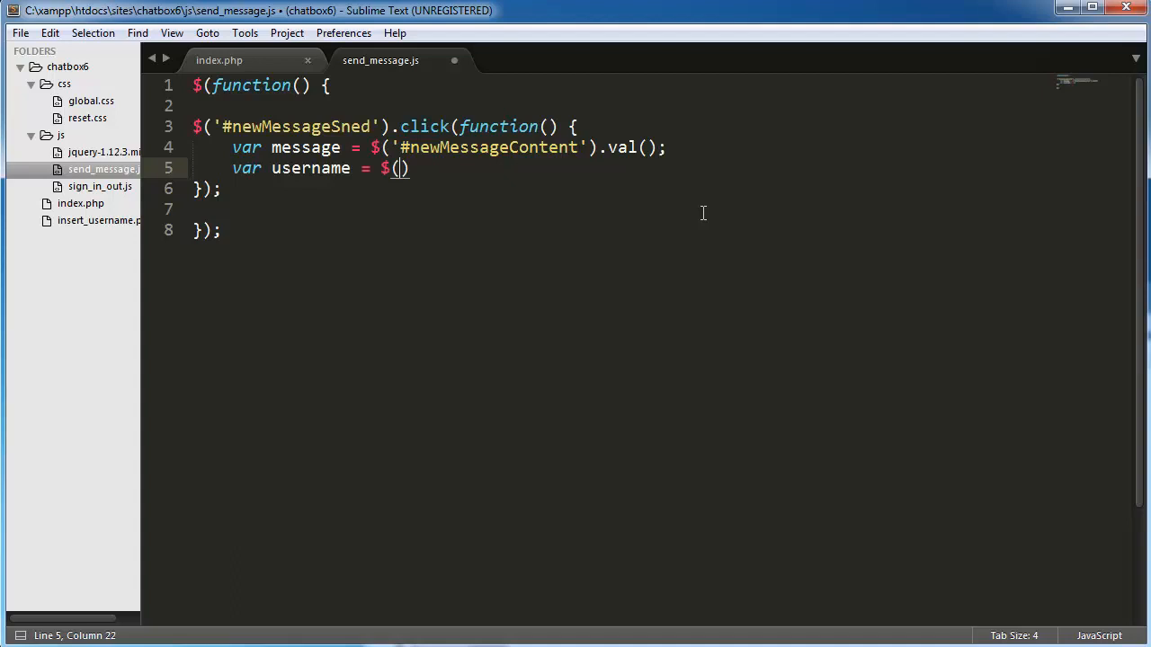
{"action": "type", "text": ".text();"}
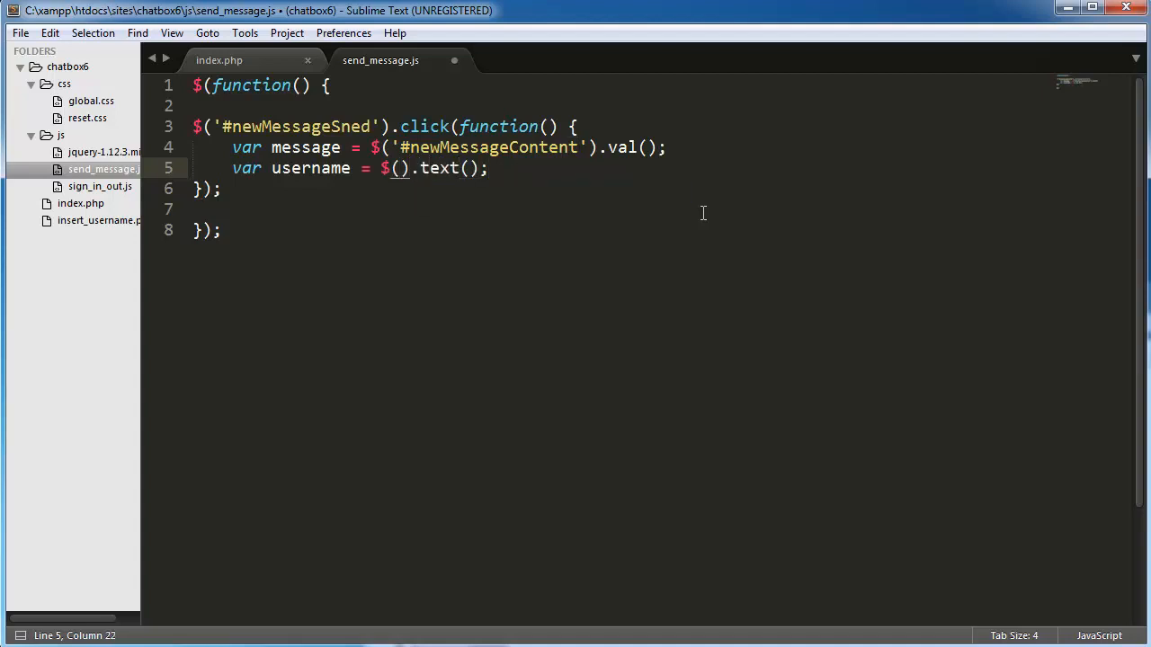
{"action": "type", "text": "''"}
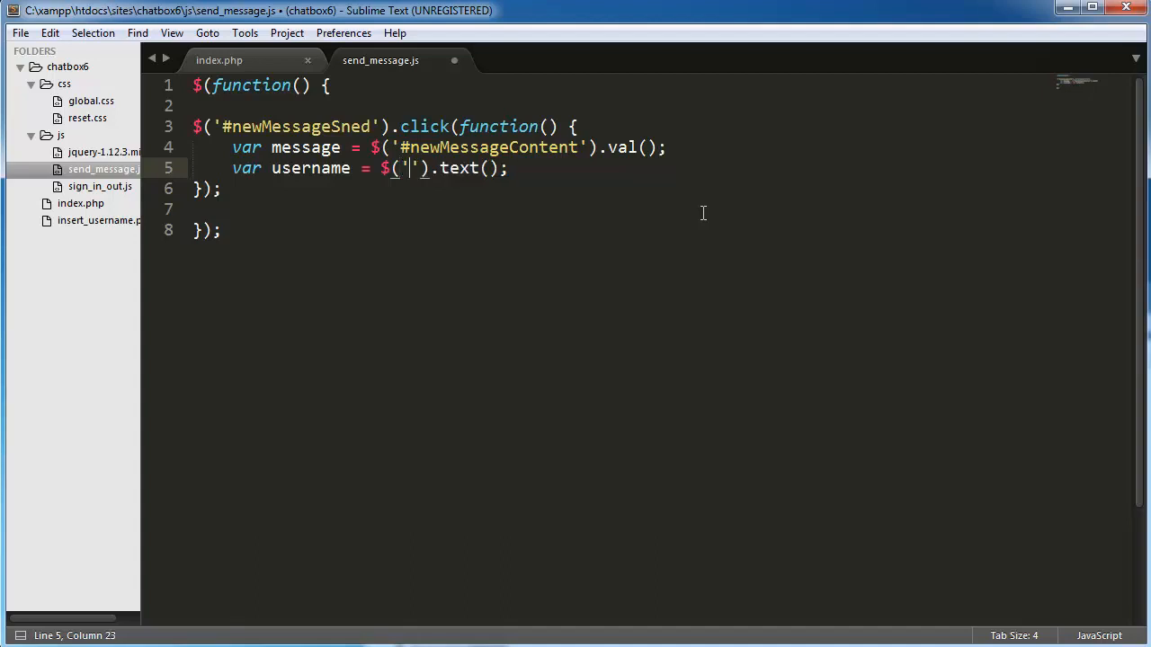
{"action": "type", "text": "#"}
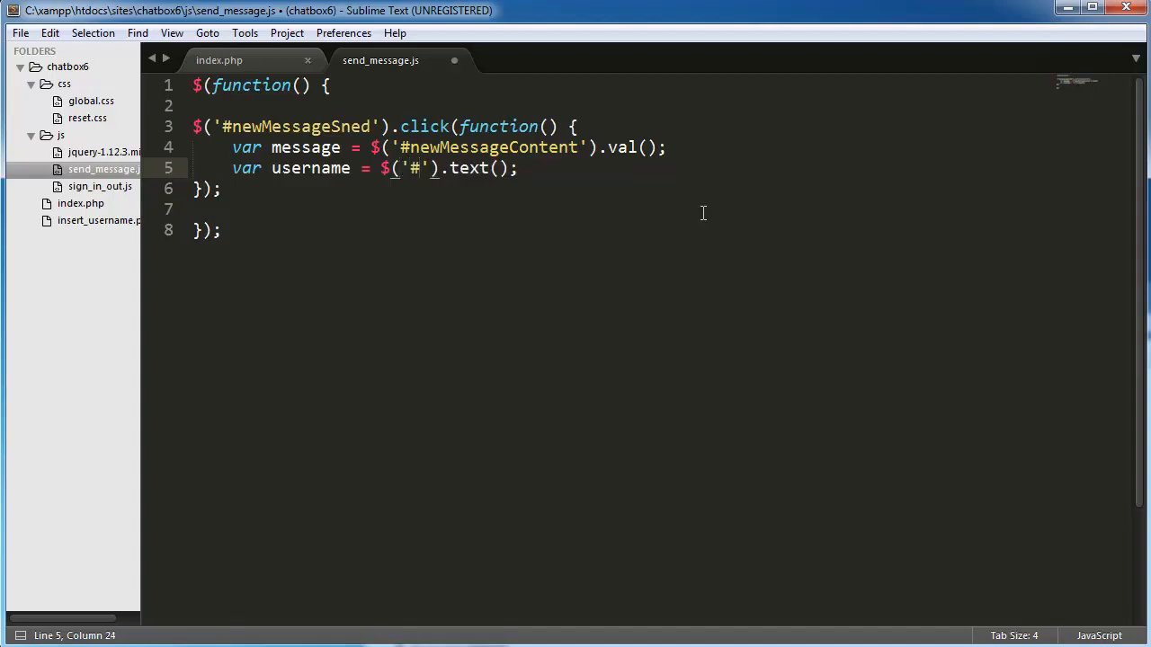
{"action": "type", "text": "loggedIn"}
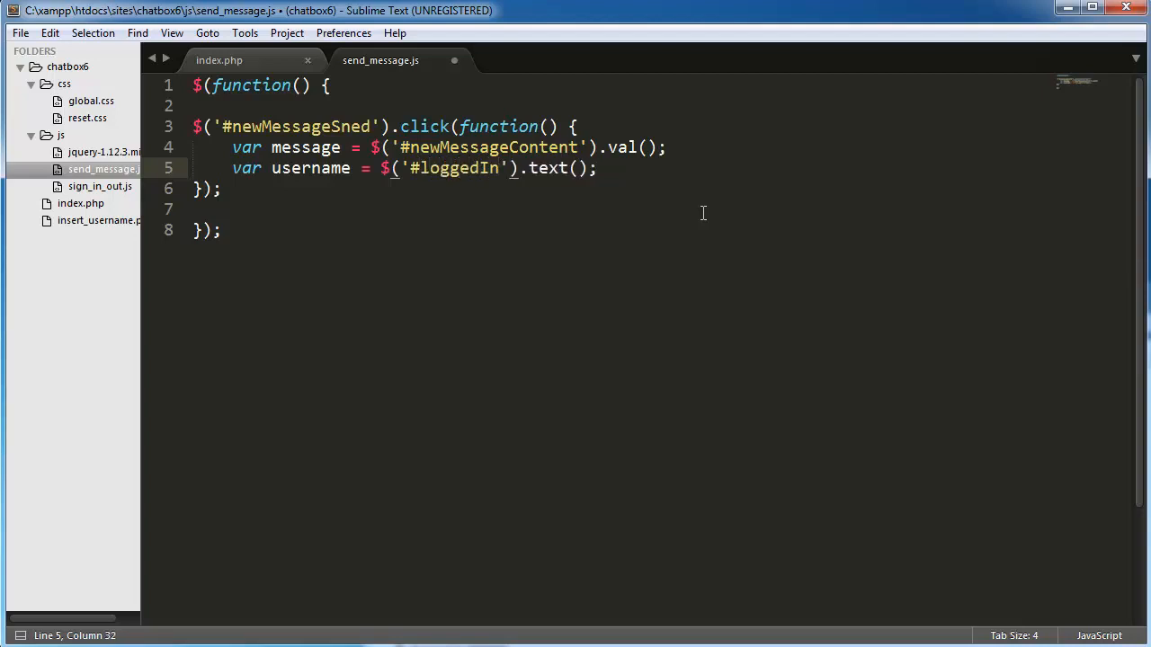
{"action": "type", "text": "User"}
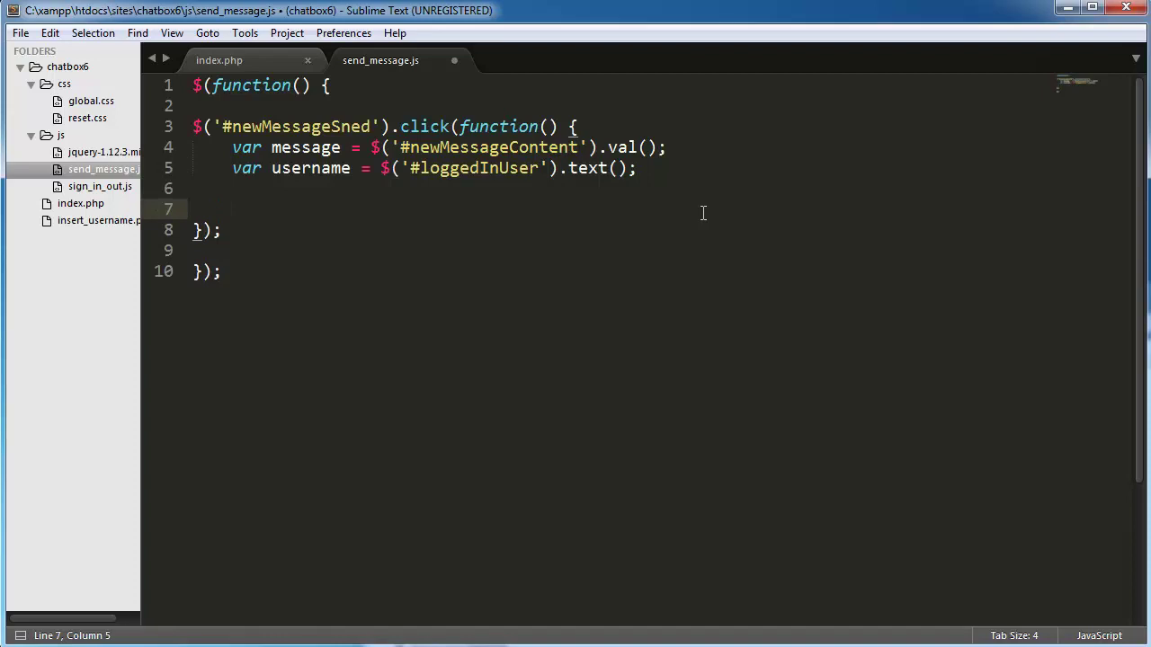
{"action": "type", "text": "if () {"}
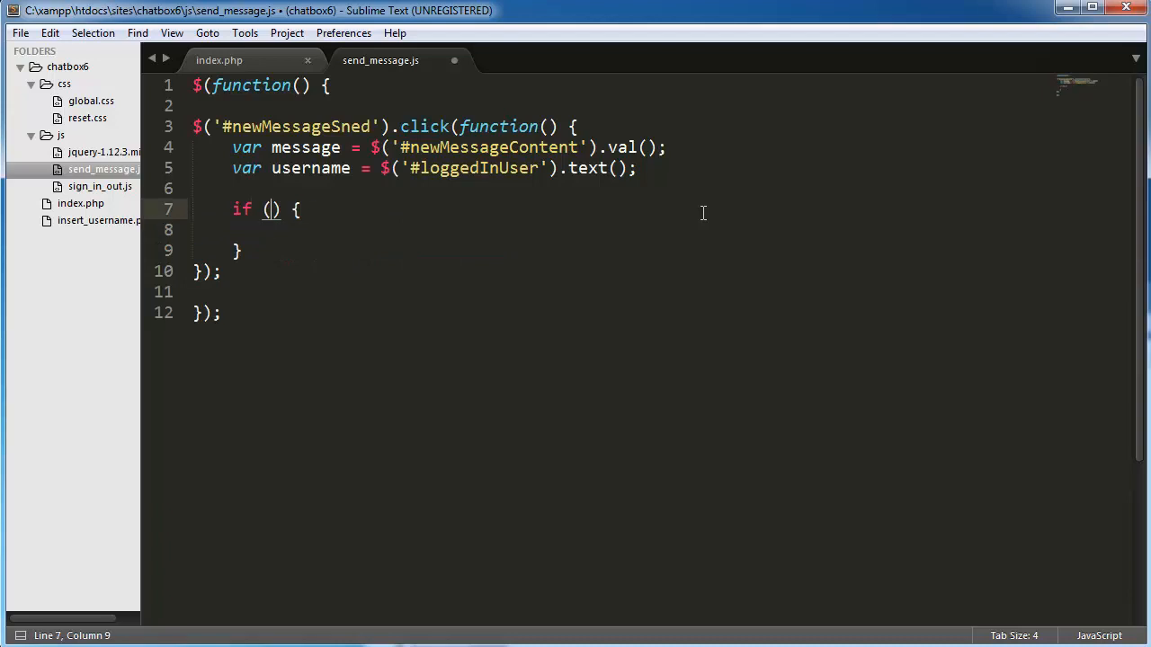
{"action": "type", "text": "message != '"}
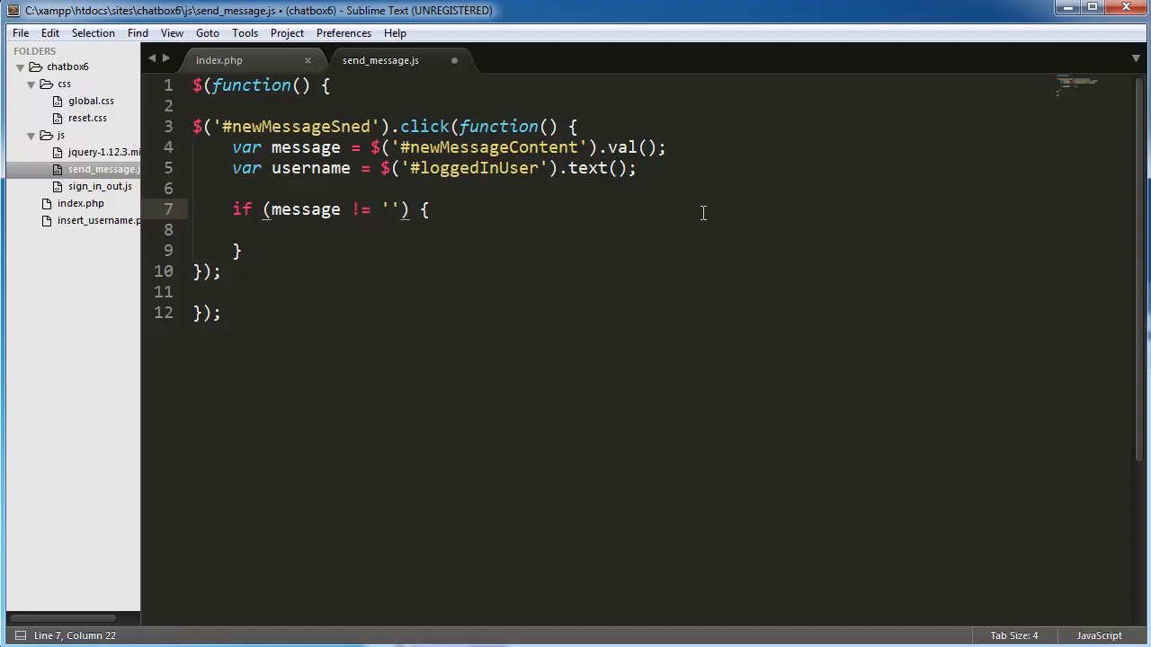
{"action": "key", "text": "ctrl+s"}
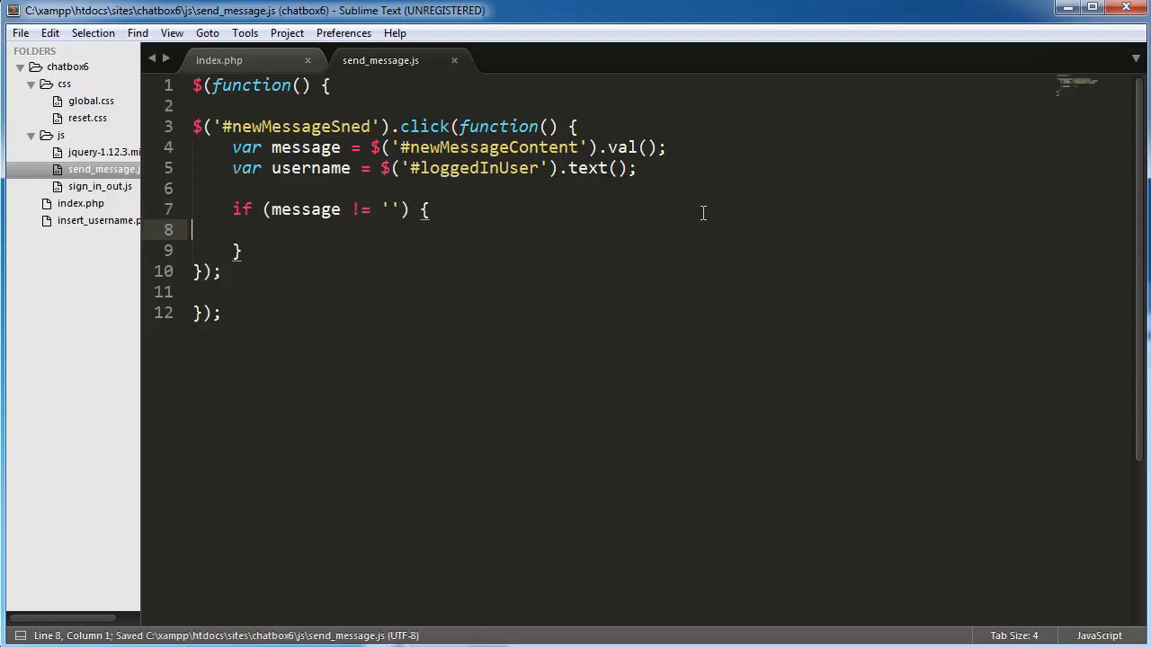
Start a $.ajax call with data containing username and message
{"action": "type", "text": "$.a"}
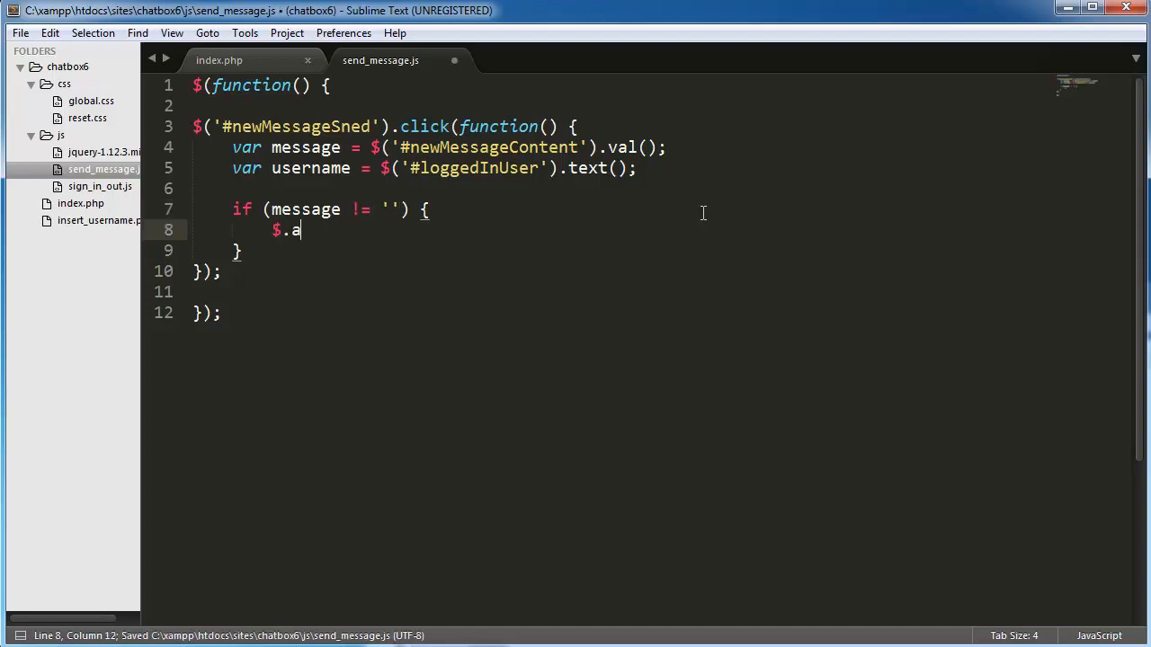
{"action": "type", "text": "jax {"}
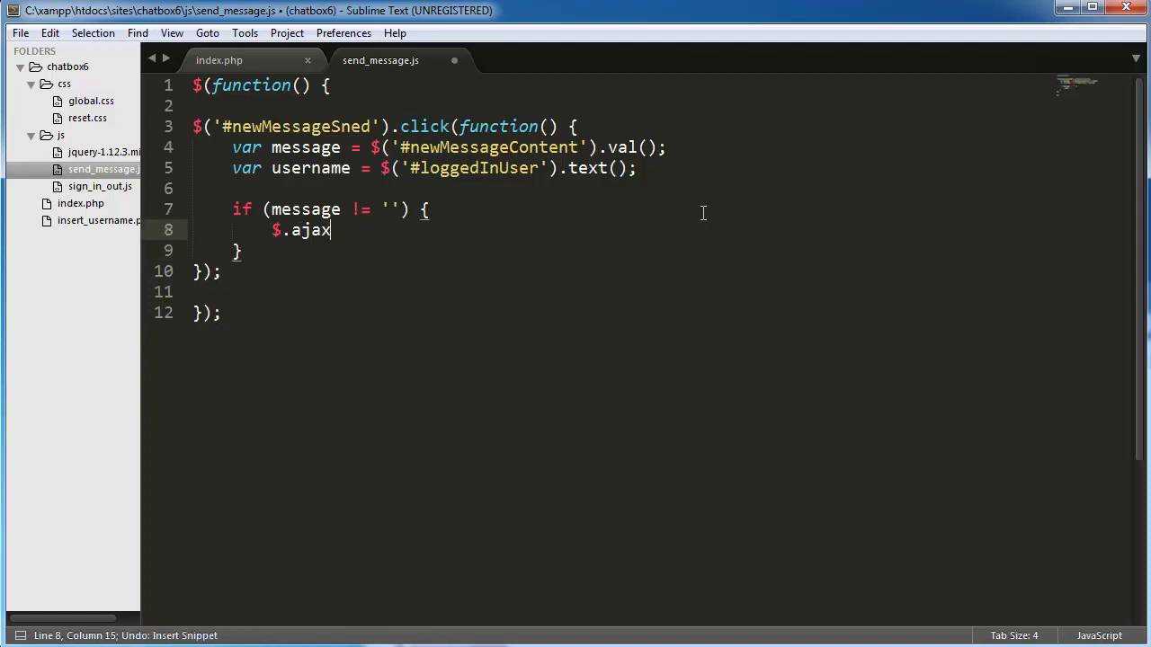
{"action": "type", "text": "({"}
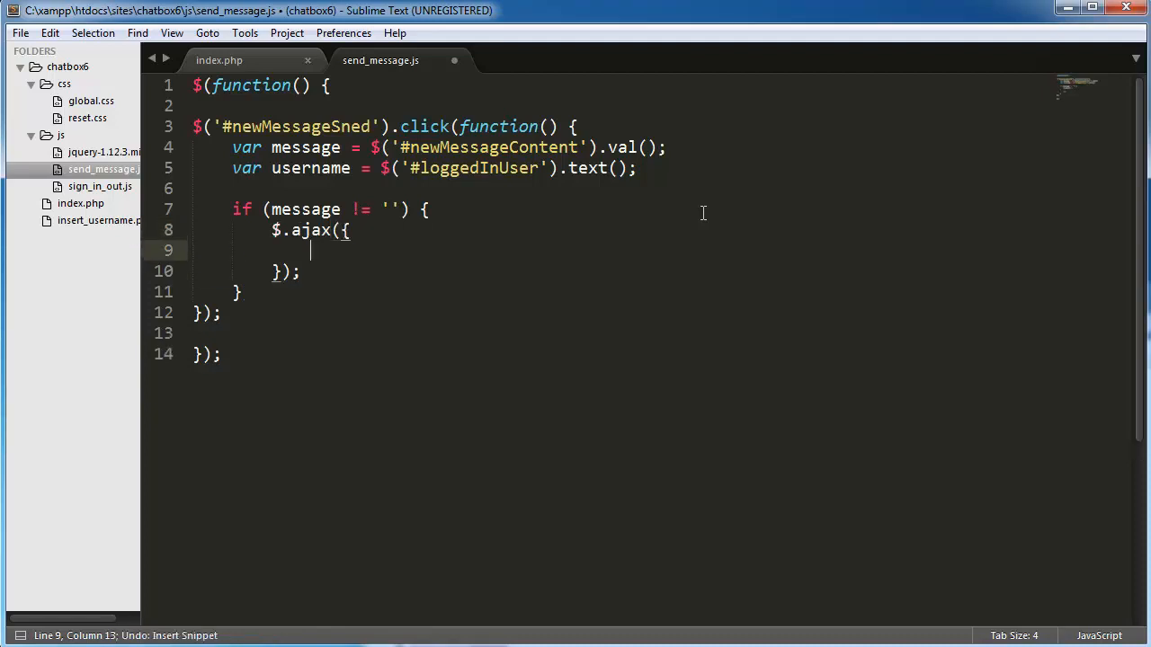
{"action": "type", "text": "date"}
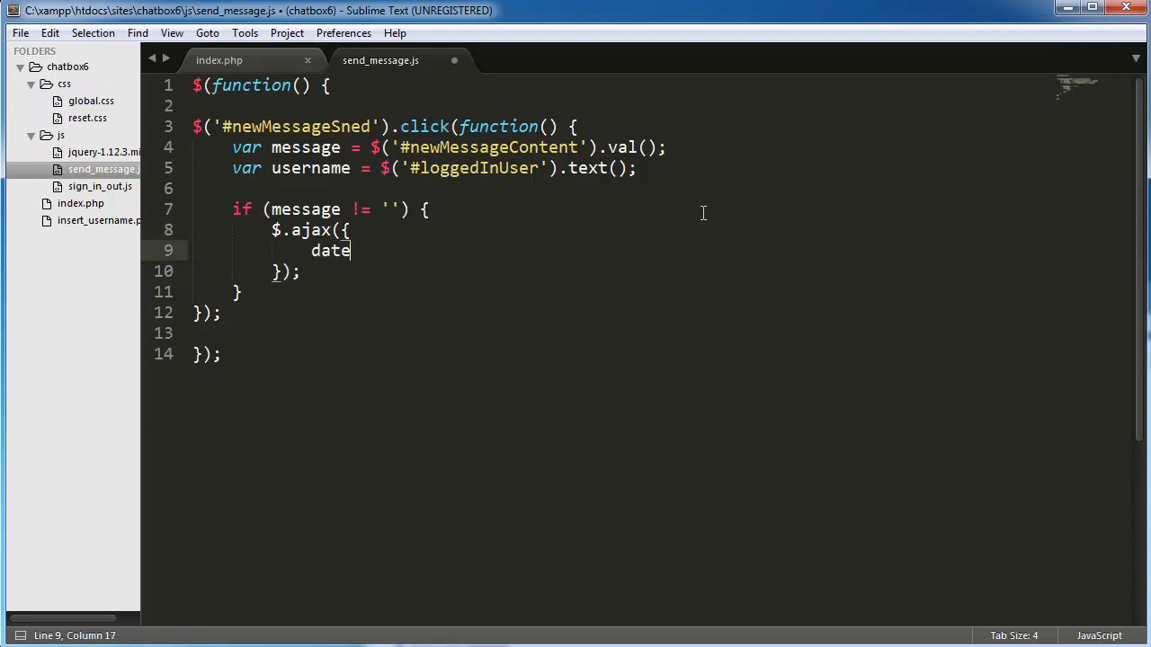
{"action": "type", "text": "a:"}
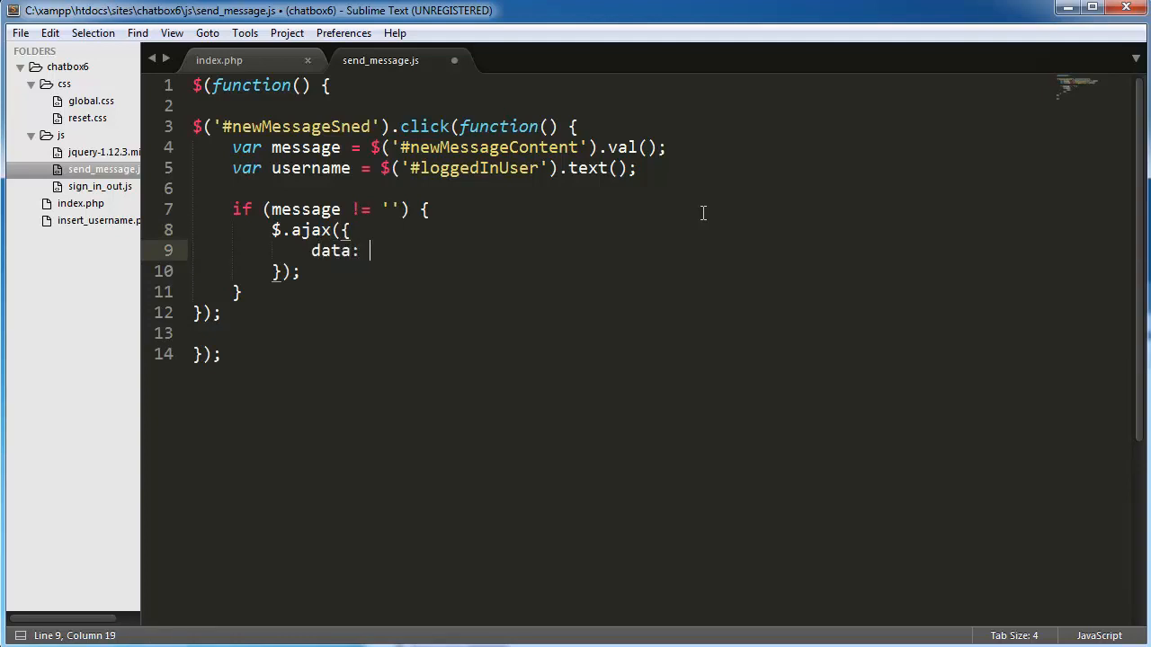
{"action": "type", "text": "{ }"}
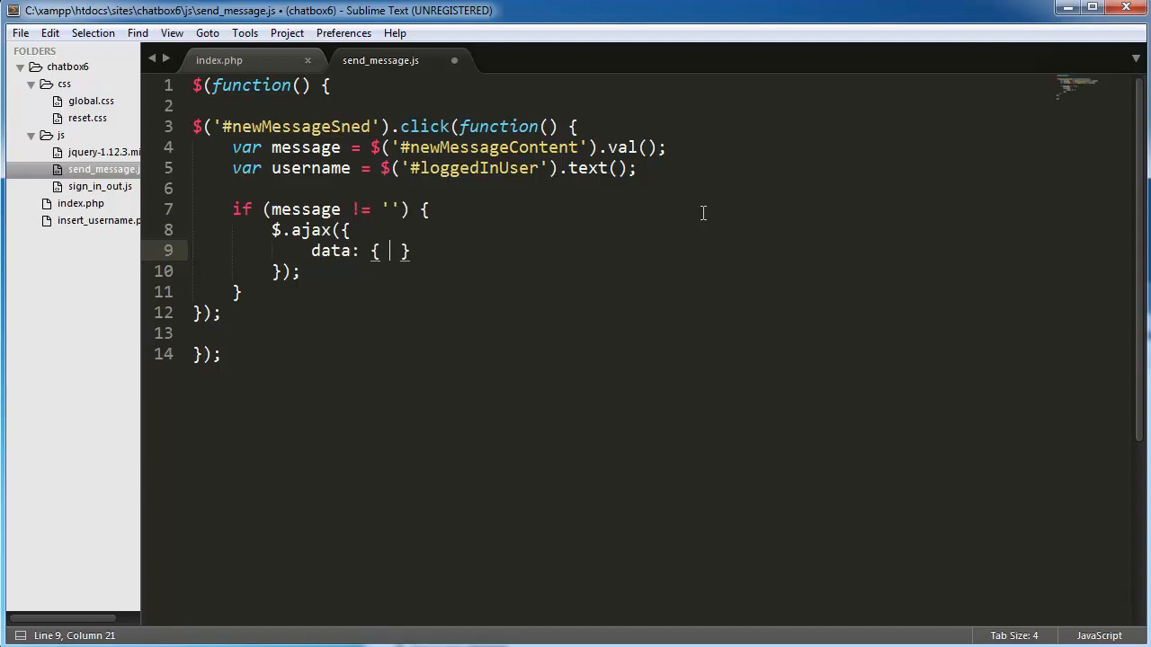
{"action": "type", "text": "username"}
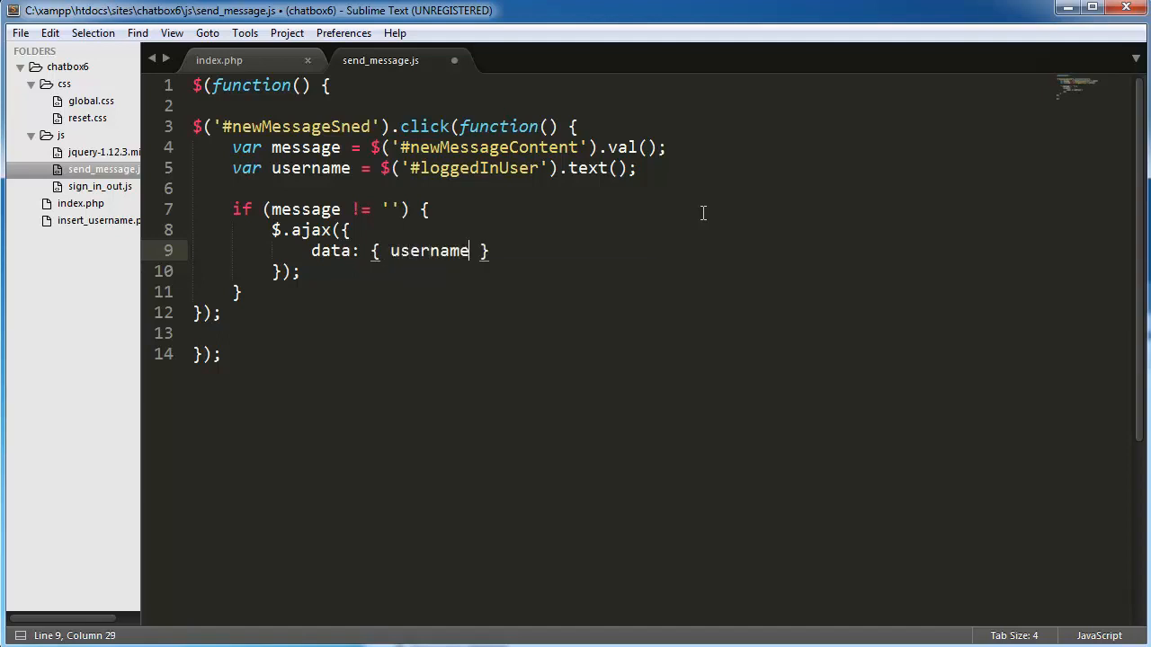
{"action": "type", "text": ": username,"}
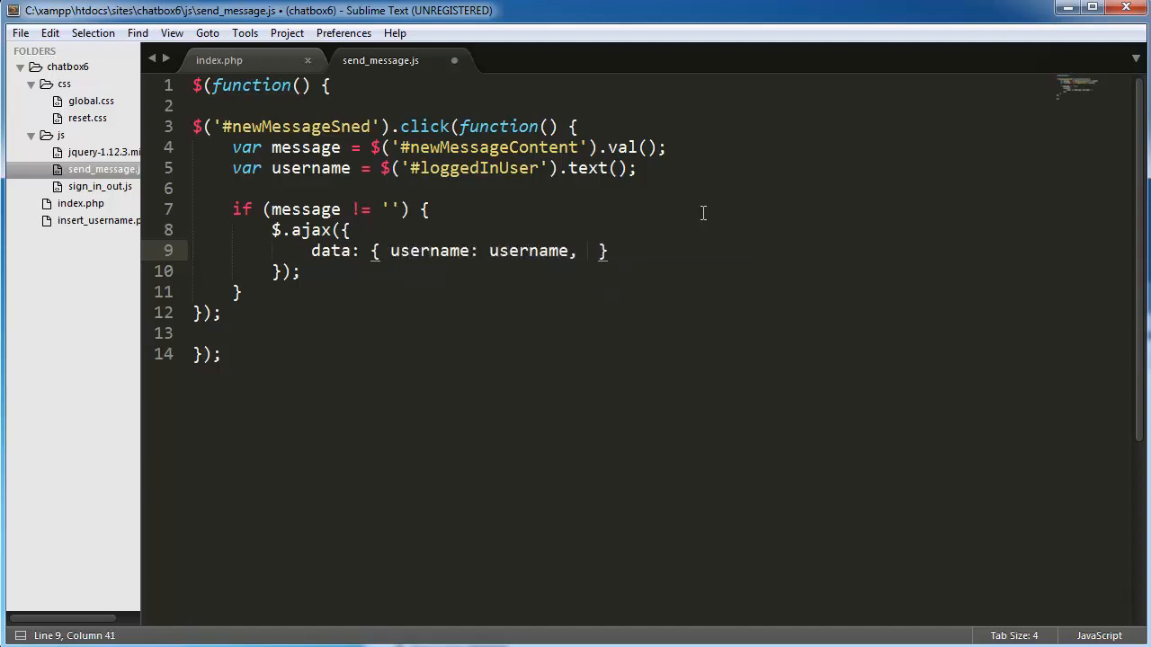
{"action": "type", "text": "message:"}
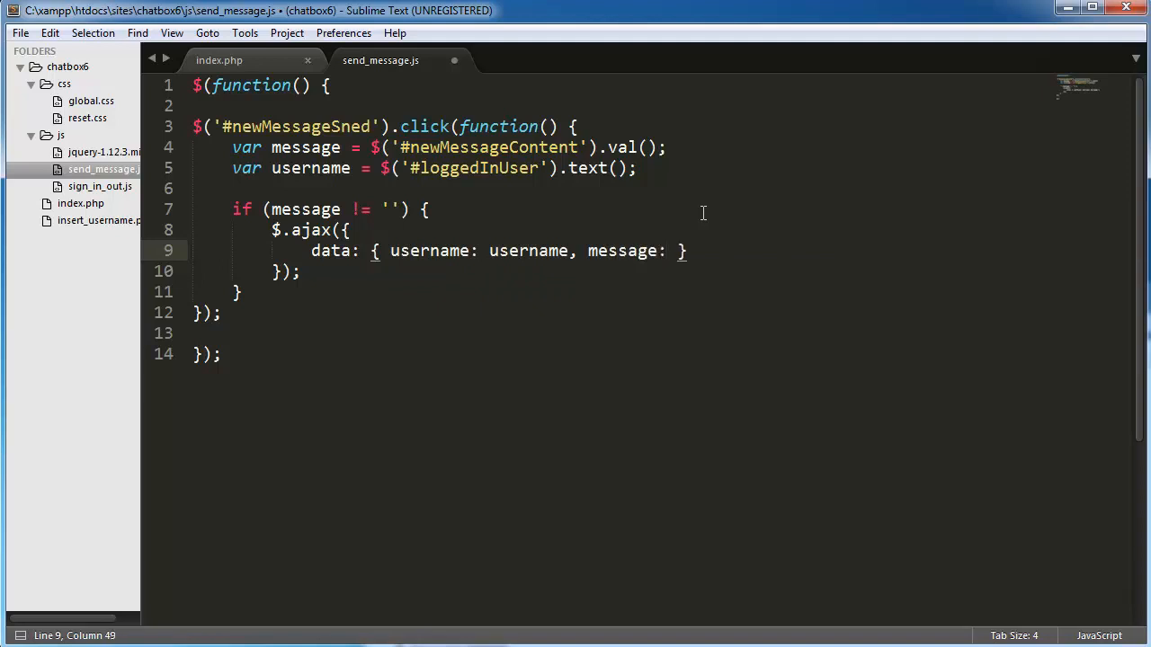
{"action": "type", "text": "message"}
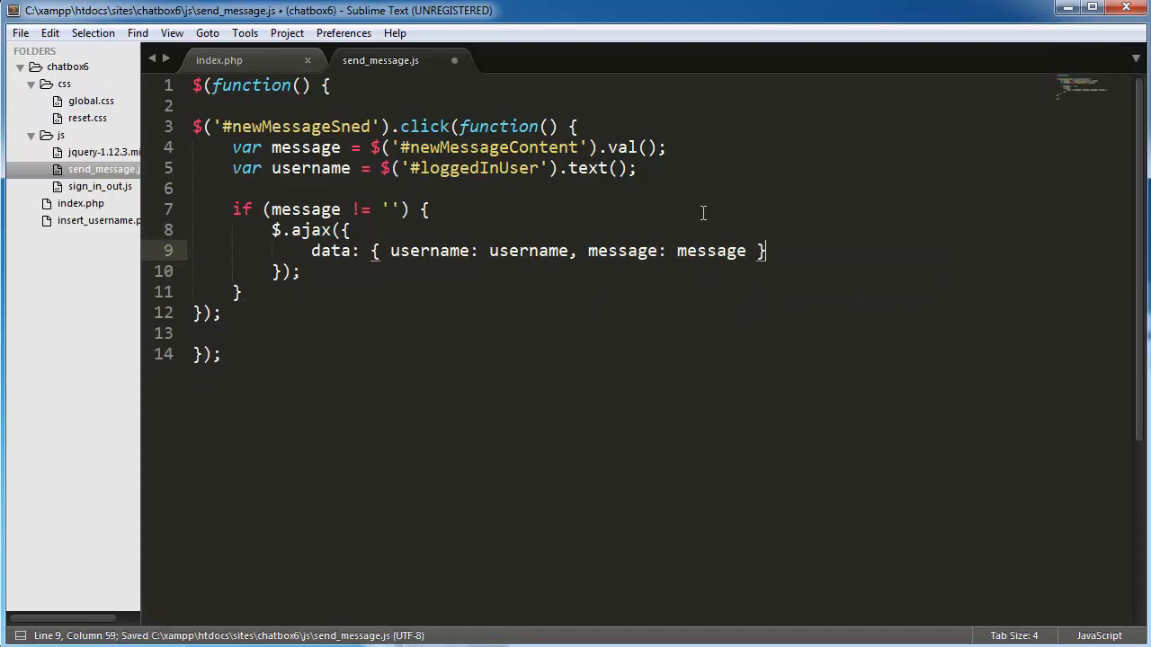
{"action": "type", "text": ","}
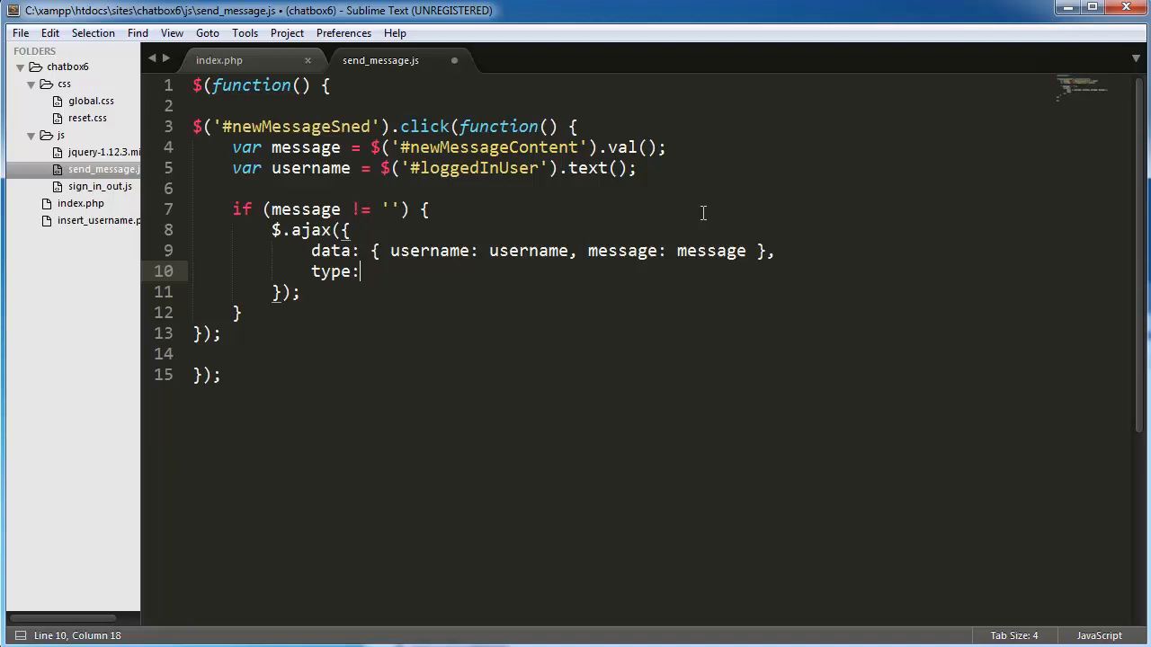
Set the ajax type to "GET" and url to "send_message.php"
{"action": "type", "text": "\"GE"}
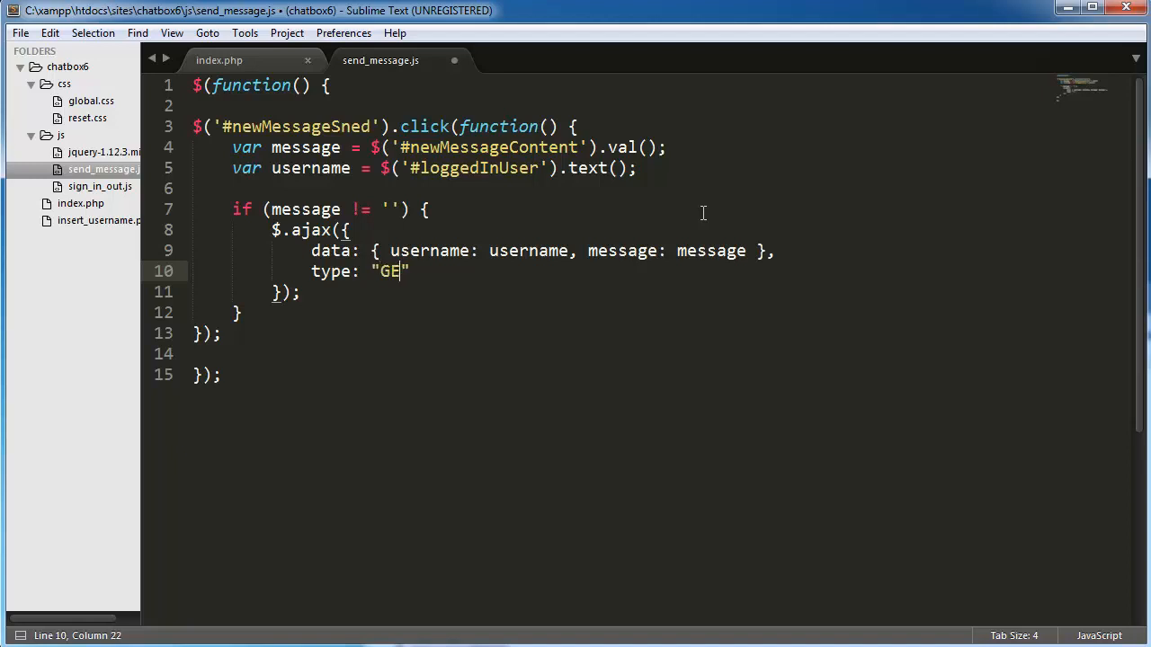
{"action": "type", "text": "T"}
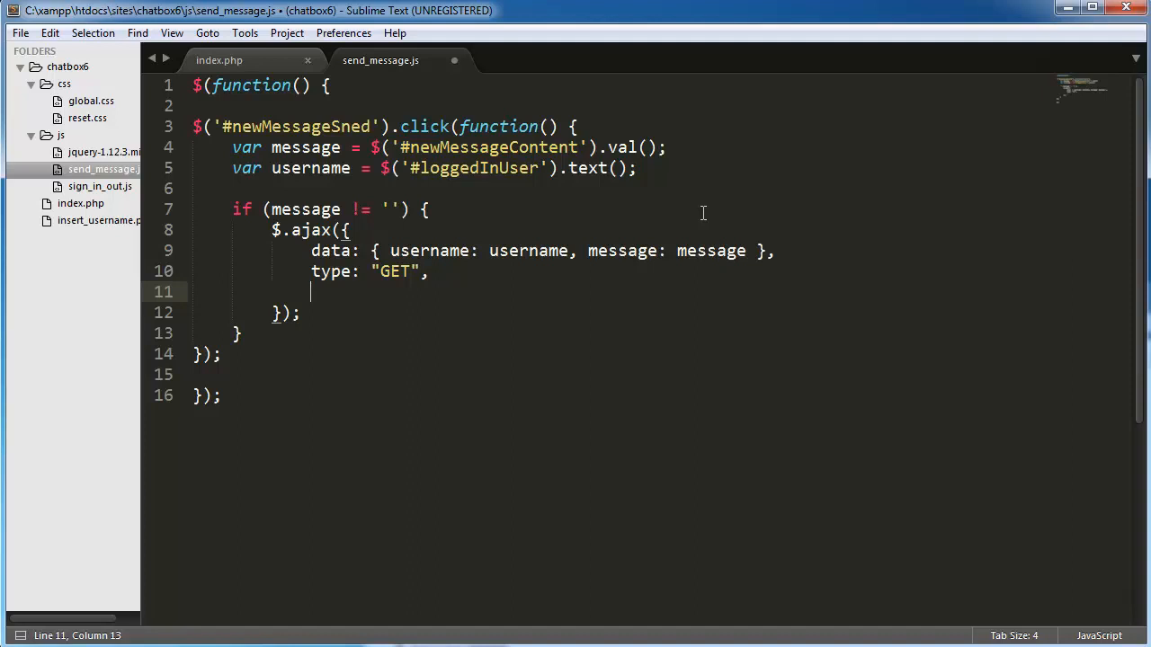
{"action": "type", "text": "url:"}
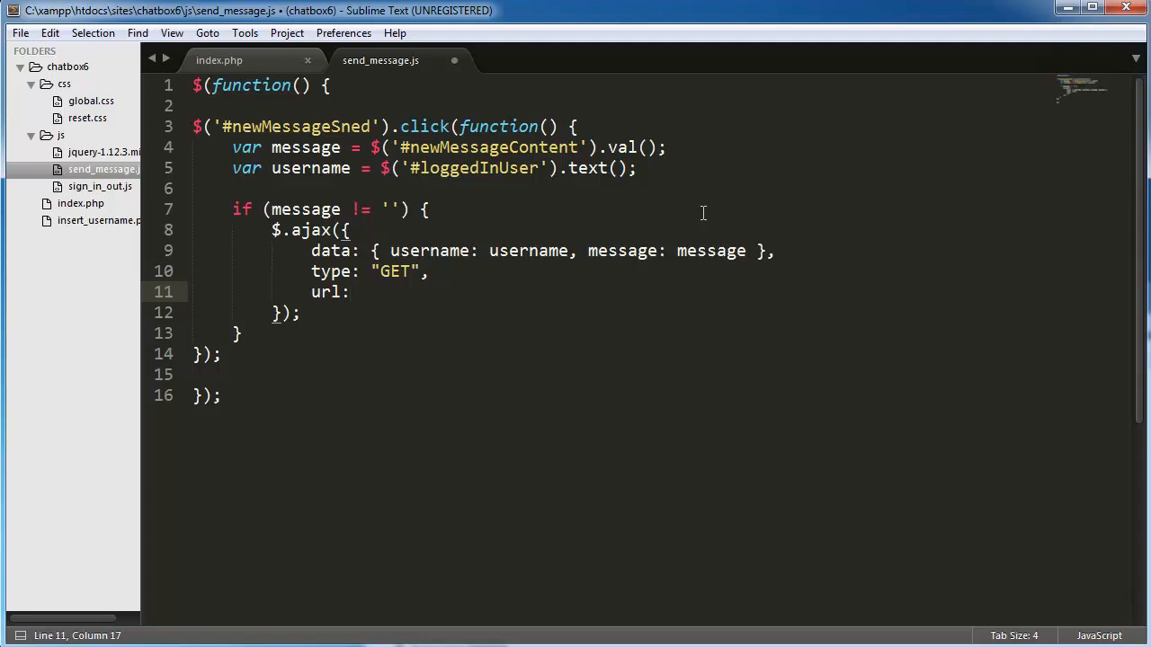
{"action": "type", "text": "\"s\""}
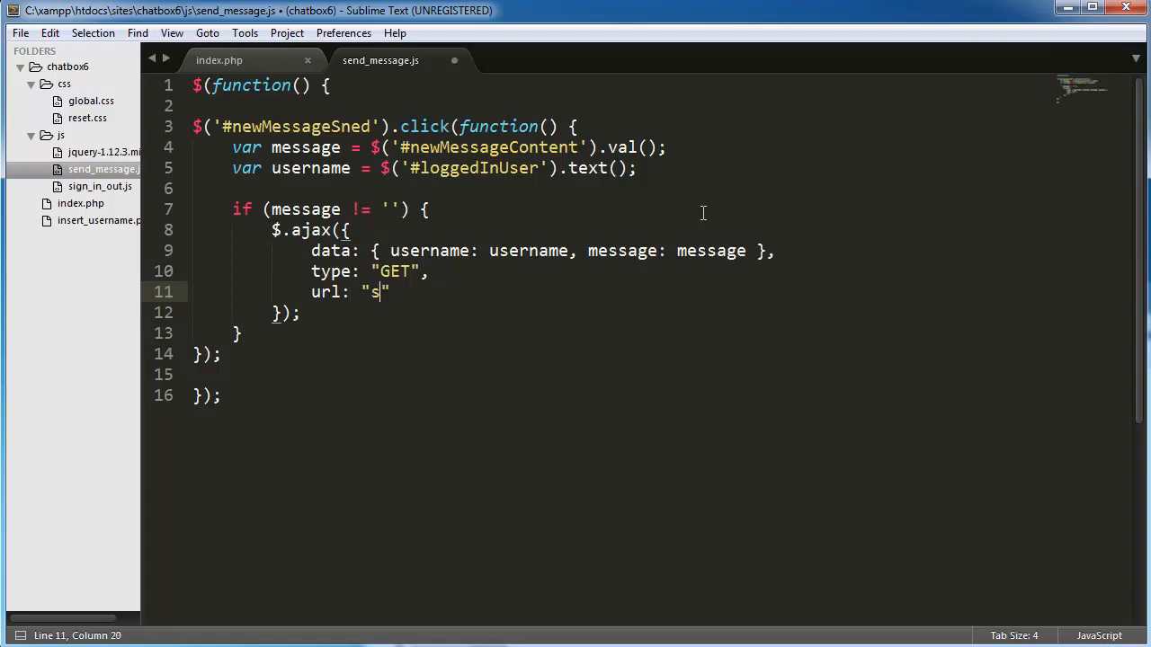
{"action": "type", "text": "end_message."}
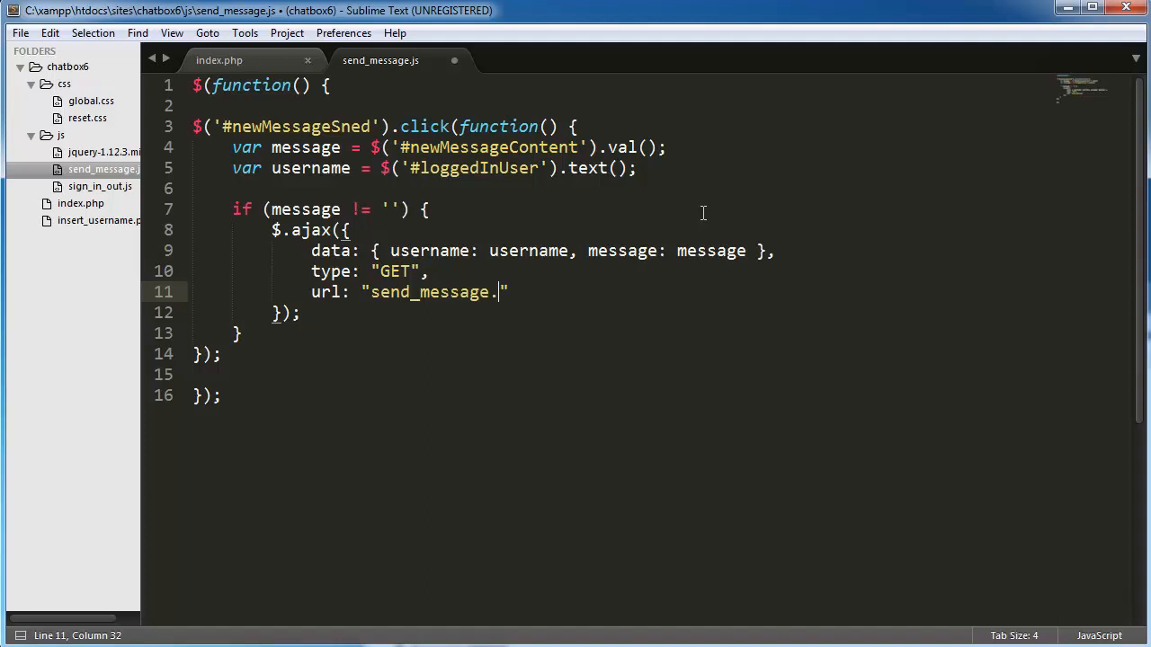
{"action": "type", "text": "php"}
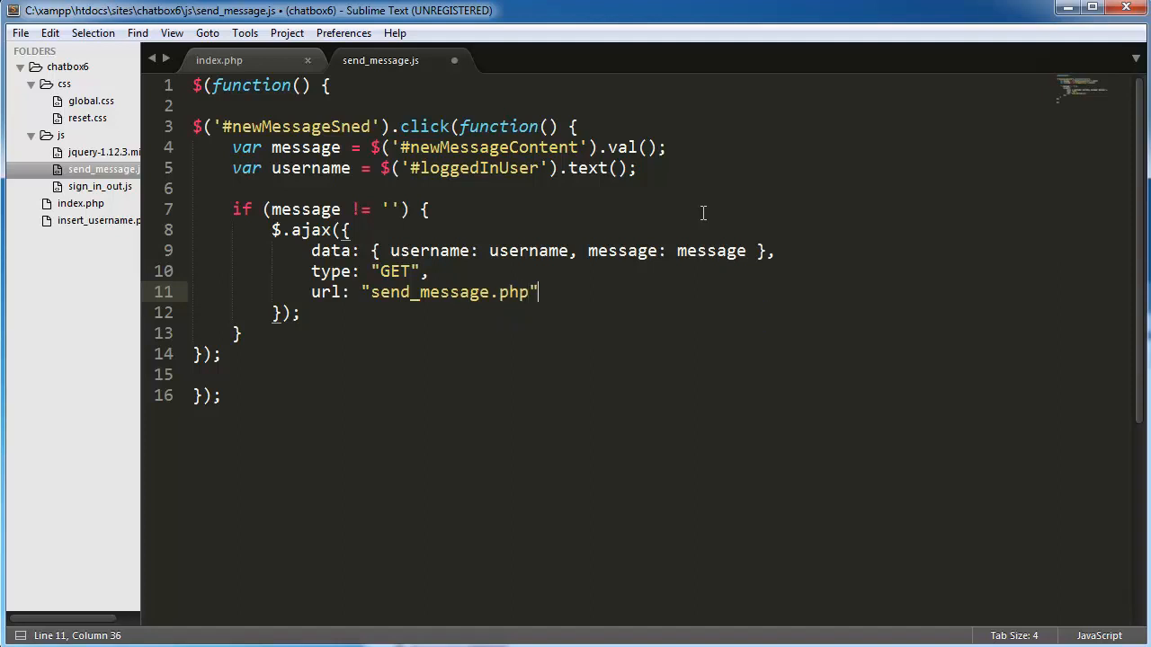
{"action": "type", "text": ","}
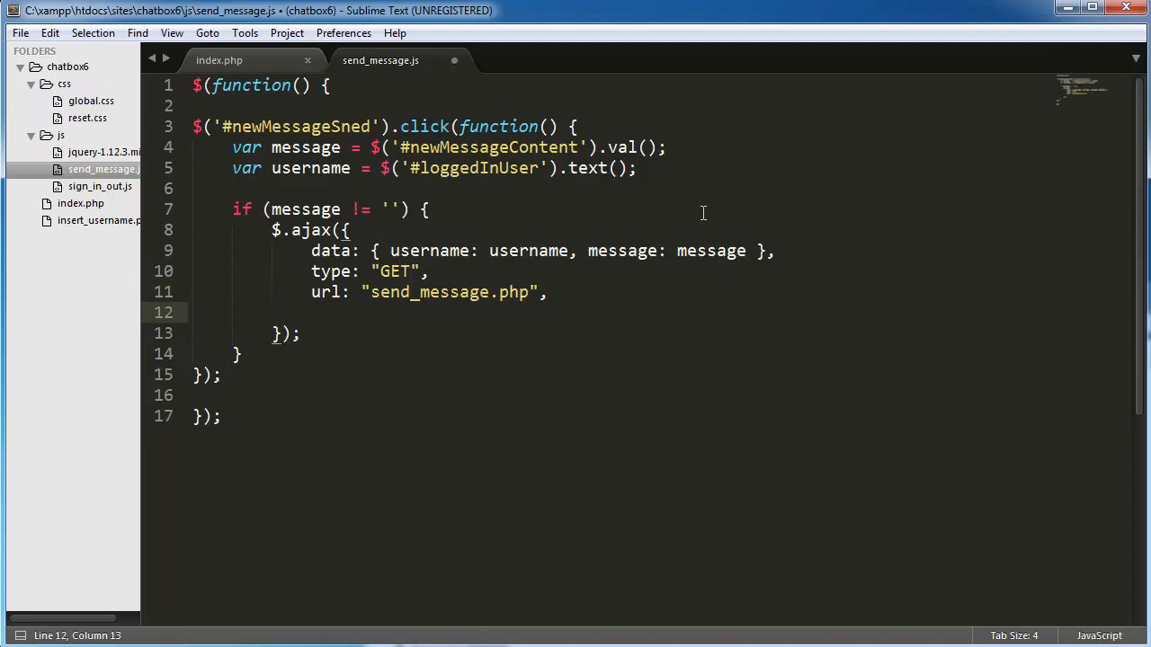
Add a success function clearing the #newMessageContent box, and save send_message.js
{"action": "type", "text": "succes"}
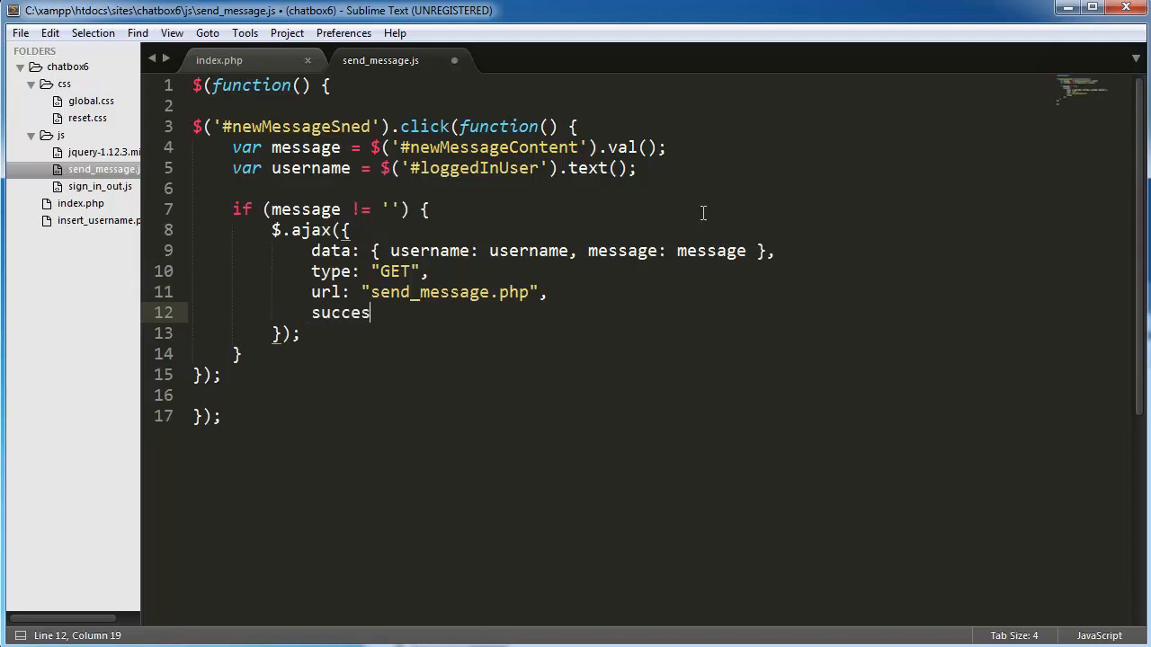
{"action": "type", "text": "s"}
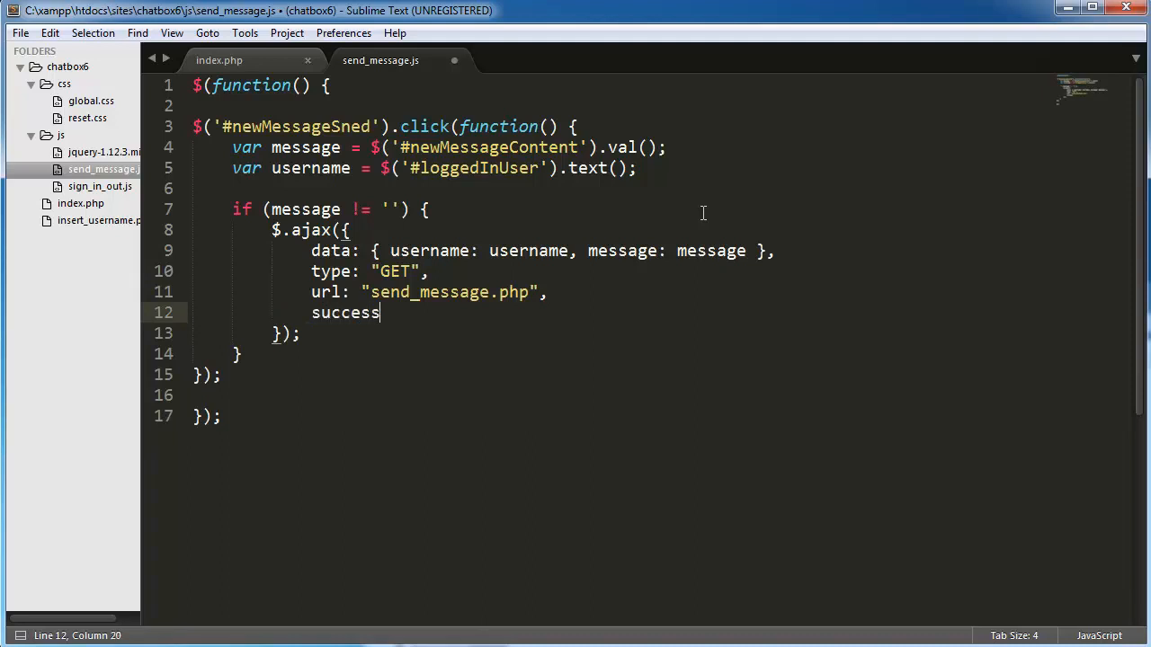
{"action": "type", "text": ": function"}
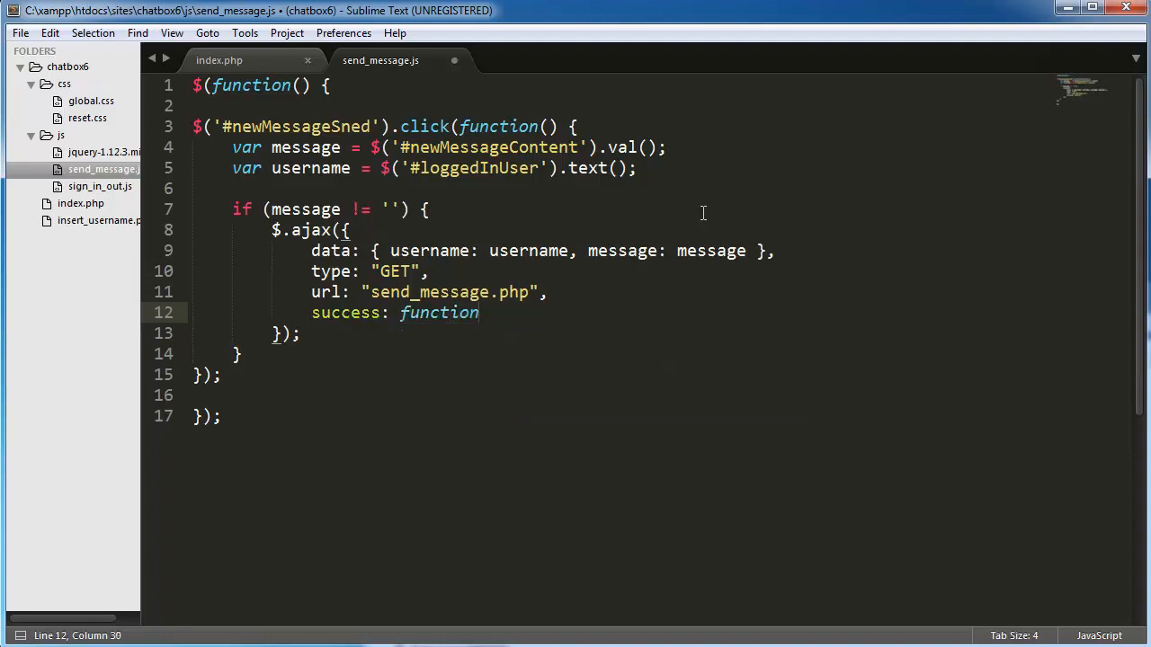
{"action": "type", "text": "() {"}
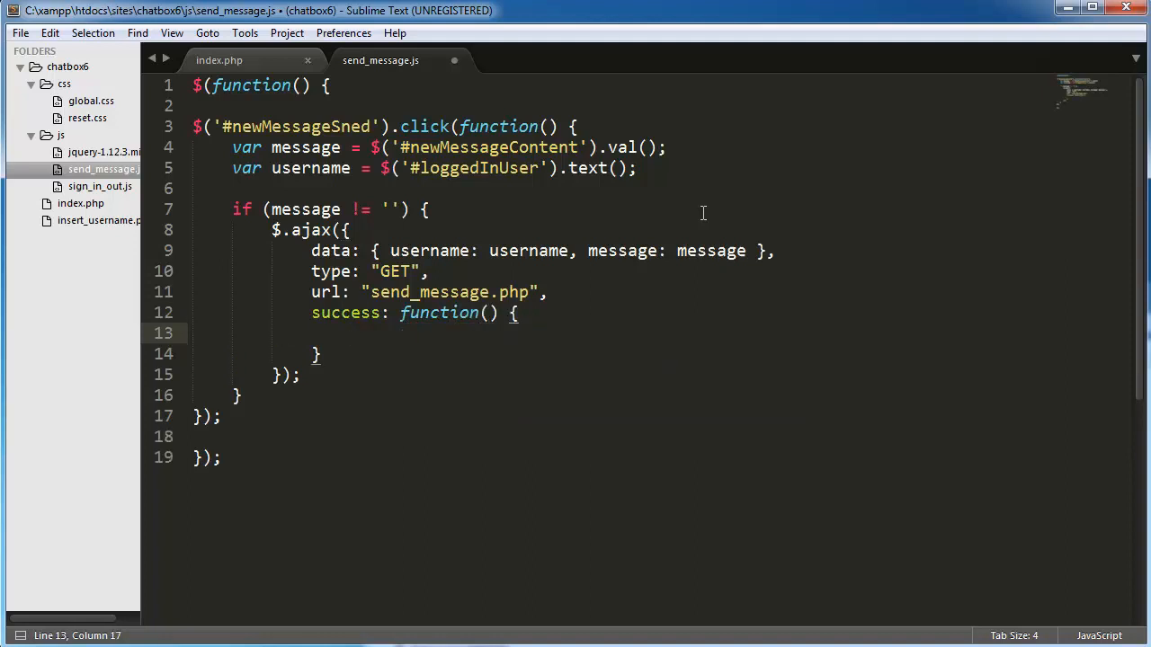
{"action": "type", "text": "$"}
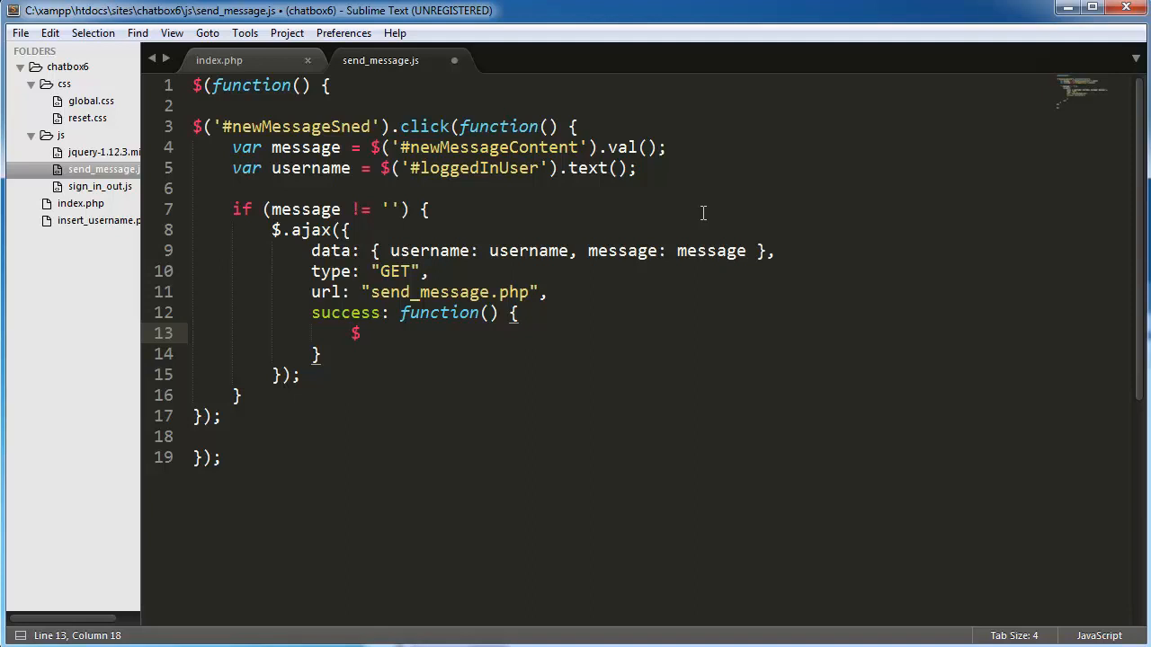
{"action": "type", "text": "().val();"}
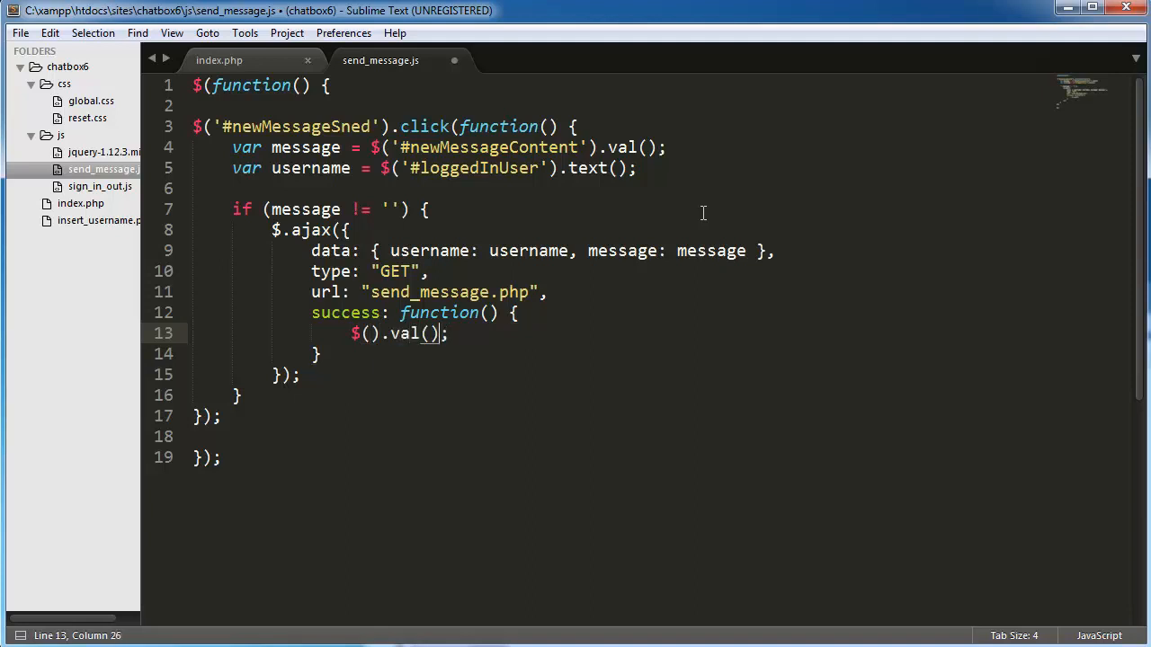
{"action": "type", "text": "''"}
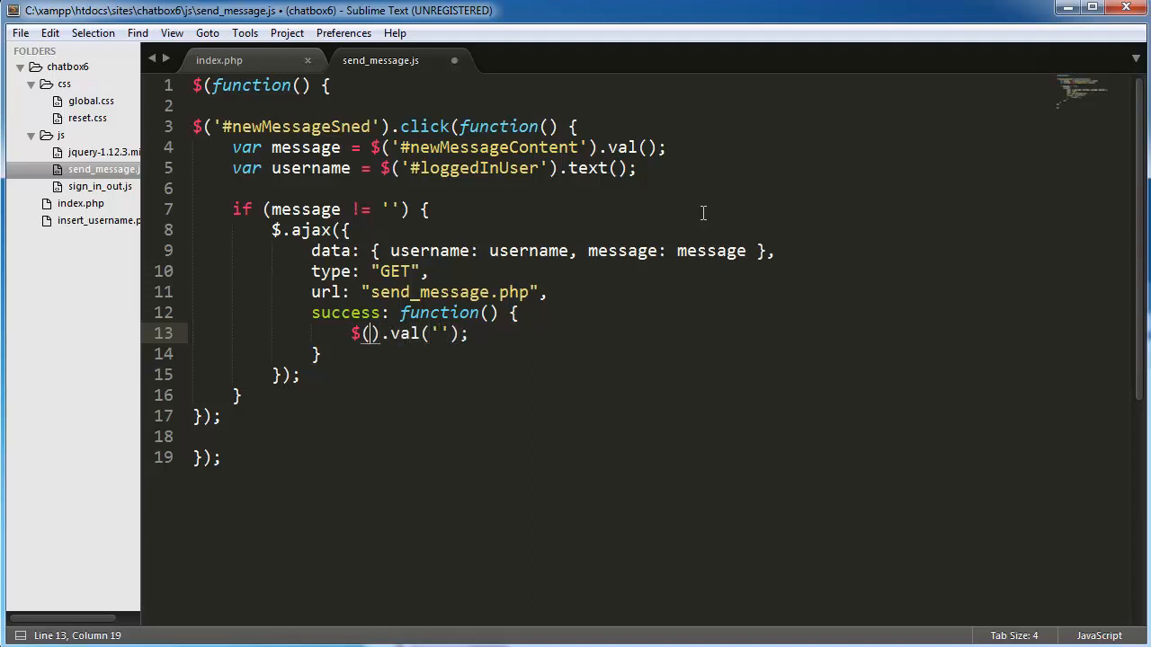
{"action": "type", "text": "'"}
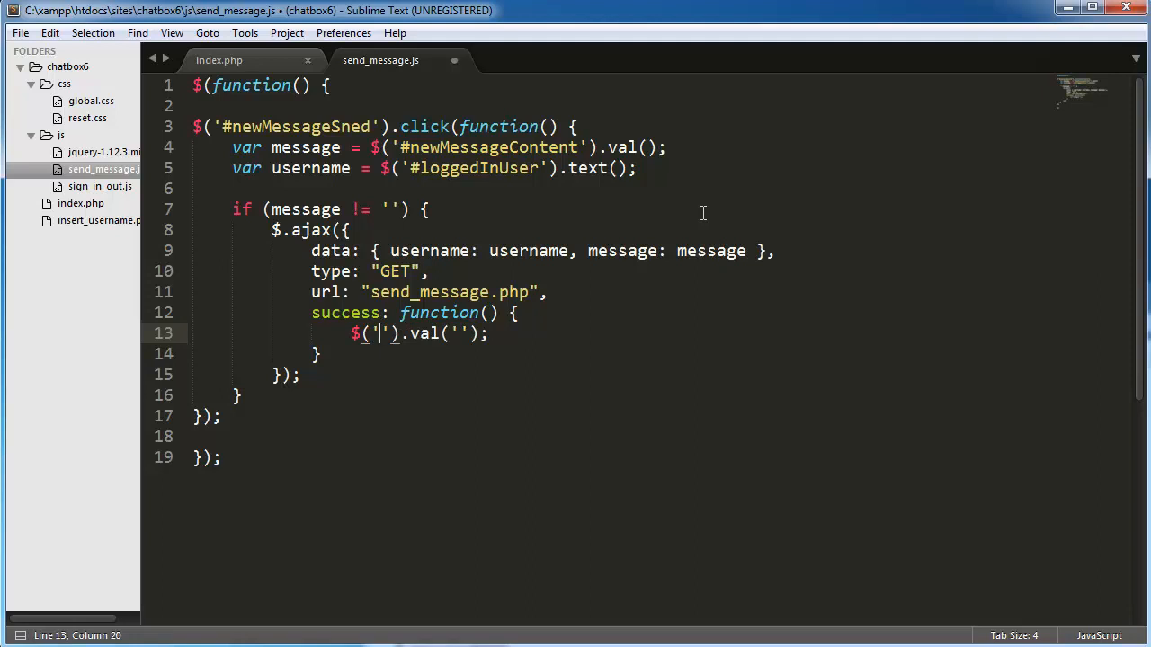
{"action": "type", "text": "#newMessageContent"}
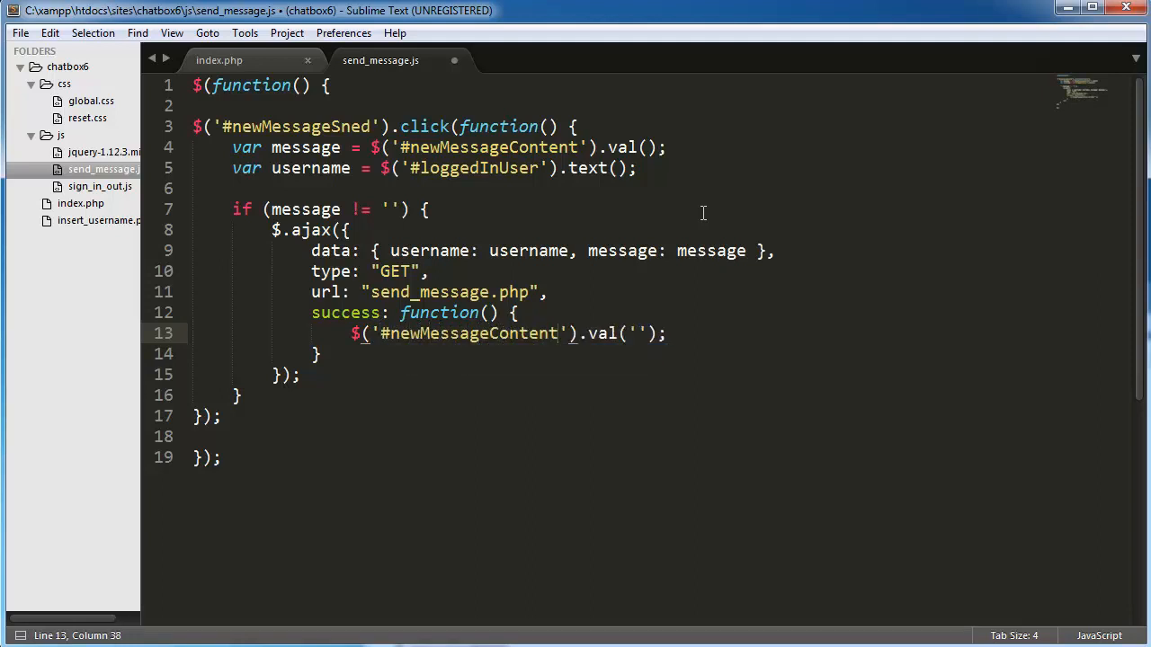
{"action": "key", "text": "ctrl+s"}
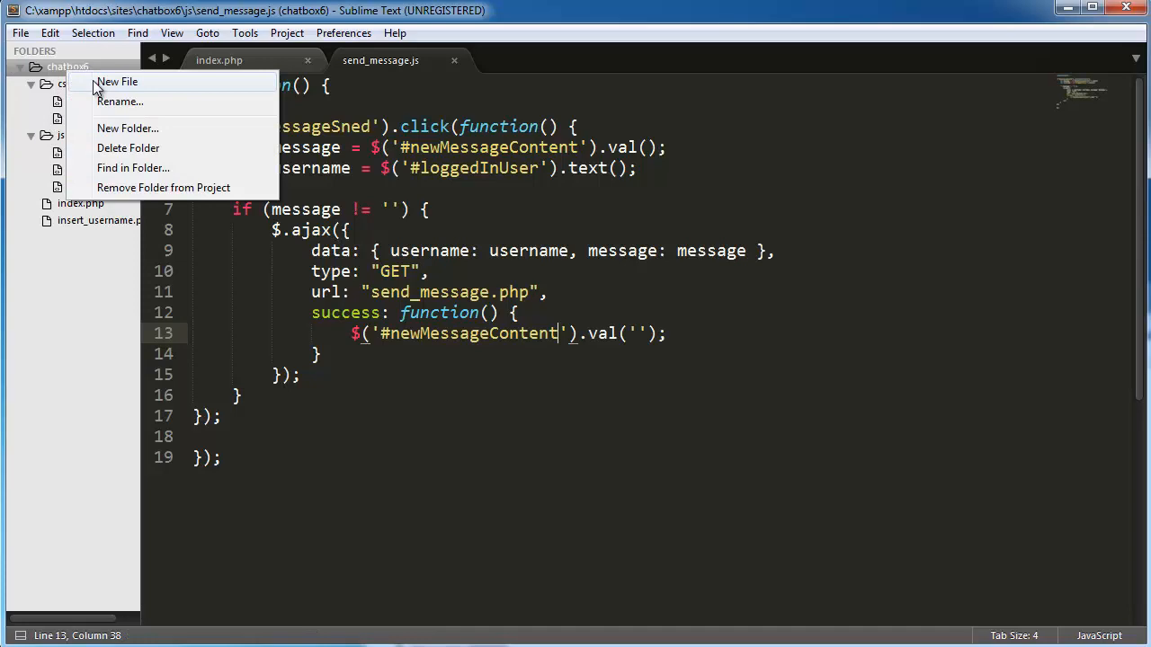
Create a new file in the chatbox6 project root and save it as new_message.php
{"action": "left_click", "coordinate": [117, 81]}
{"action": "type", "text": "new_message.php"}
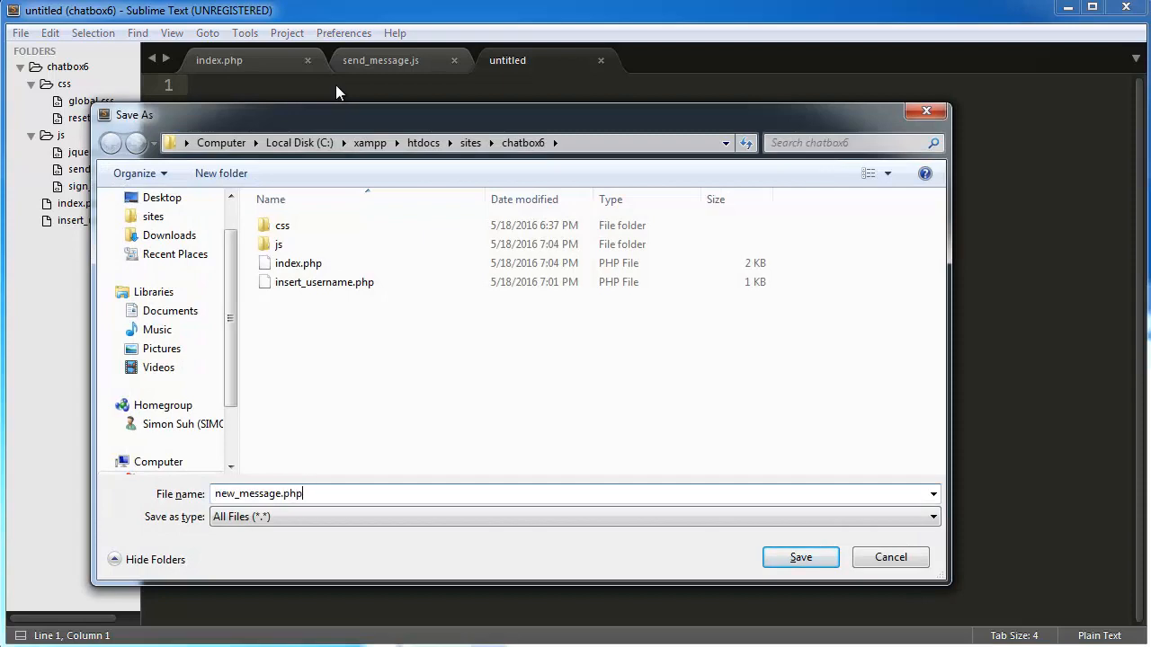
{"action": "left_click", "coordinate": [800, 556]}
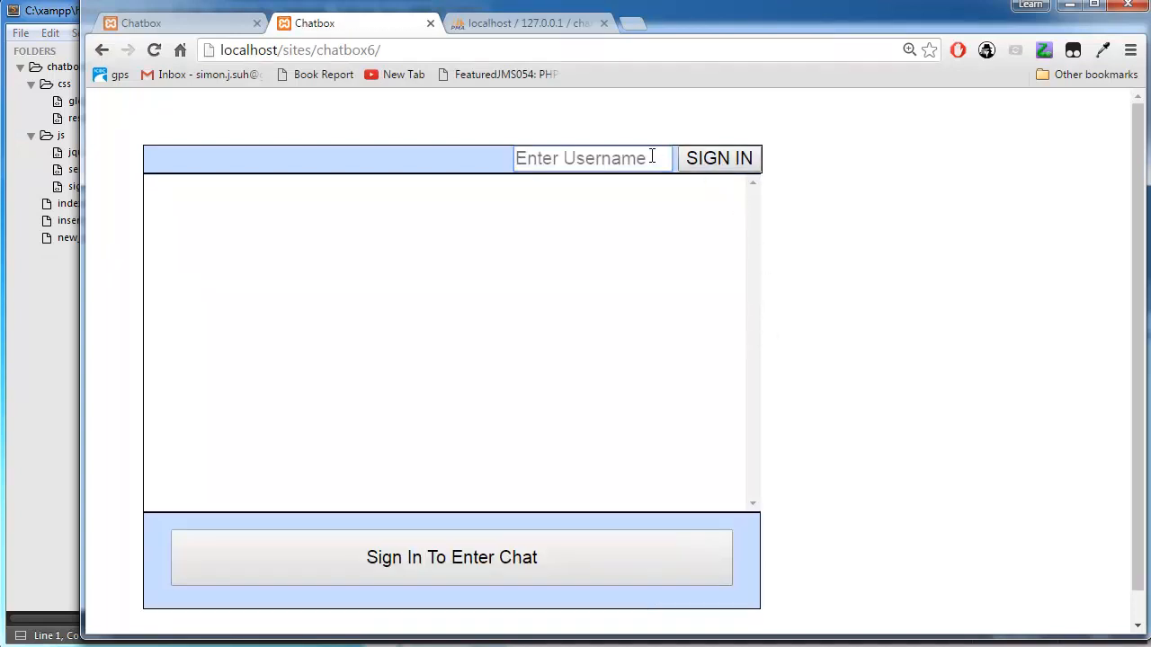
Sign in to the chat as Max and type the test message 'sdfasdfasdf'
{"action": "type", "text": "Max"}
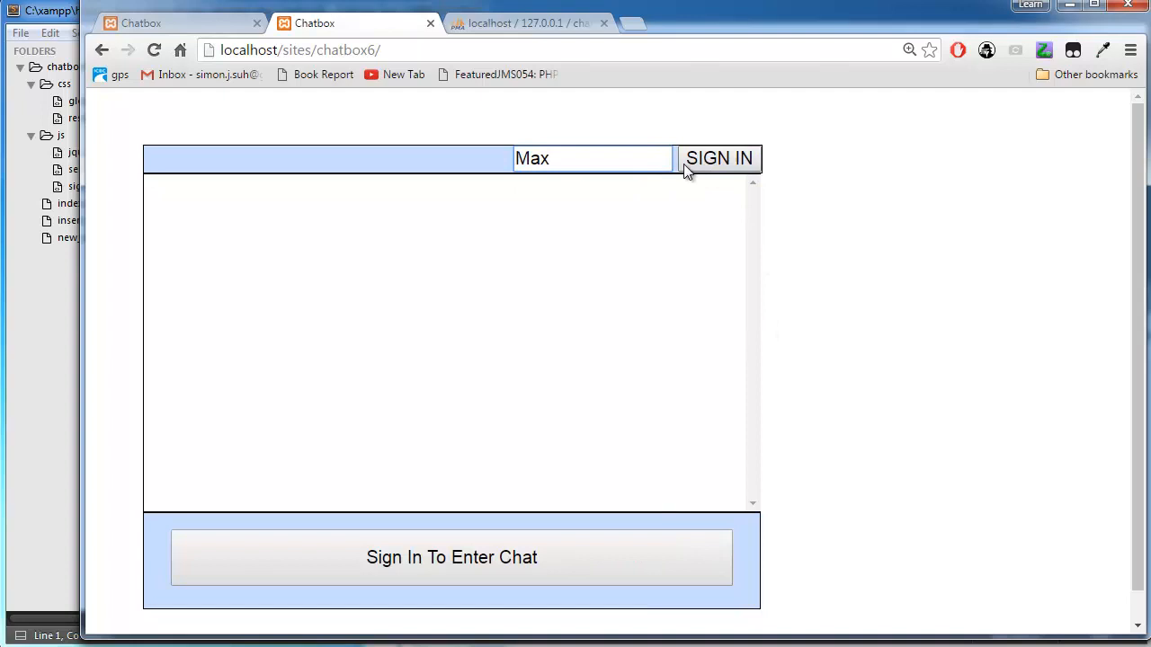
{"action": "left_click", "coordinate": [718, 159]}
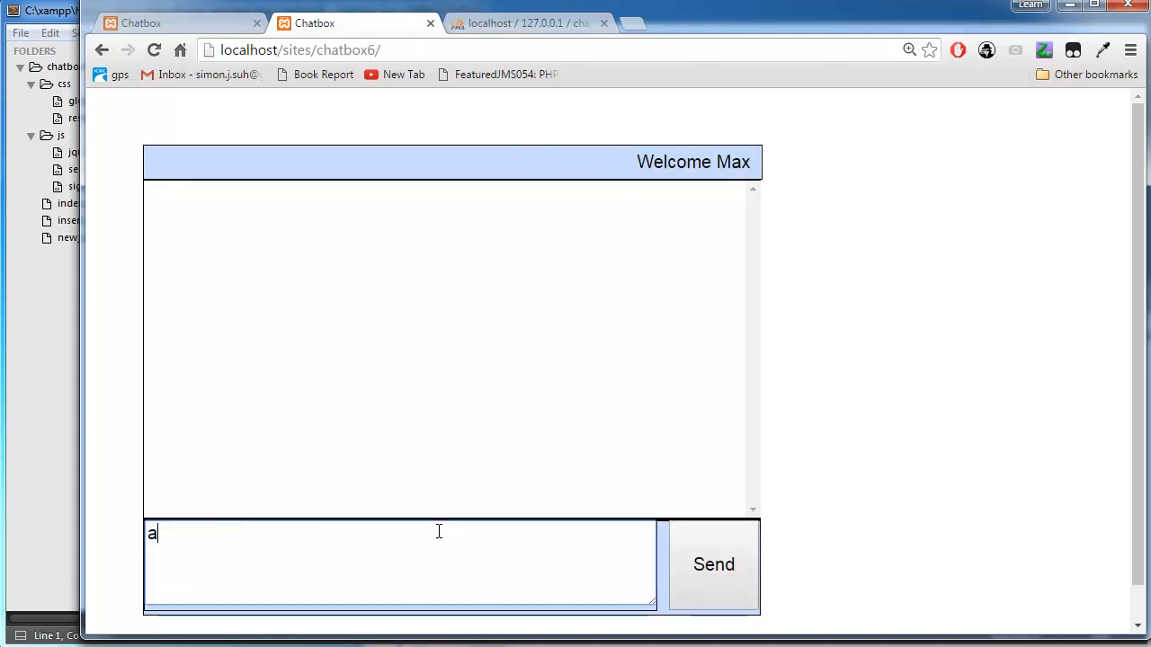
{"action": "type", "text": "sdfasdfasdf"}
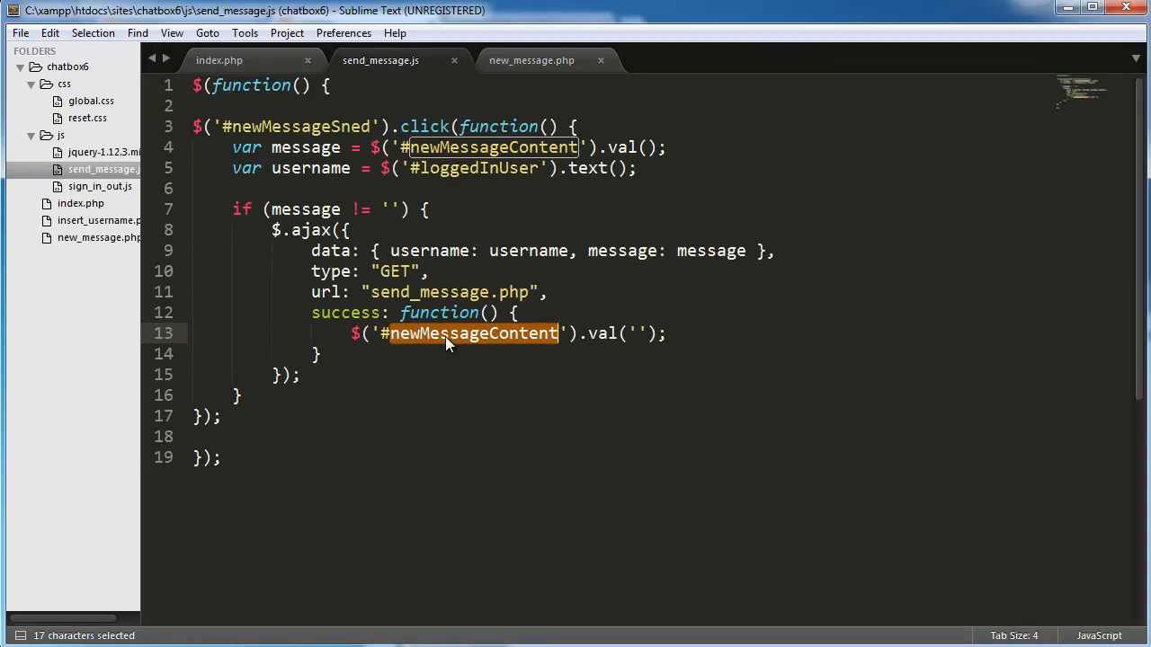
Copy the newMessageContent selector and add an alert() line after the username variable
{"action": "key", "text": "ctrl+c"}
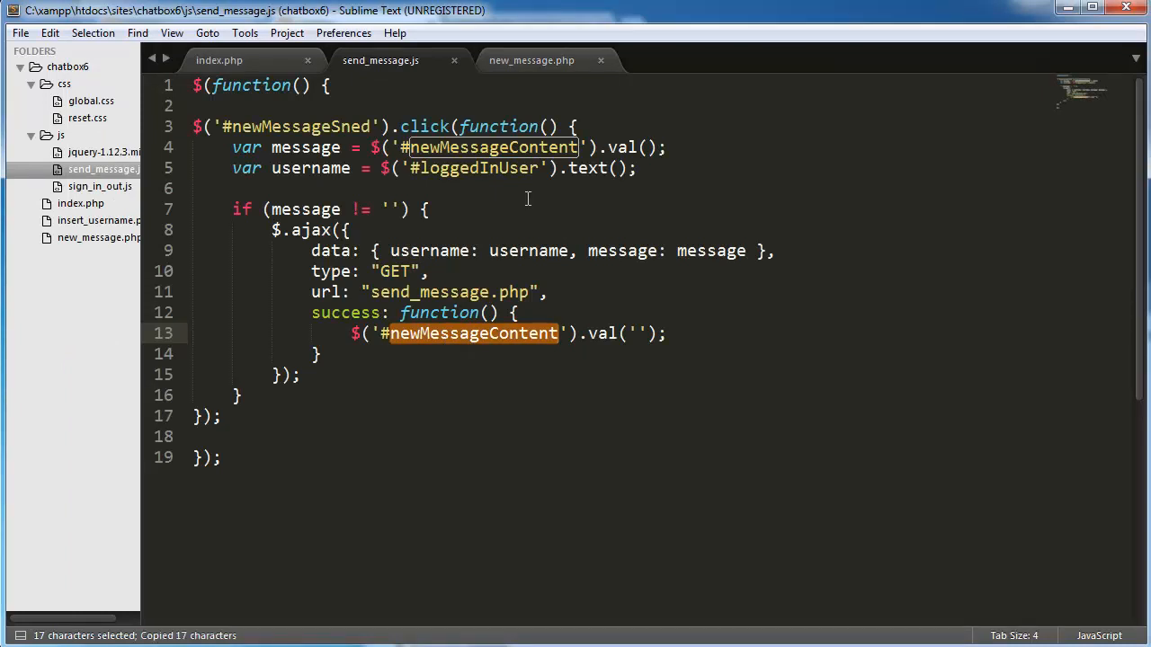
{"action": "left_click", "coordinate": [669, 334]}
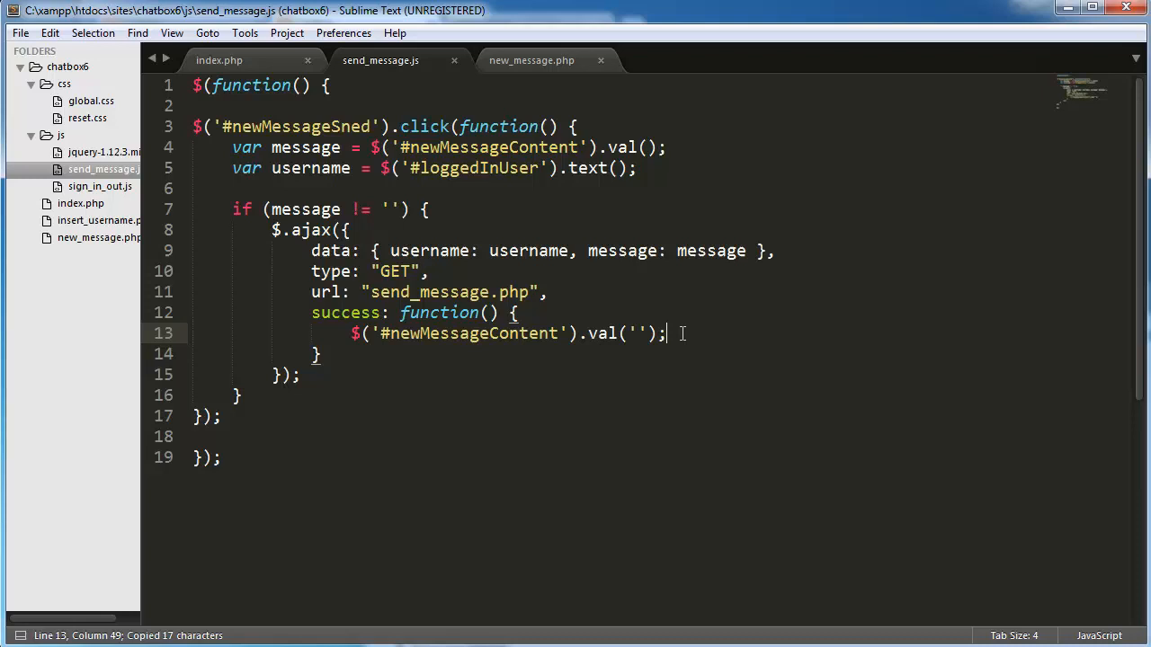
{"action": "left_click", "coordinate": [355, 374]}
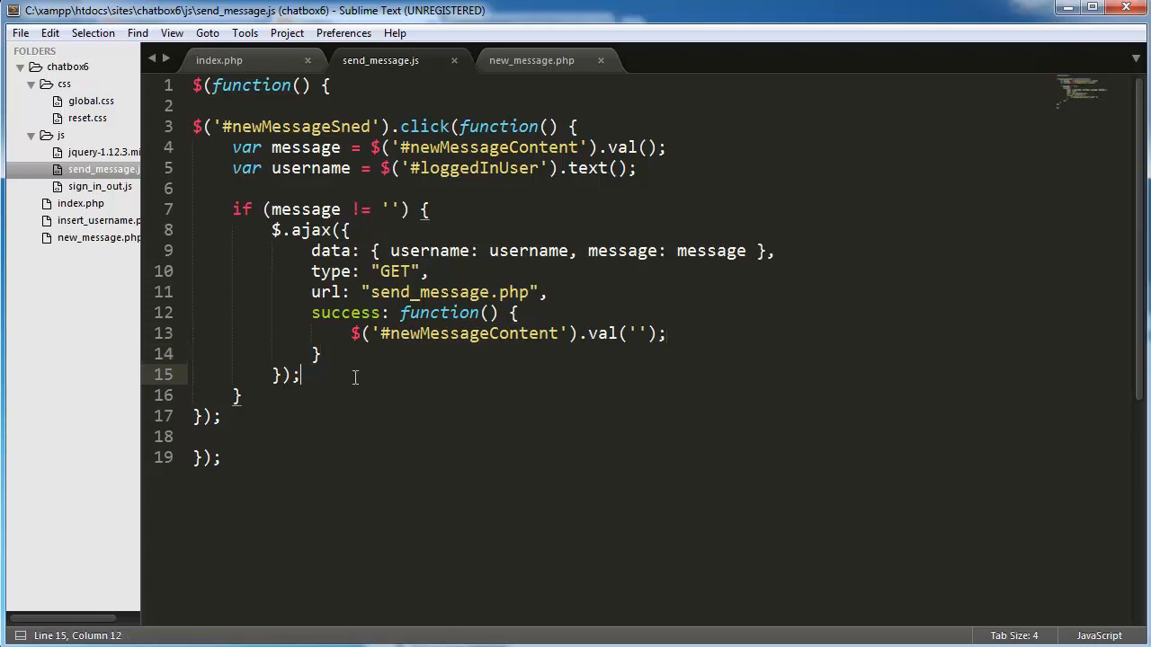
{"action": "key", "text": "enter"}
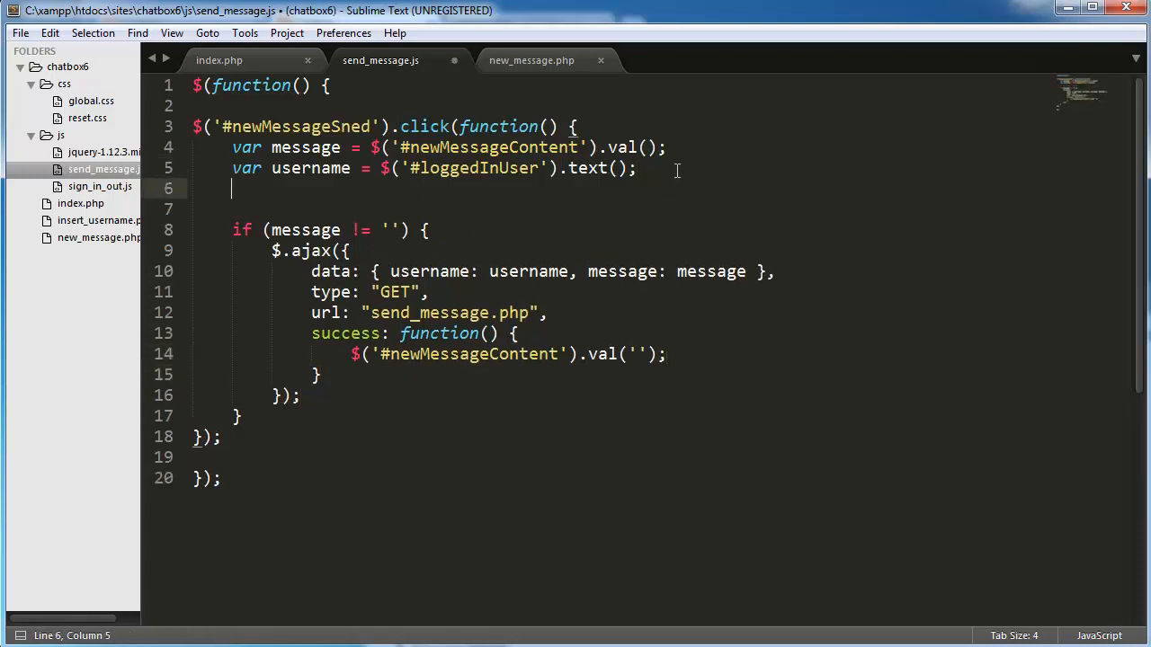
{"action": "type", "text": "alert()"}
{"action": "type", "text": "sdfds"}
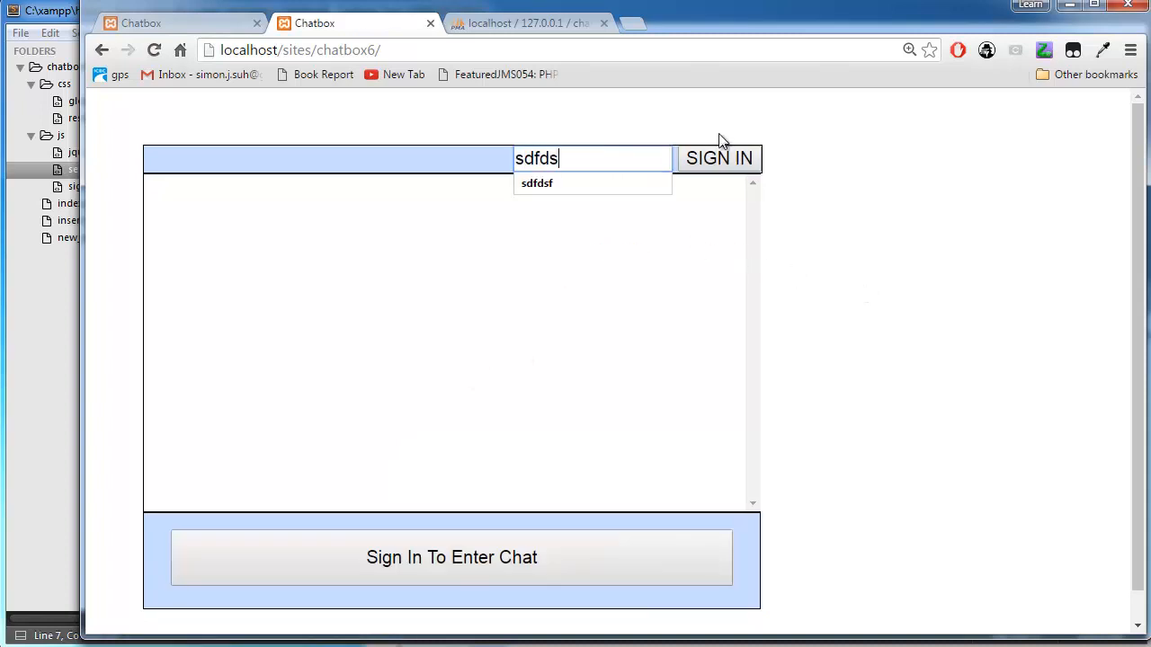
Sign in, open the DevTools Console, and type the test message 'sdfsdfsafdsadf'
{"action": "left_click", "coordinate": [717, 158]}
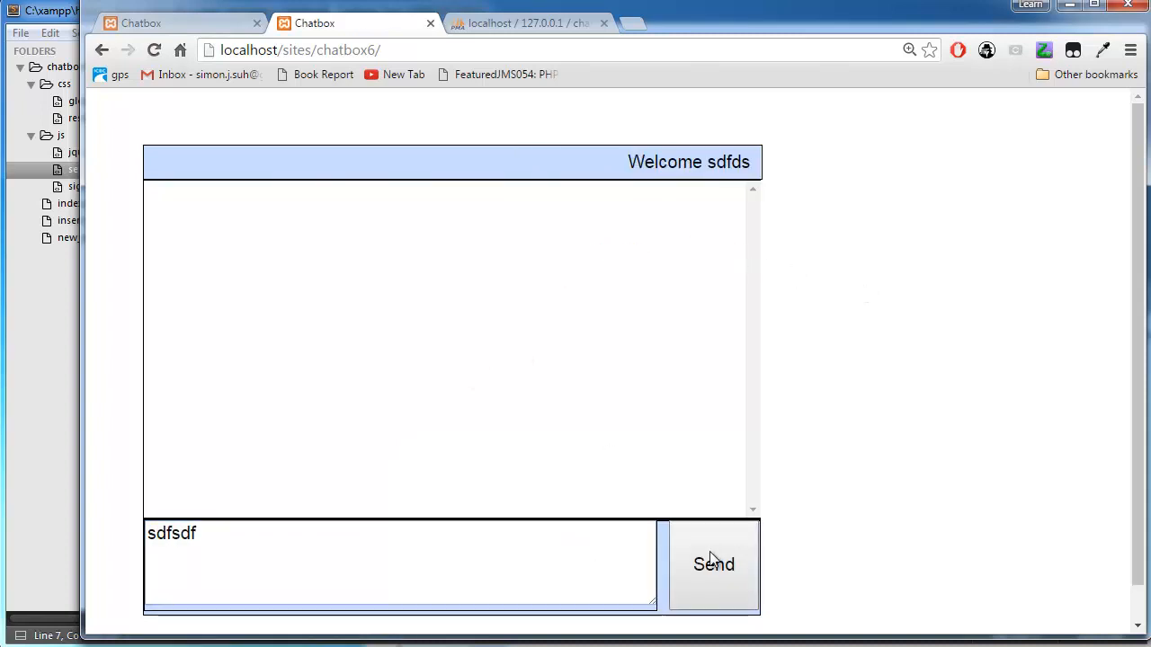
{"action": "mouse_move", "coordinate": [915, 300]}
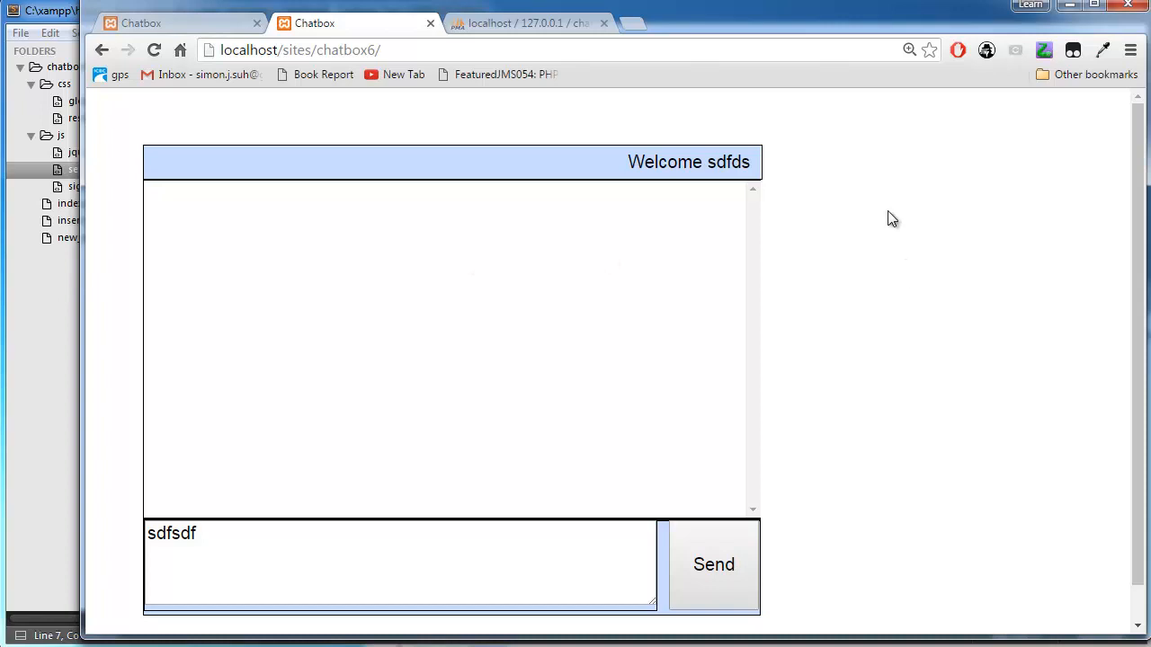
{"action": "key", "text": "F12"}
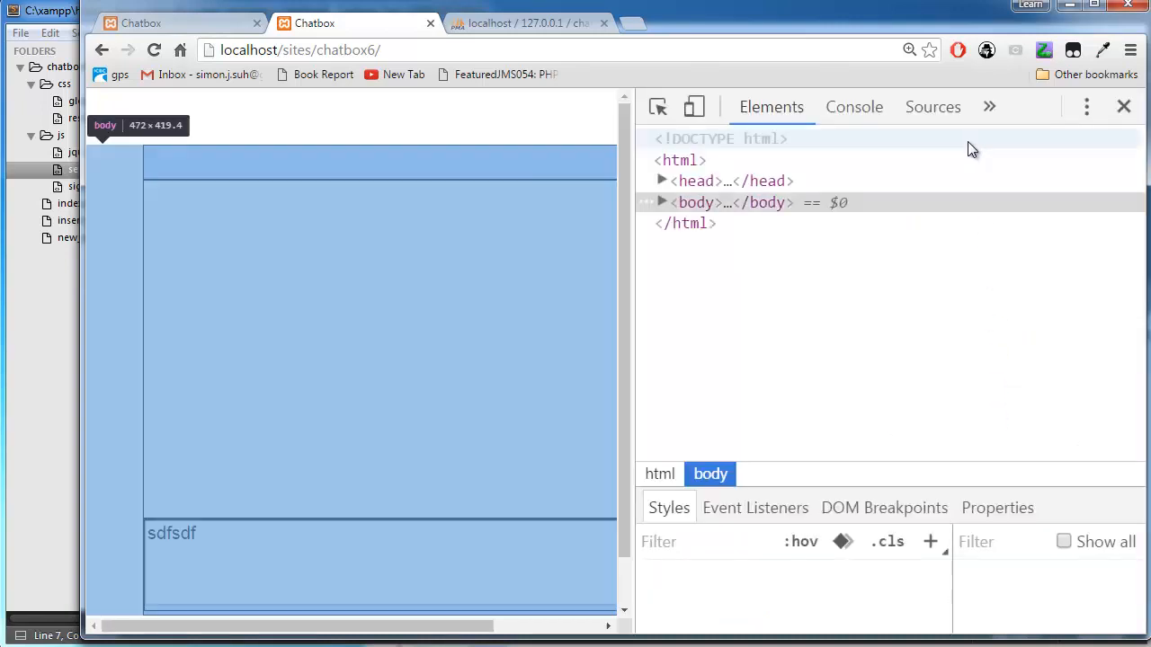
{"action": "left_click", "coordinate": [854, 107]}
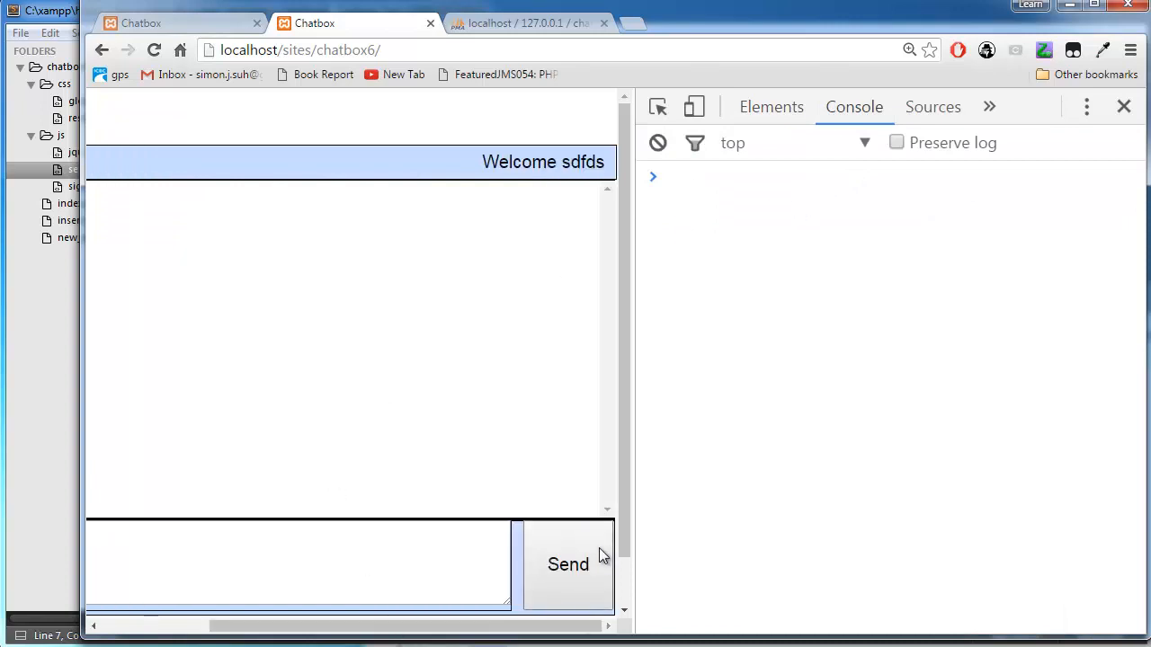
{"action": "type", "text": "sdfsdfsafdsadf"}
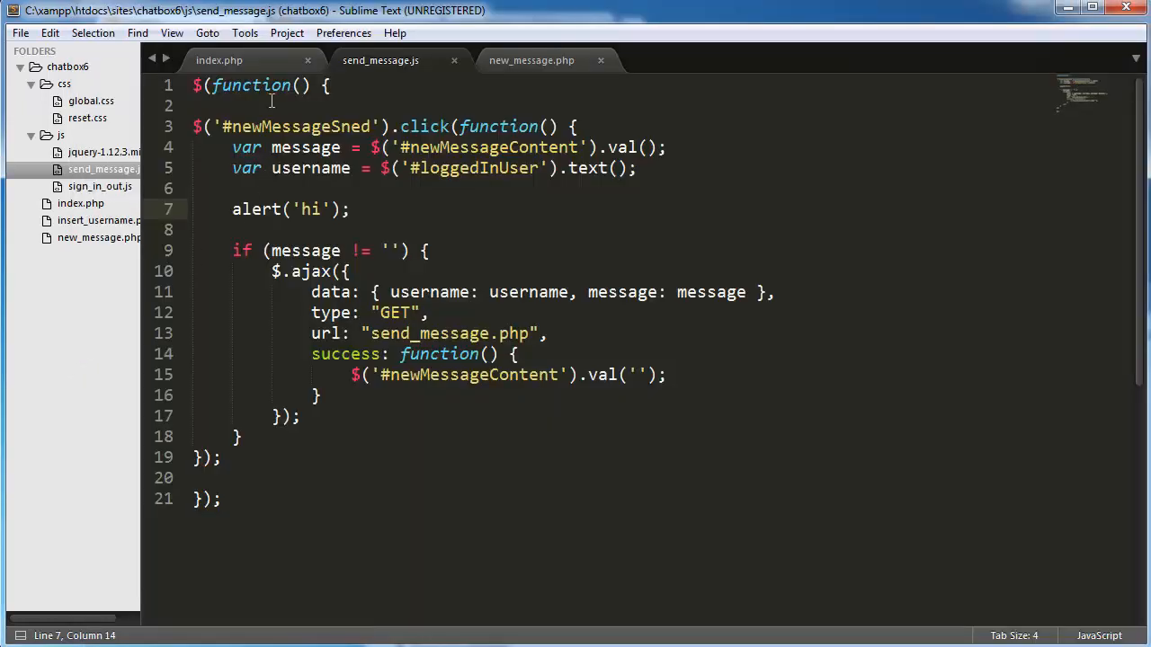
Confirm index.php loads send_message, then cut the test alert from send_message.js
{"action": "left_click", "coordinate": [218, 60]}
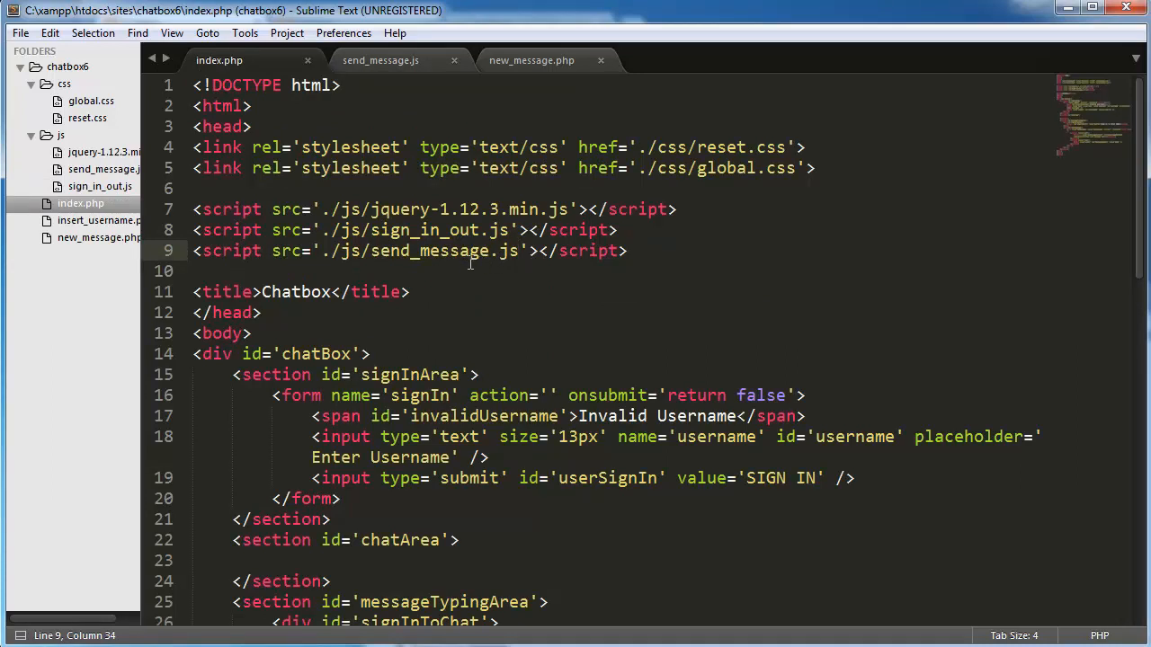
{"action": "double_click", "coordinate": [428, 250]}
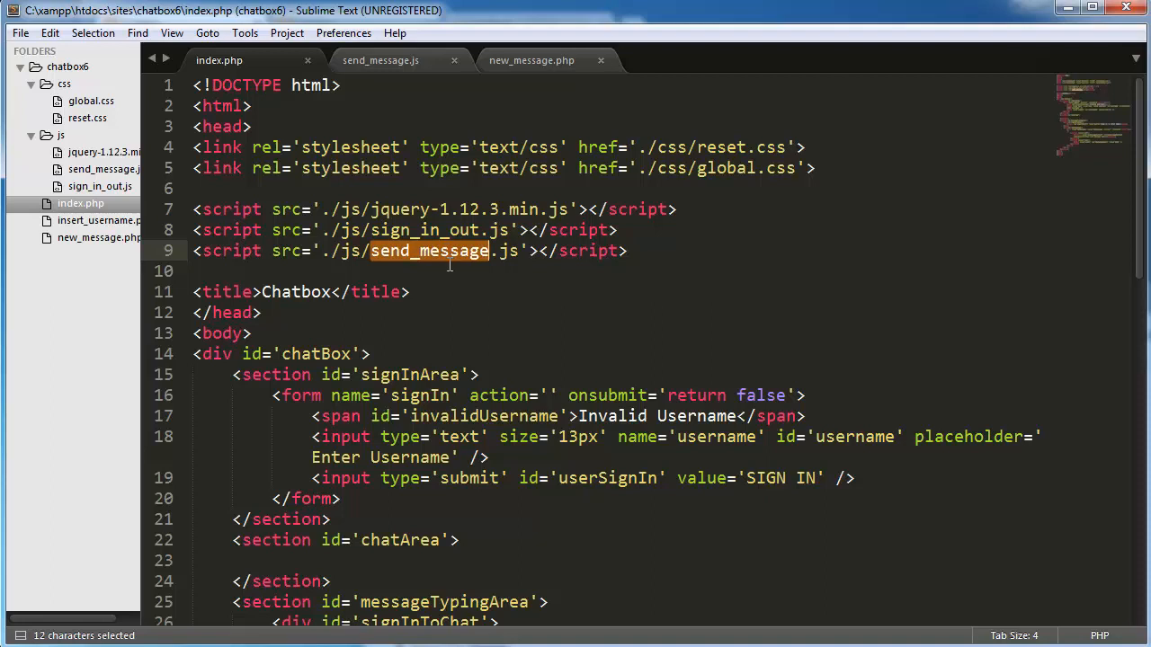
{"action": "mouse_move", "coordinate": [380, 60]}
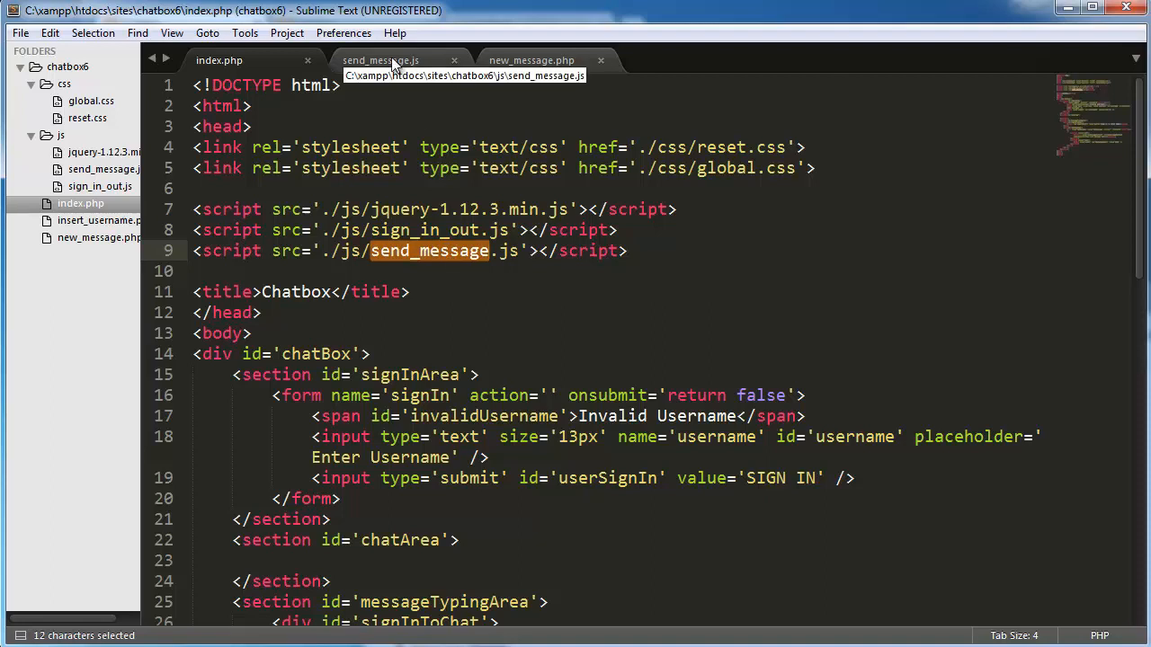
{"action": "left_click", "coordinate": [380, 60]}
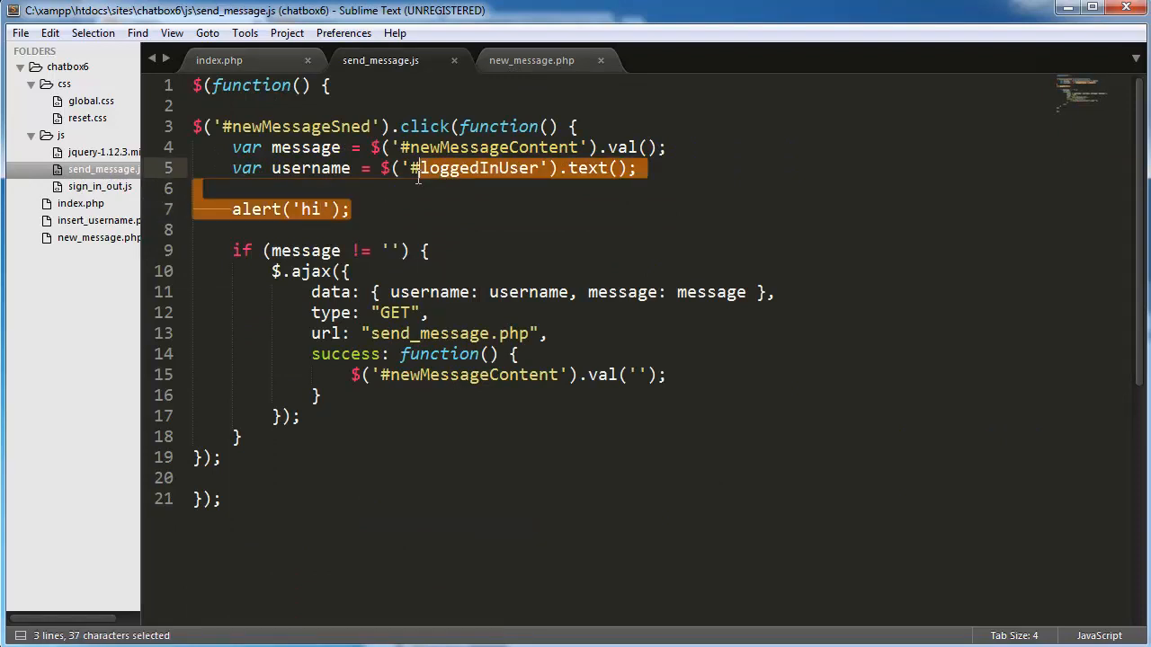
{"action": "key", "text": "ctrl+x"}
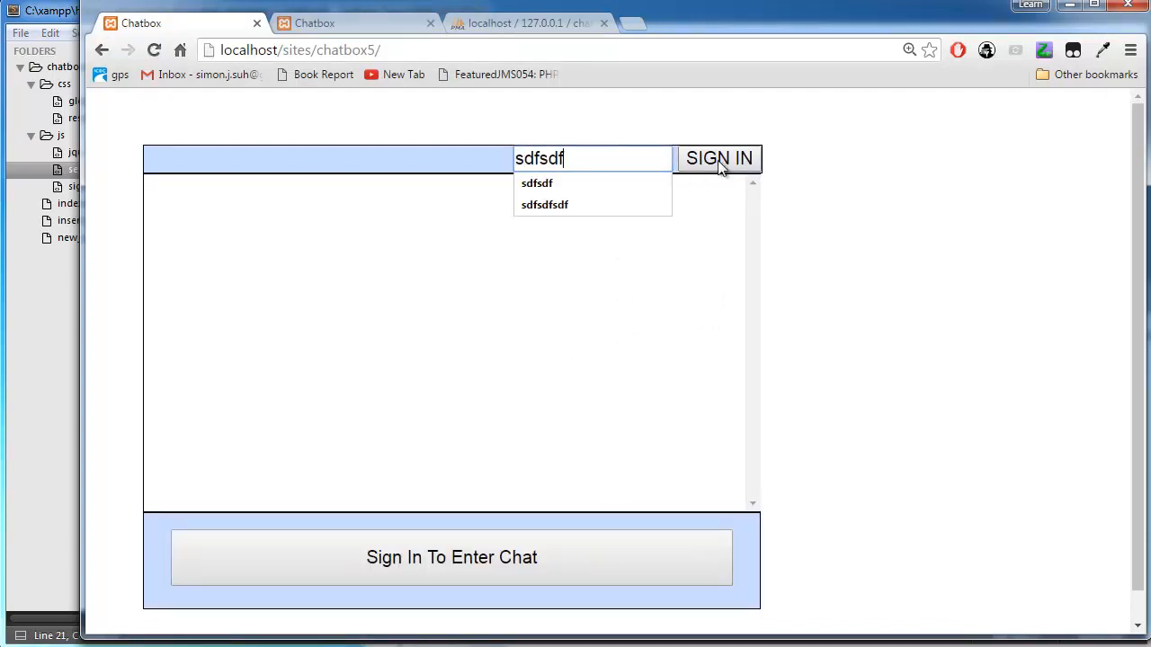
Compare against the chatbox5 page, then close its tab and DevTools
{"action": "left_click", "coordinate": [718, 158]}
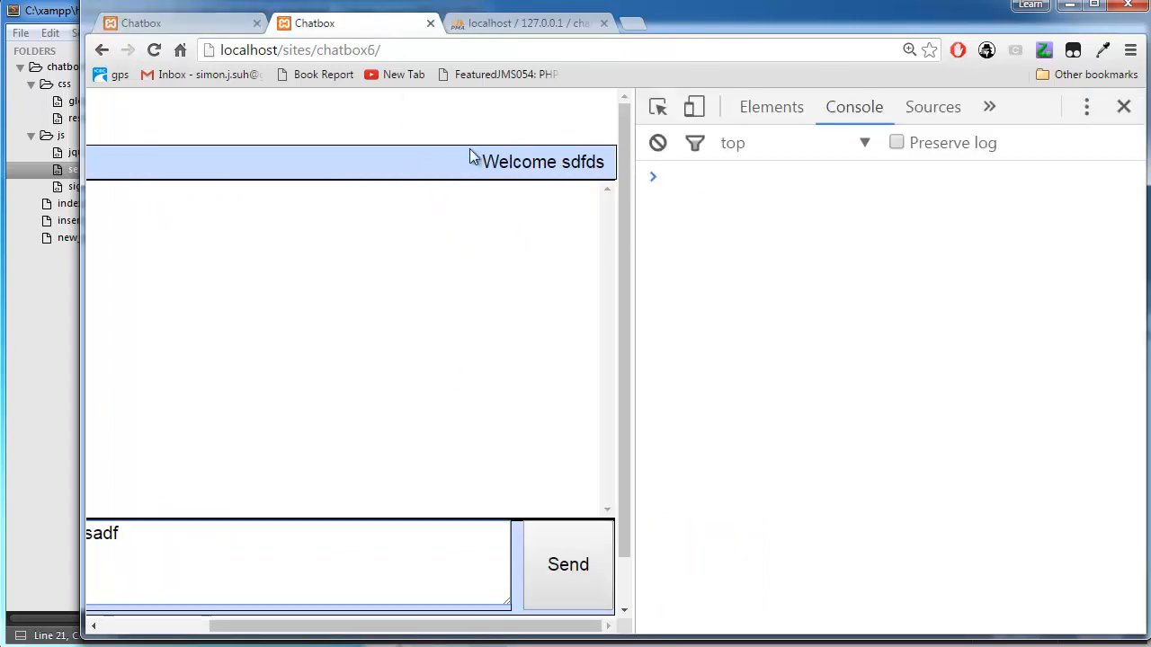
{"action": "left_click", "coordinate": [567, 564]}
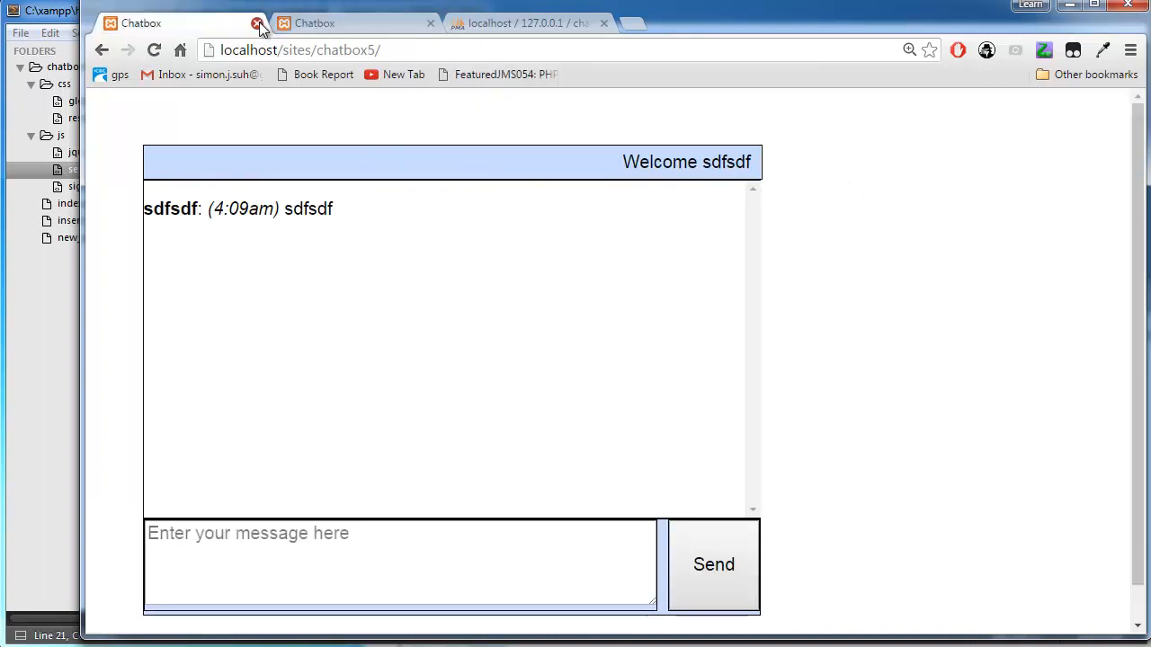
{"action": "left_click", "coordinate": [258, 22]}
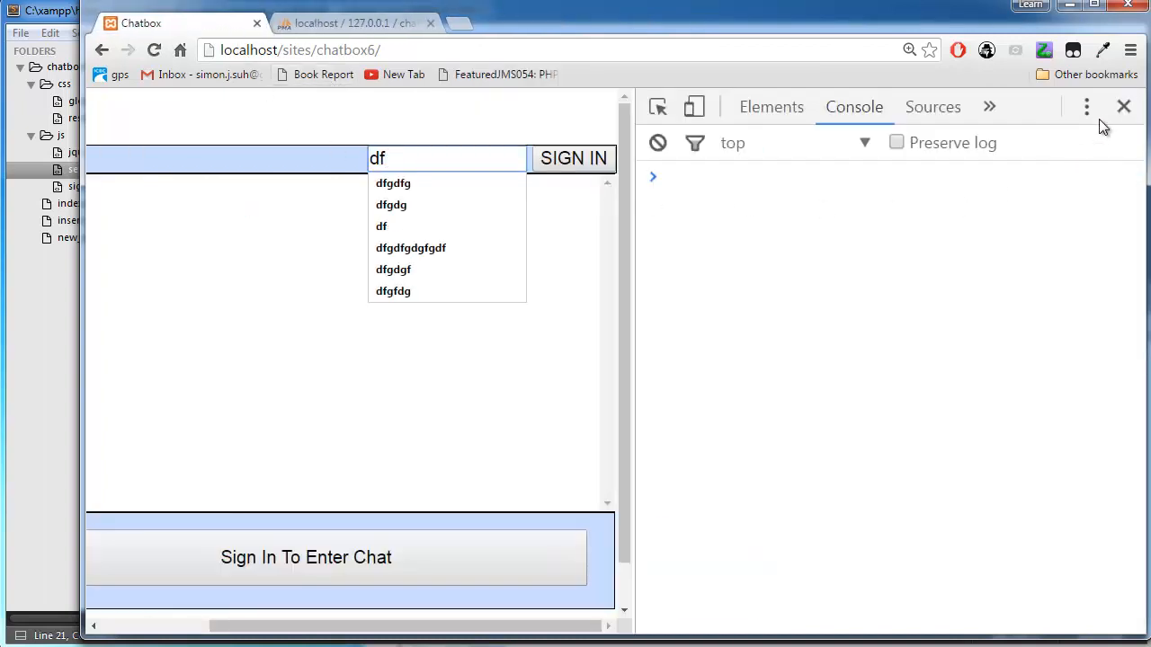
{"action": "left_click", "coordinate": [573, 158]}
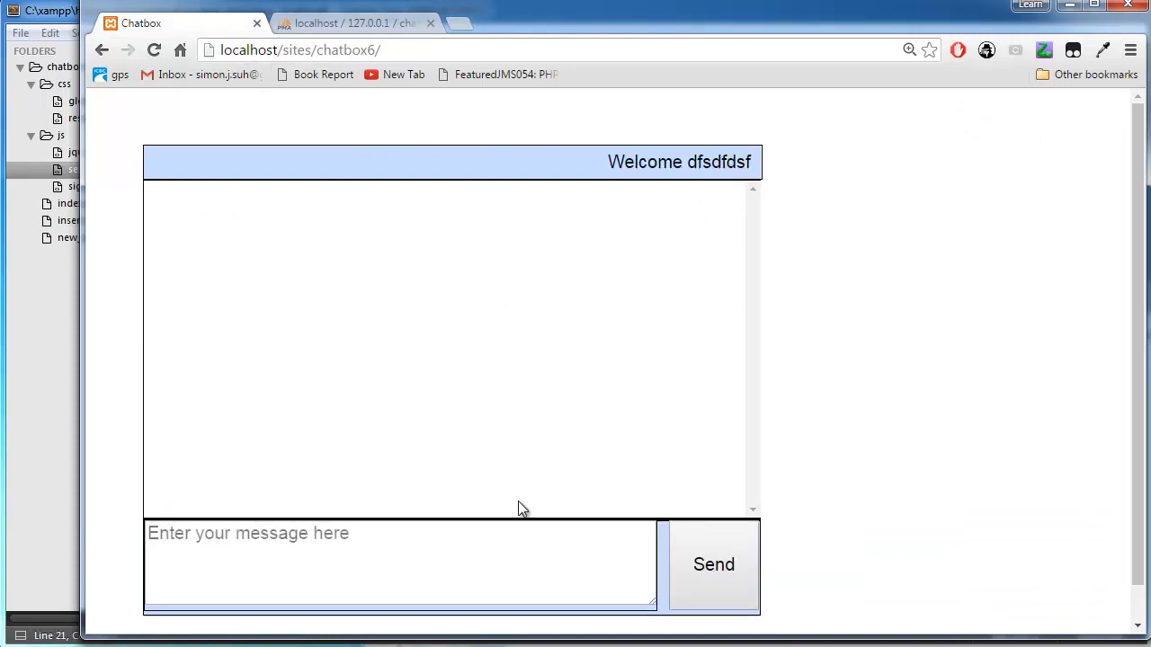
Save the corrected newMessageSend id and sign in to chatbox6 with a test message
{"action": "type", "text": "sdfsdf"}
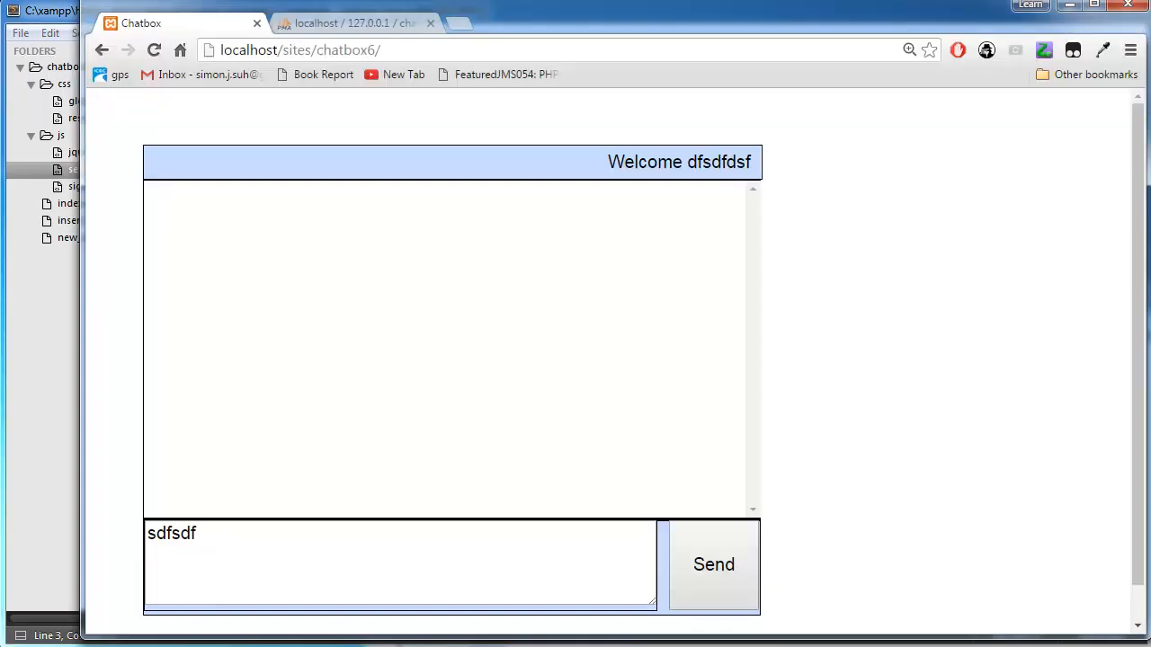
{"action": "left_click", "coordinate": [713, 564]}
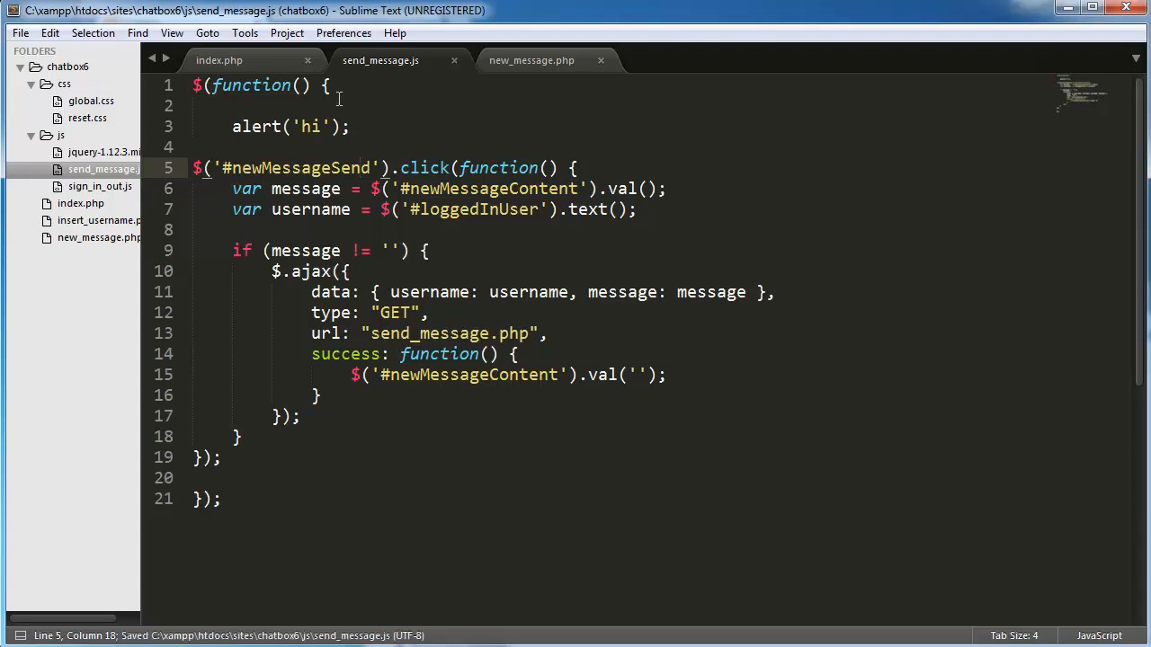
{"action": "key", "text": "Delete"}
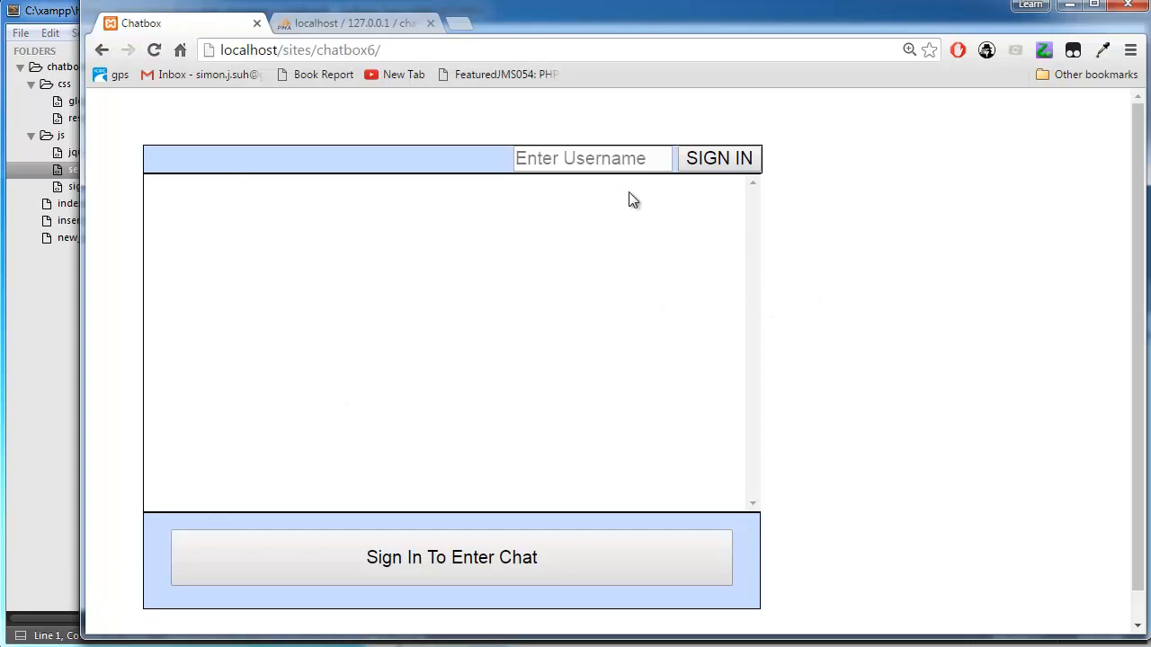
{"action": "left_click", "coordinate": [717, 159]}
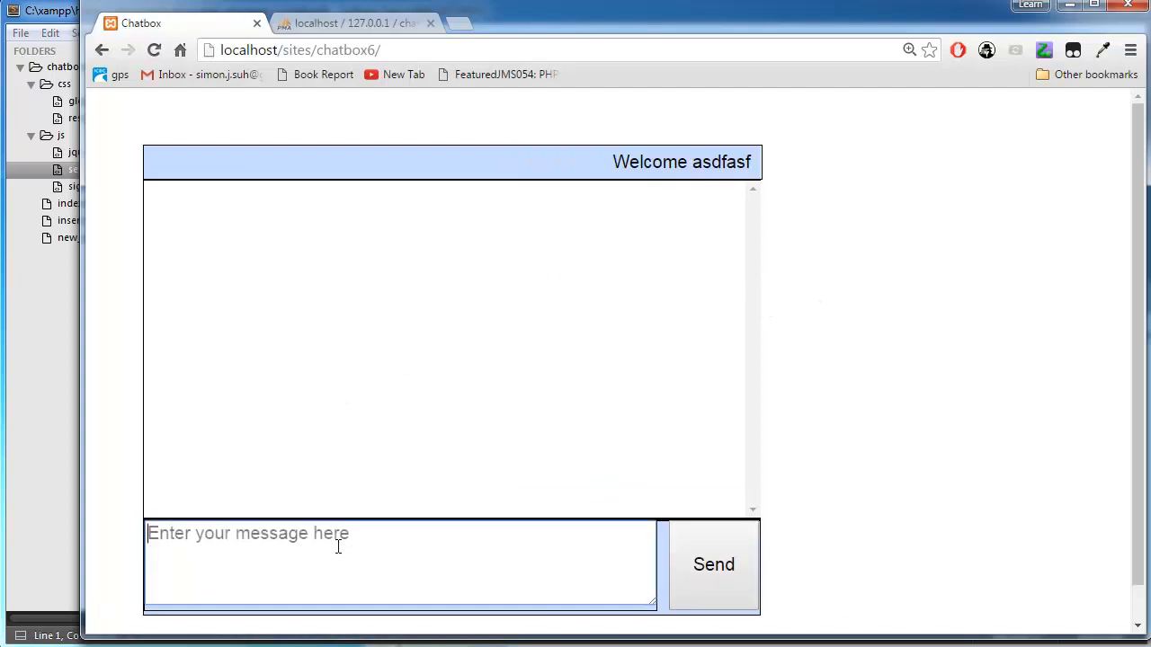
{"action": "type", "text": "dfgdfg"}
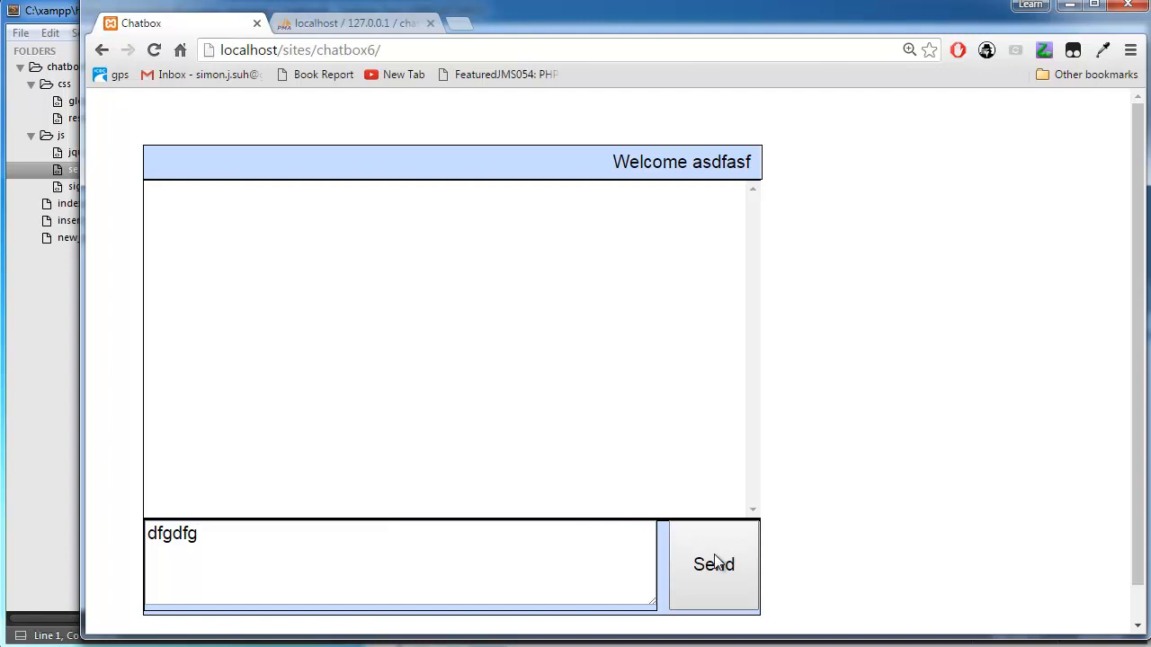
{"action": "mouse_move", "coordinate": [209, 248]}
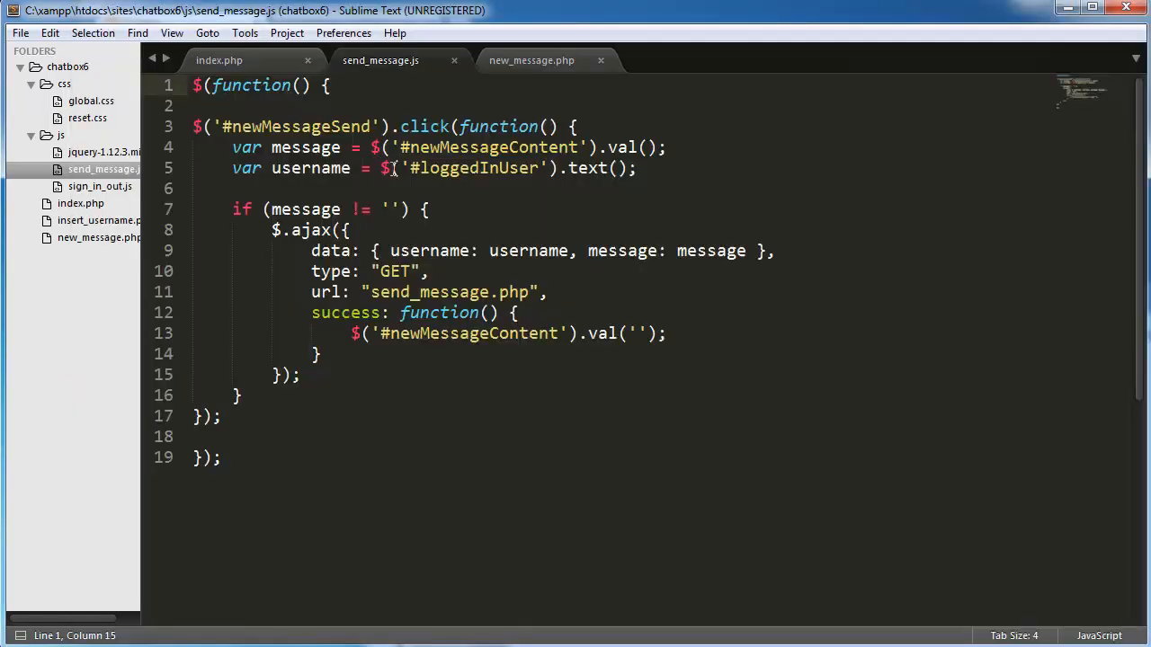
{"action": "mouse_move", "coordinate": [394, 172]}
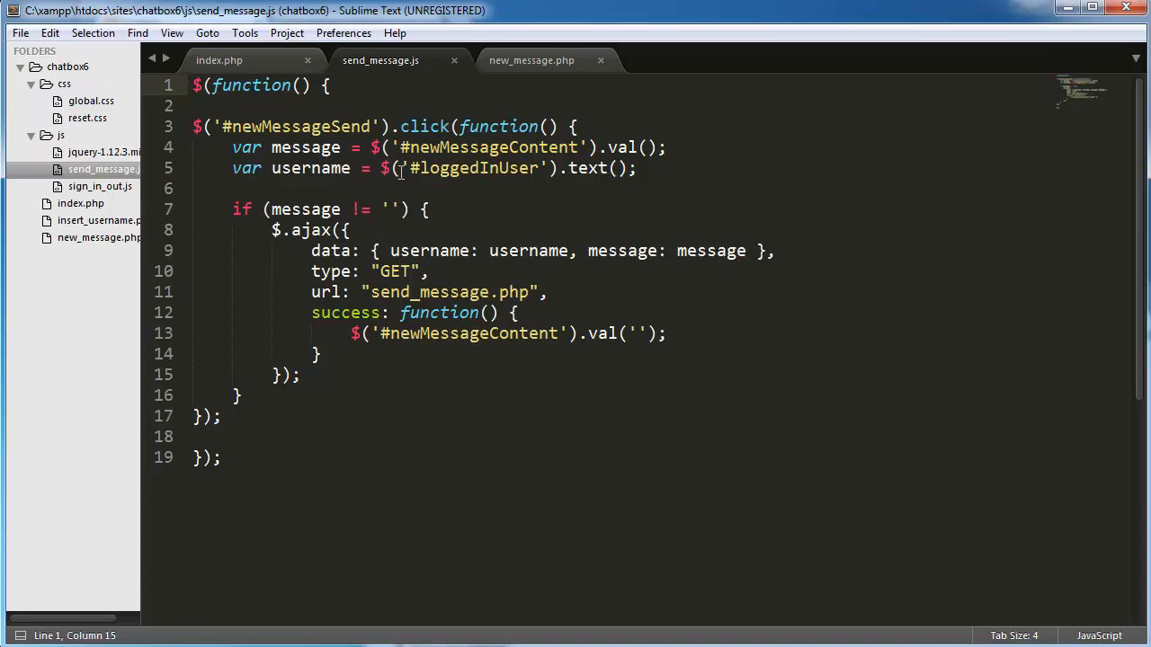
Add alert('hi') after the username line, save, and see it fire when sending
{"action": "key", "text": "ctrl+s"}
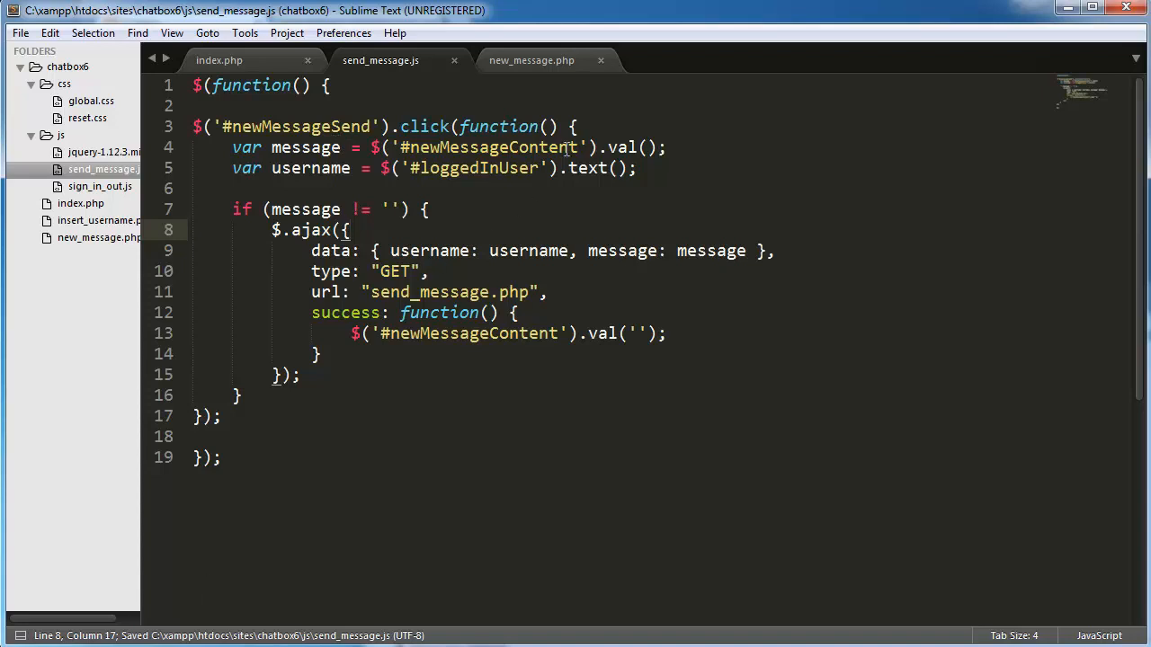
{"action": "key", "text": "enter"}
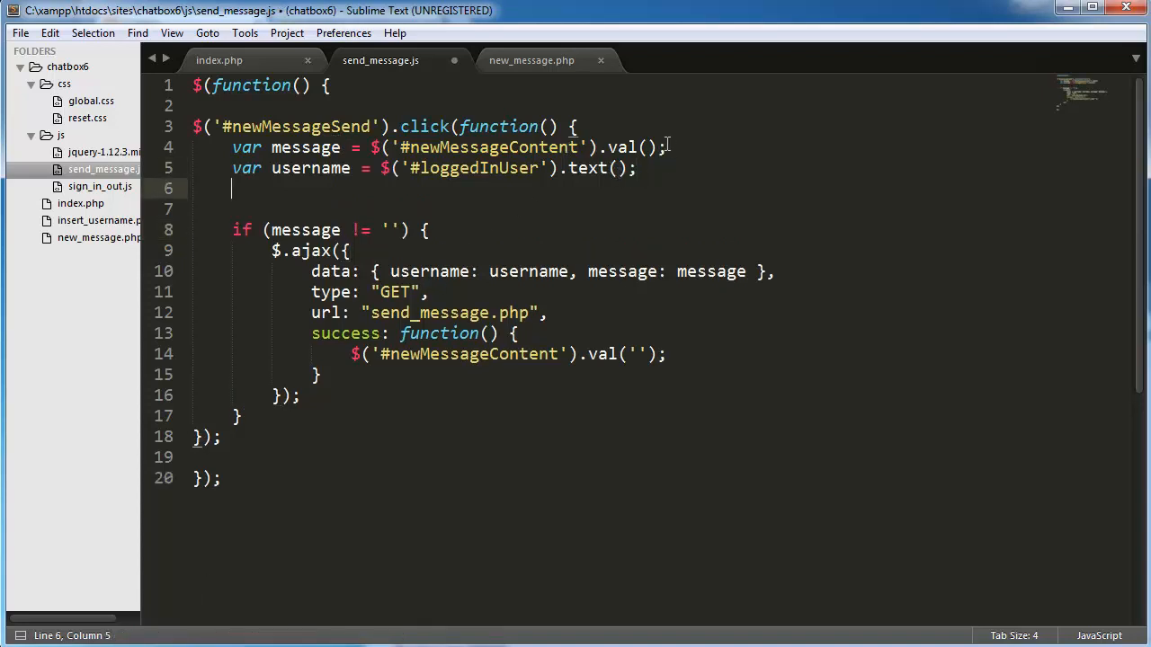
{"action": "type", "text": "alert()"}
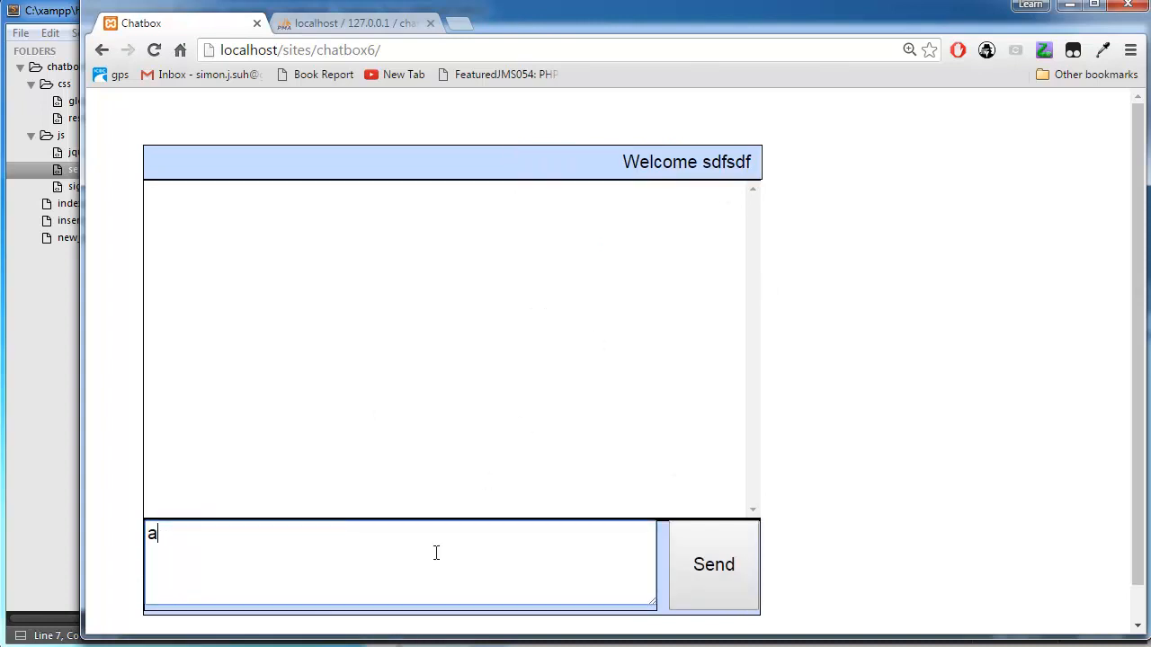
{"action": "left_click", "coordinate": [713, 564]}
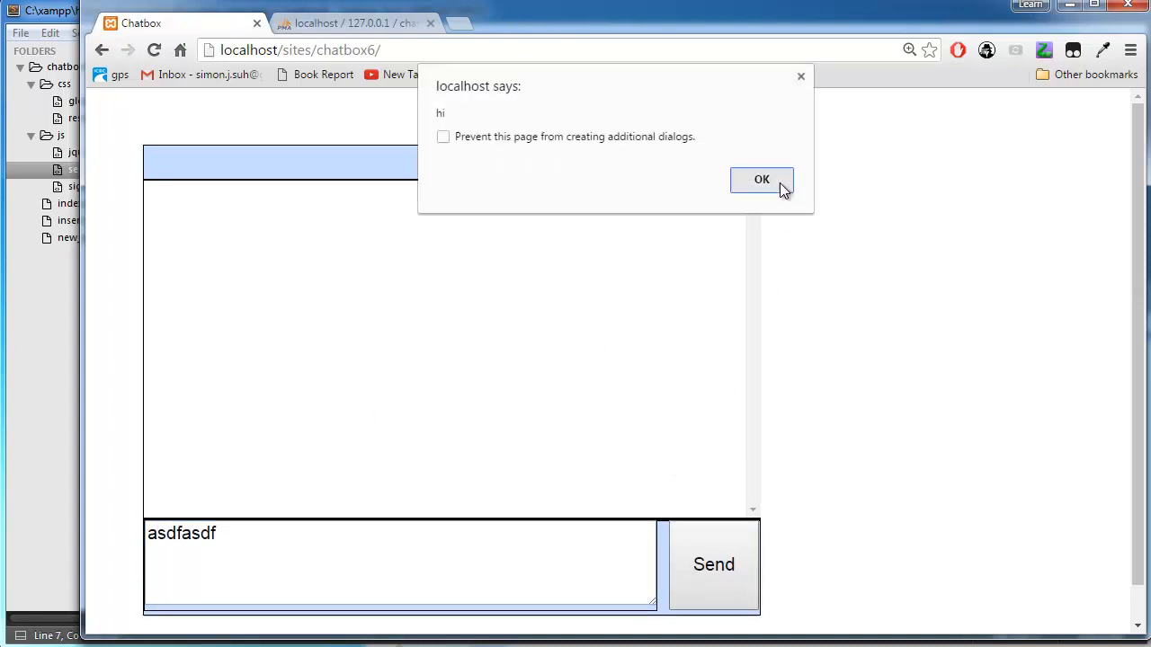
{"action": "left_click", "coordinate": [760, 179]}
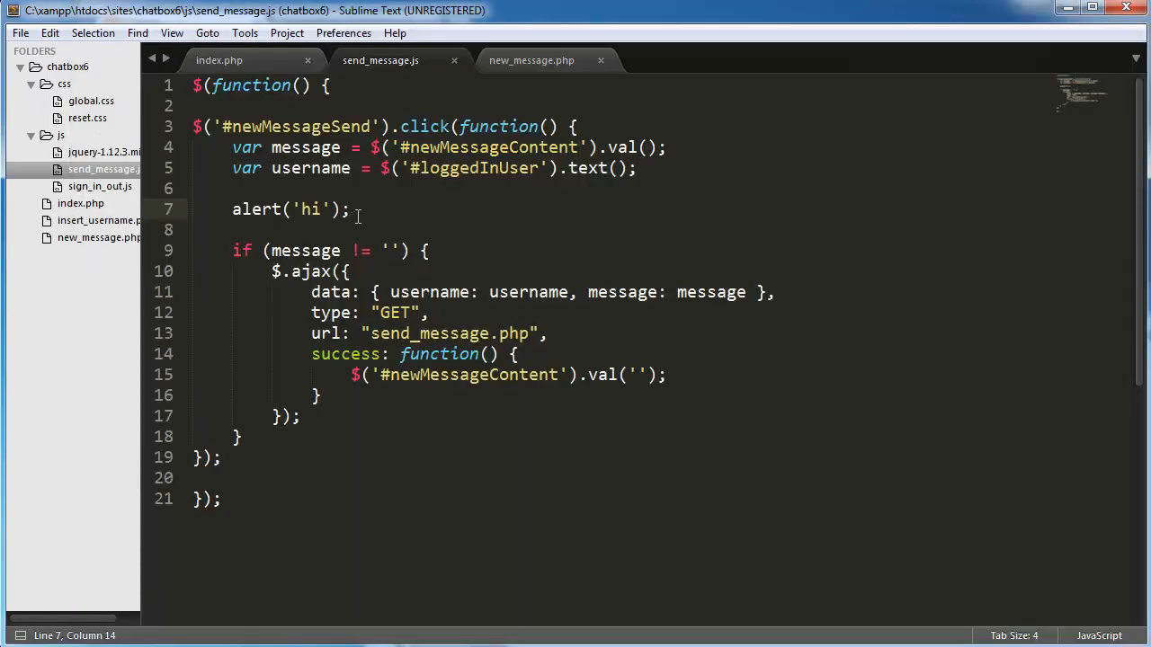
Add alert('hi') in the ajax success callback after the message-clearing line
{"action": "left_click", "coordinate": [371, 250]}
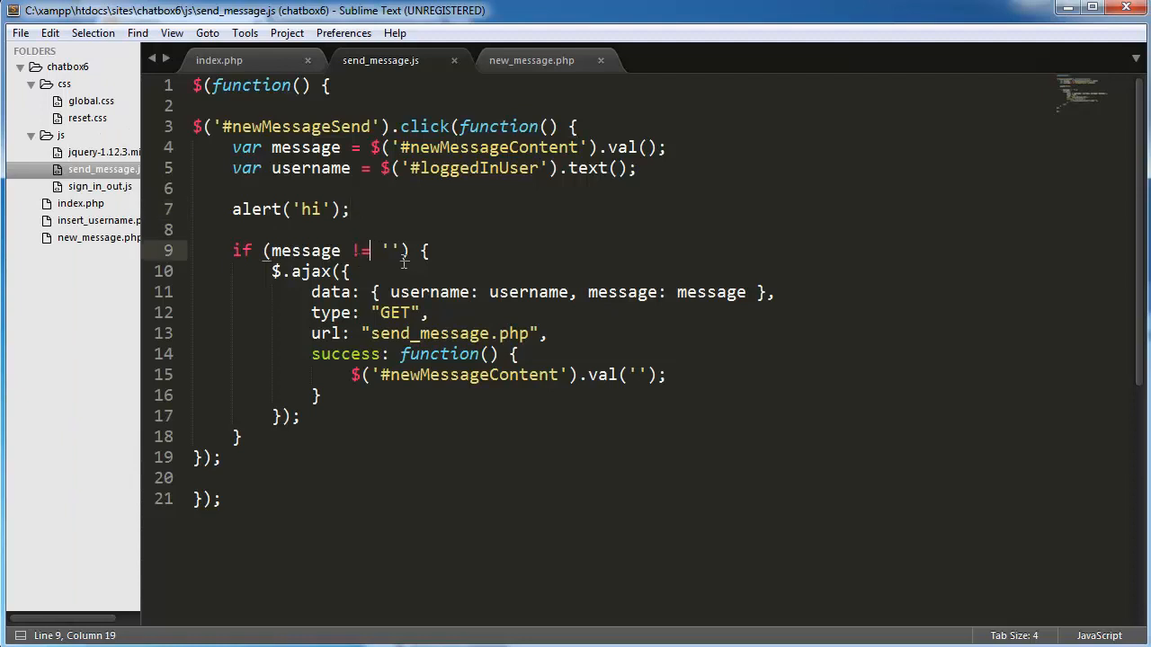
{"action": "mouse_move", "coordinate": [396, 261]}
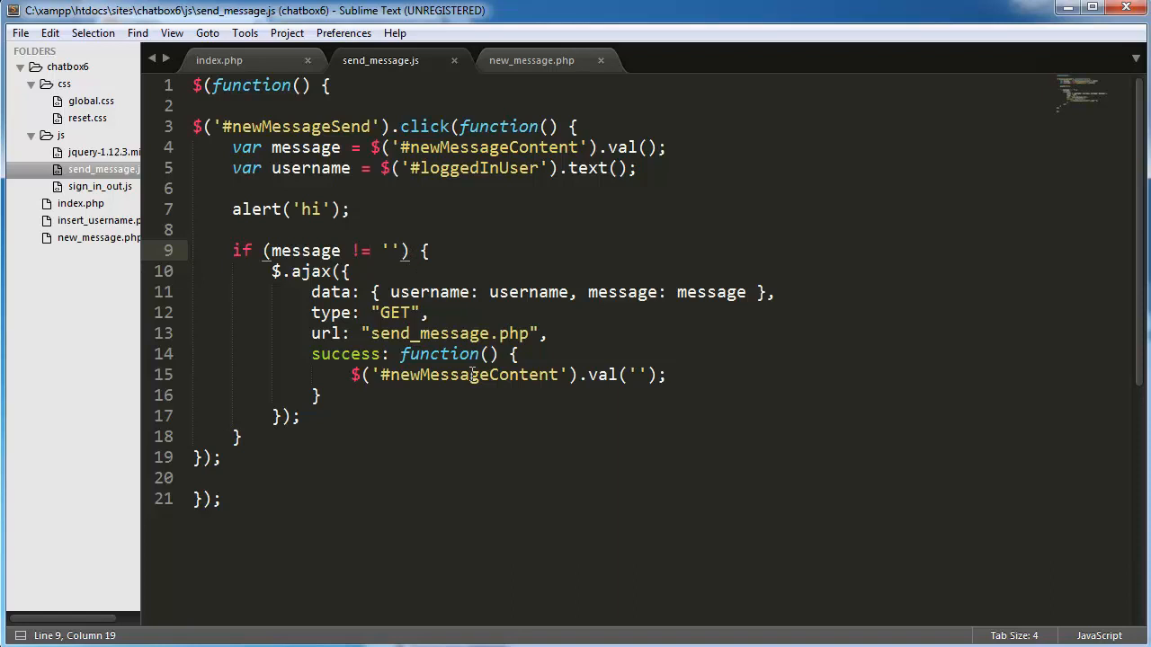
{"action": "double_click", "coordinate": [470, 375]}
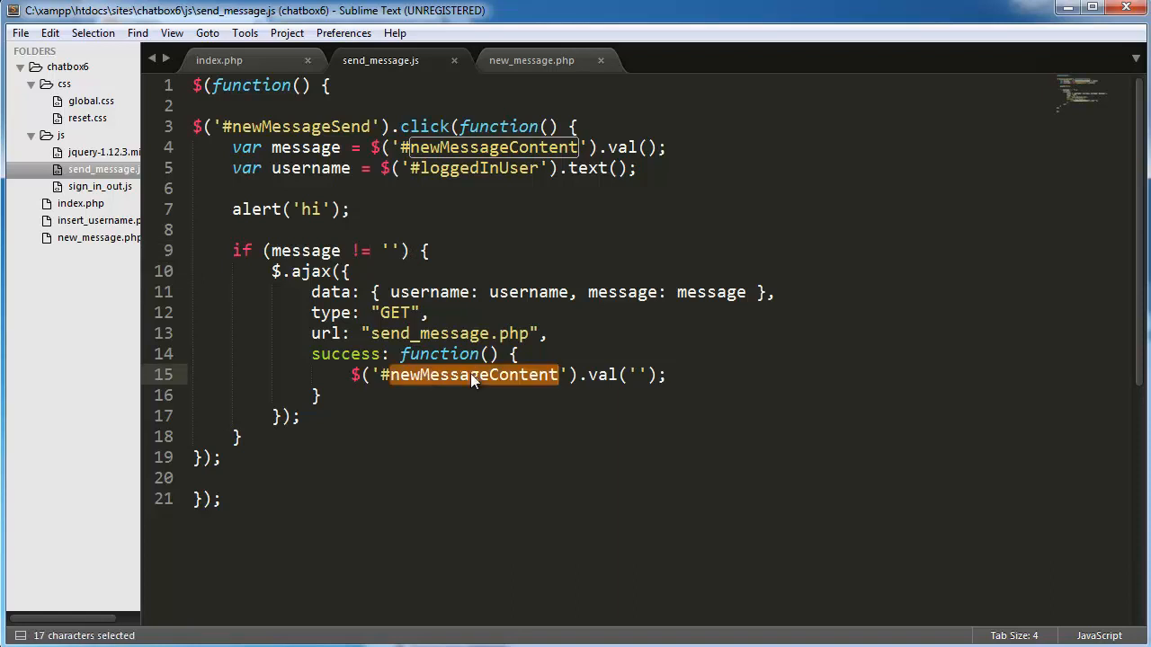
{"action": "left_click", "coordinate": [711, 374]}
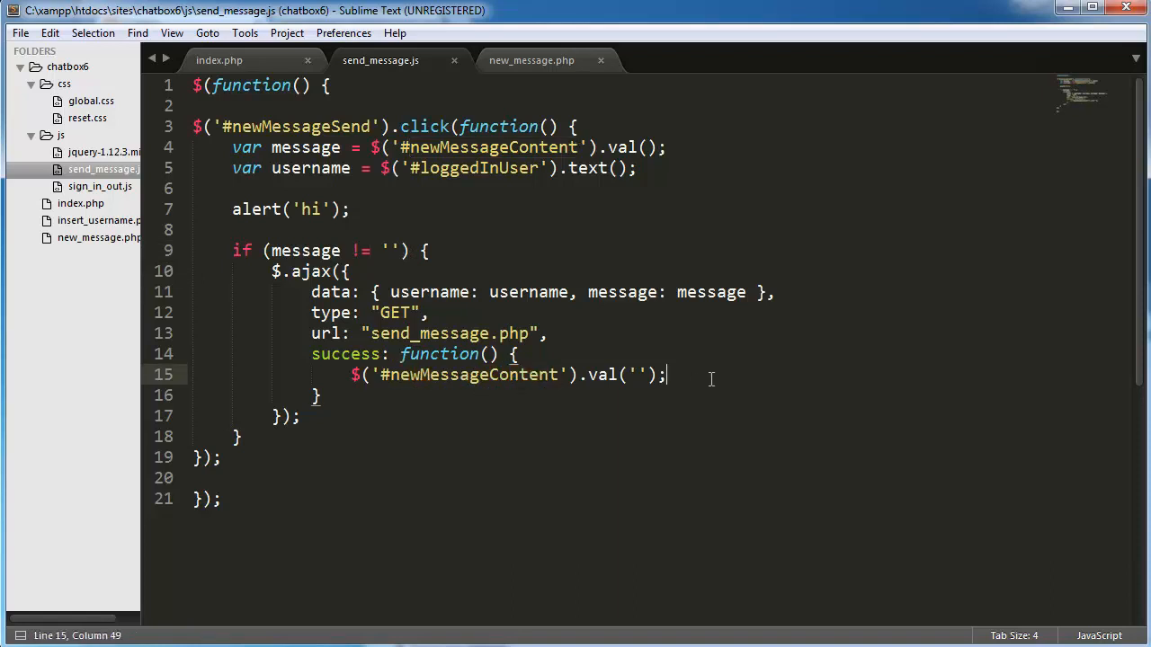
{"action": "key", "text": "enter"}
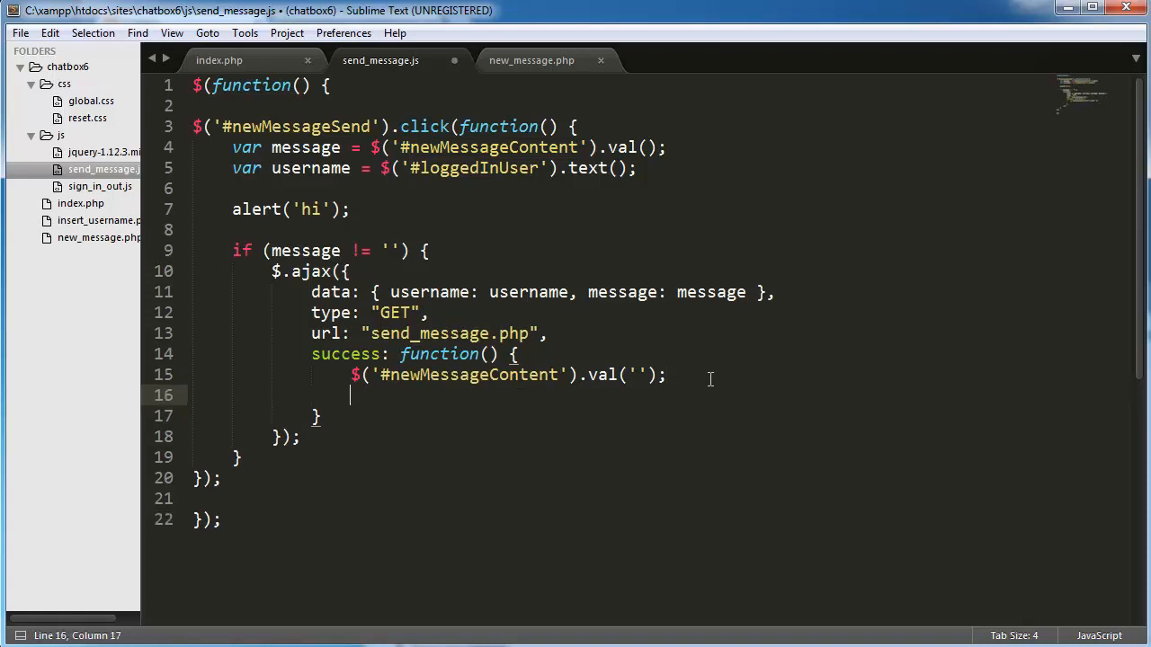
{"action": "type", "text": "alert()"}
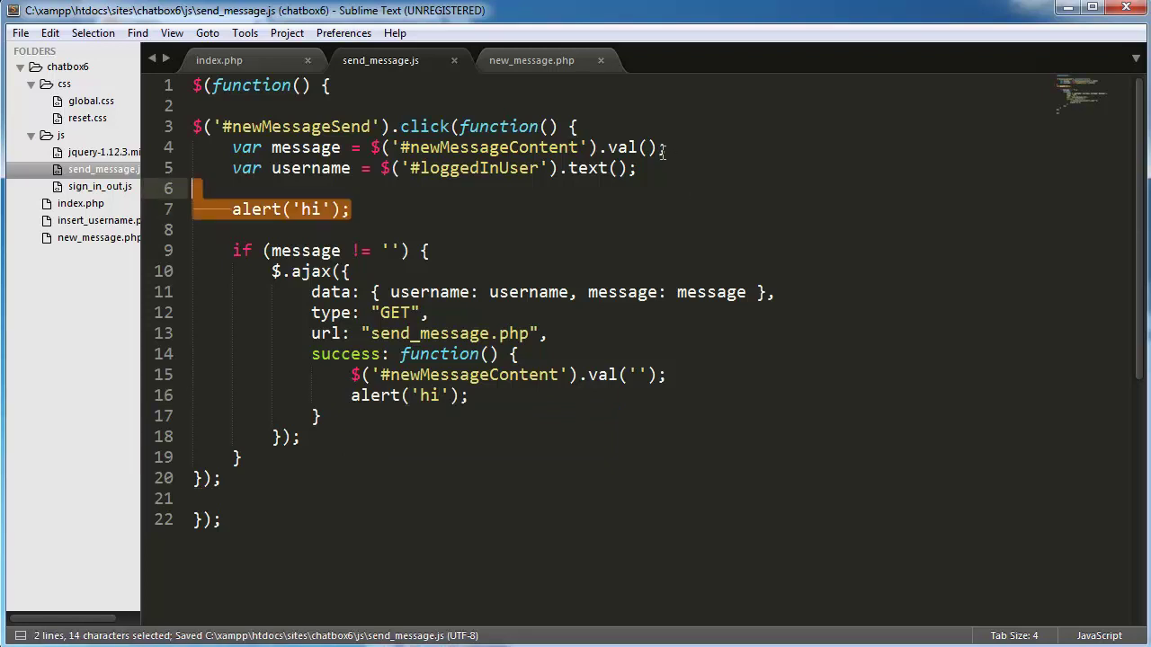
Delete the earlier test alert and rename new_message.php to send_message.php
{"action": "key", "text": "Delete"}
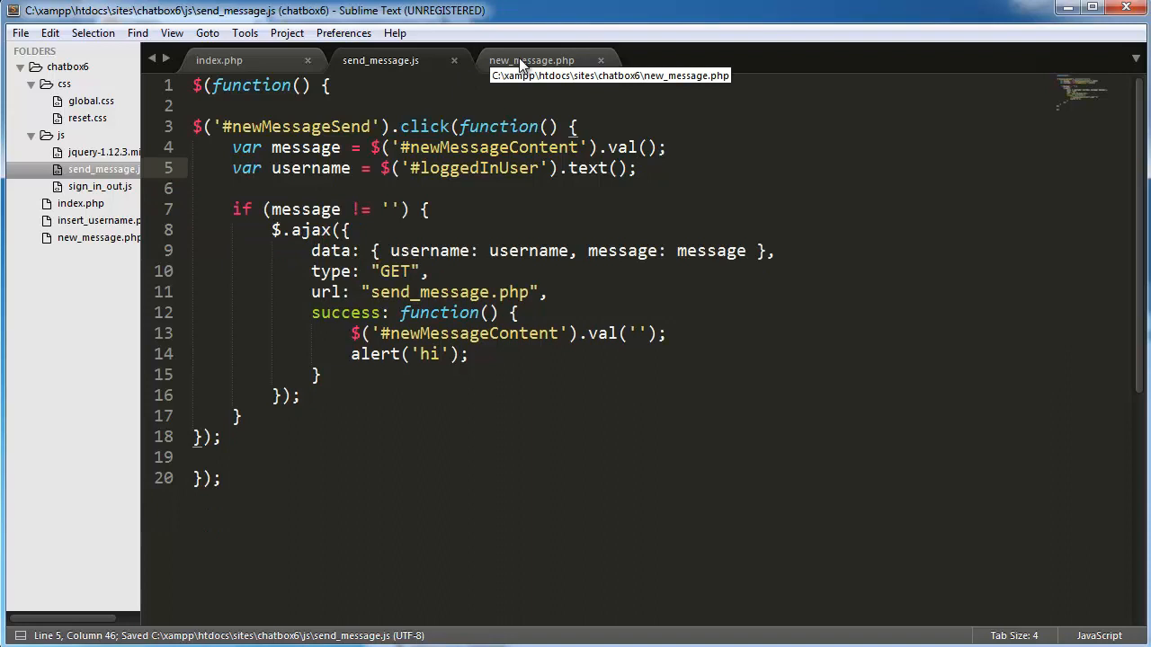
{"action": "mouse_move", "coordinate": [567, 80]}
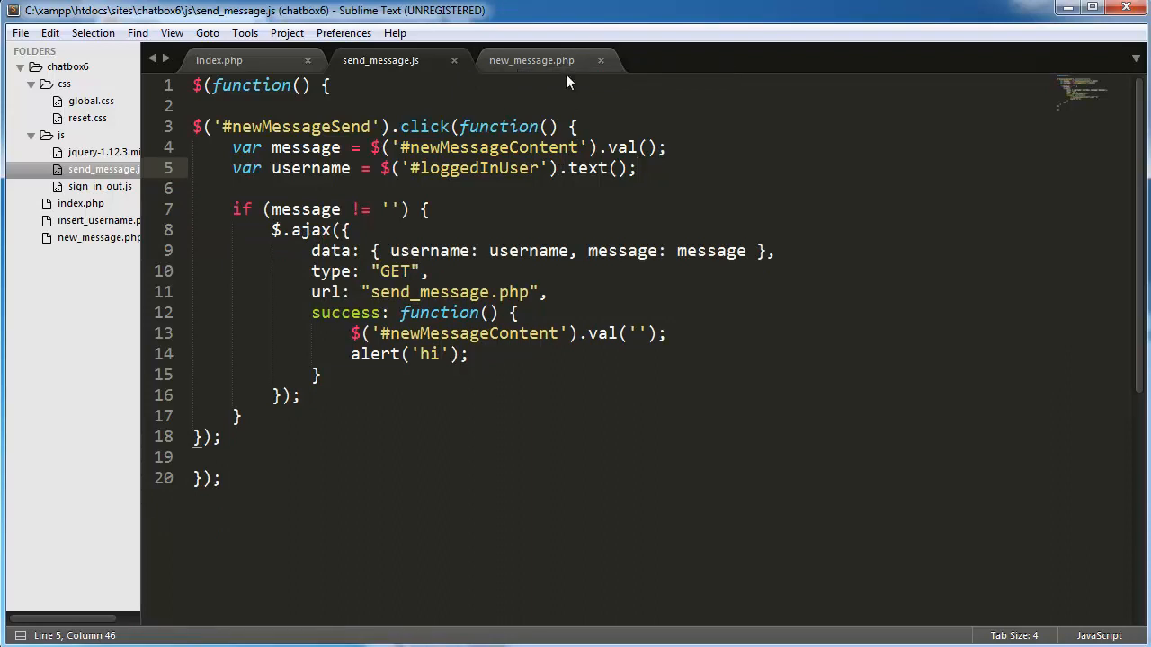
{"action": "left_click", "coordinate": [531, 60]}
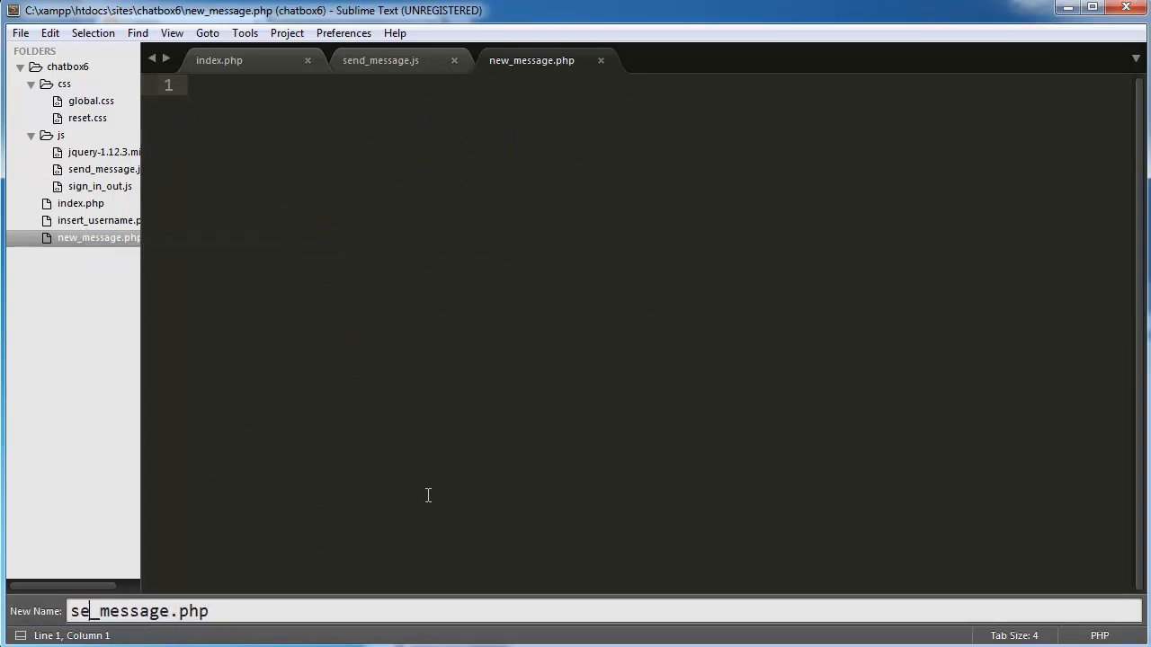
{"action": "type", "text": "nd"}
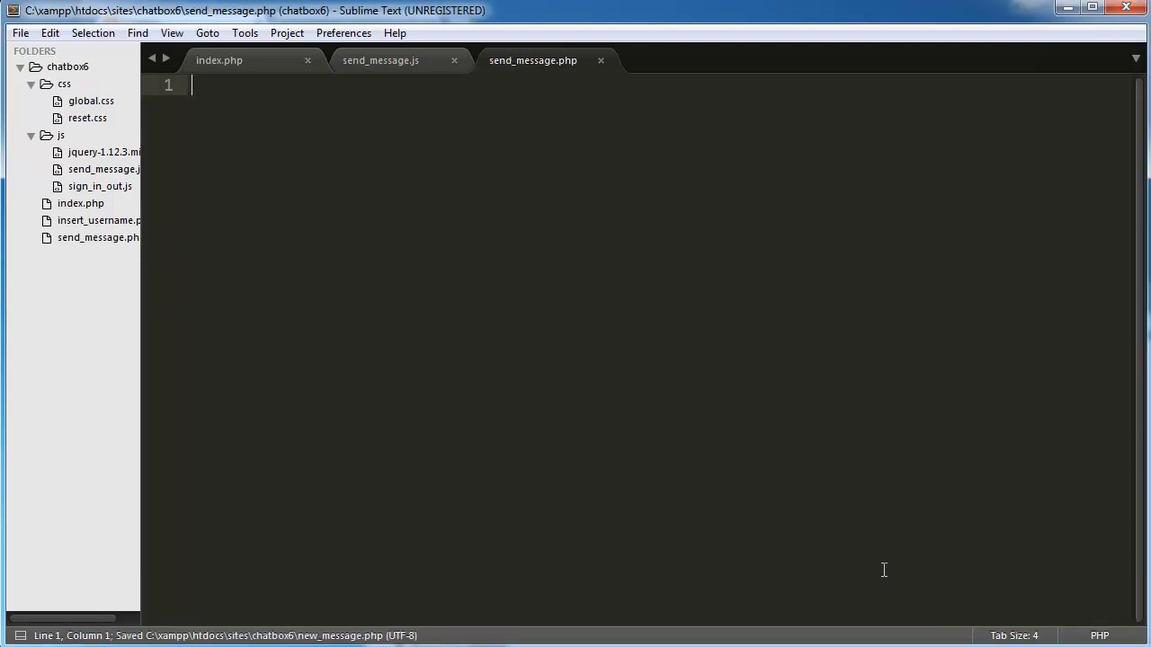
In the Chatbox page, sign in under a new username and send a typed message
{"action": "left_click", "coordinate": [379, 60]}
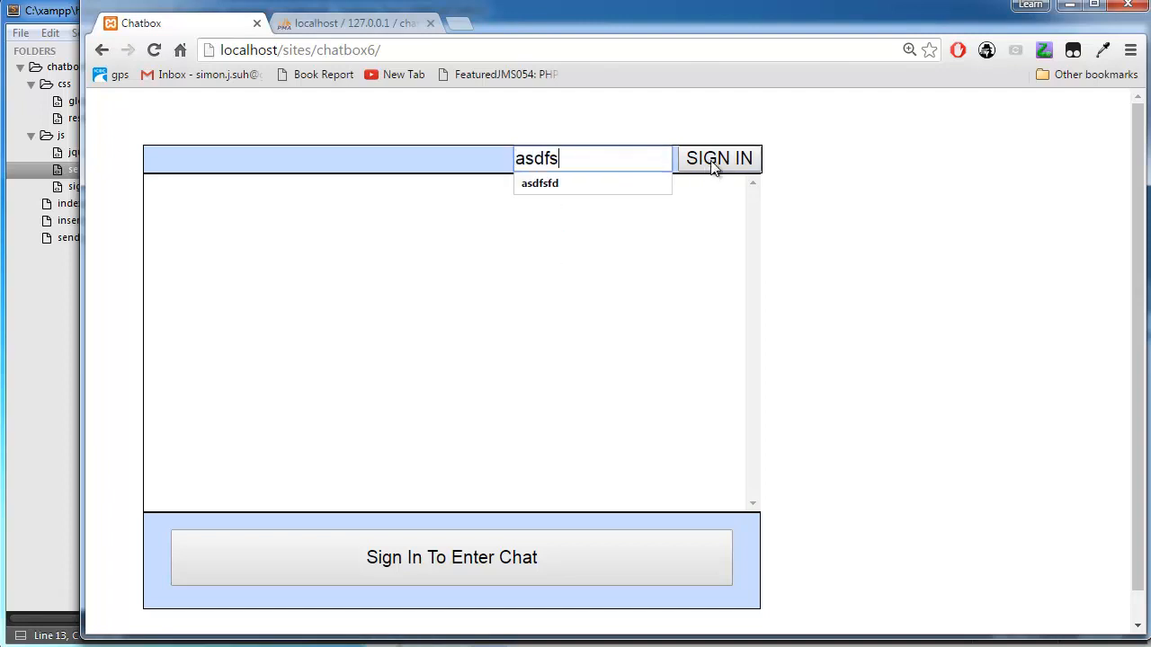
{"action": "left_click", "coordinate": [718, 159]}
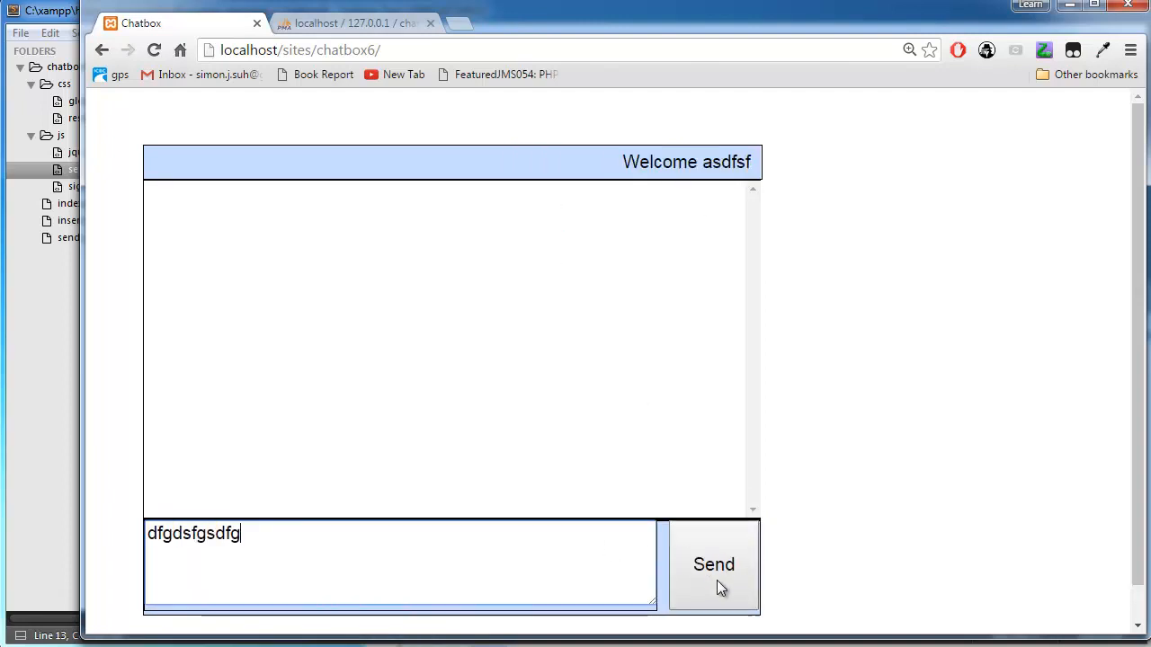
{"action": "left_click", "coordinate": [713, 564]}
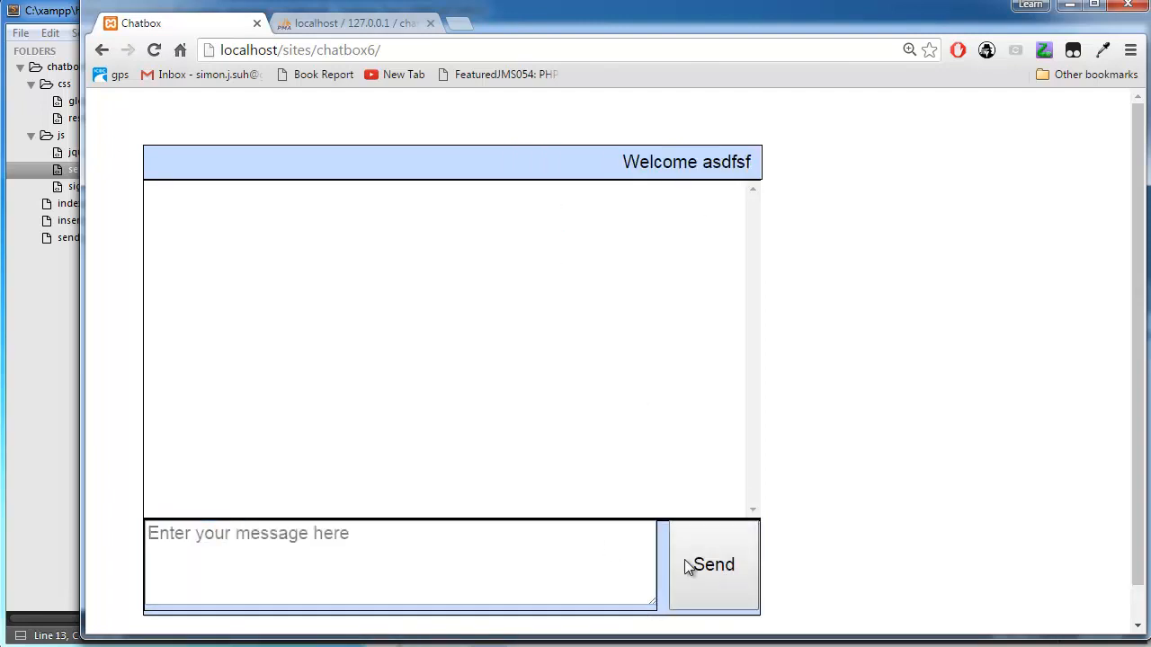
{"action": "mouse_move", "coordinate": [504, 449]}
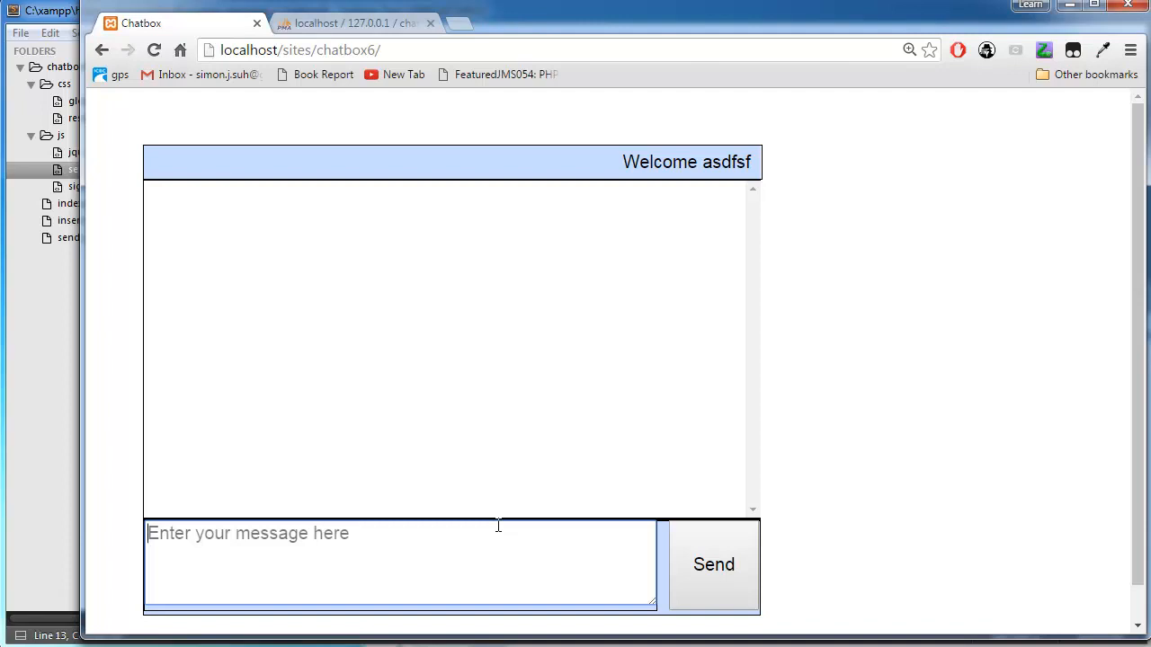
{"action": "mouse_move", "coordinate": [519, 525]}
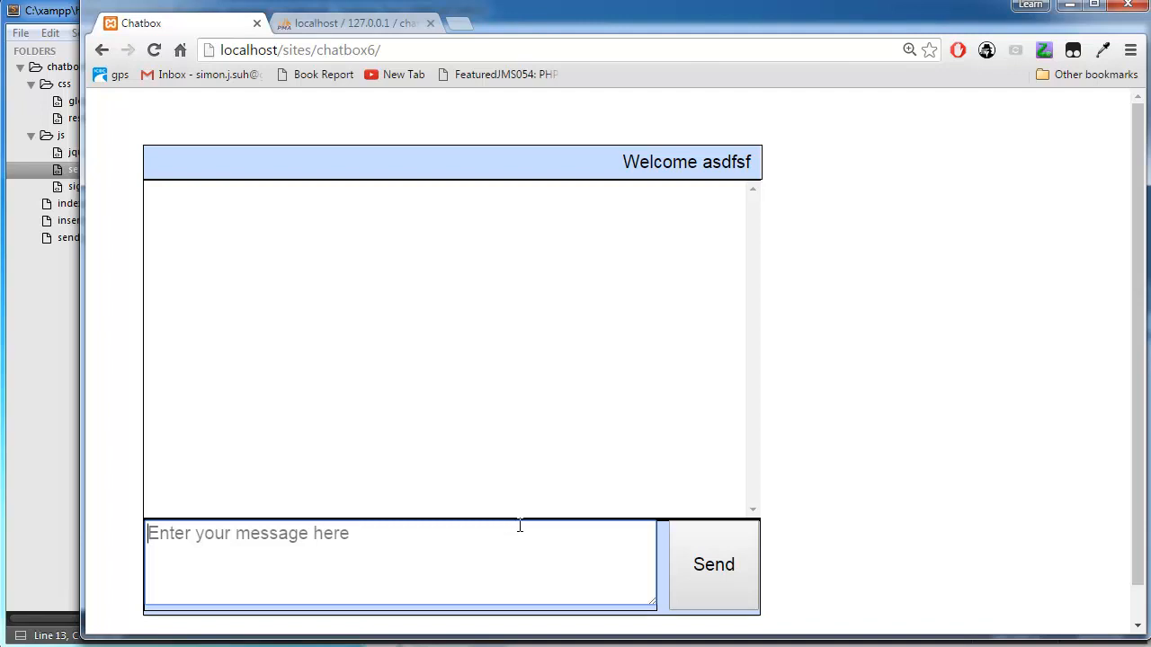
{"action": "mouse_move", "coordinate": [642, 209]}
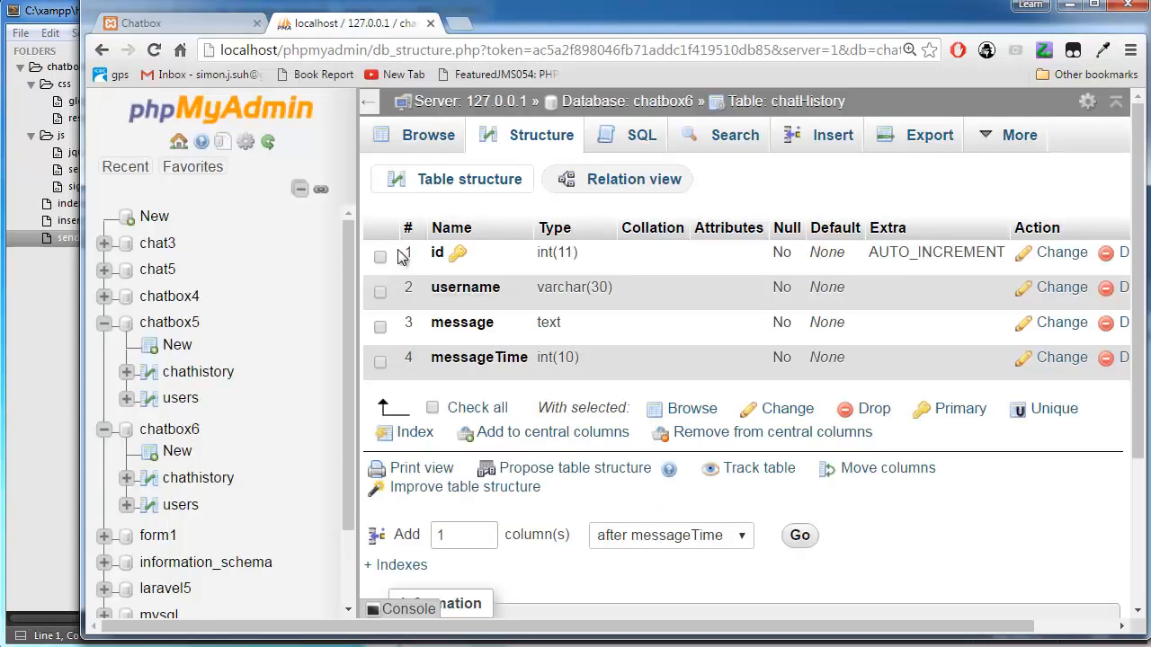
{"action": "mouse_move", "coordinate": [467, 304]}
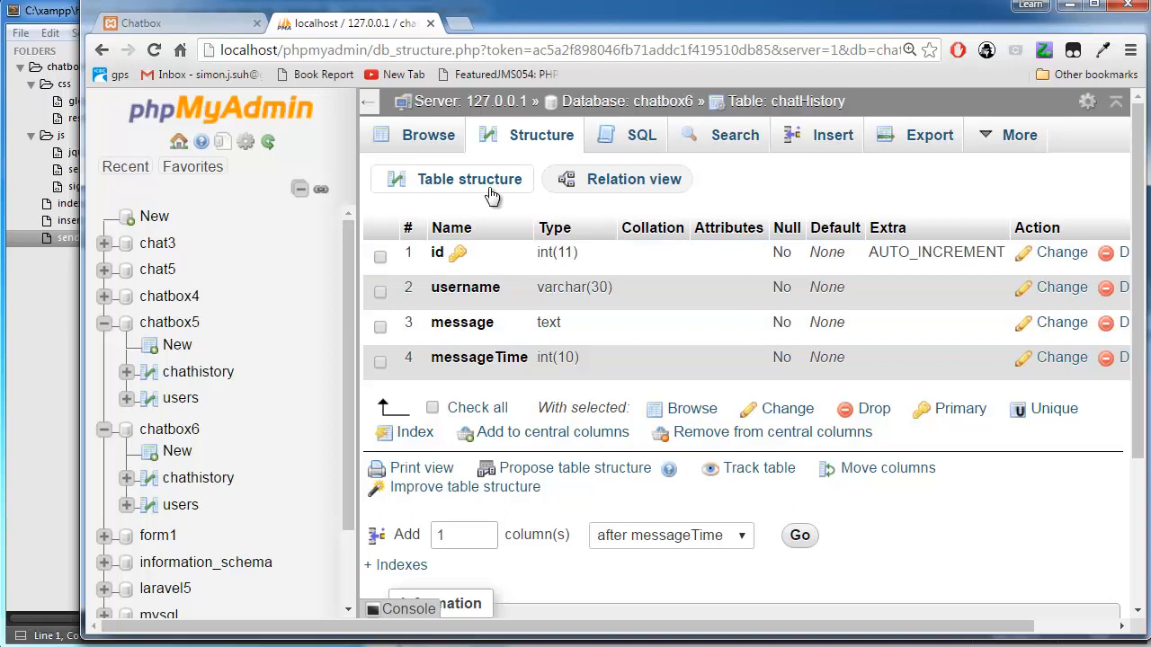
Show chatbox6 chatHistory's structure: id, username, message, messageTime
{"action": "left_click", "coordinate": [151, 38]}
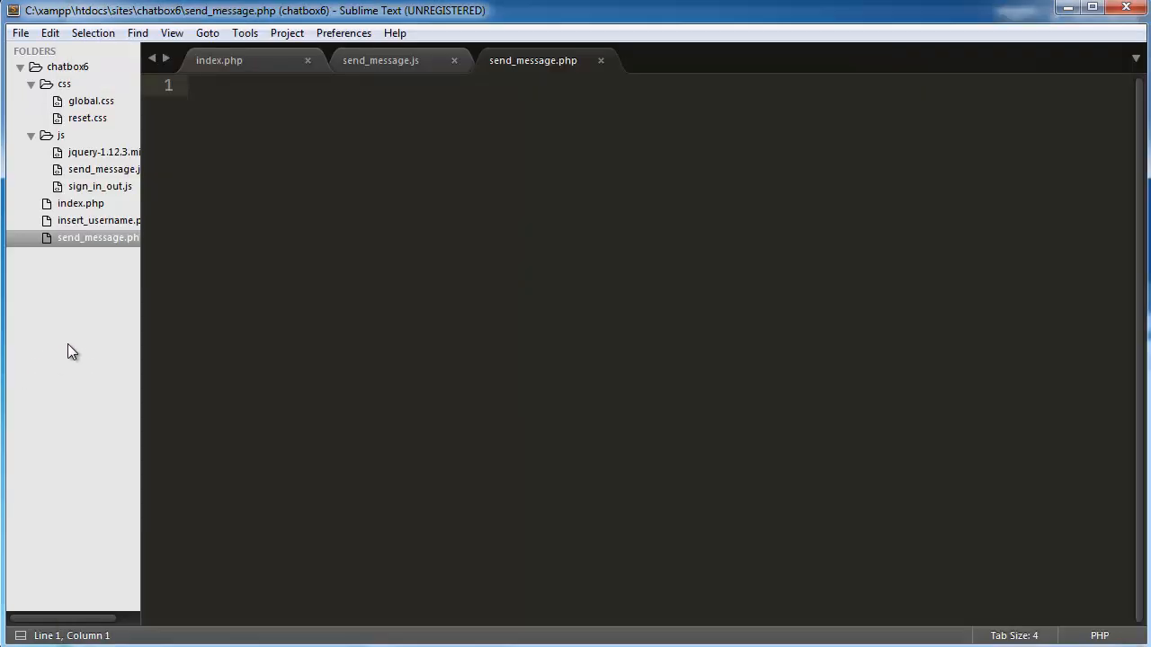
Add PHP tags and $cn = mysqli_connect('localhost','root','') to send_message.php
{"action": "left_click", "coordinate": [472, 97]}
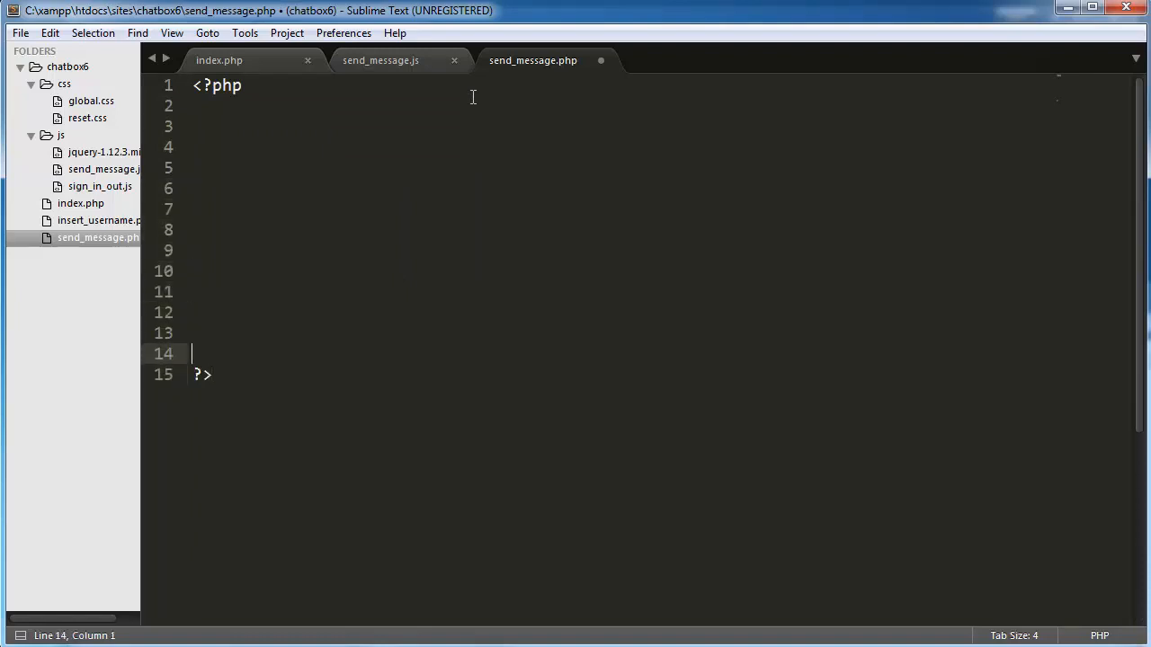
{"action": "key", "text": "ctrl+s"}
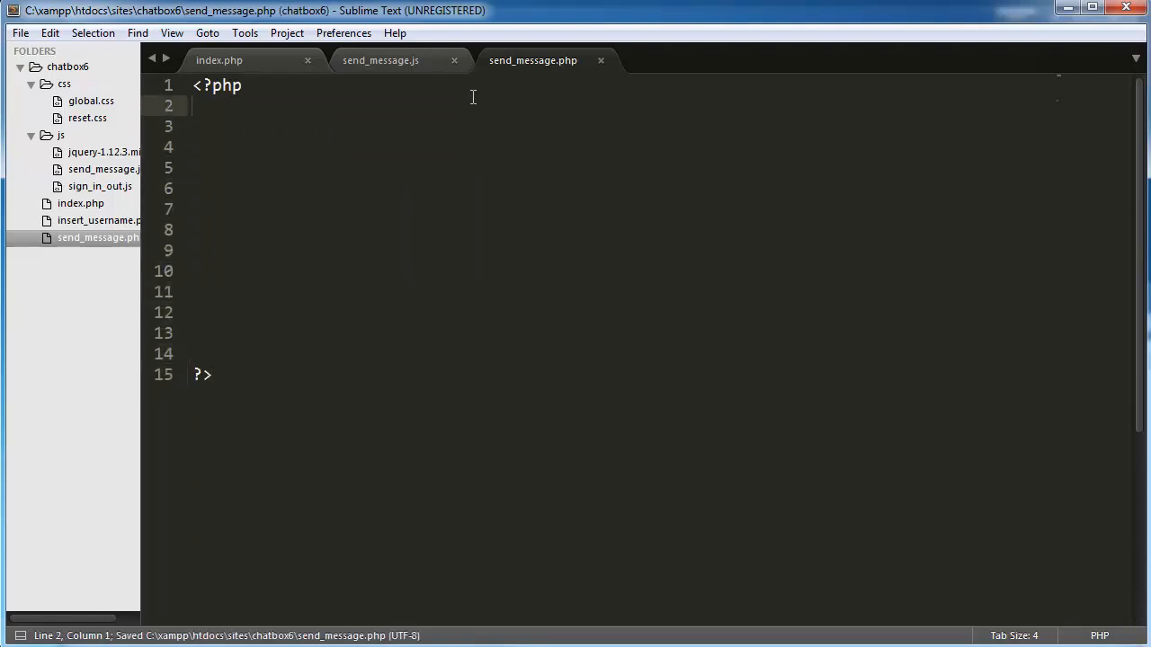
{"action": "type", "text": "$cn"}
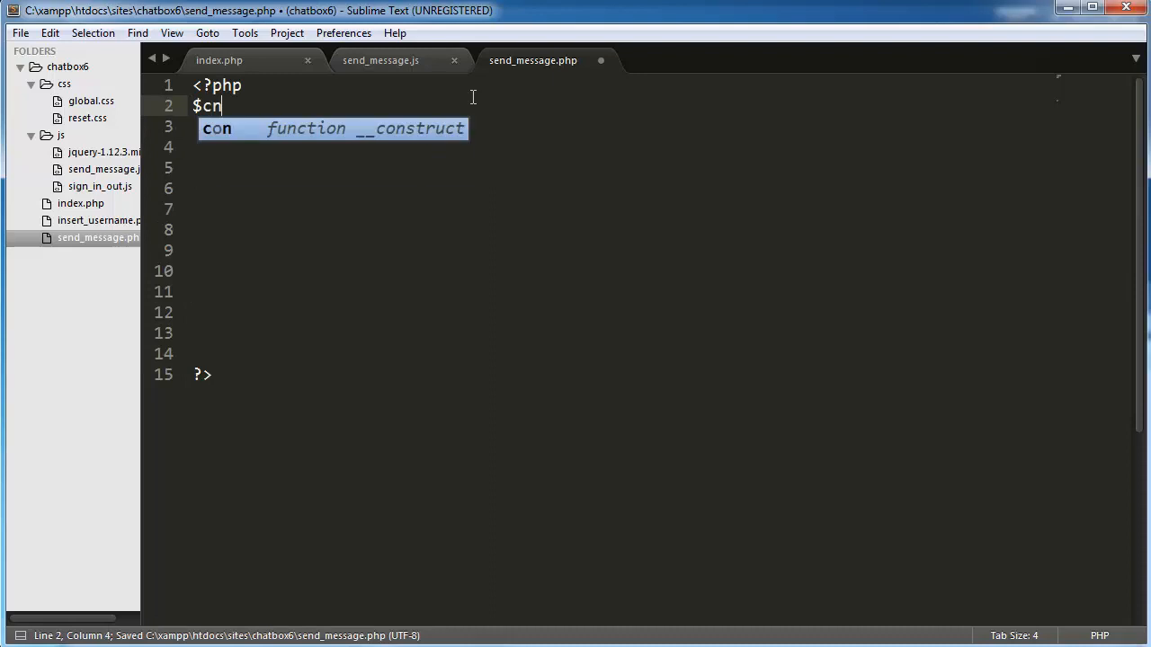
{"action": "type", "text": "= mysqli"}
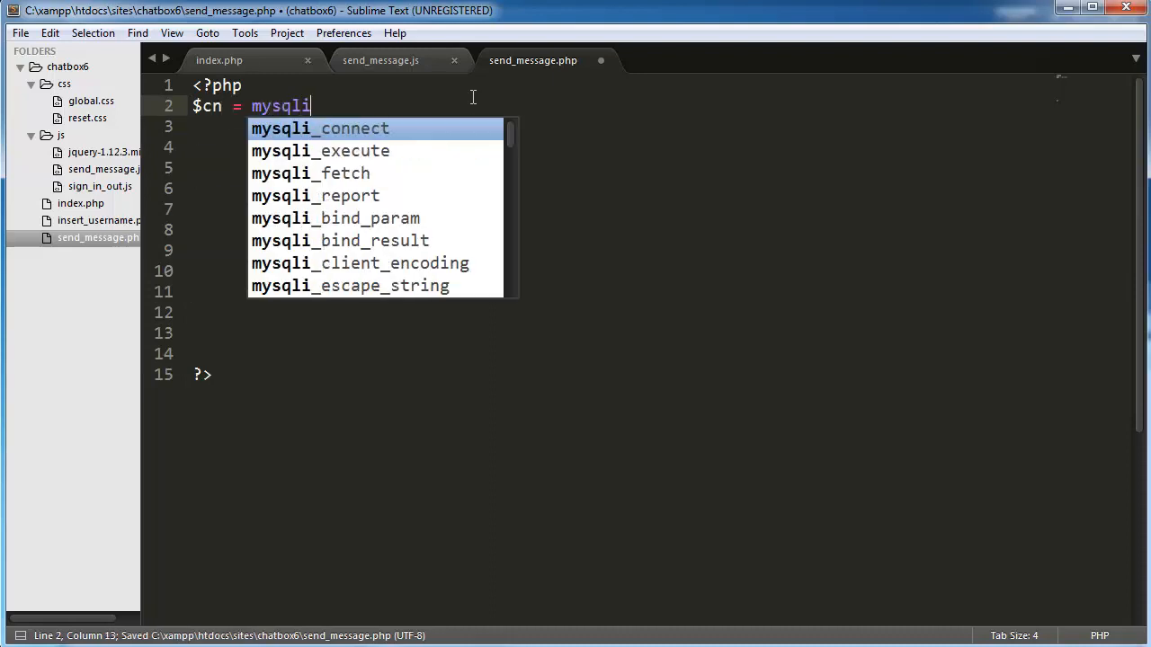
{"action": "type", "text": "_connec"}
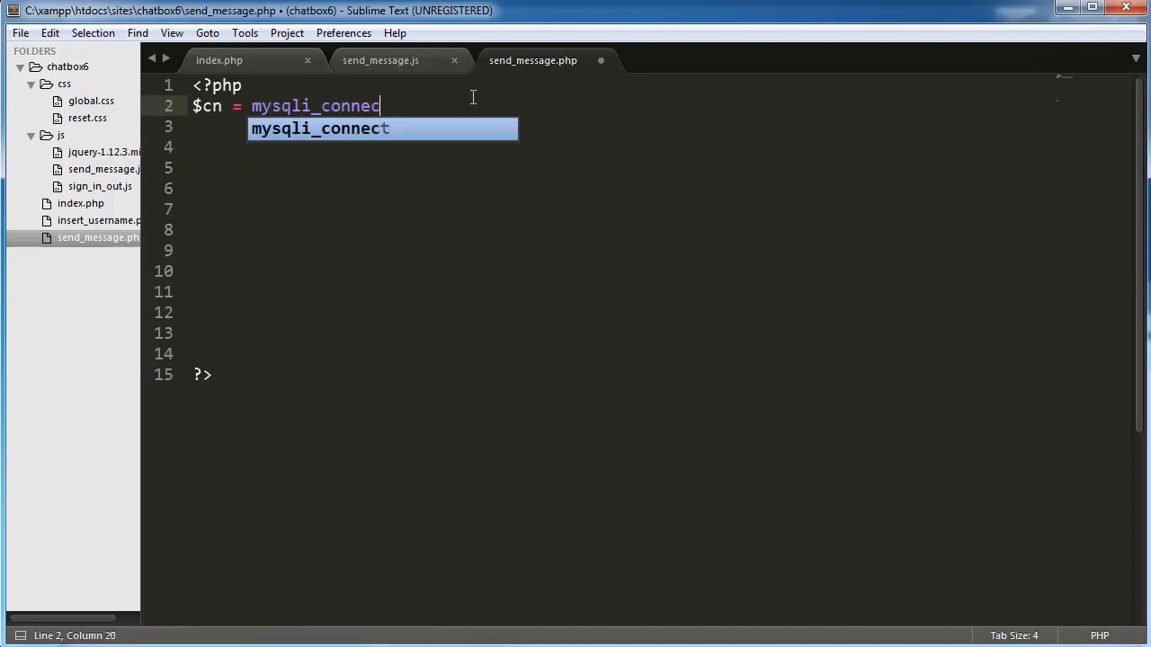
{"action": "type", "text": "t();"}
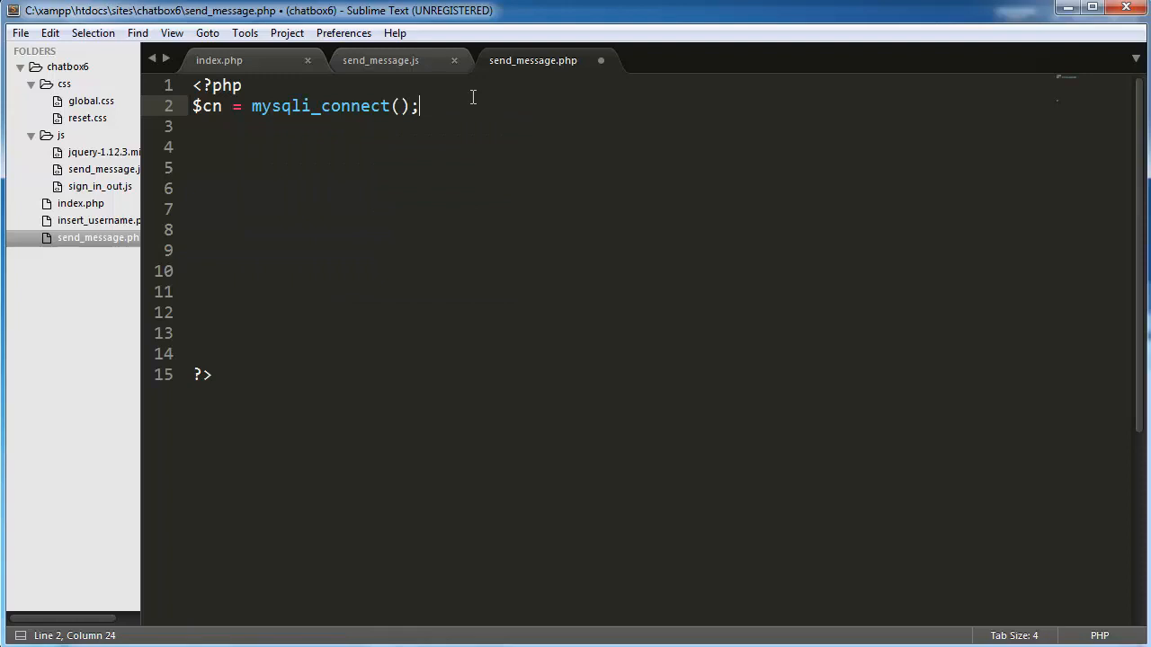
{"action": "type", "text": "'localh"}
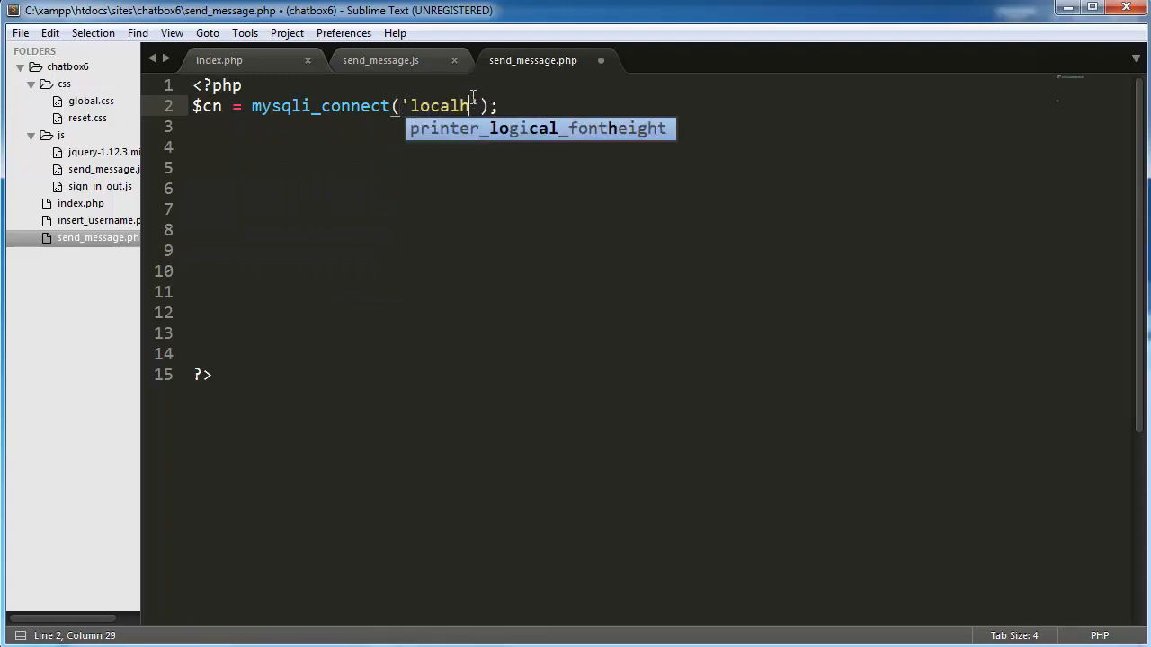
{"action": "type", "text": "ost"}
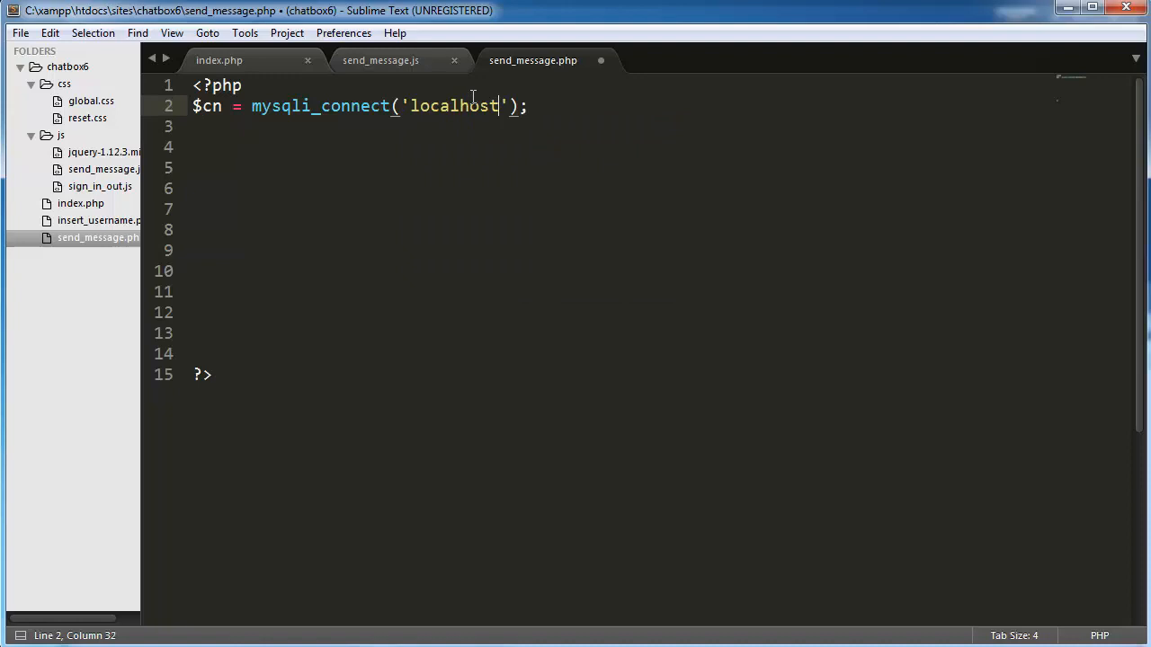
{"action": "type", "text": ",'root',''"}
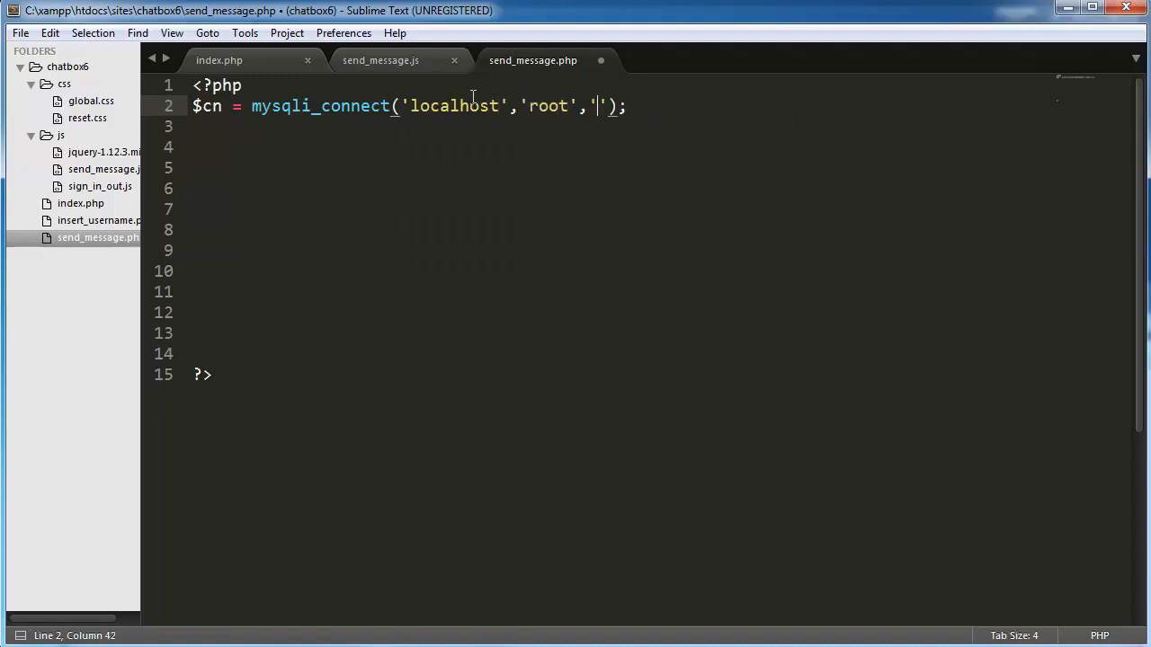
{"action": "key", "text": "ctrl+s"}
{"action": "type", "text": "if () {"}
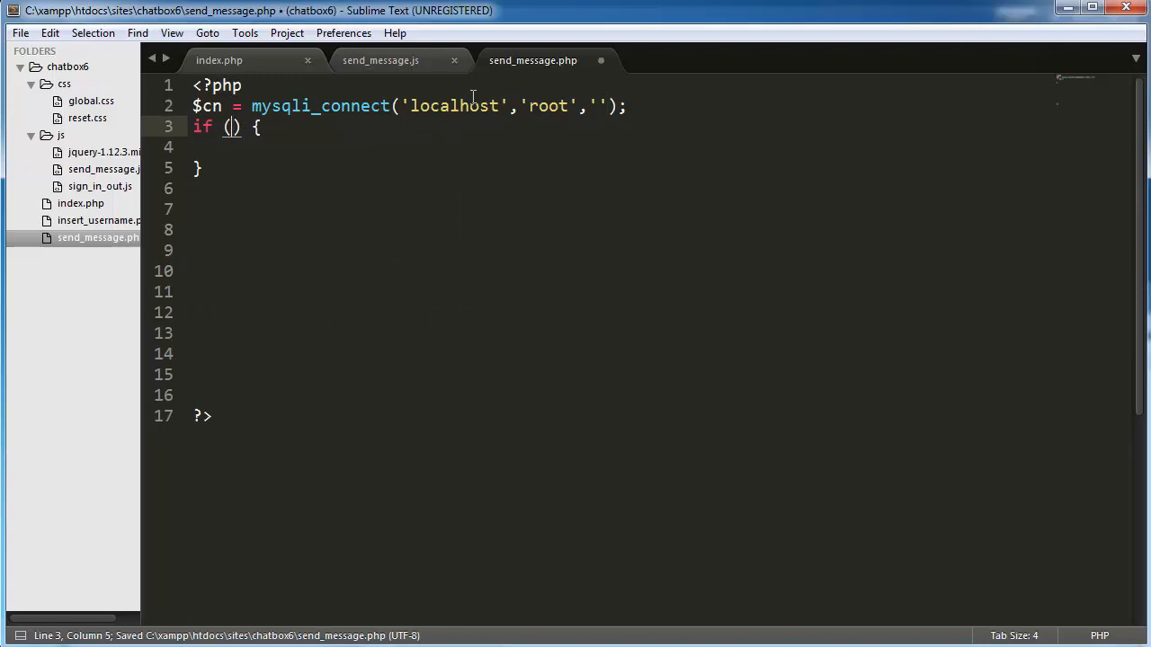
Add if (!$cn) echoing 'Unable to connect to server', then begin a second if-block
{"action": "type", "text": "!$cn"}
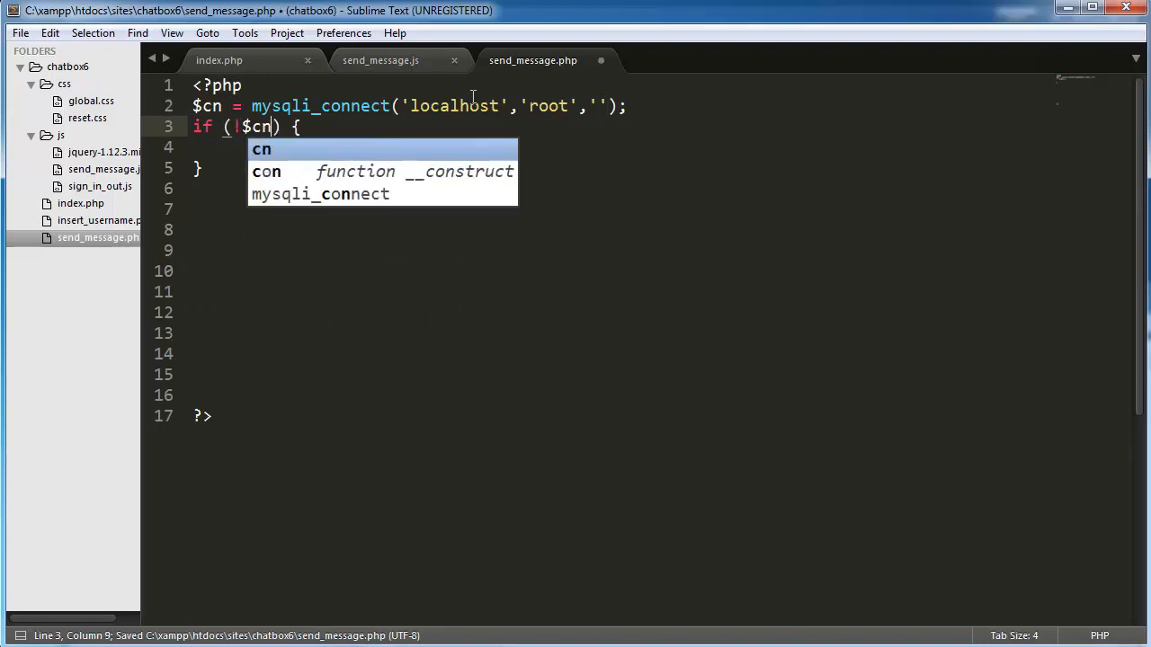
{"action": "key", "text": "Return"}
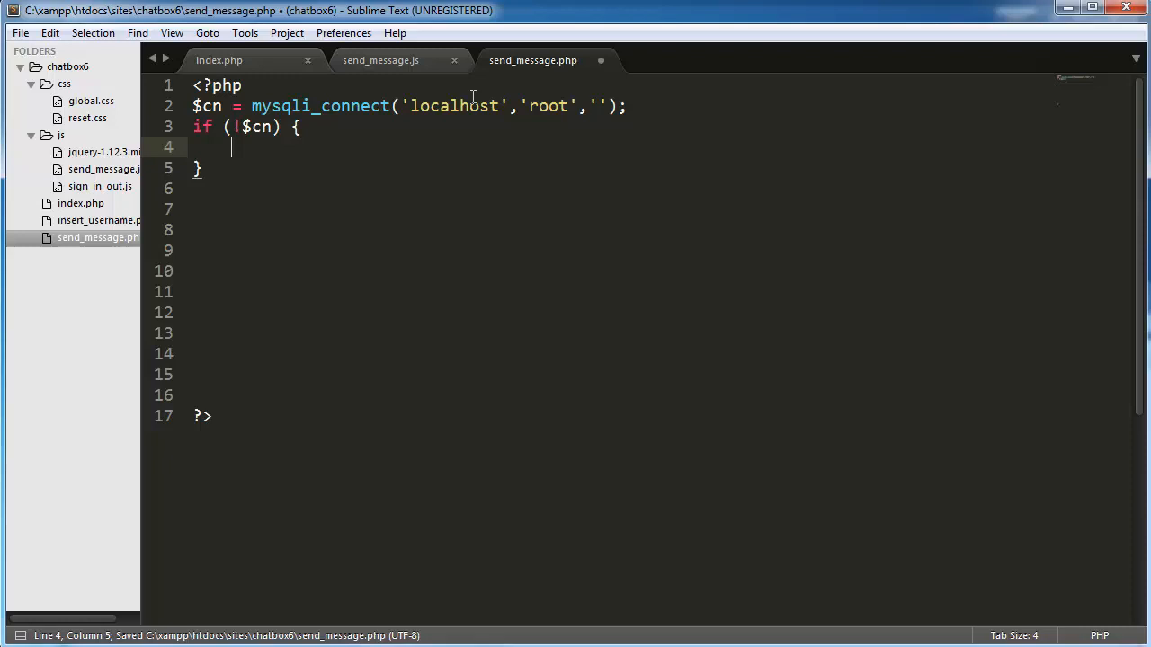
{"action": "type", "text": "echo 'Unabl'"}
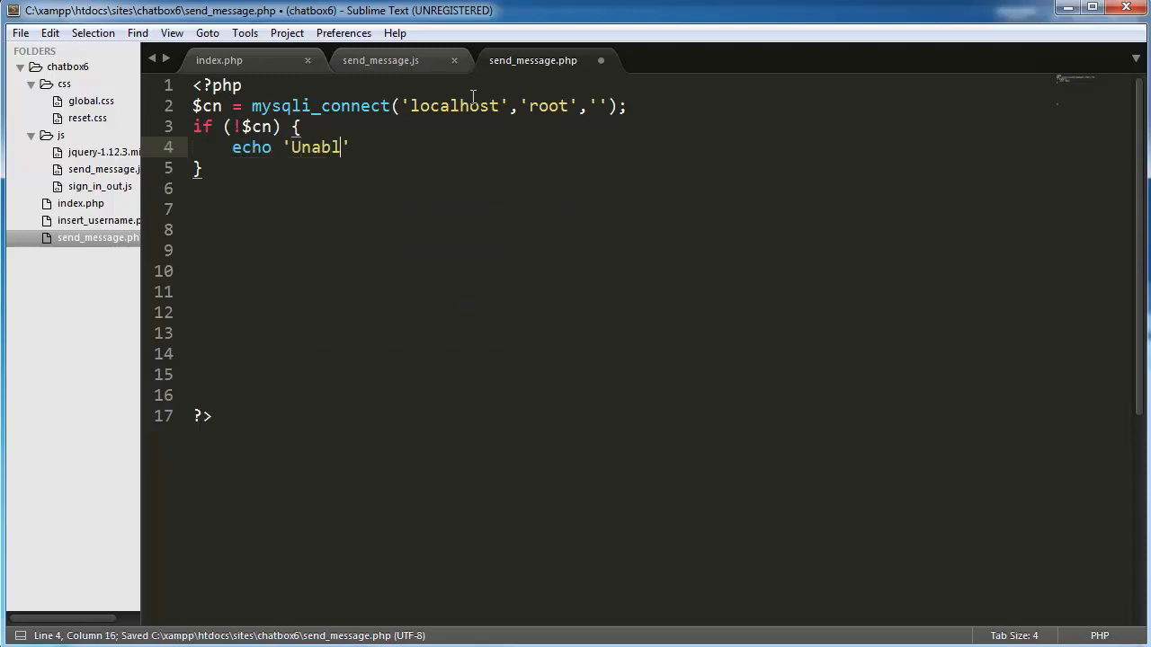
{"action": "type", "text": "e"}
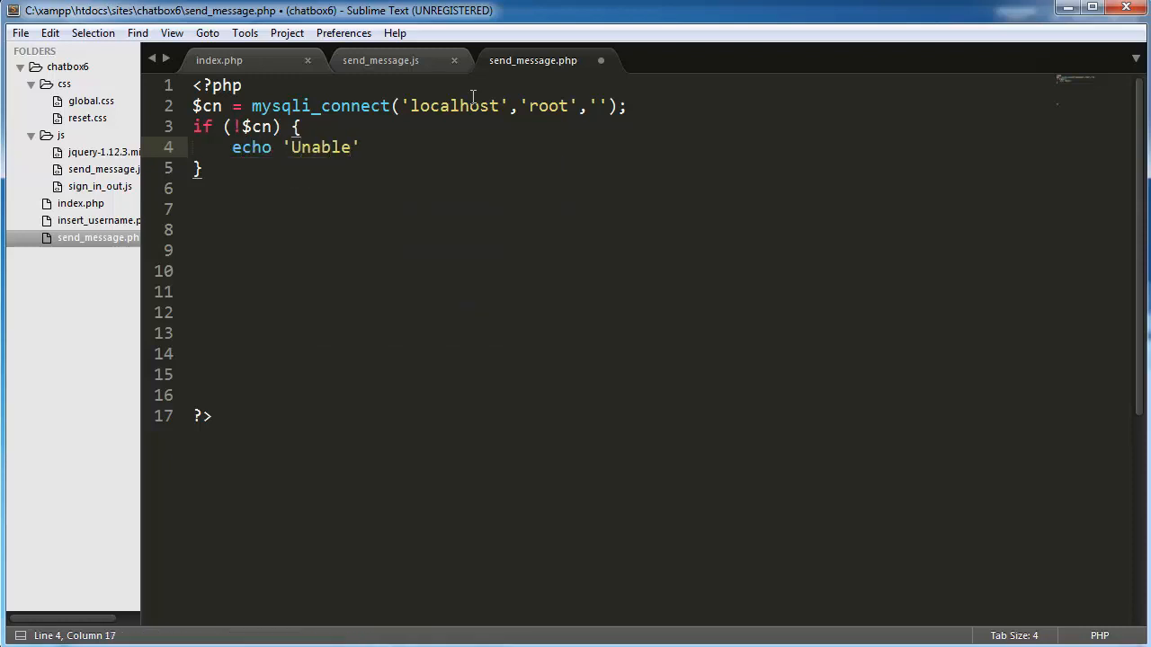
{"action": "type", "text": "to connect"}
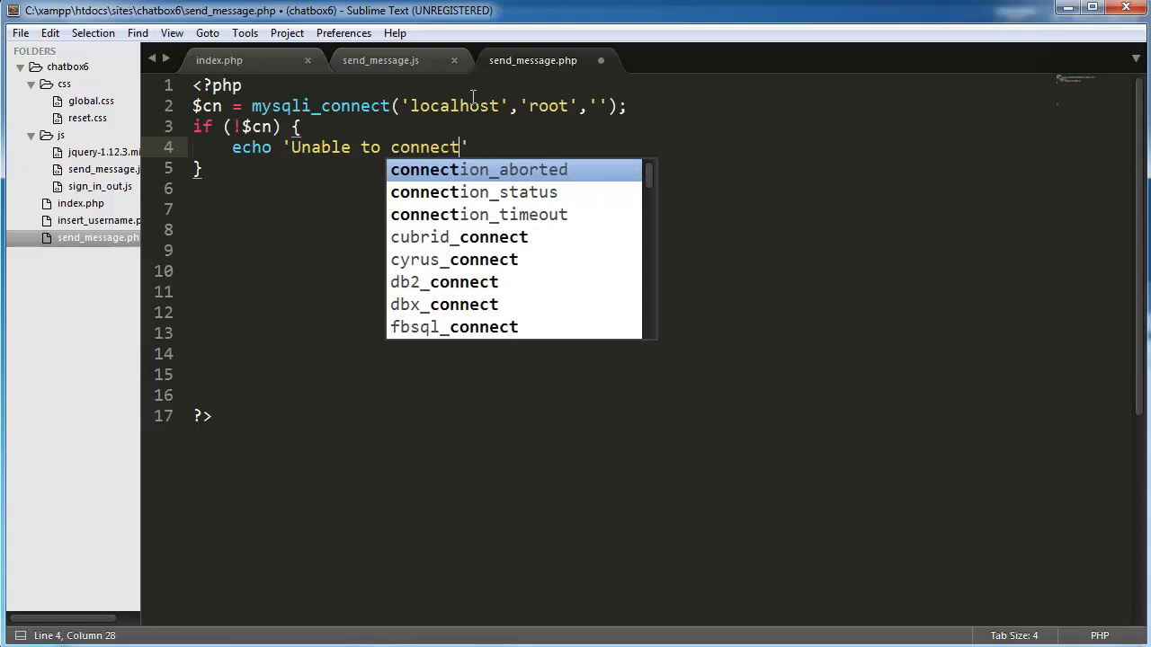
{"action": "type", "text": "to server"}
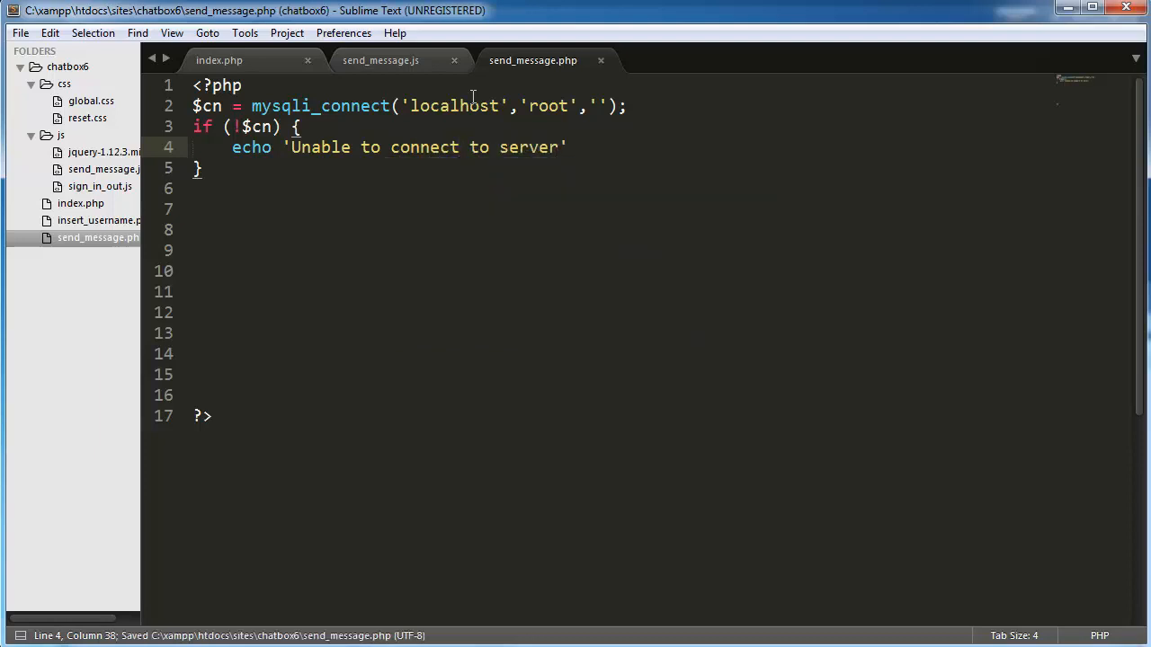
{"action": "type", "text": ";"}
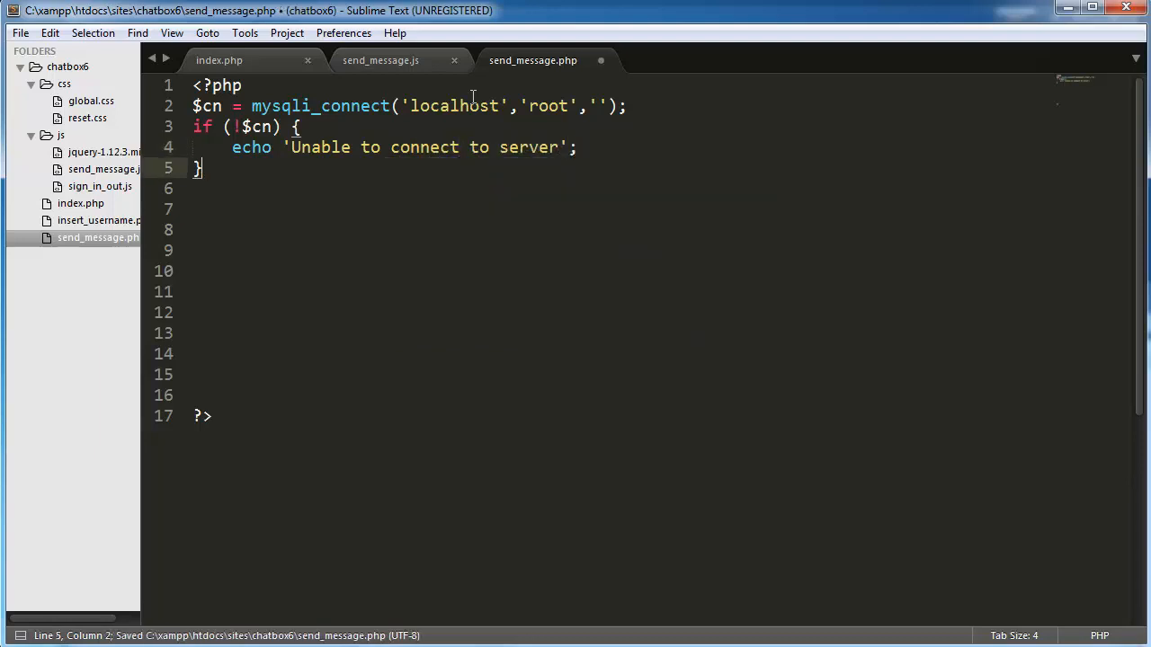
{"action": "type", "text": "if () {}"}
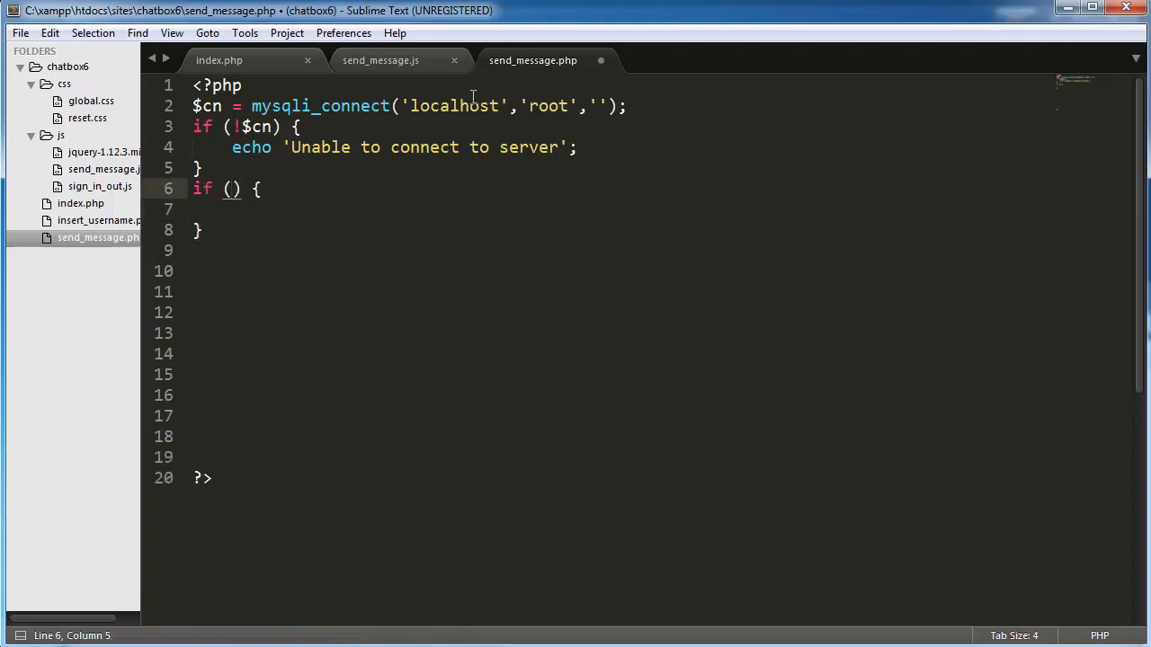
Add an if (!mysqli_select_db($cn, 'chatbox6')) check and save
{"action": "type", "text": "!mysqli_select_d"}
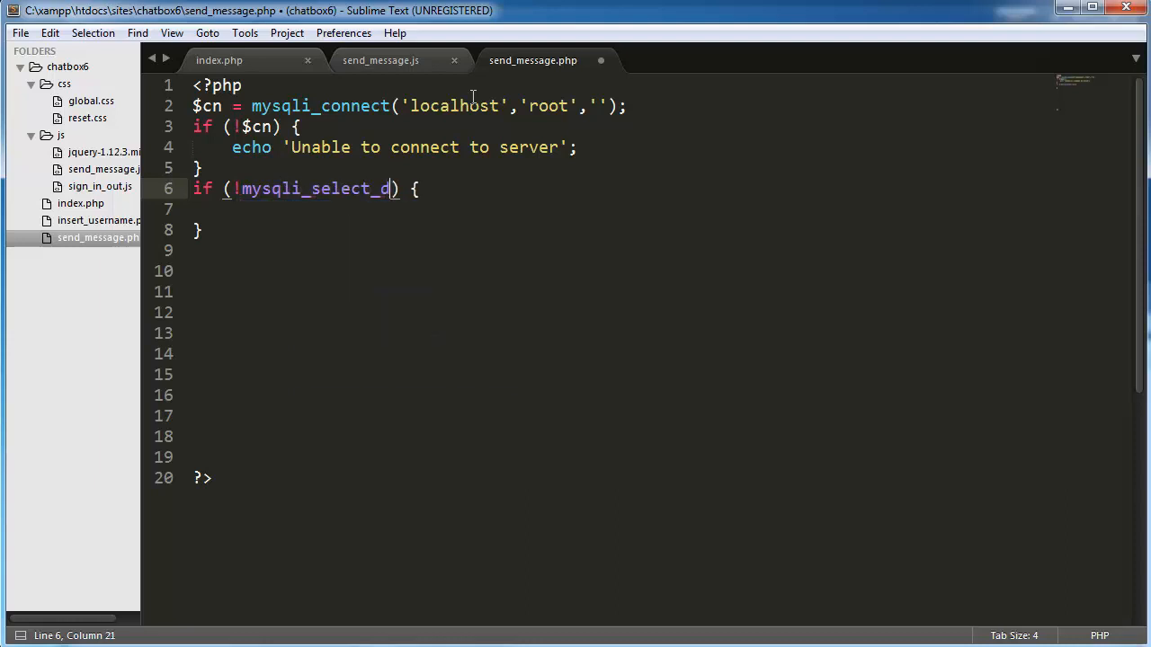
{"action": "type", "text": "b()"}
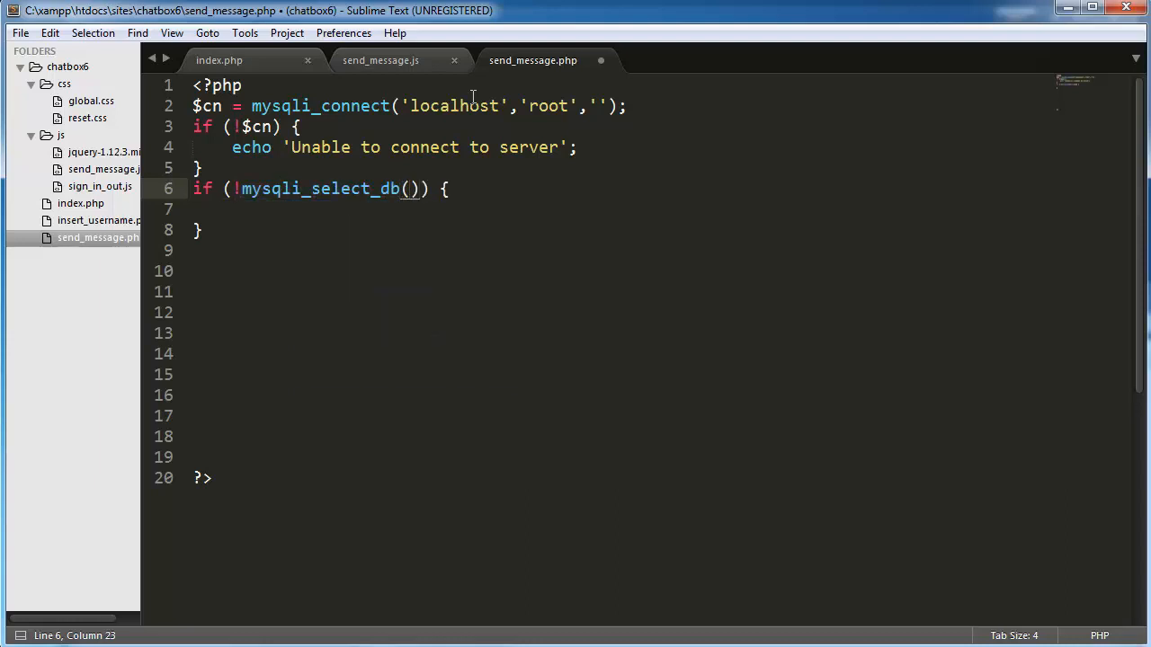
{"action": "type", "text": "$cn, 'c"}
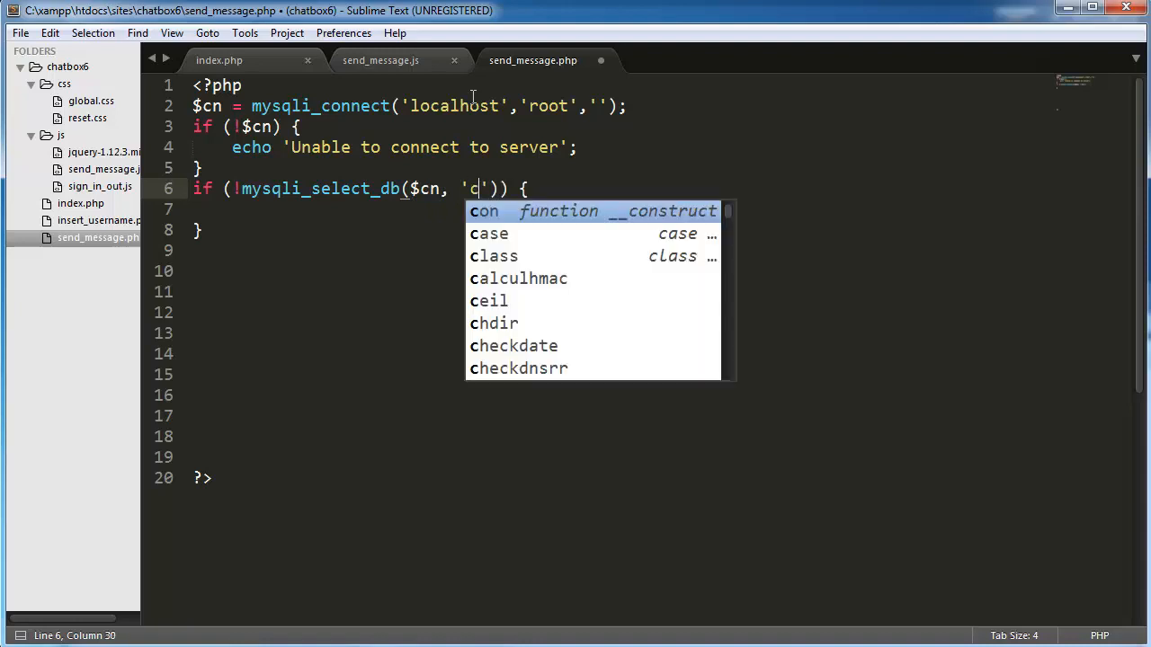
{"action": "type", "text": "hat"}
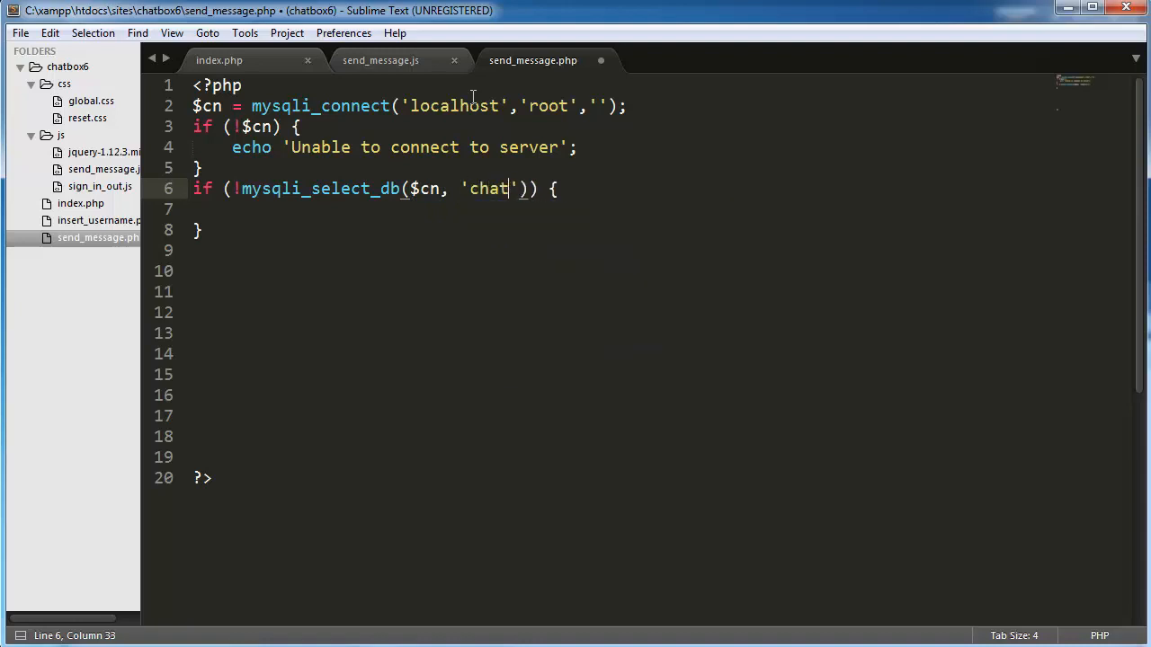
{"action": "type", "text": "box6"}
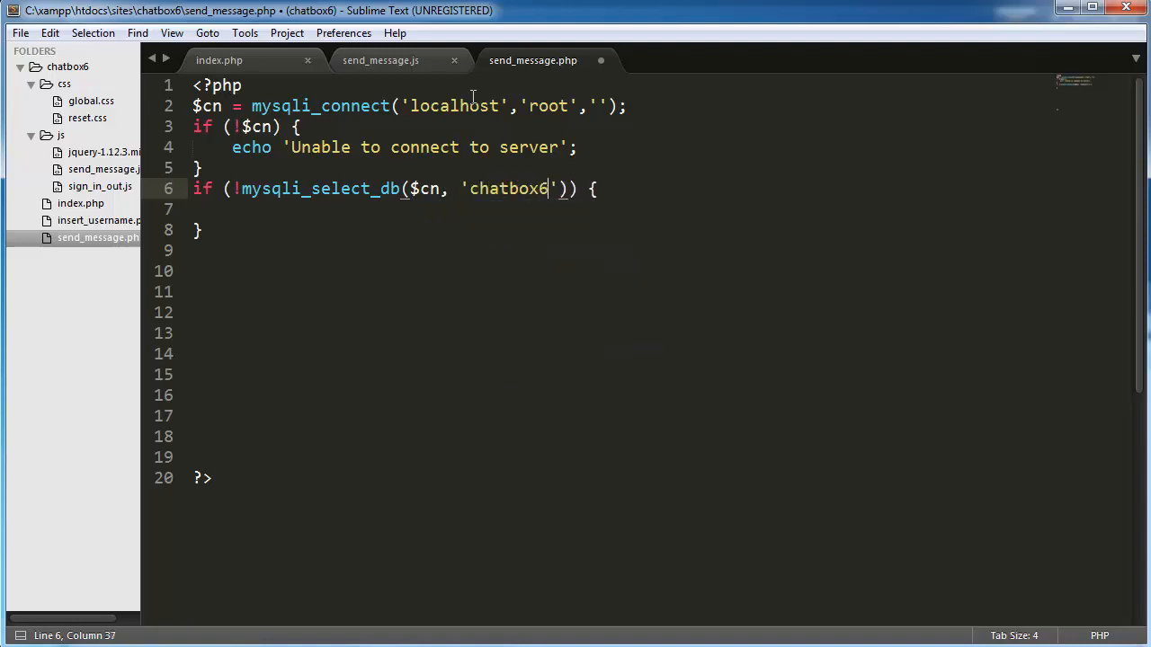
{"action": "key", "text": "ctrl+s"}
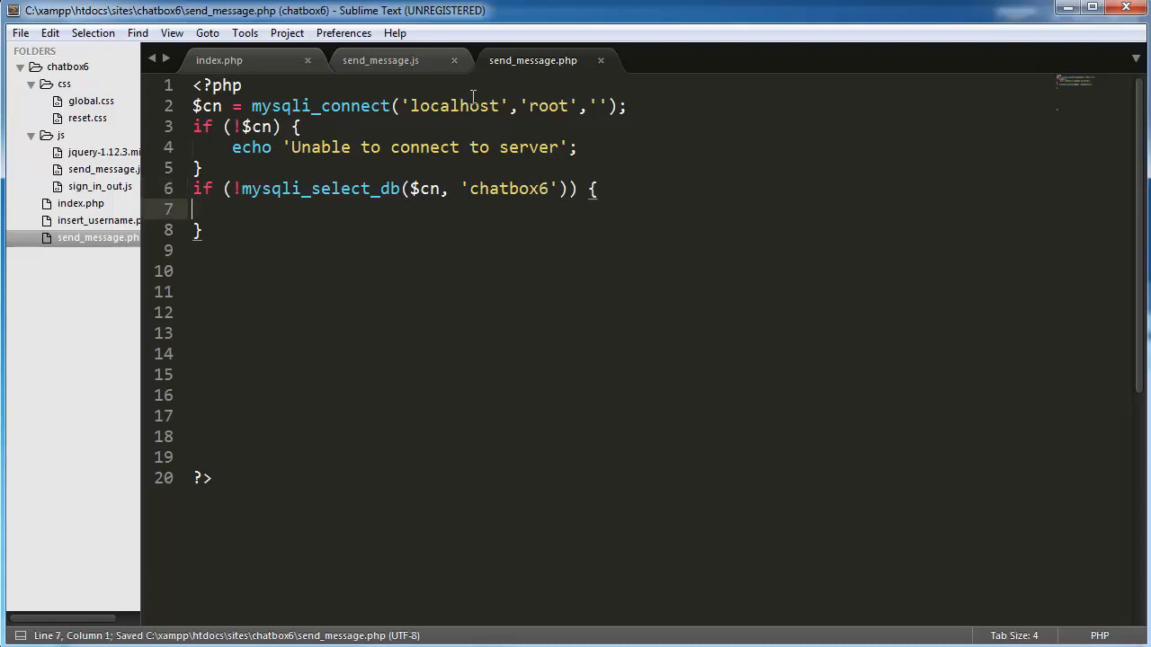
Echo 'Database not selected' in that check, glance at send_message.js, then return
{"action": "type", "text": "echo '';"}
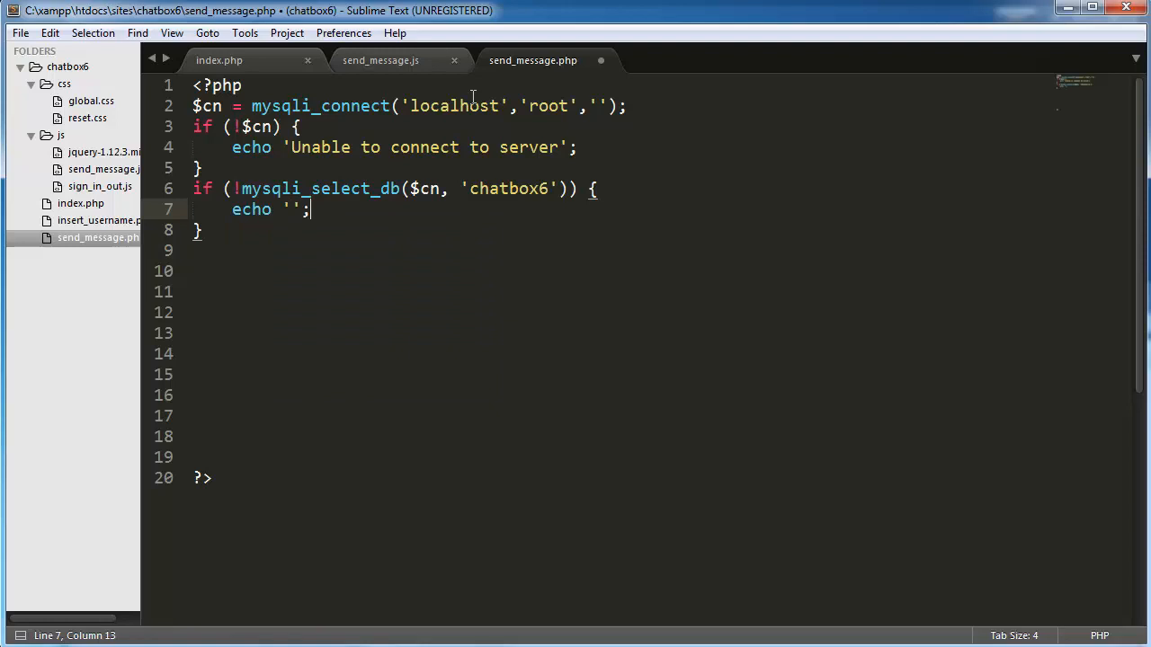
{"action": "type", "text": "Database not selected"}
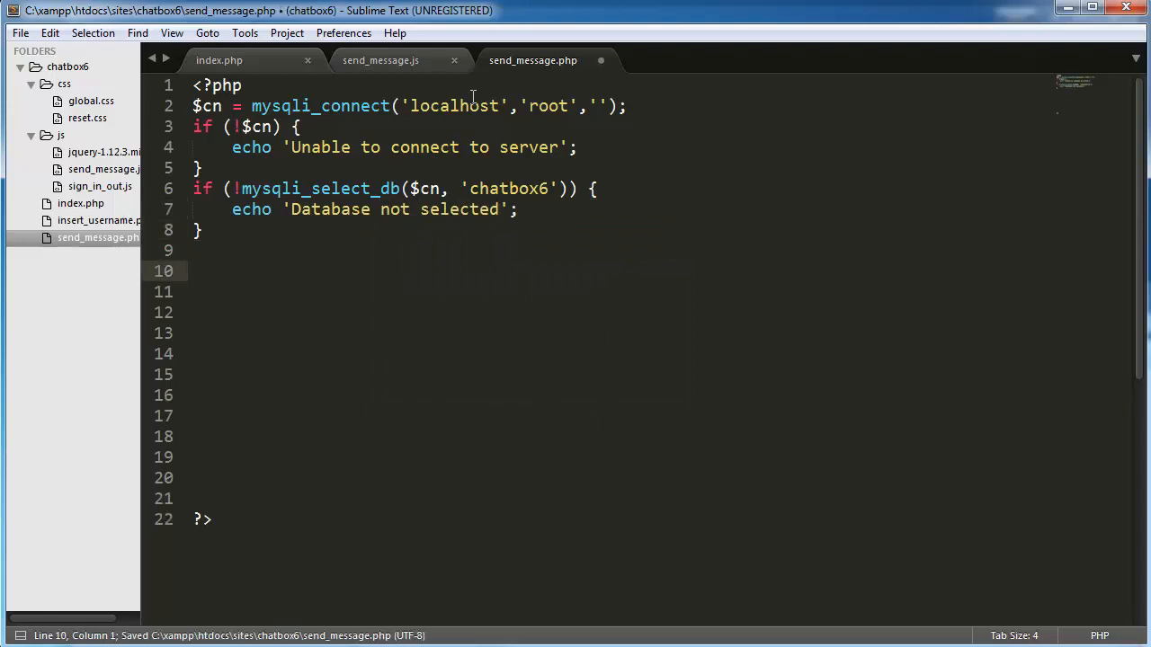
{"action": "left_click", "coordinate": [380, 60]}
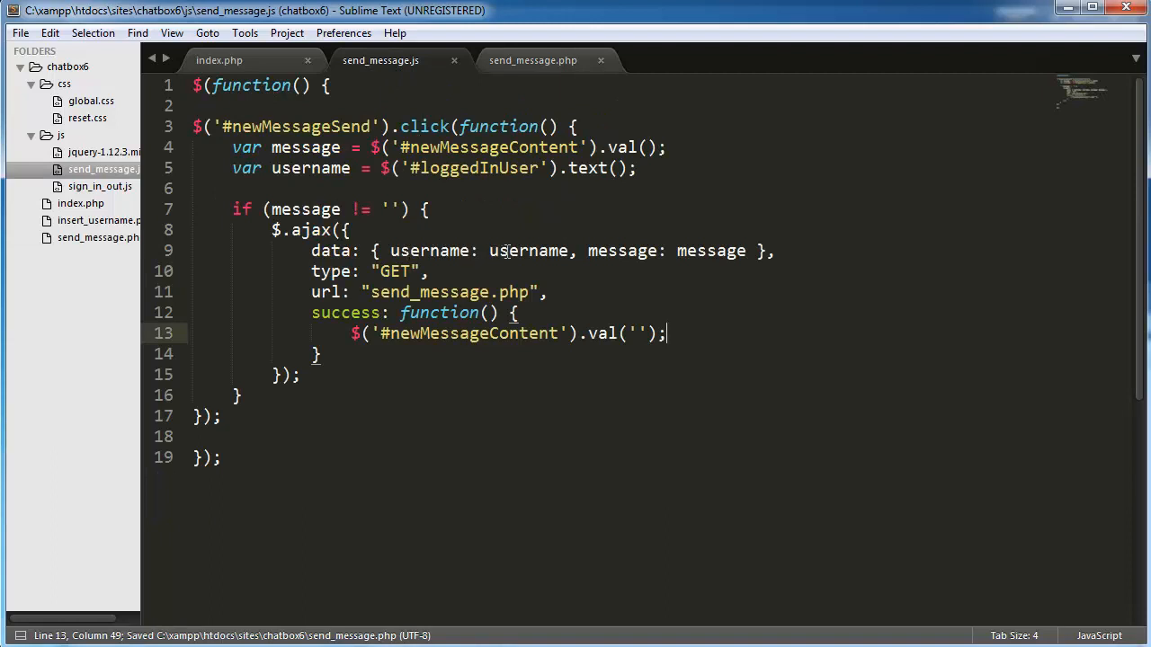
{"action": "left_click", "coordinate": [708, 250]}
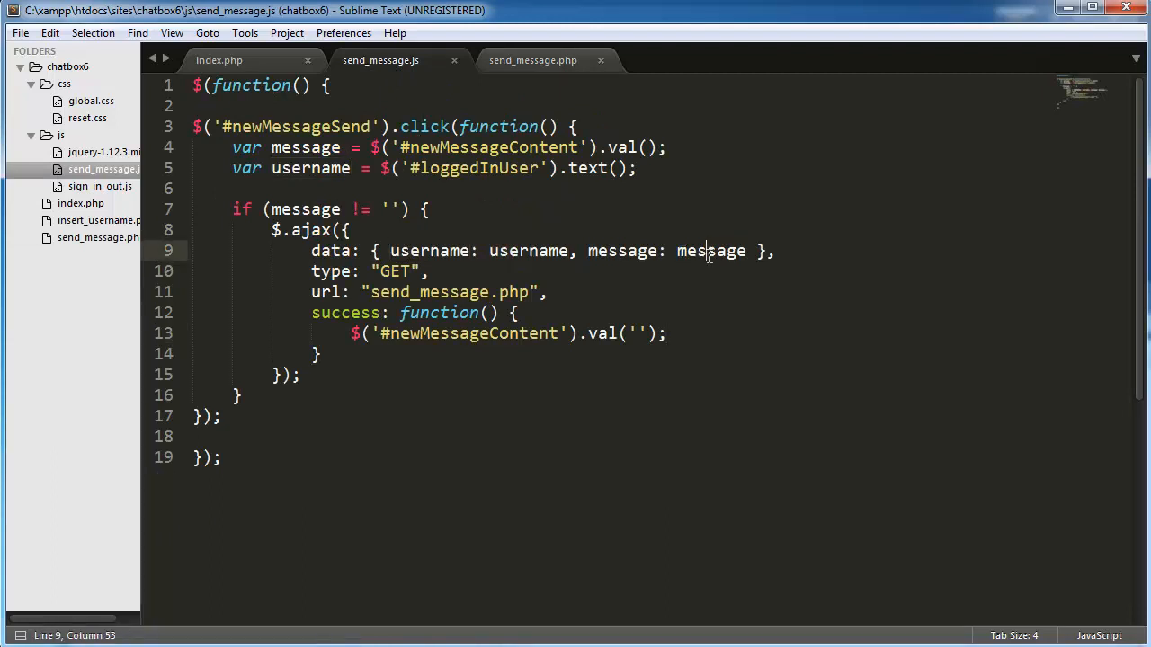
{"action": "double_click", "coordinate": [394, 270]}
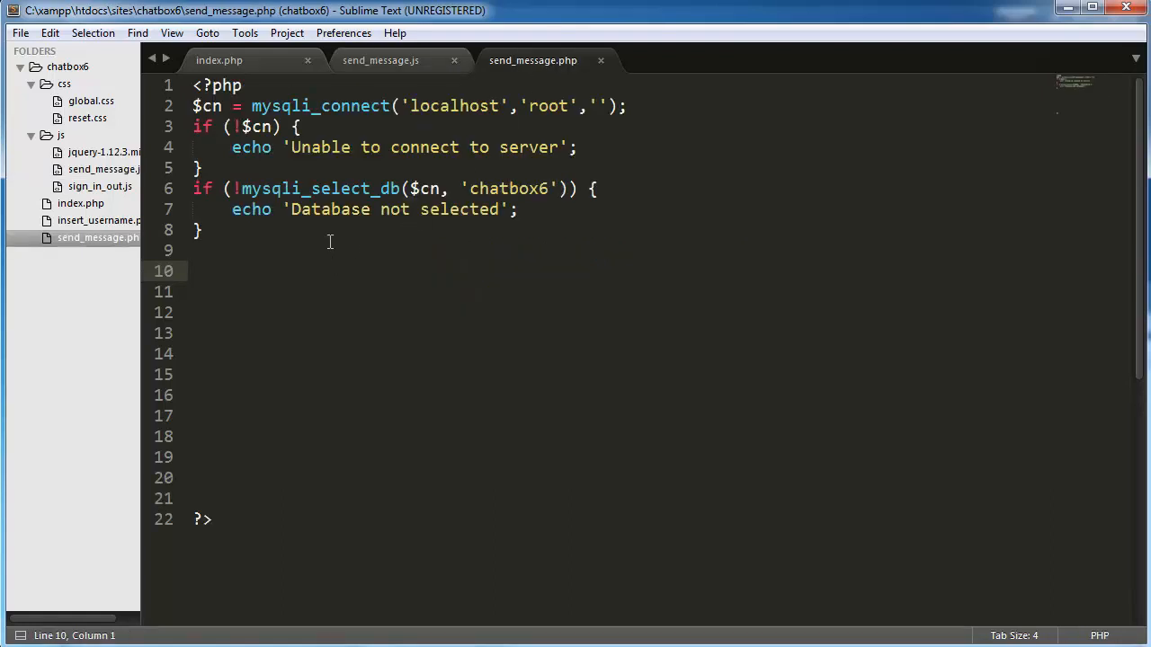
Read $username and $message from $_GET['username'] and $_GET['message']
{"action": "type", "text": "$"}
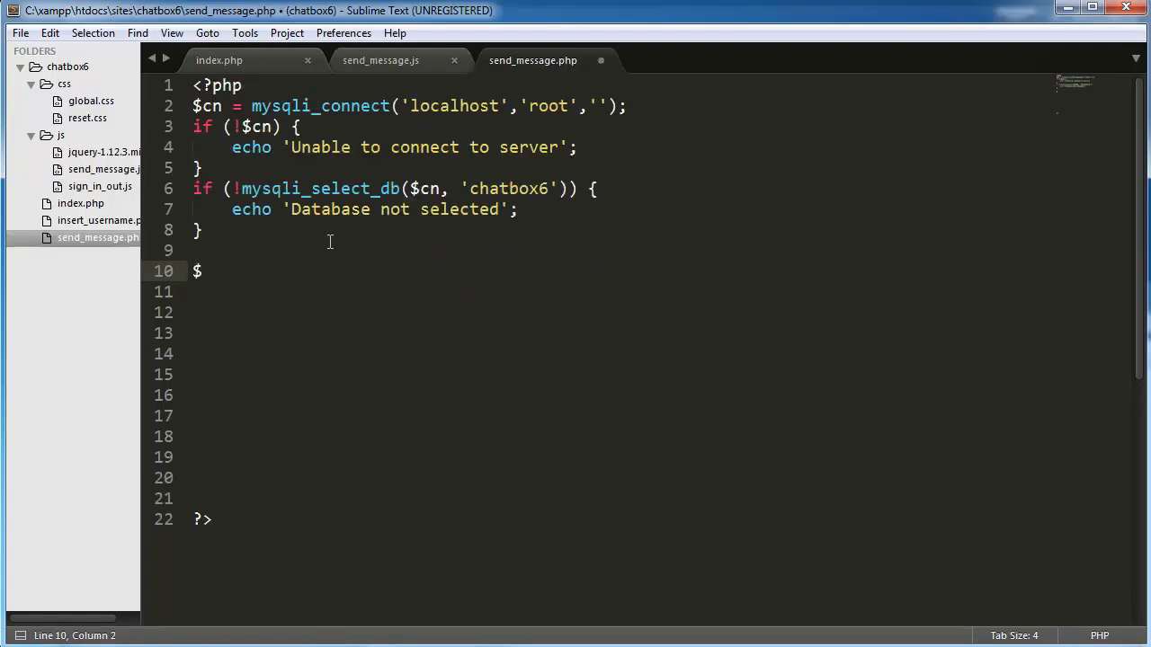
{"action": "type", "text": "username ="}
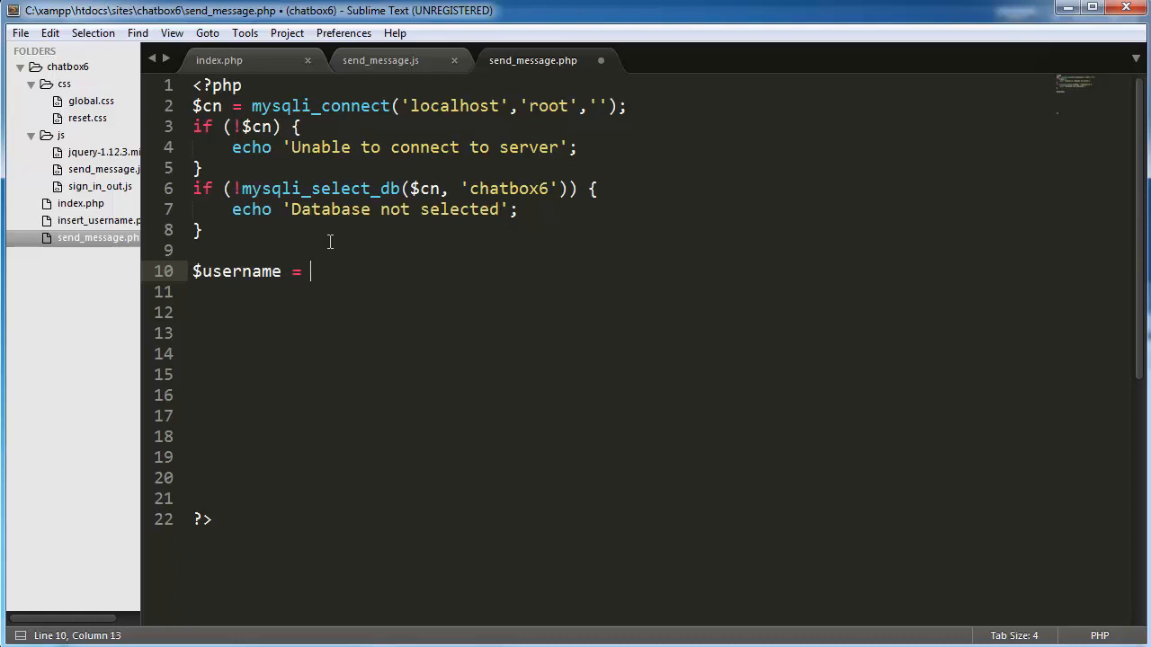
{"action": "type", "text": "$_GET"}
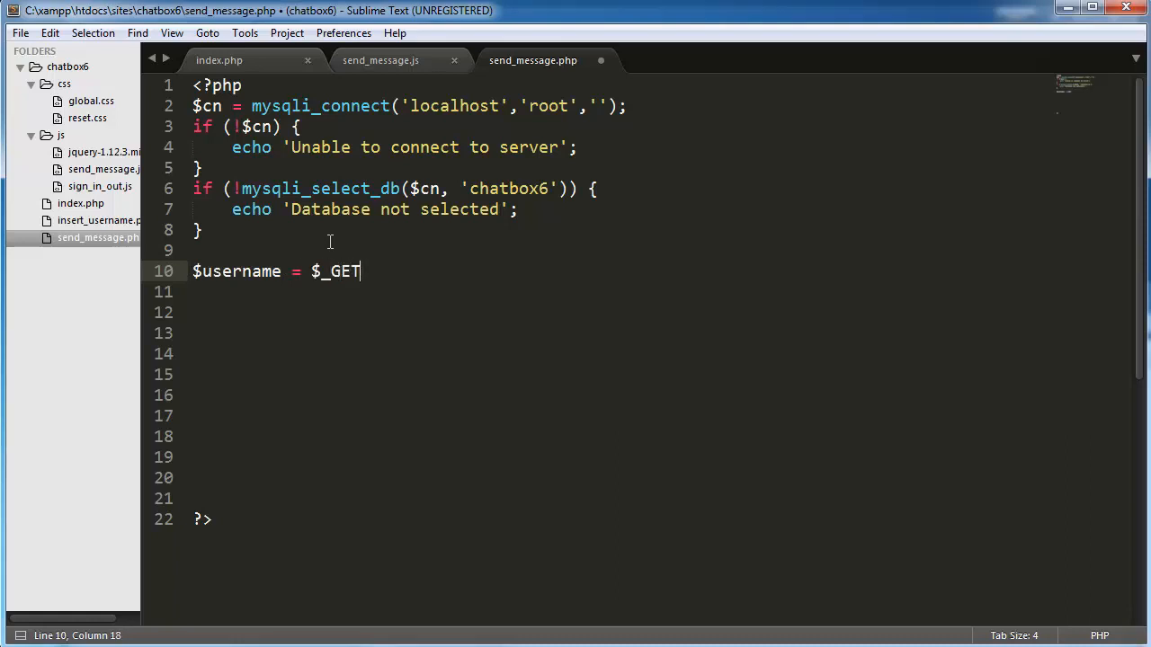
{"action": "type", "text": "[];"}
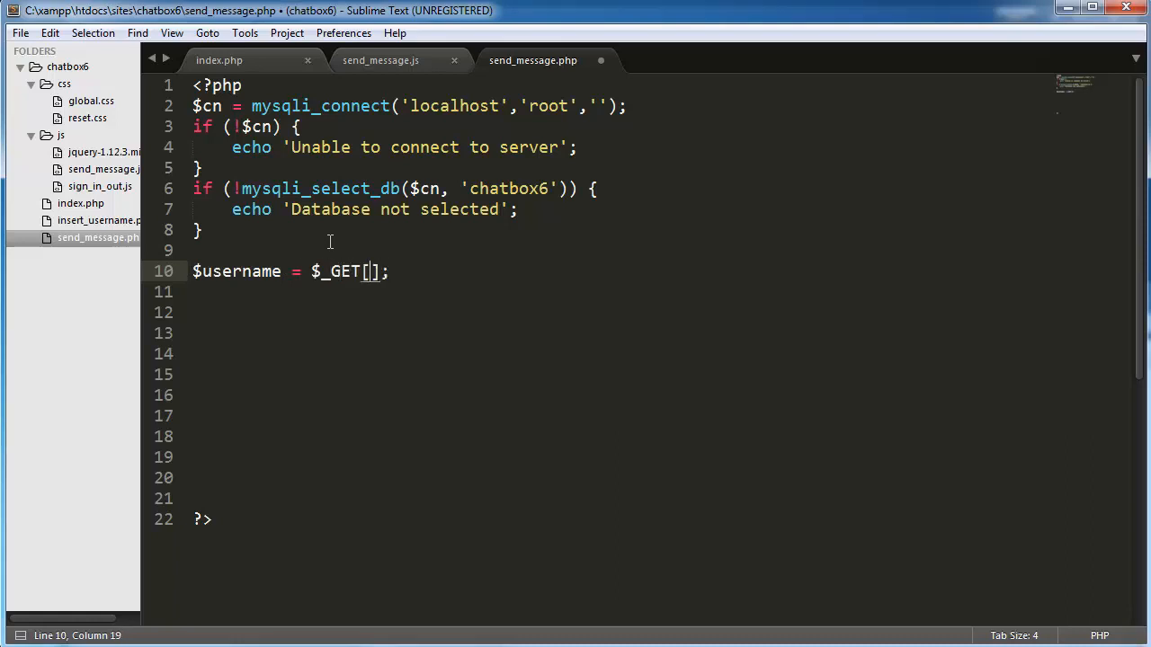
{"action": "type", "text": "'username'"}
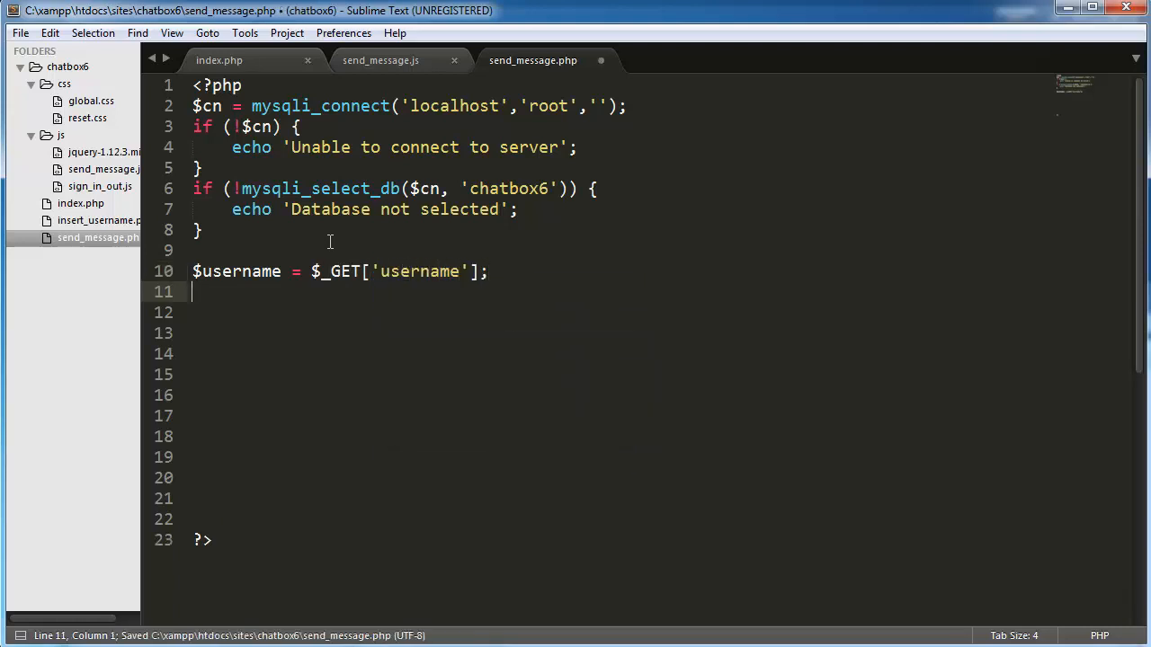
{"action": "type", "text": "$messag"}
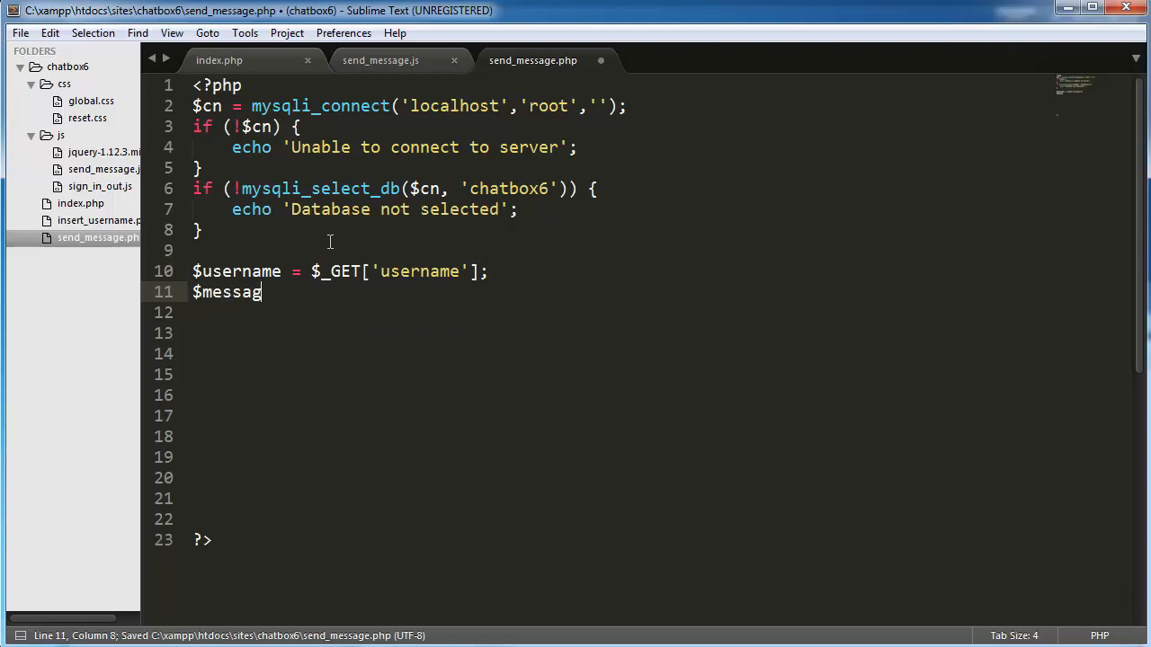
{"action": "type", "text": "e = $_GET['"}
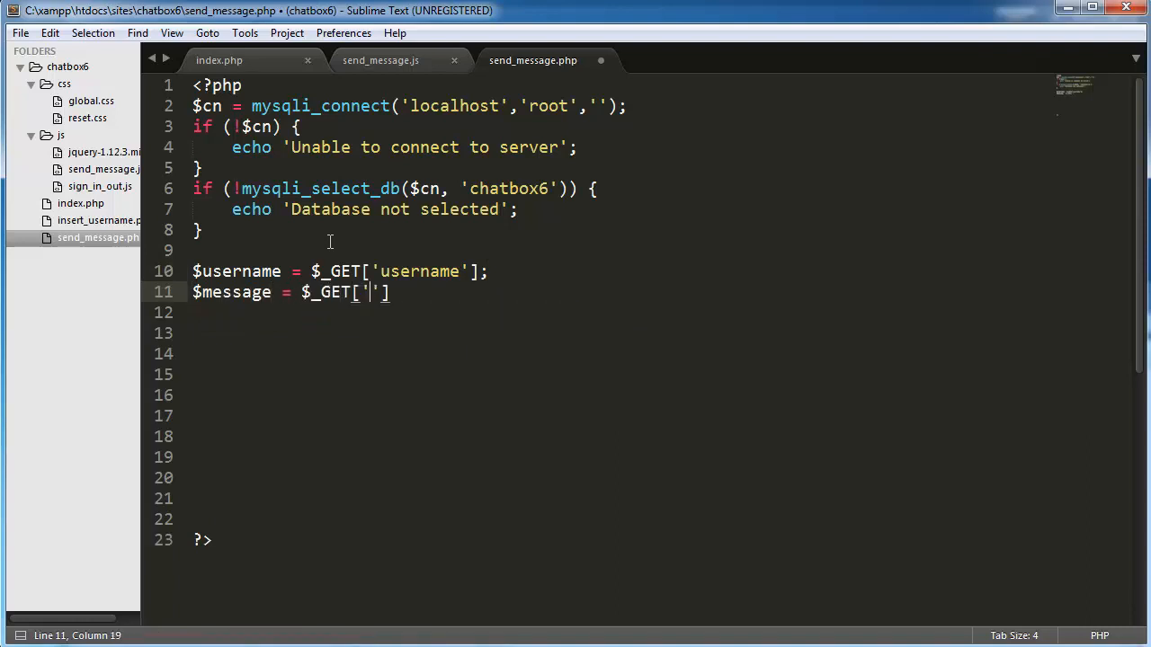
{"action": "type", "text": "messag"}
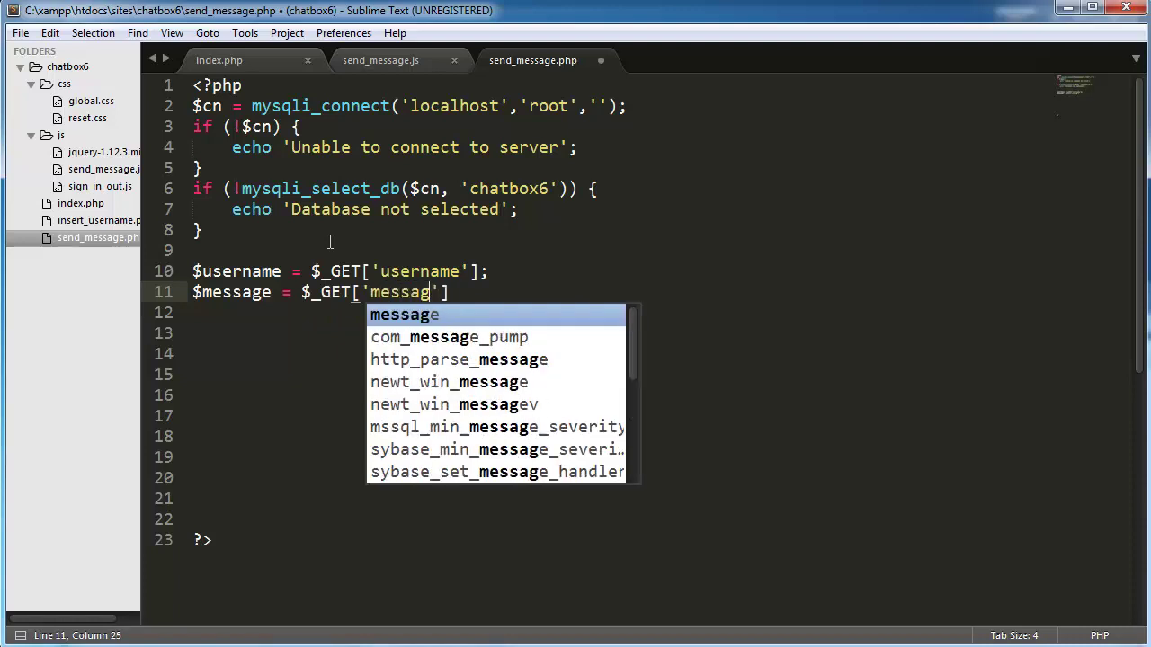
{"action": "key", "text": "enter"}
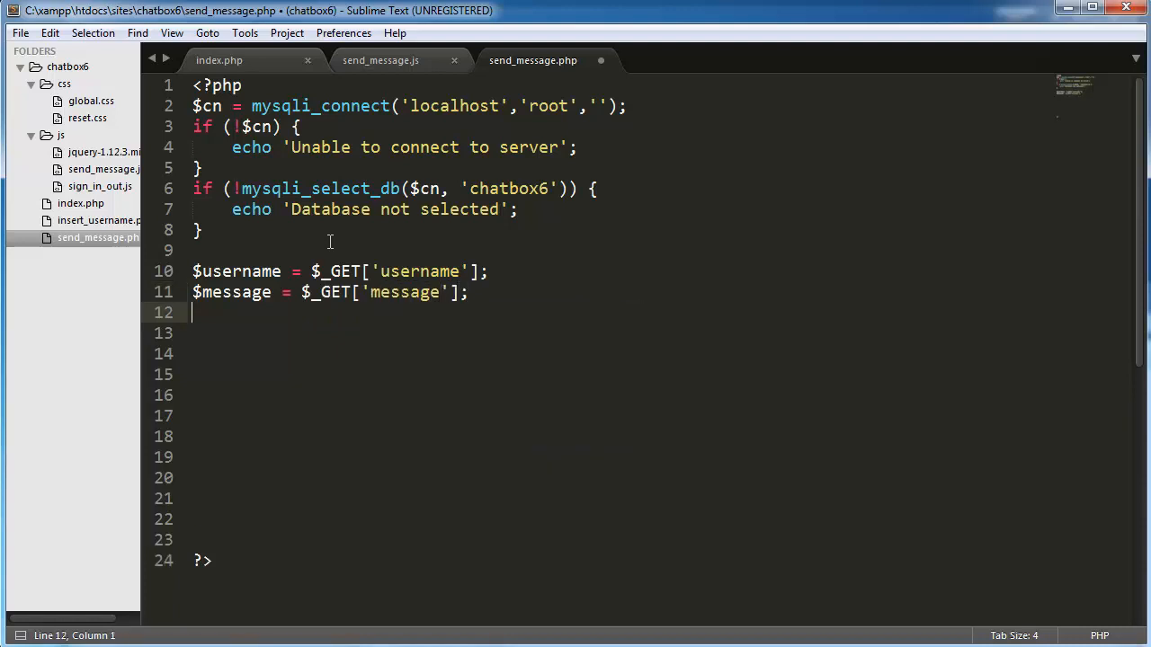
Store $messageTime = time(); and begin $sql = "INSERT INTO chathistory"
{"action": "type", "text": "$messageTime ="}
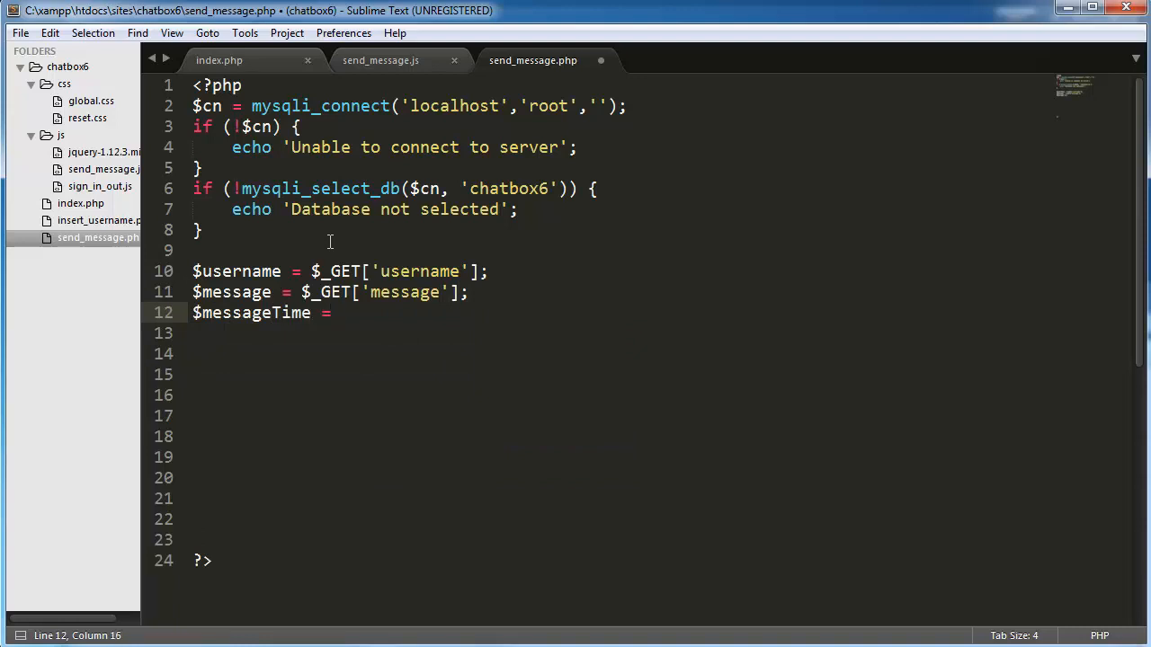
{"action": "type", "text": "time();"}
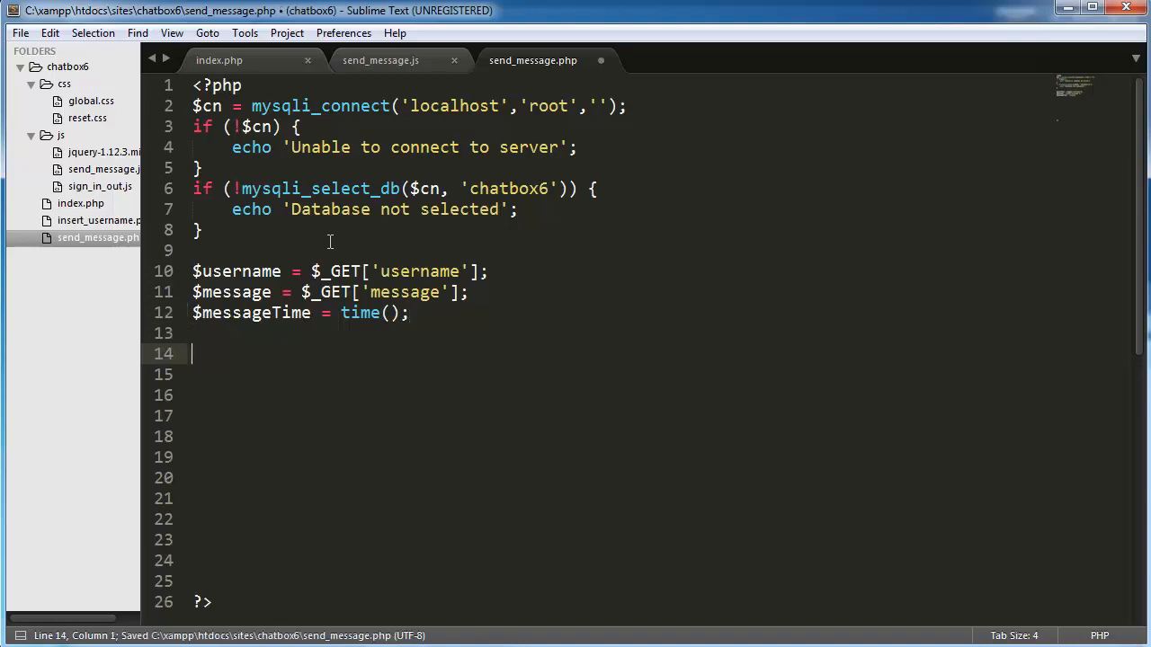
{"action": "type", "text": "$sql ="}
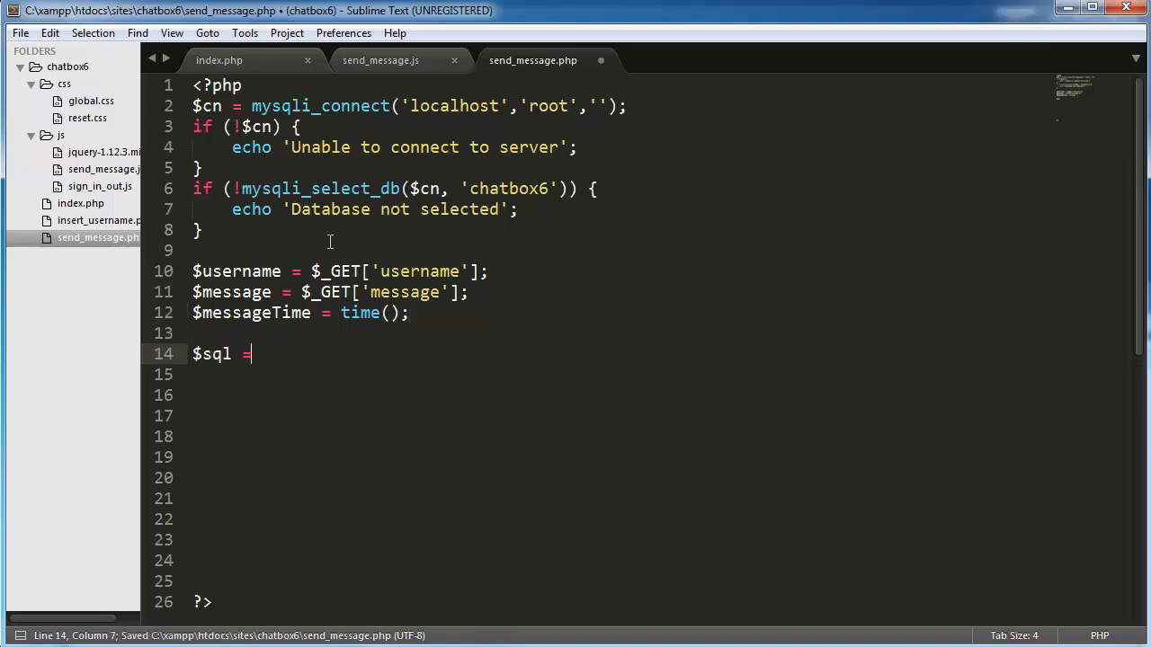
{"action": "type", "text": "\"\";"}
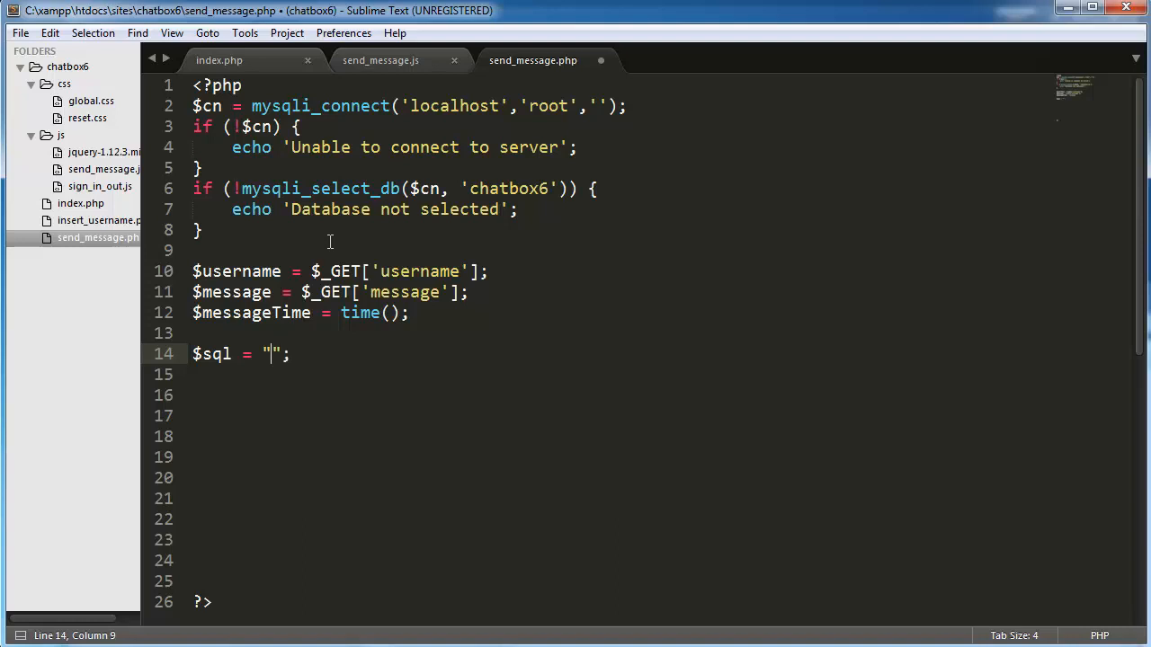
{"action": "type", "text": "INSERT INTO"}
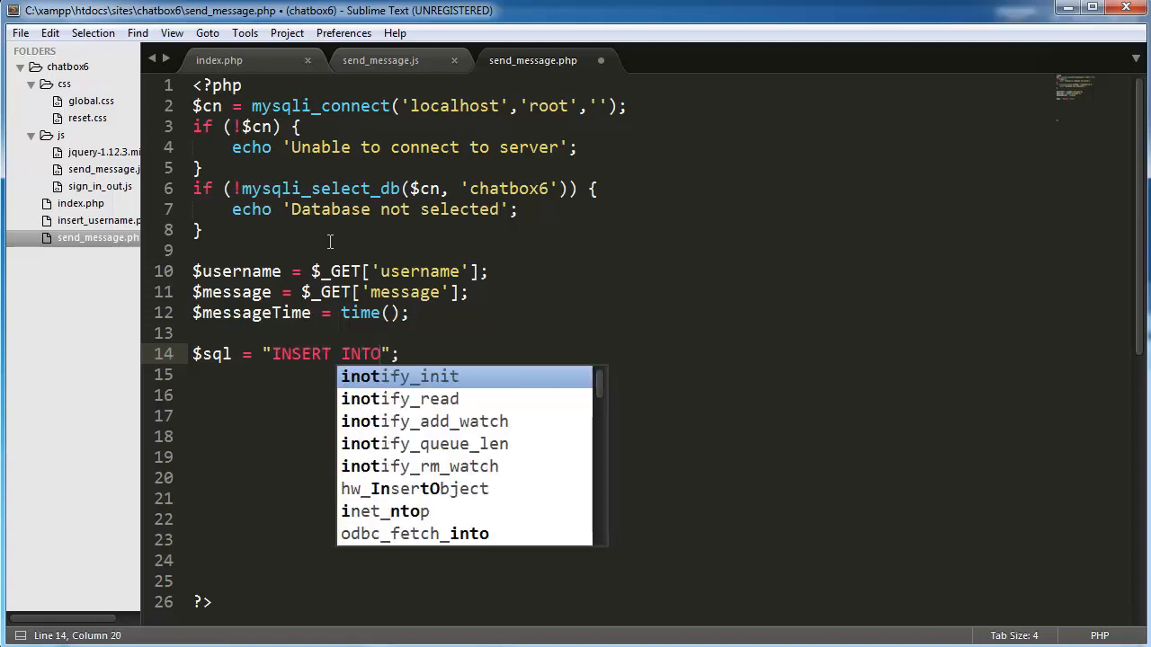
{"action": "type", "text": "chathistory"}
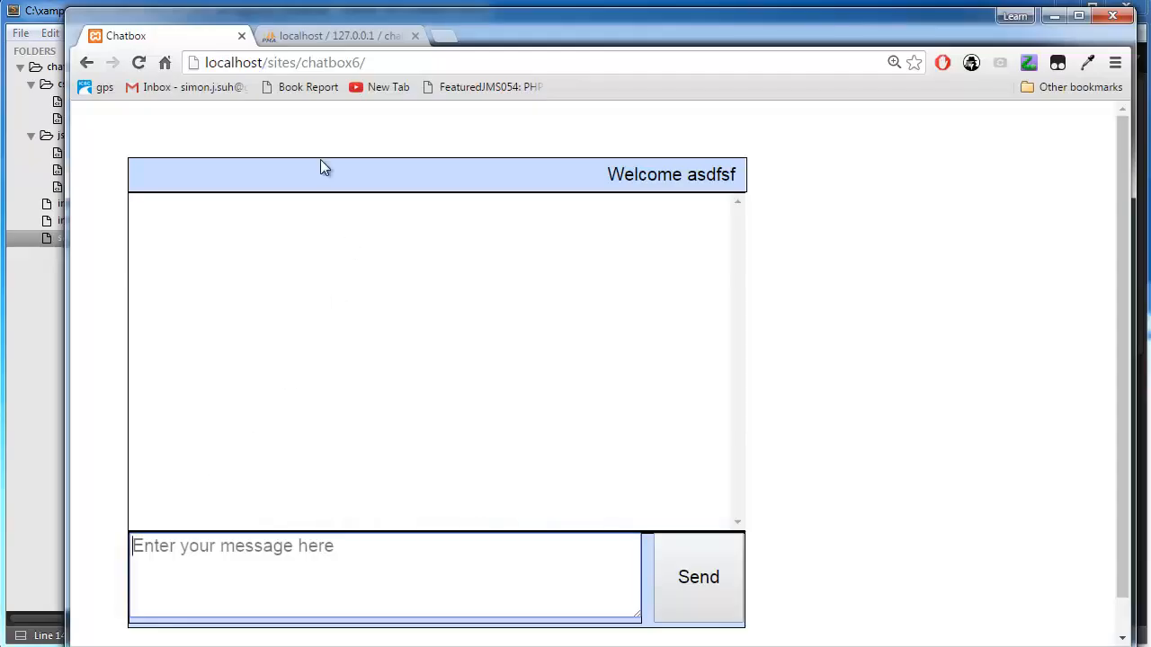
Return to Chrome's phpMyAdmin tab to see chatHistory's id, username, message, messageTime columns
{"action": "left_click", "coordinate": [337, 35]}
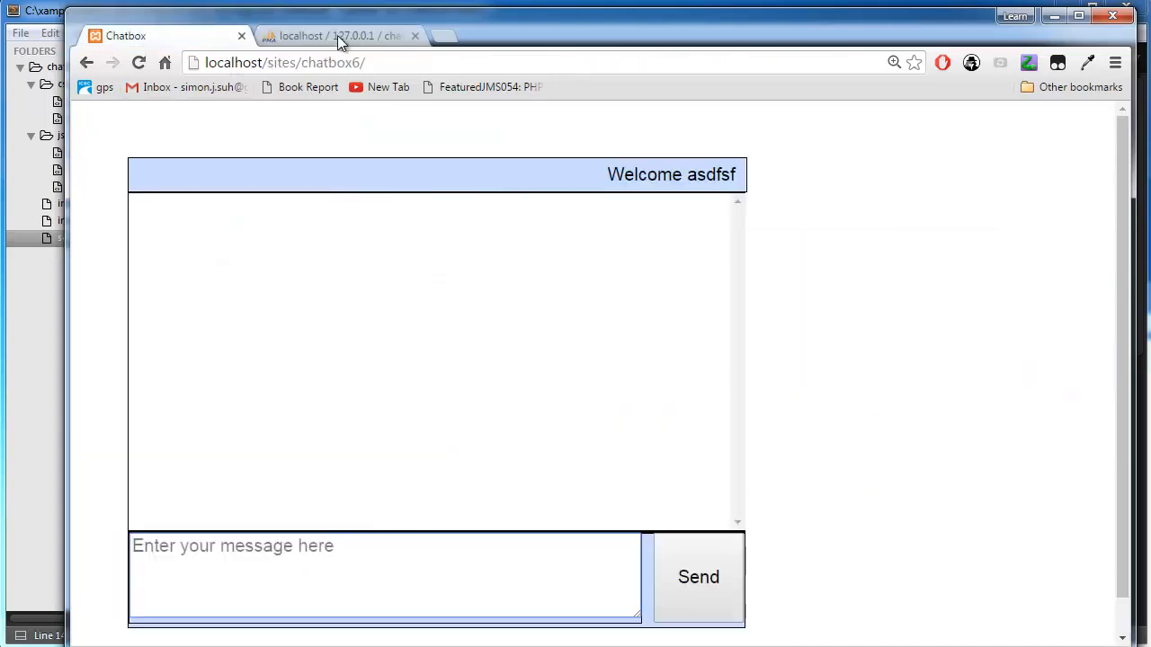
{"action": "left_click", "coordinate": [337, 35]}
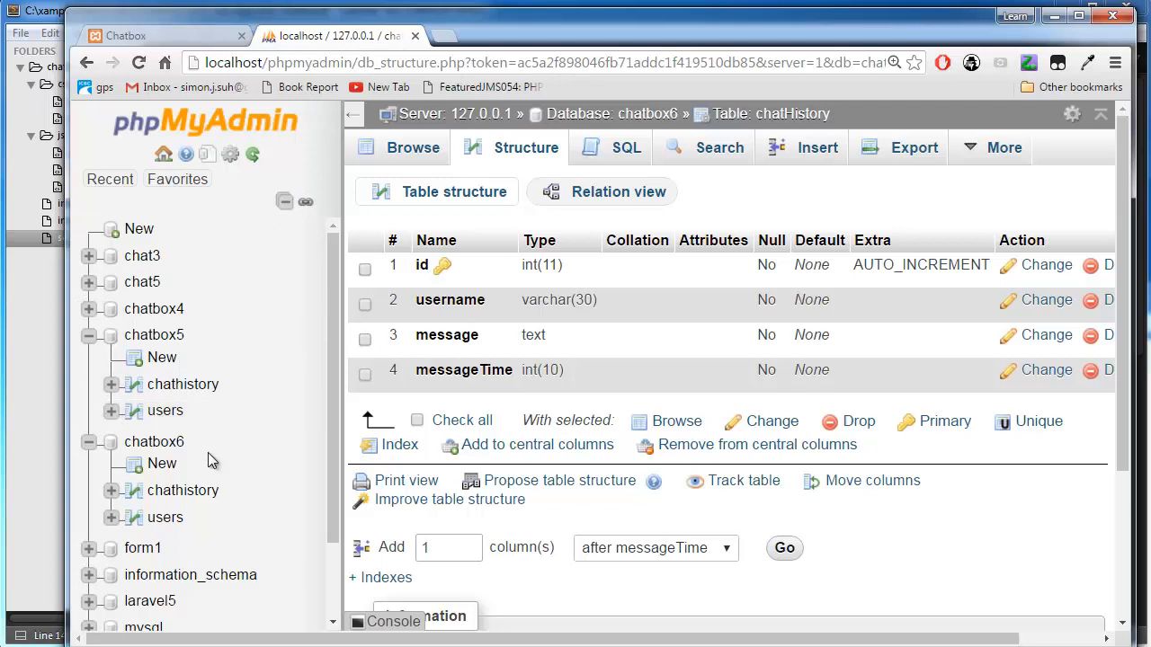
{"action": "mouse_move", "coordinate": [182, 490]}
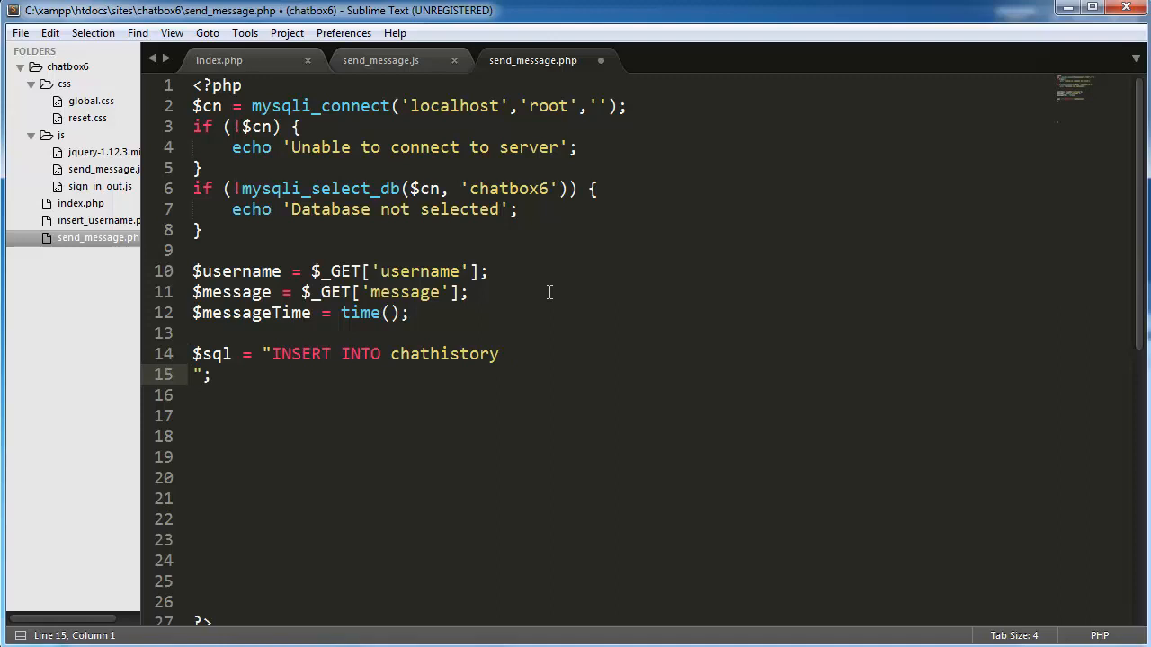
Fill the chathistory INSERT query's values with $username and $message, then save send_message.php
{"action": "type", "text": "()"}
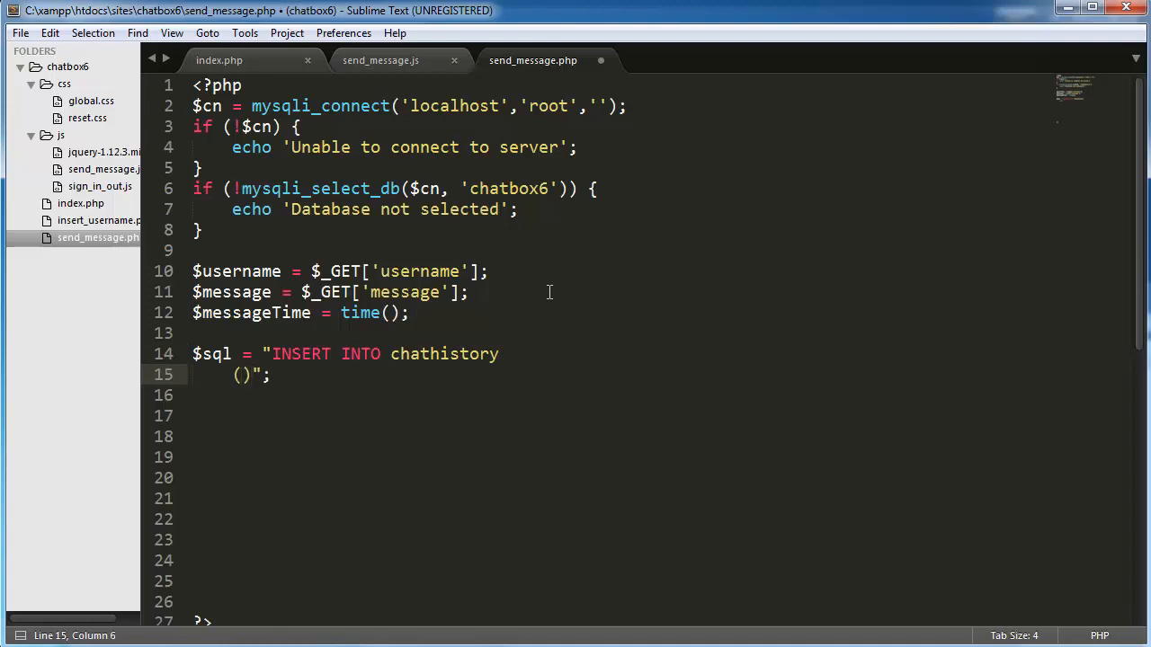
{"action": "type", "text": "username, message, messageTime"}
{"action": "left_click", "coordinate": [621, 396]}
{"action": "type", "text": "VALUES"}
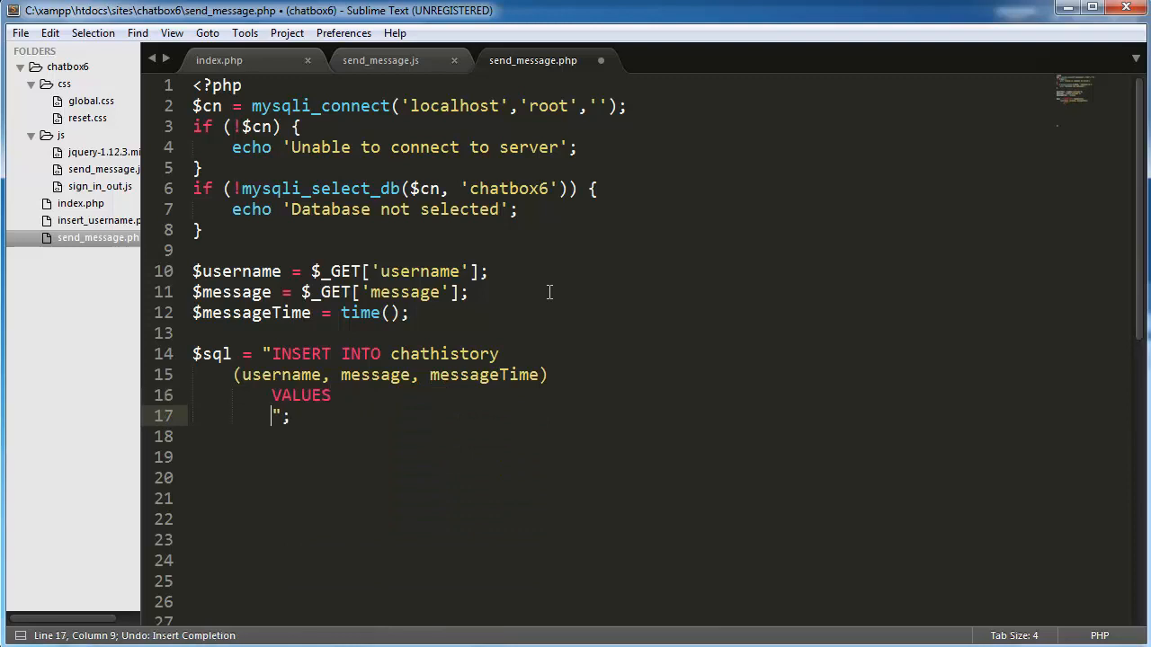
{"action": "type", "text": "()"}
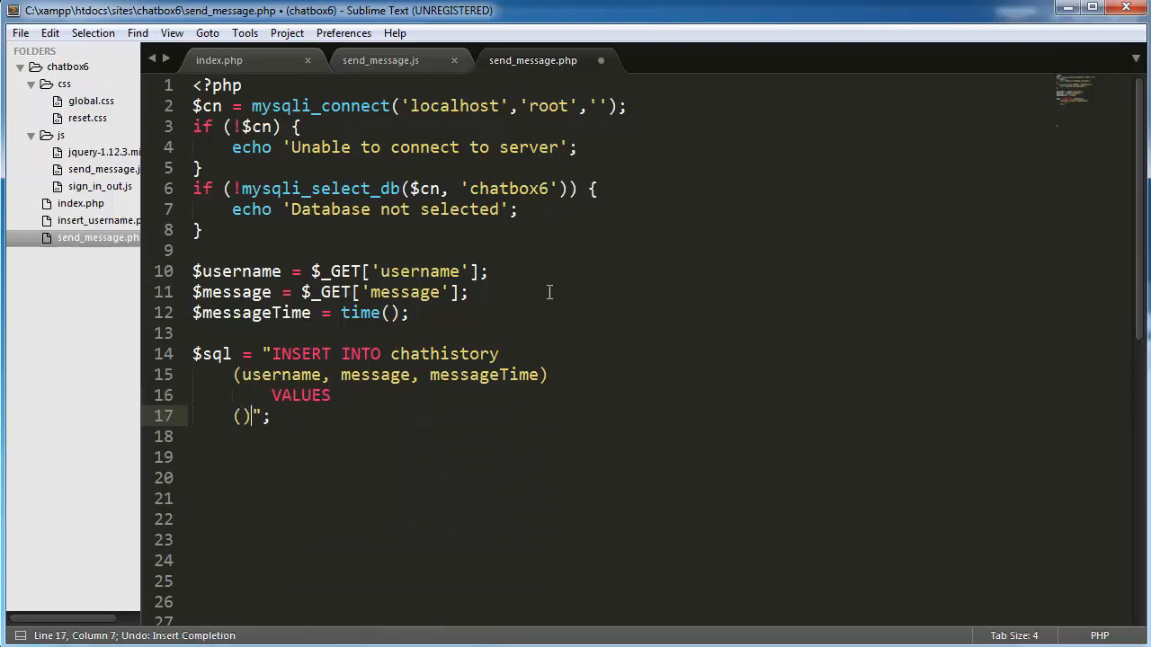
{"action": "type", "text": "KL"}
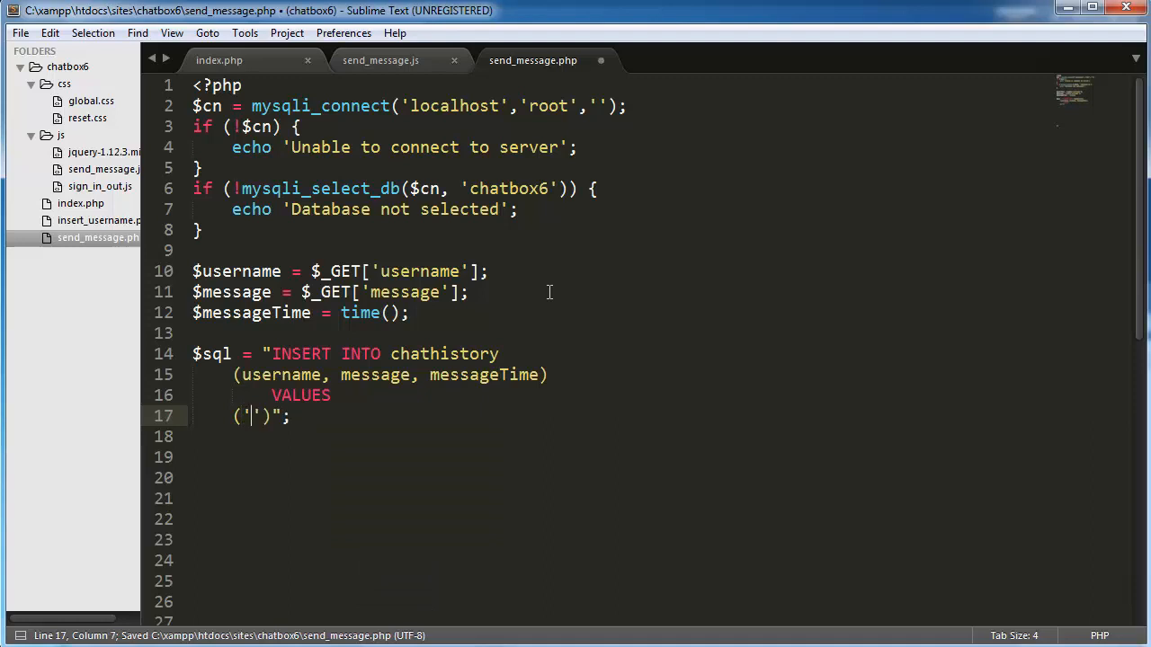
{"action": "type", "text": "$username"}
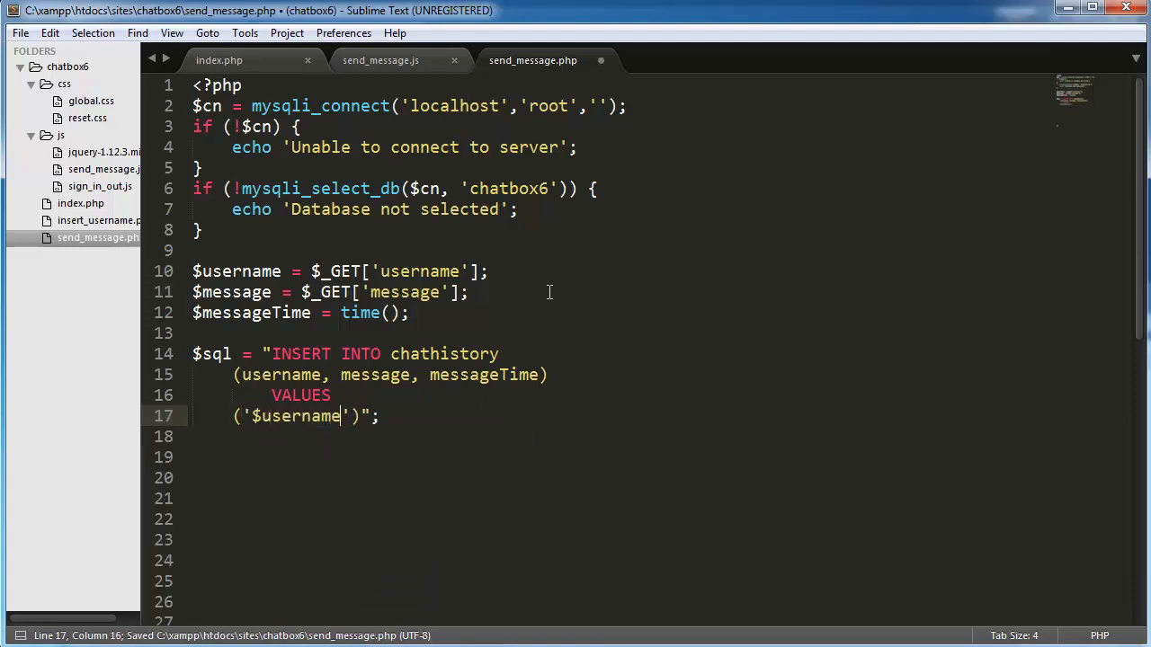
{"action": "type", "text": ", '"}
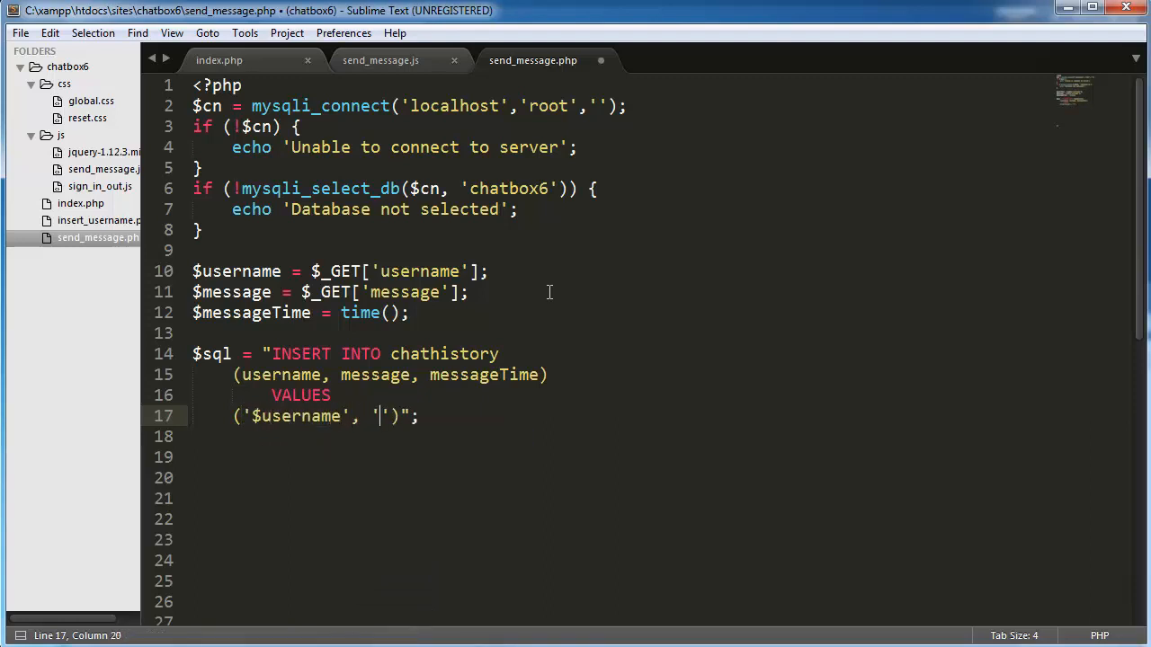
{"action": "type", "text": "$message', '$messageTime"}
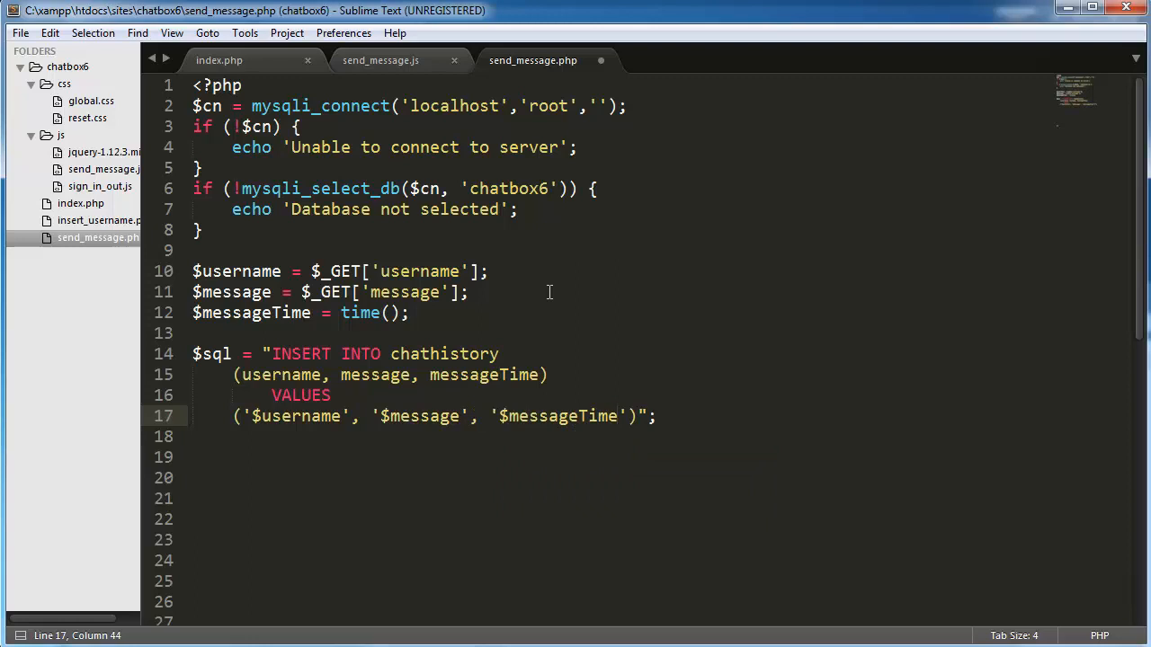
{"action": "key", "text": "ctrl+s"}
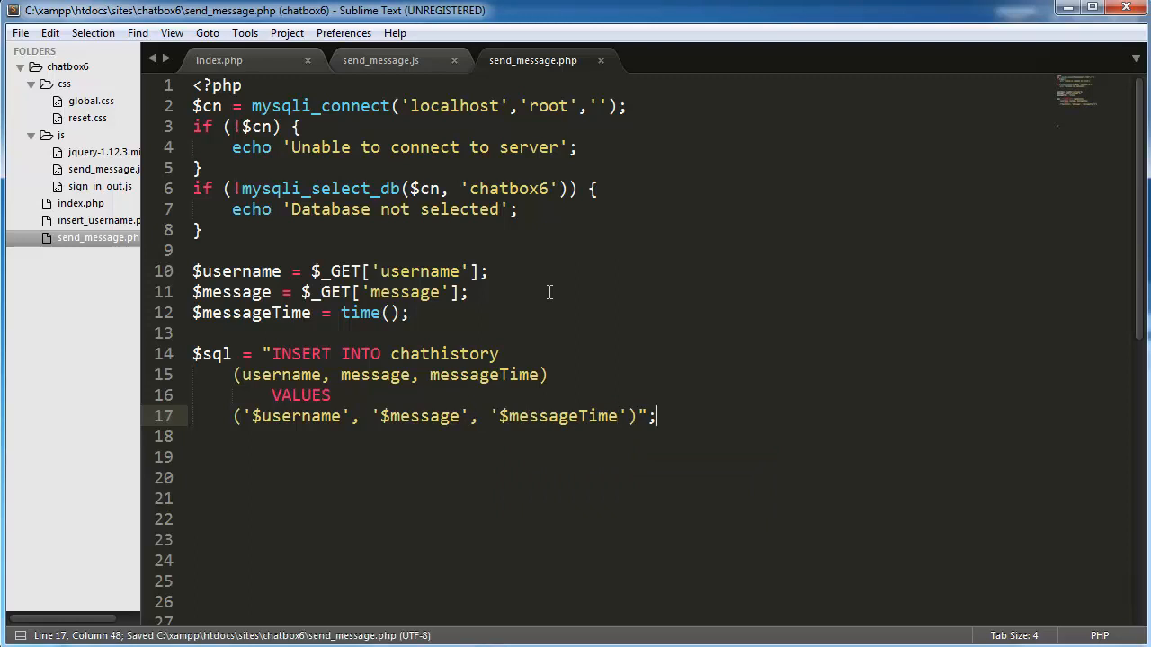
Add $result = mysqli_query($cn, $sql) or die(mysqli_error($cn)); below the query
{"action": "key", "text": "enter"}
{"action": "type", "text": "$result"}
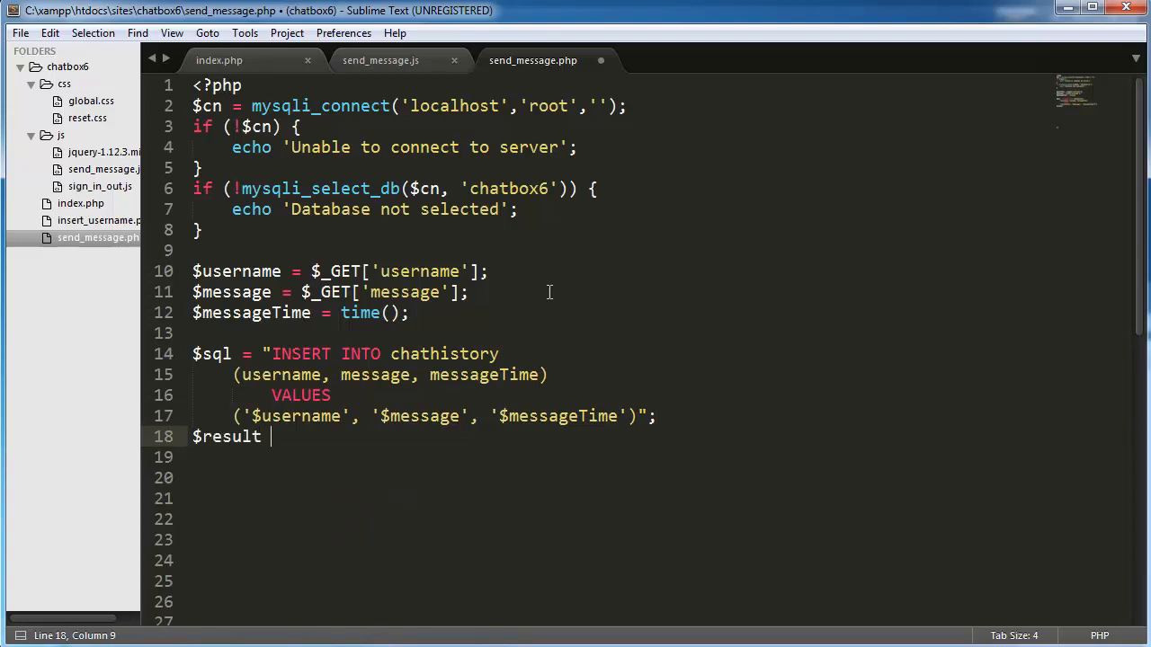
{"action": "type", "text": "= mysqli_query() or"}
{"action": "left_click", "coordinate": [663, 458]}
{"action": "type", "text": "die();"}
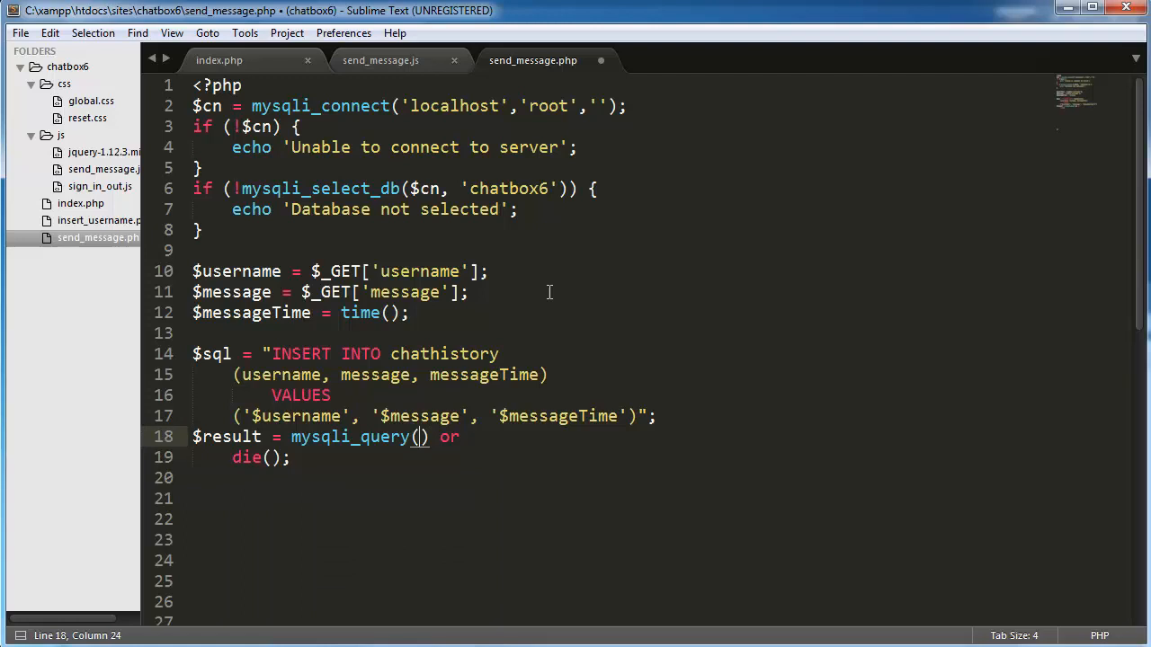
{"action": "type", "text": "$cn, $sql"}
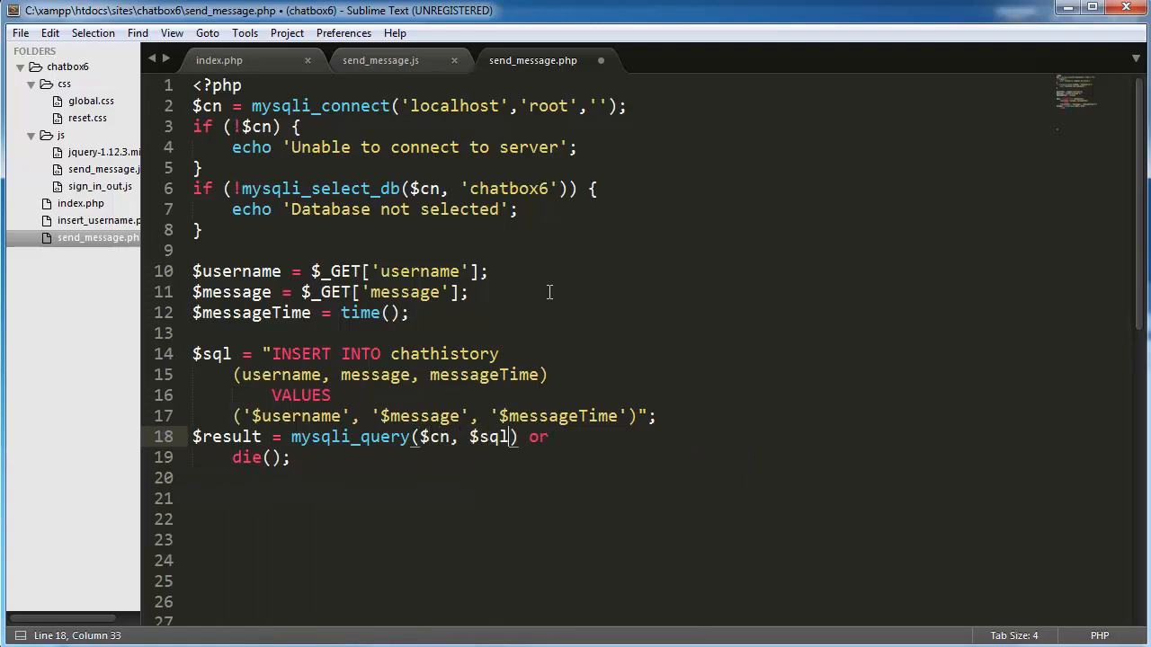
{"action": "left_click", "coordinate": [270, 458]}
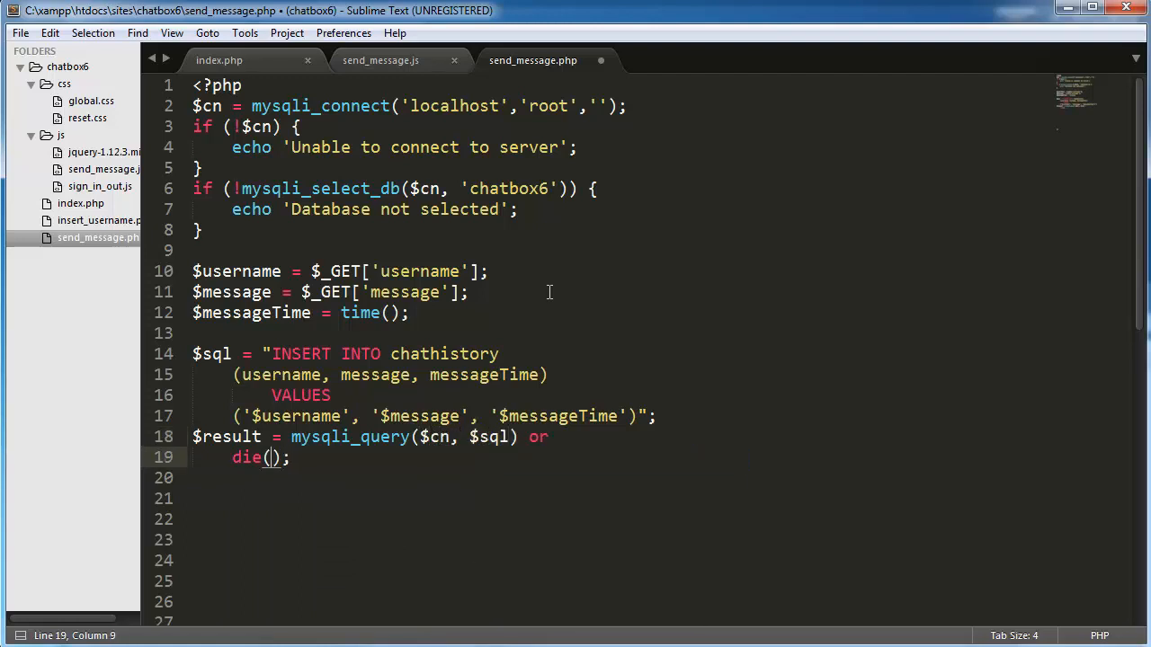
{"action": "type", "text": "mysqli_error"}
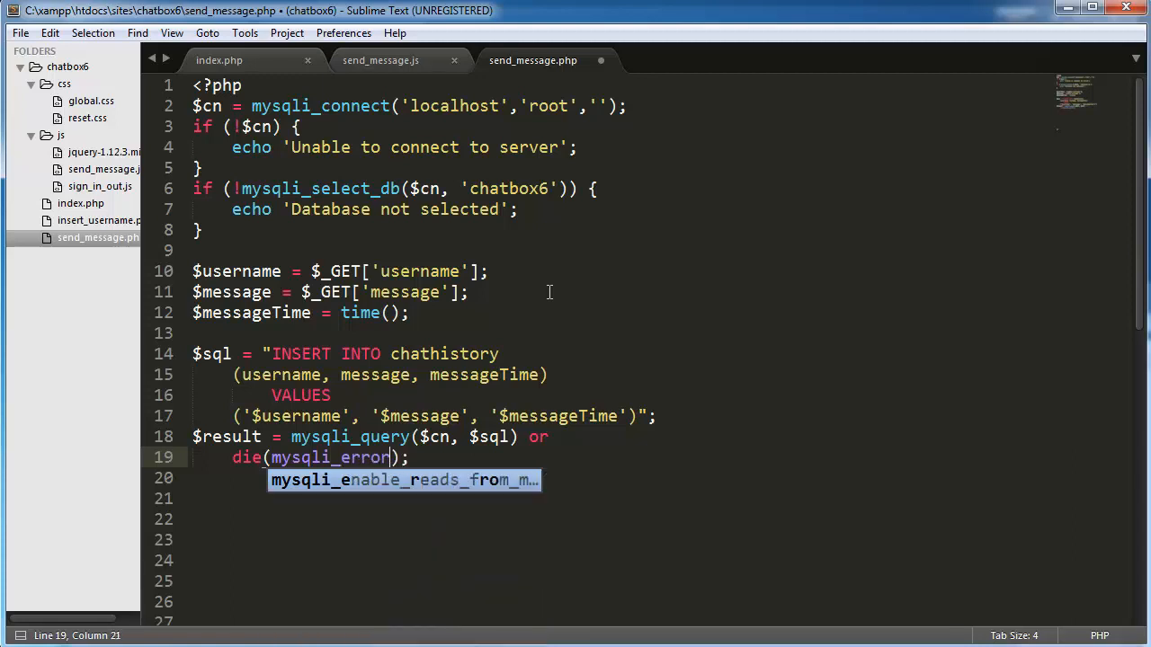
{"action": "type", "text": "$c"}
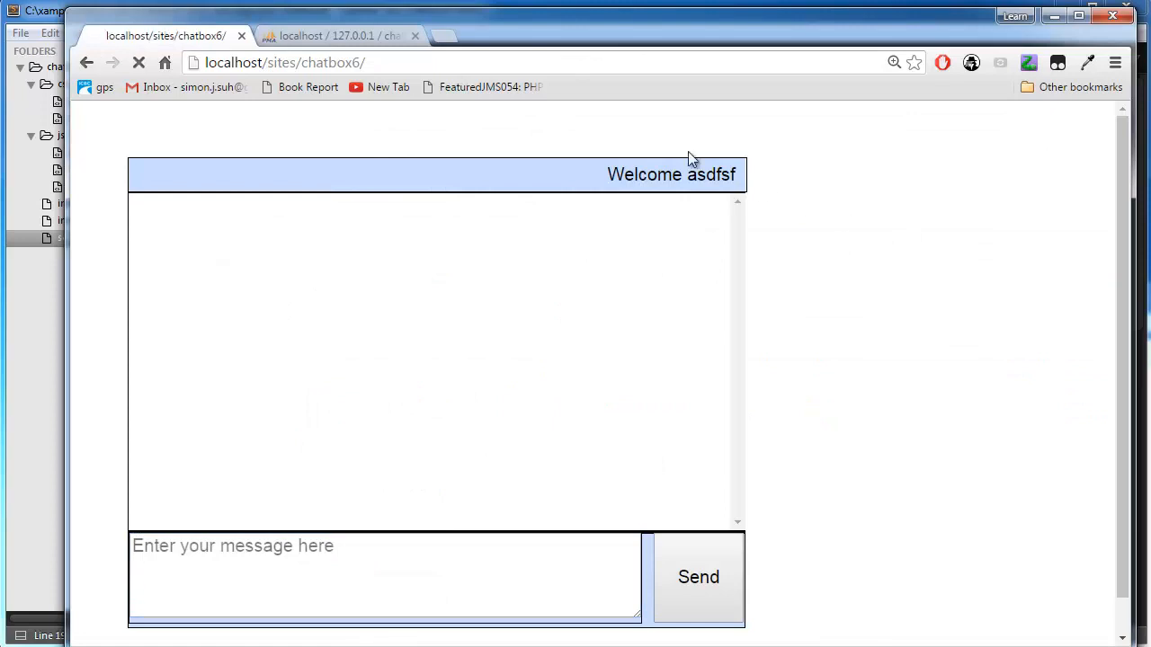
Sign in to Chatbox as 'high' and send the test message 'message goes here'
{"action": "left_click", "coordinate": [139, 62]}
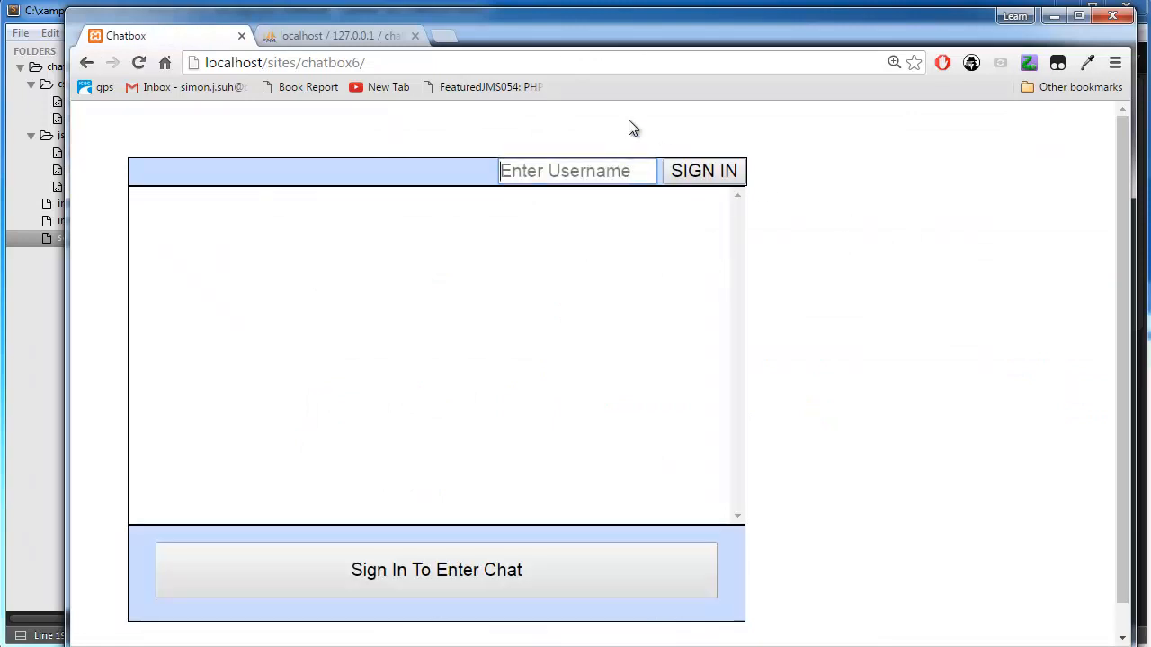
{"action": "type", "text": "high"}
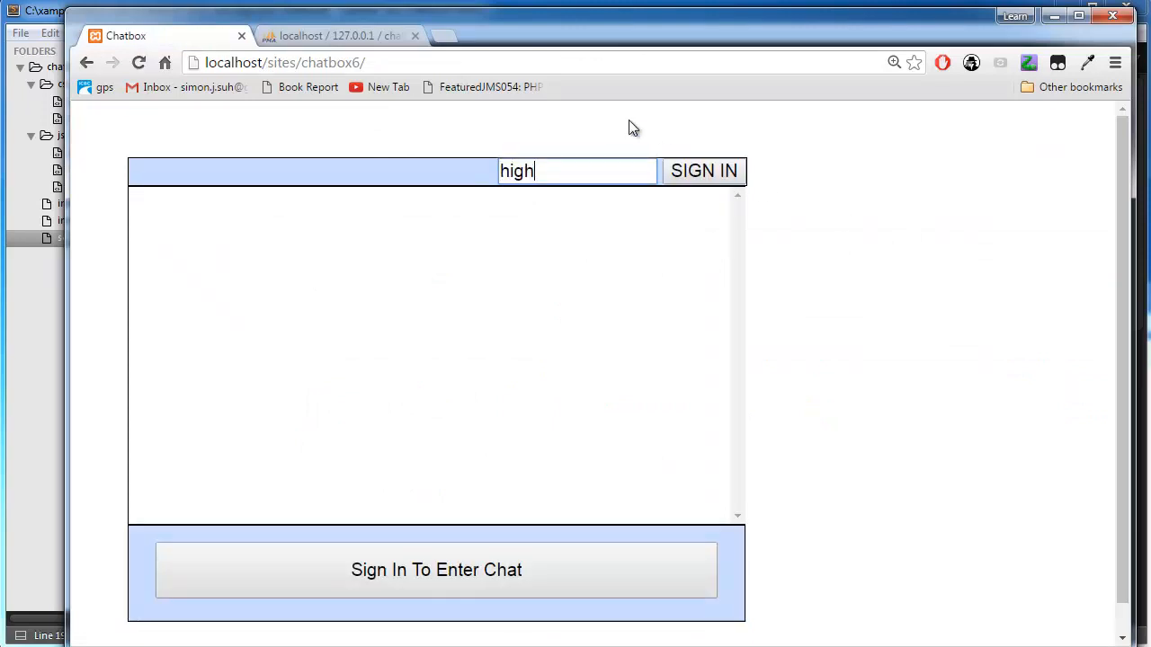
{"action": "left_click", "coordinate": [703, 170]}
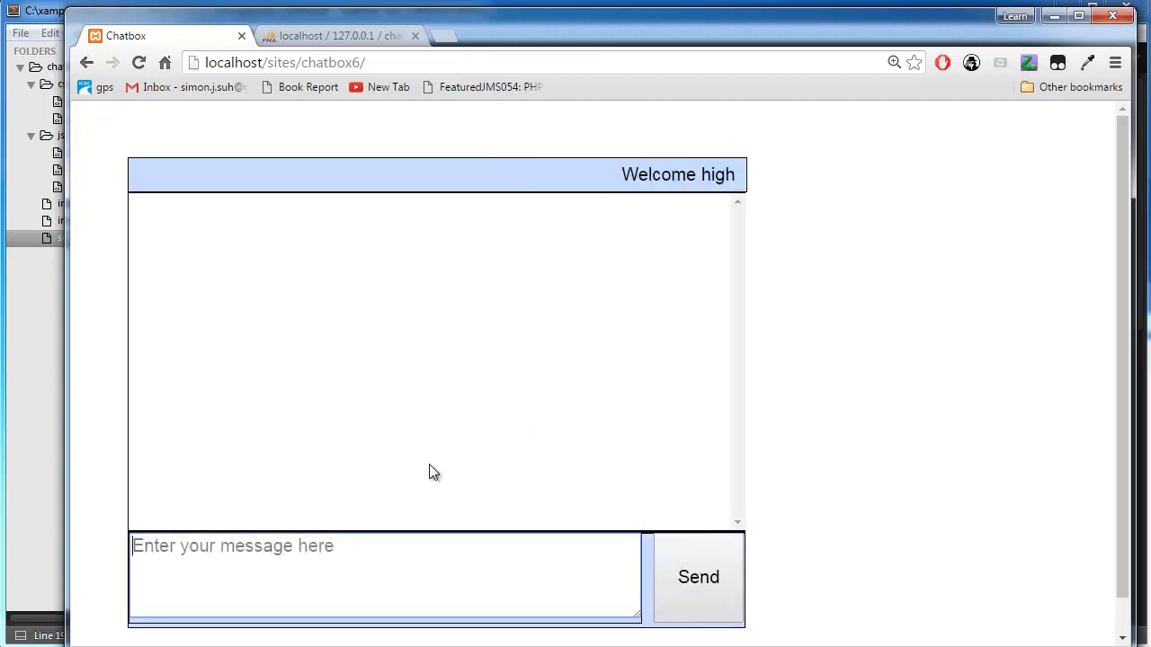
{"action": "type", "text": "message g"}
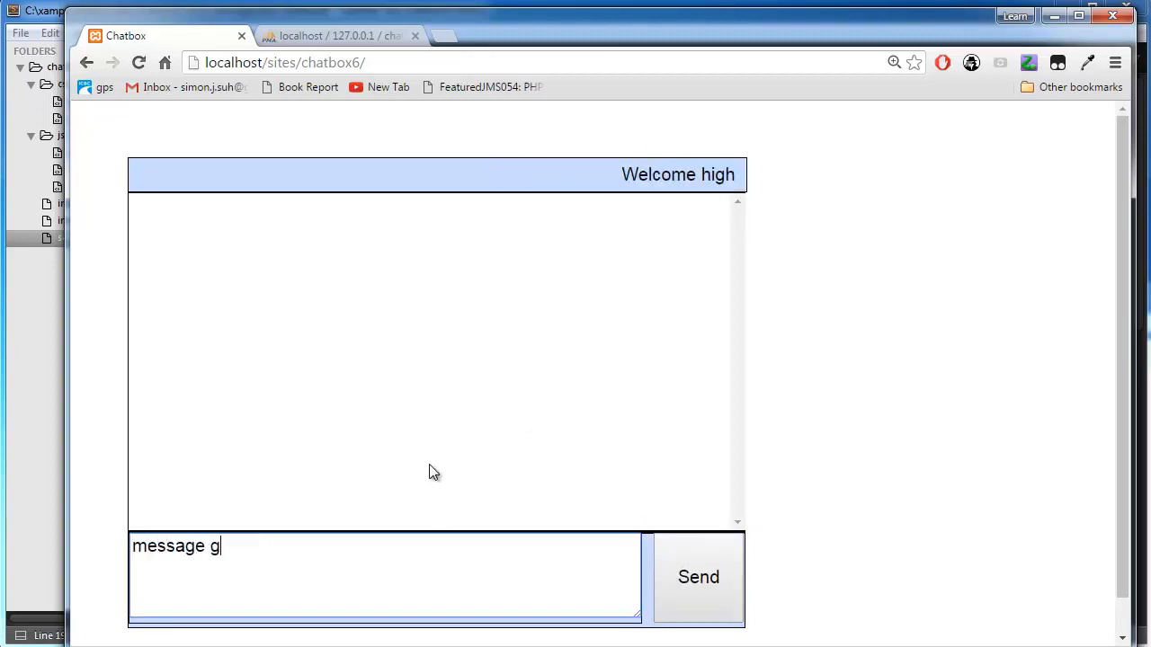
{"action": "left_click", "coordinate": [698, 577]}
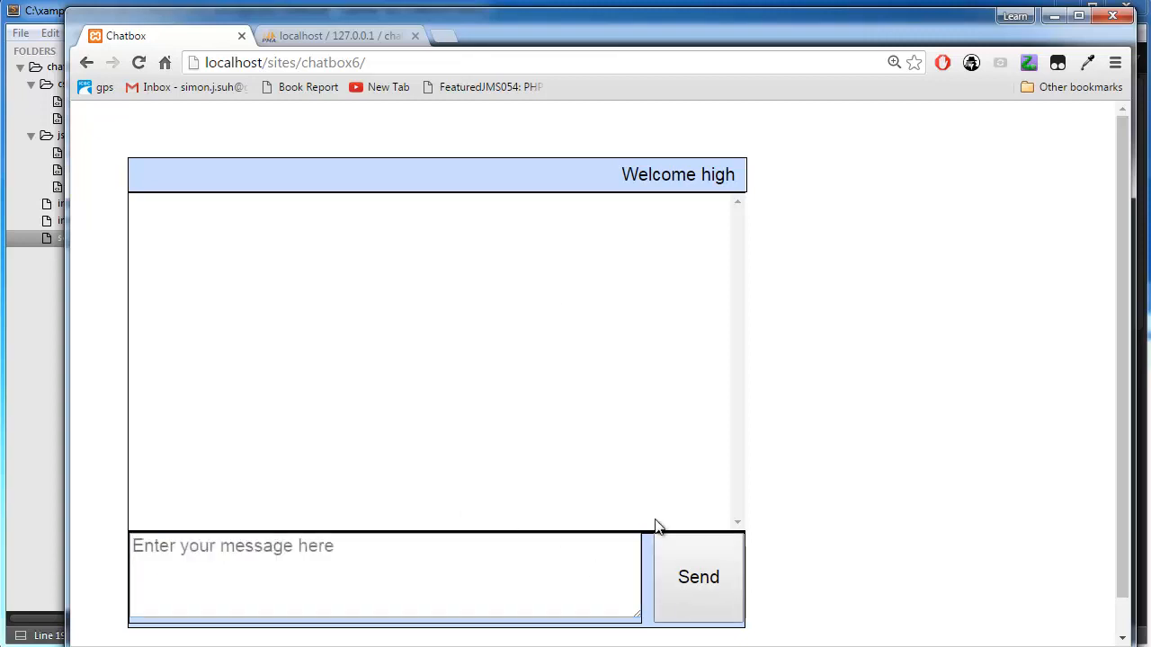
Browse phpMyAdmin's chatHistory table to see high's stored message row, then return to Chatbox
{"action": "left_click", "coordinate": [337, 35]}
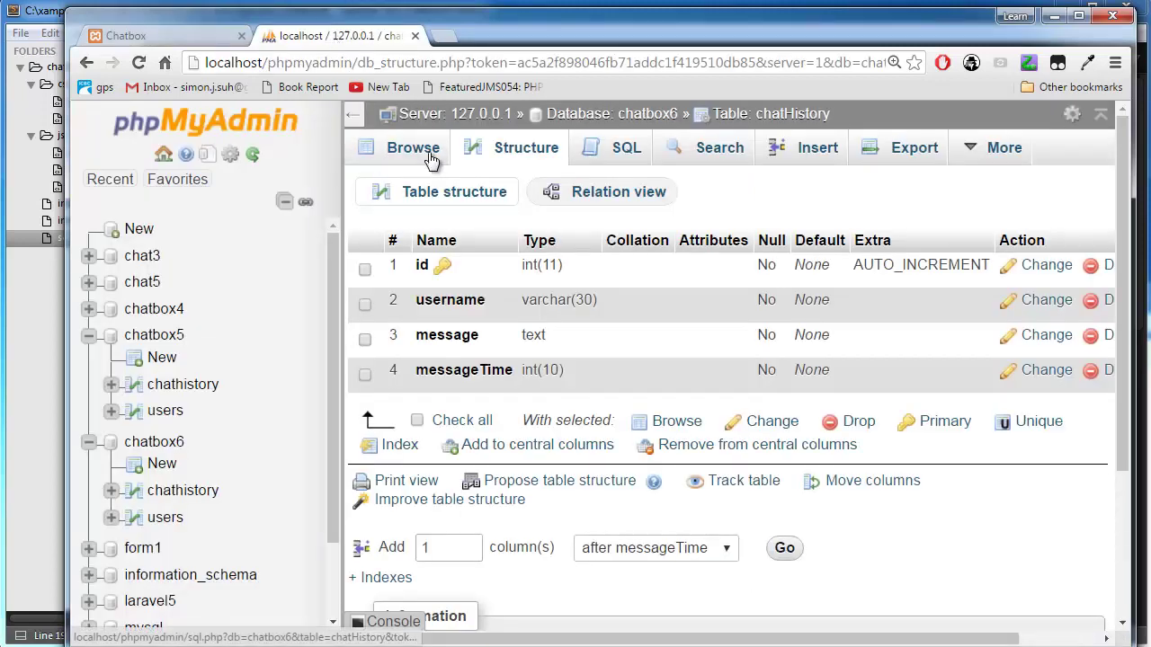
{"action": "left_click", "coordinate": [648, 113]}
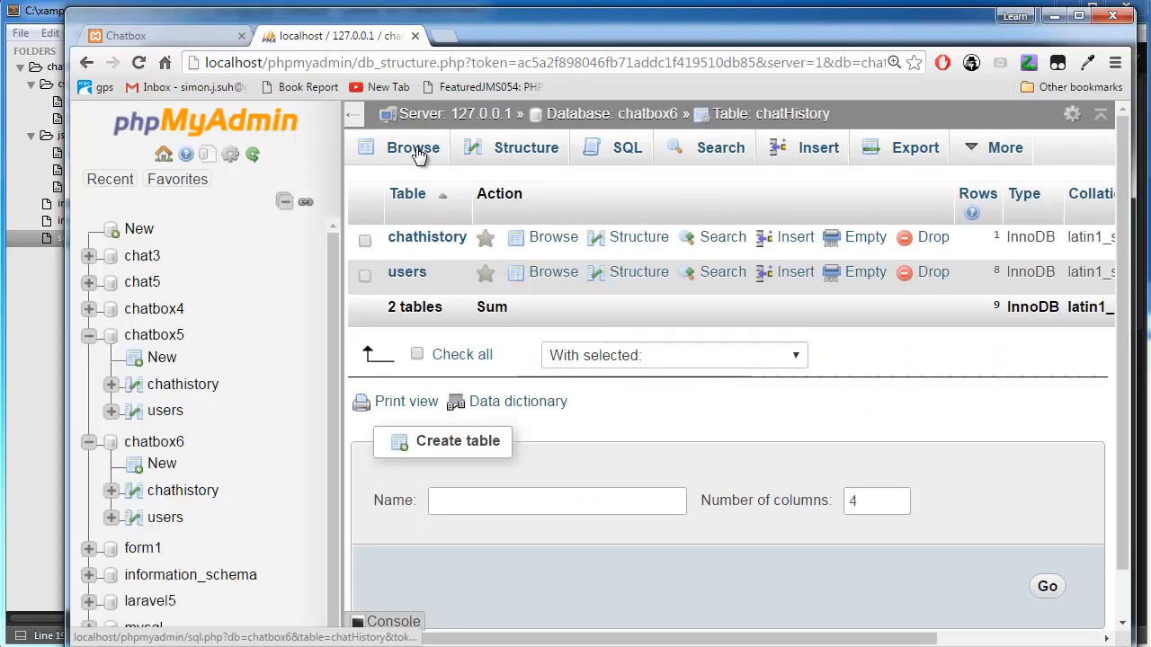
{"action": "left_click", "coordinate": [413, 147]}
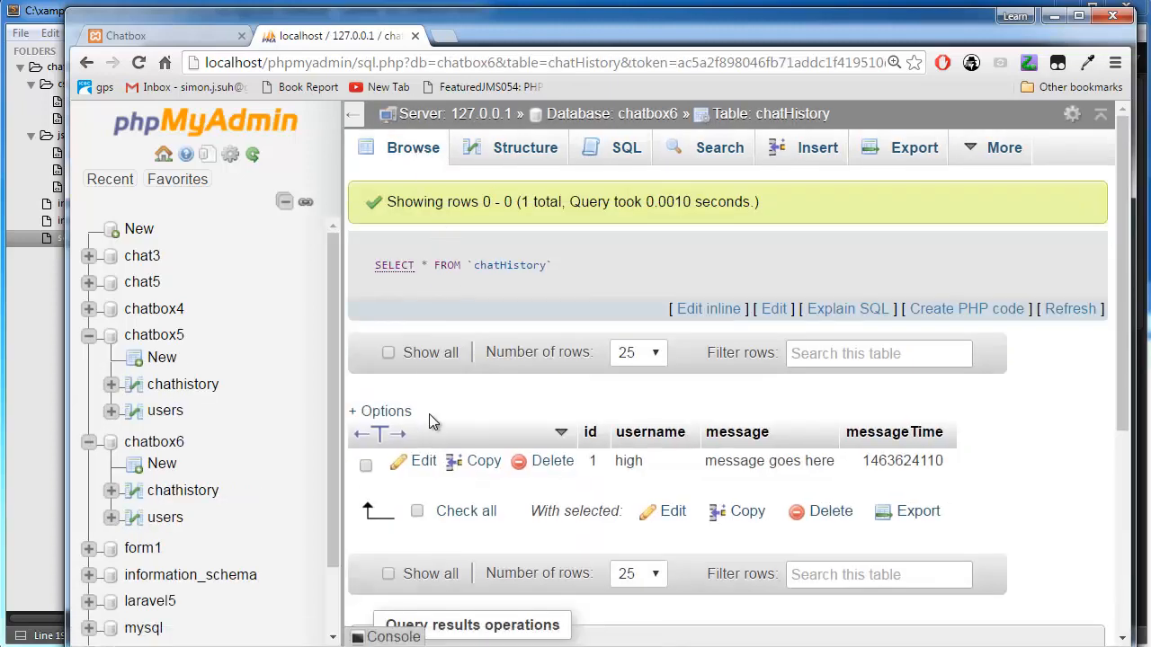
{"action": "mouse_move", "coordinate": [510, 402]}
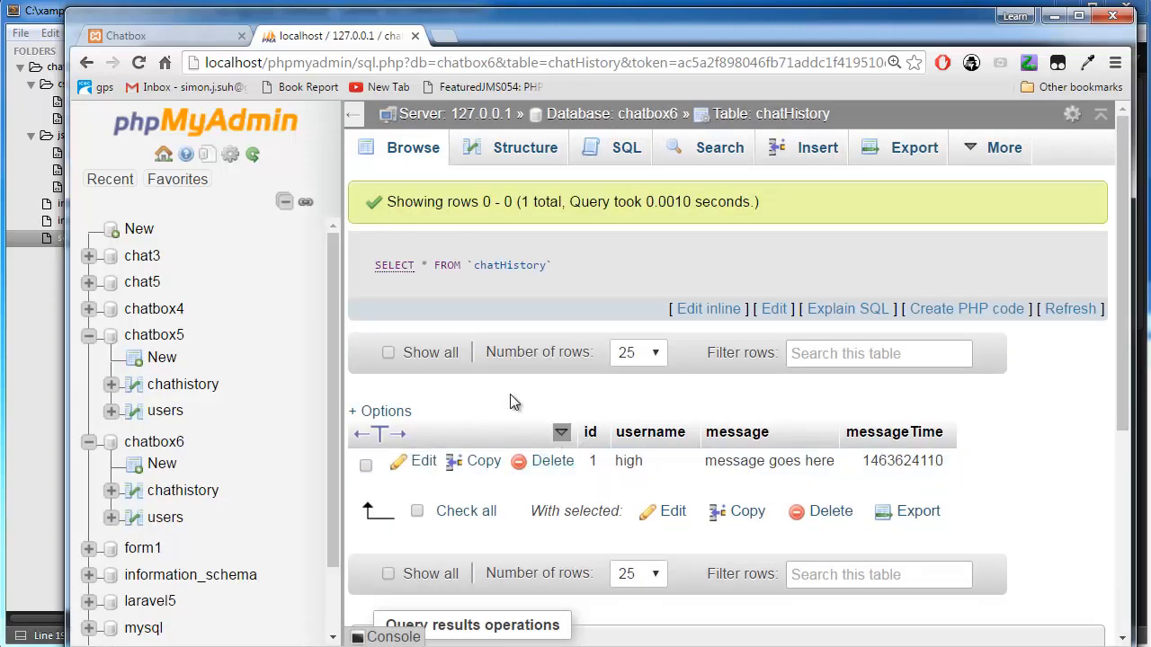
{"action": "mouse_move", "coordinate": [604, 423]}
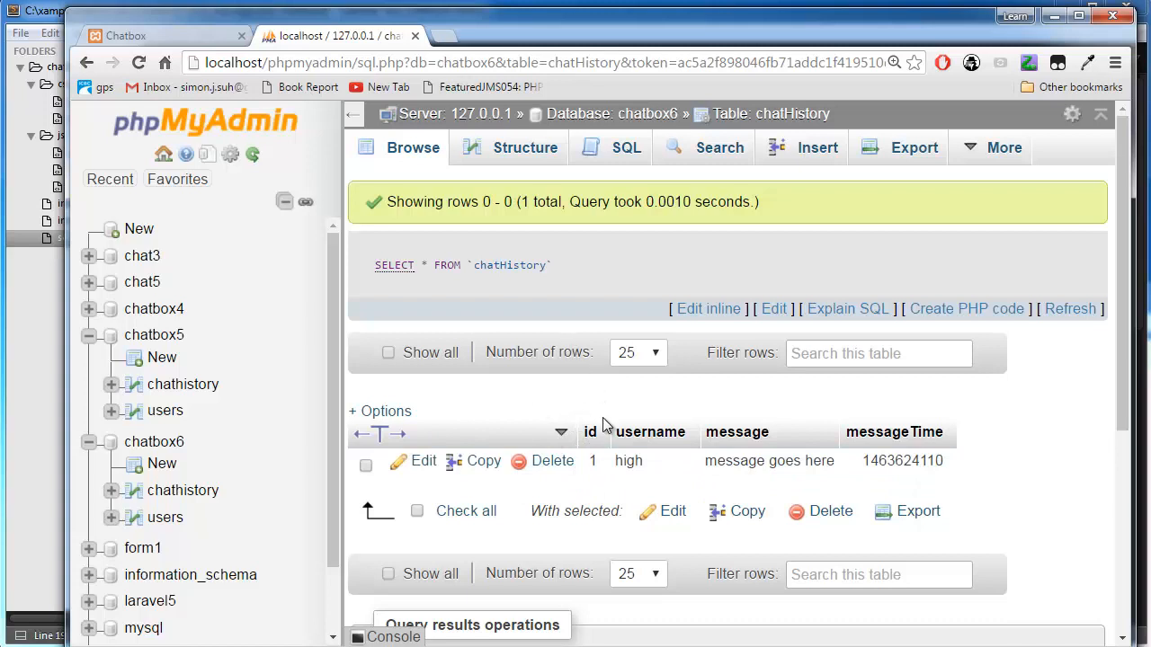
{"action": "left_click", "coordinate": [183, 490]}
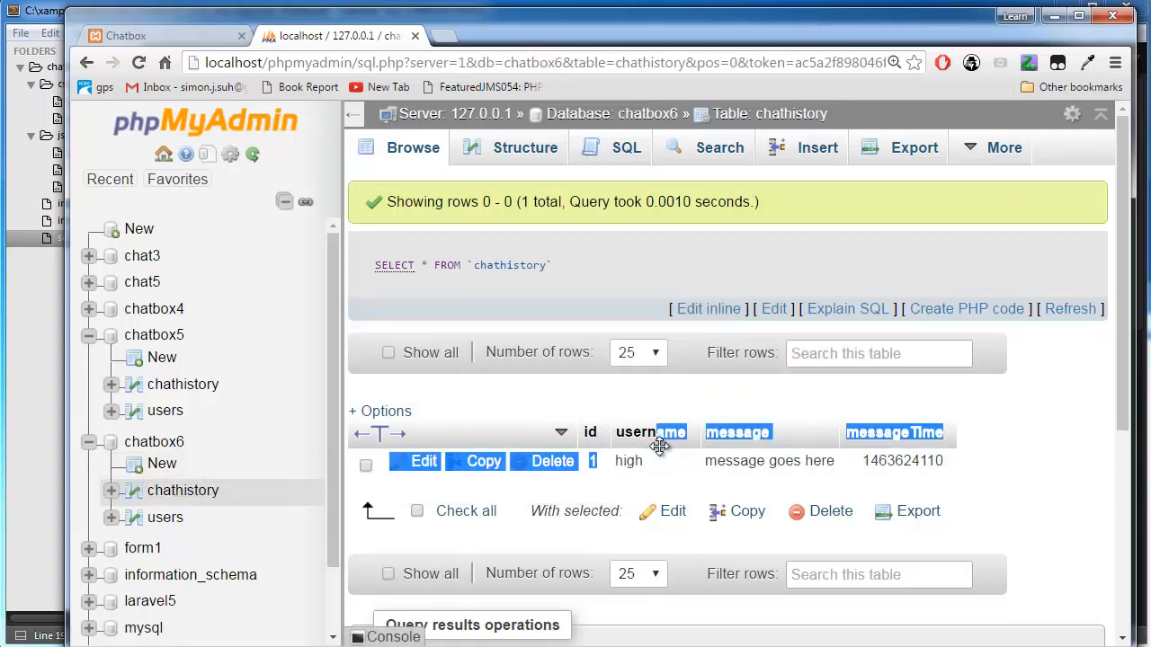
{"action": "mouse_move", "coordinate": [737, 475]}
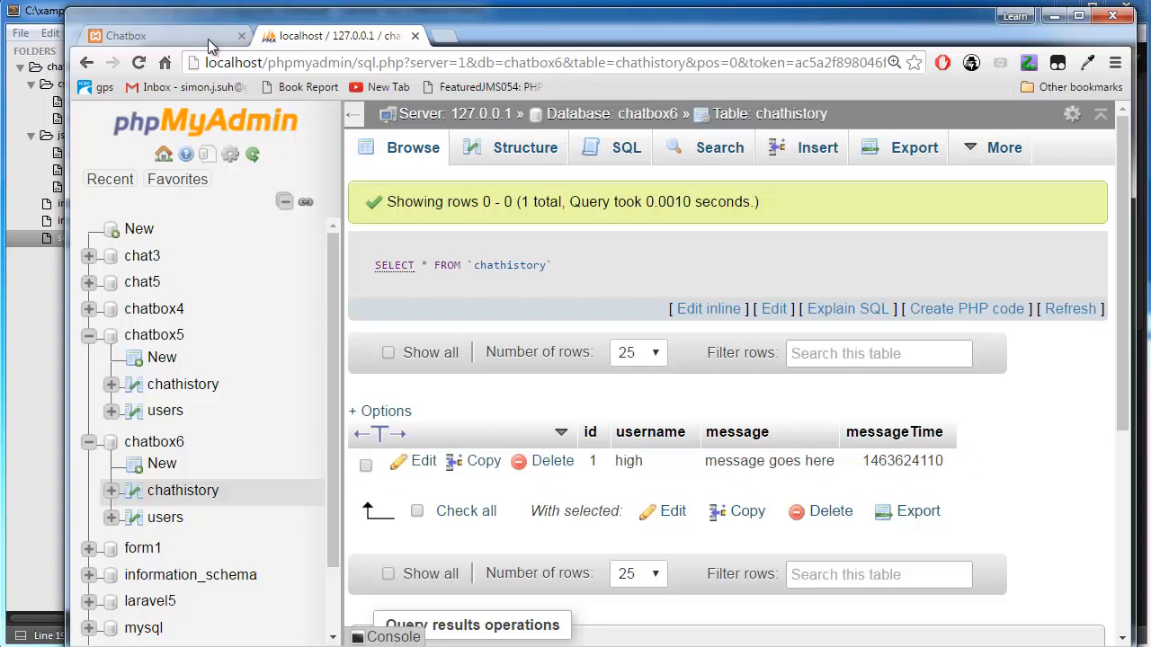
{"action": "left_click", "coordinate": [125, 35]}
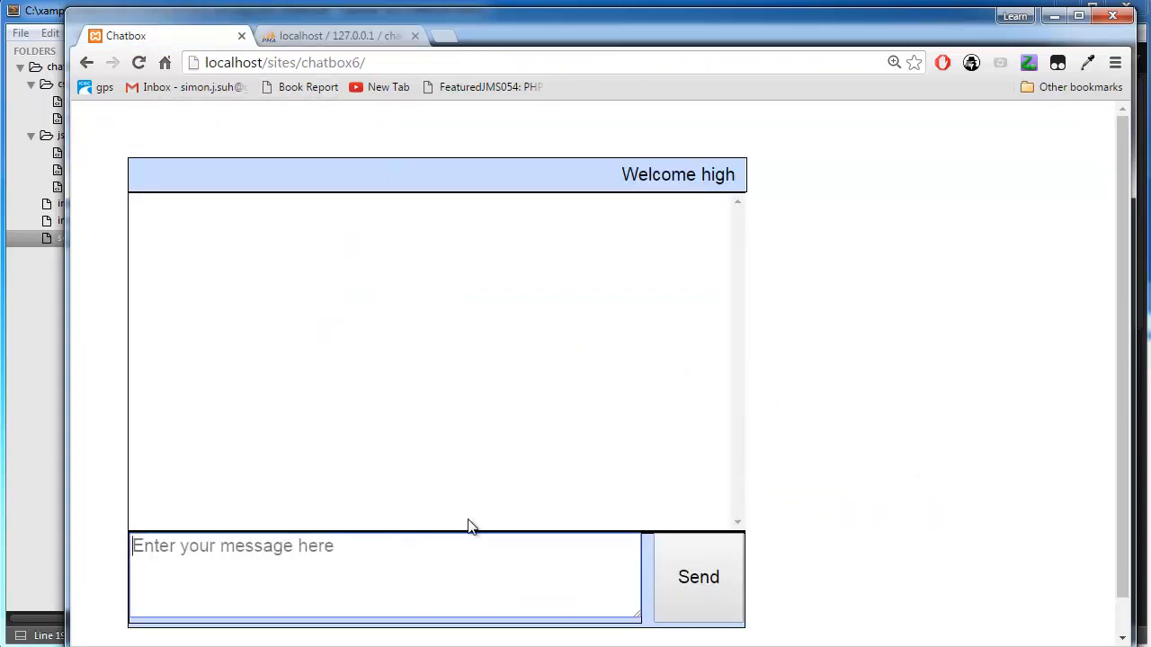
Send the message 'extra messages' from the Chatbox page
{"action": "type", "text": "ex"}
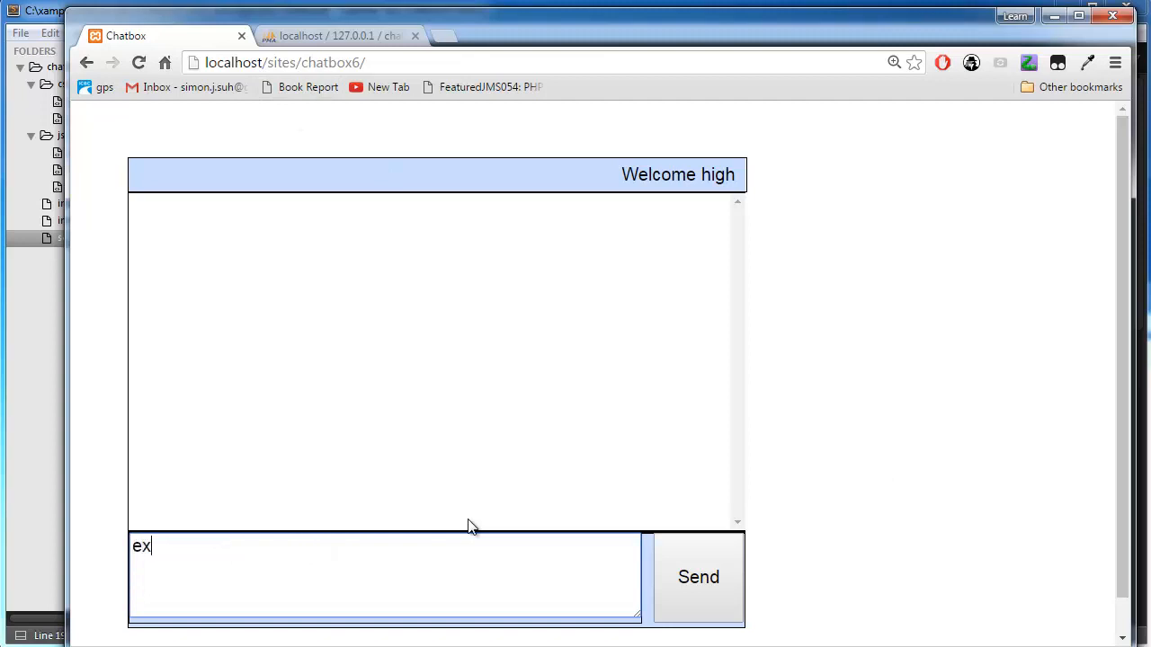
{"action": "type", "text": "tra messages"}
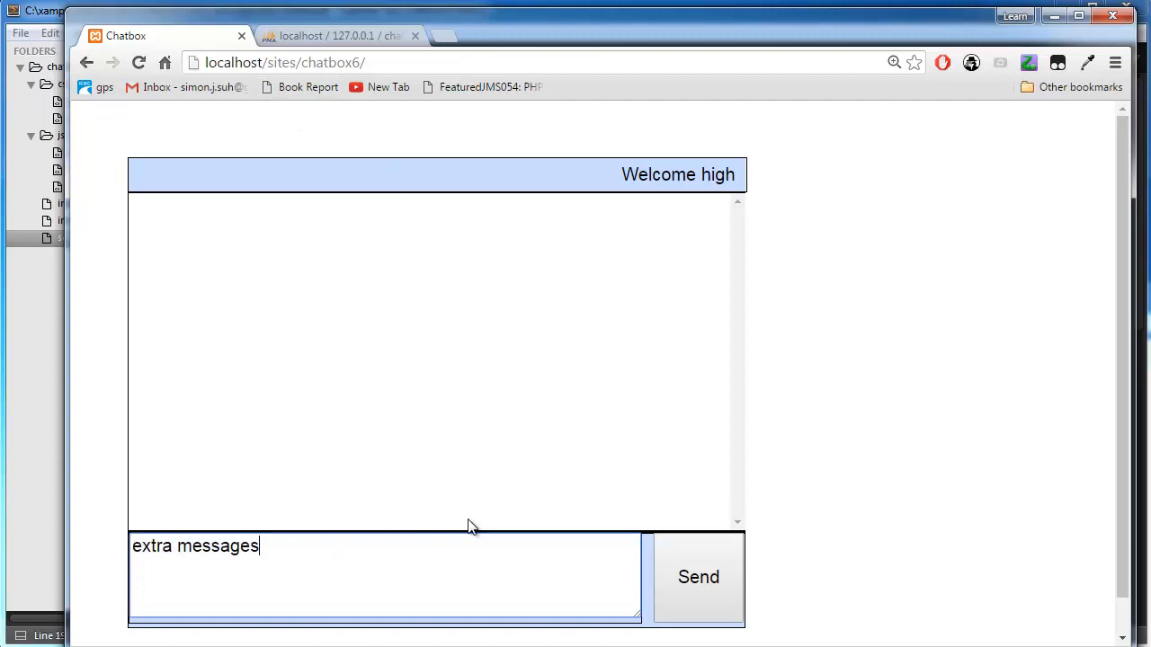
{"action": "mouse_move", "coordinate": [663, 553]}
{"action": "type", "text": "more me"}
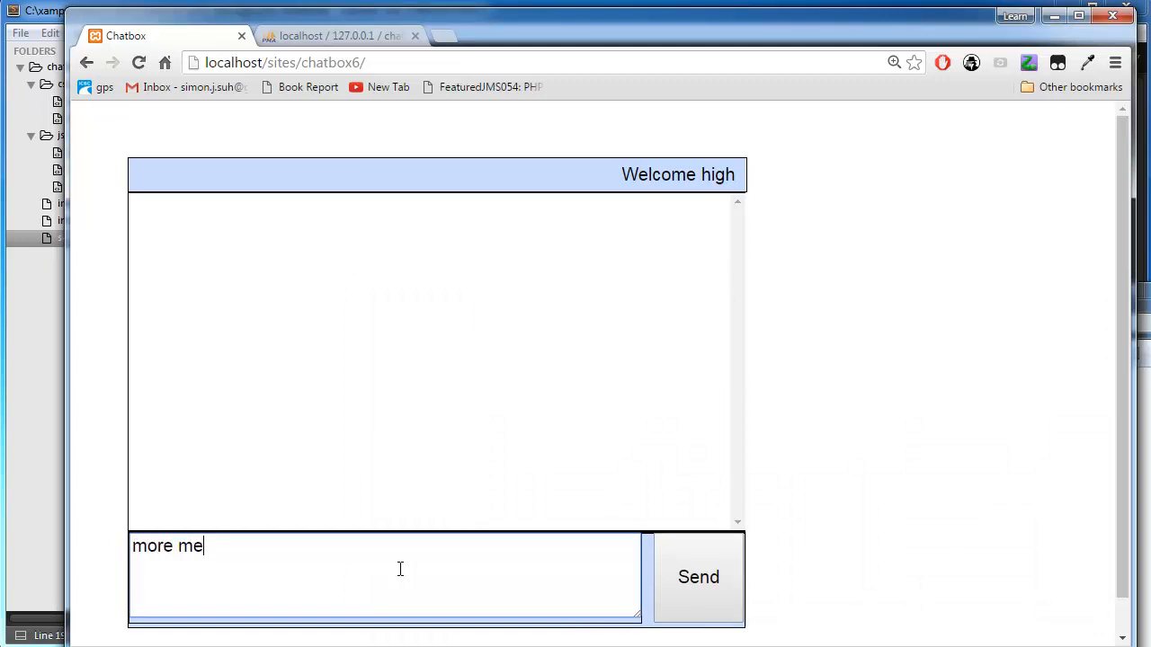
{"action": "left_click", "coordinate": [699, 576]}
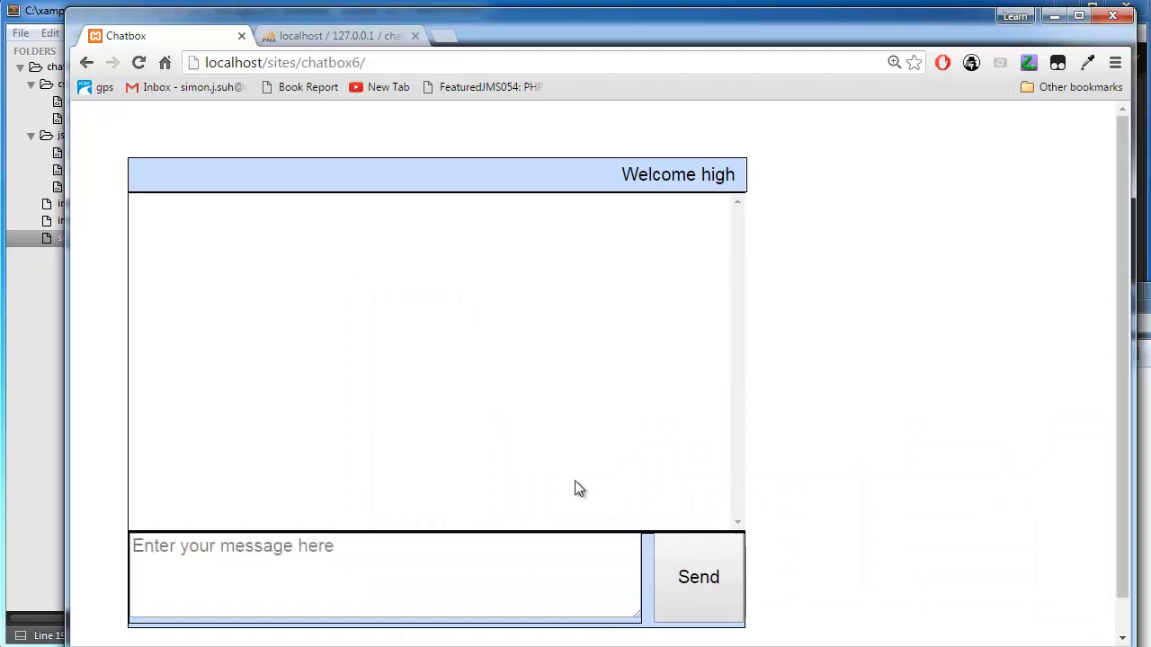
Check the new message rows in phpMyAdmin's chatHistory, then return to Chatbox
{"action": "left_click", "coordinate": [337, 35]}
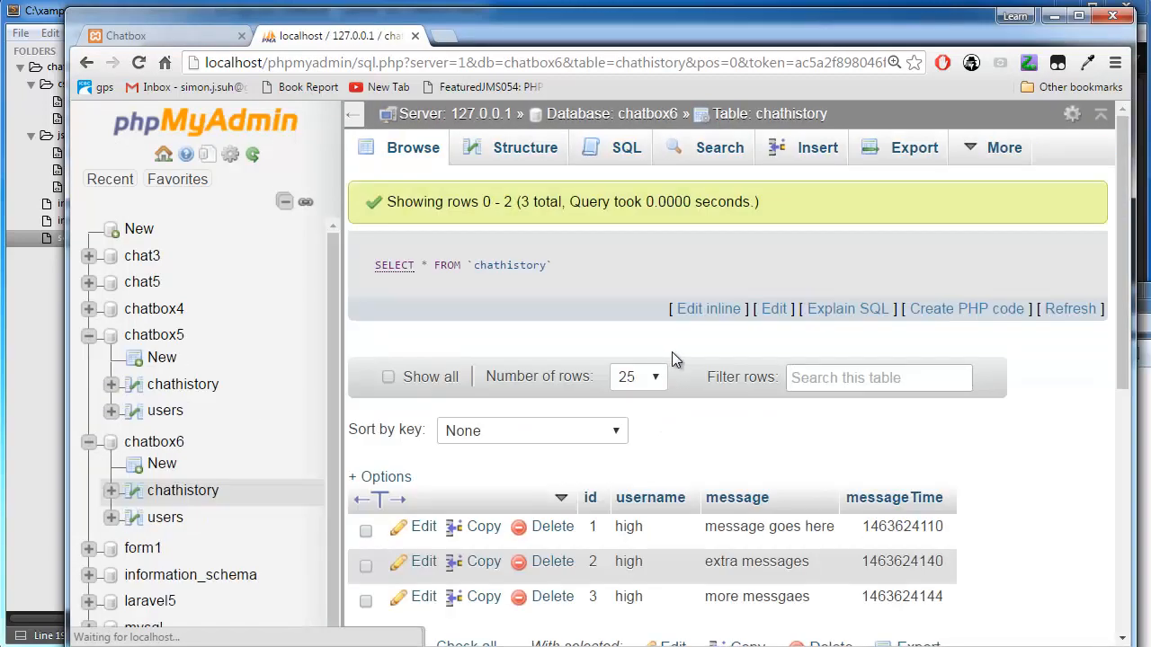
{"action": "scroll", "scroll_direction": "down", "scroll_amount": 3}
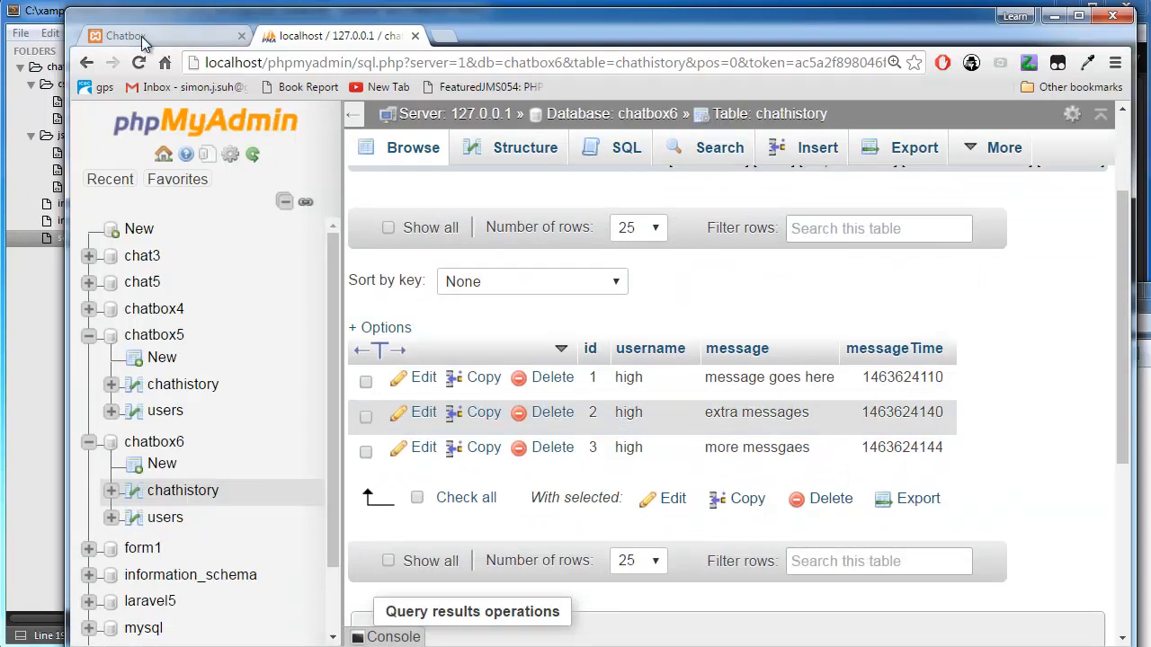
{"action": "left_click", "coordinate": [126, 35]}
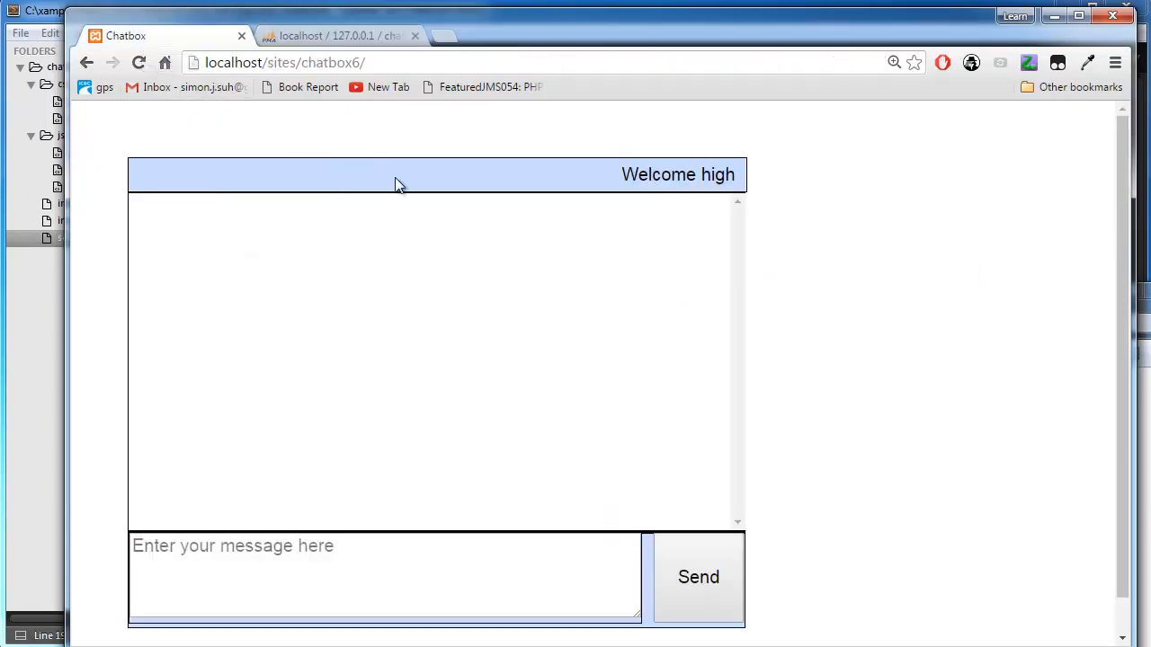
{"action": "mouse_move", "coordinate": [289, 173]}
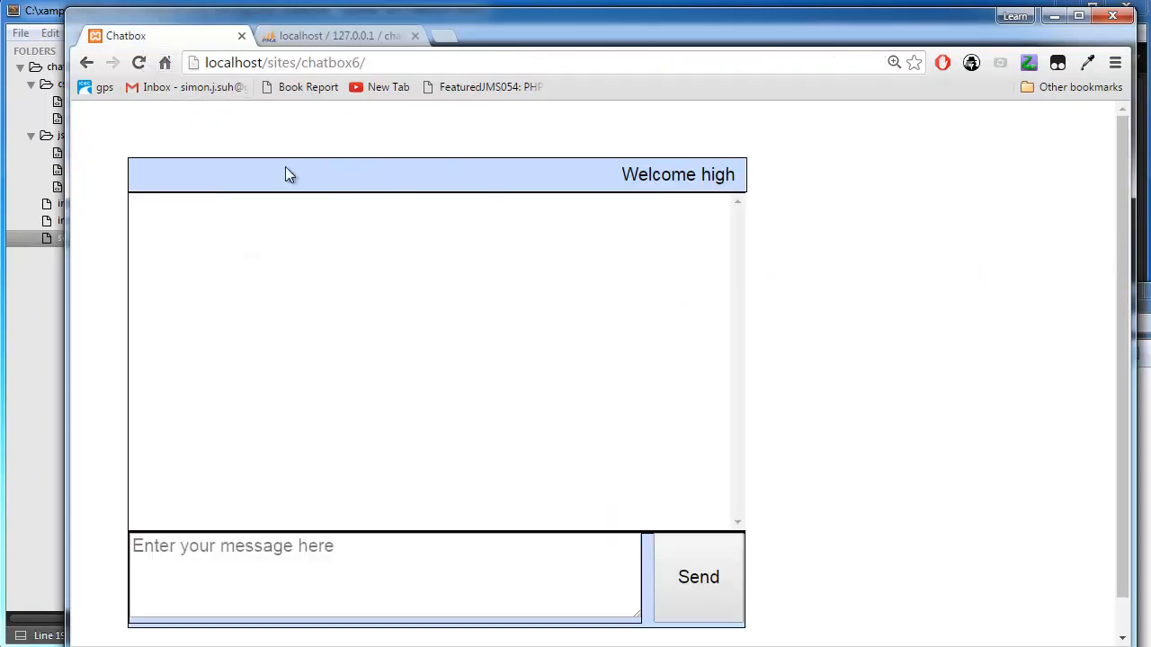
{"action": "mouse_move", "coordinate": [376, 265]}
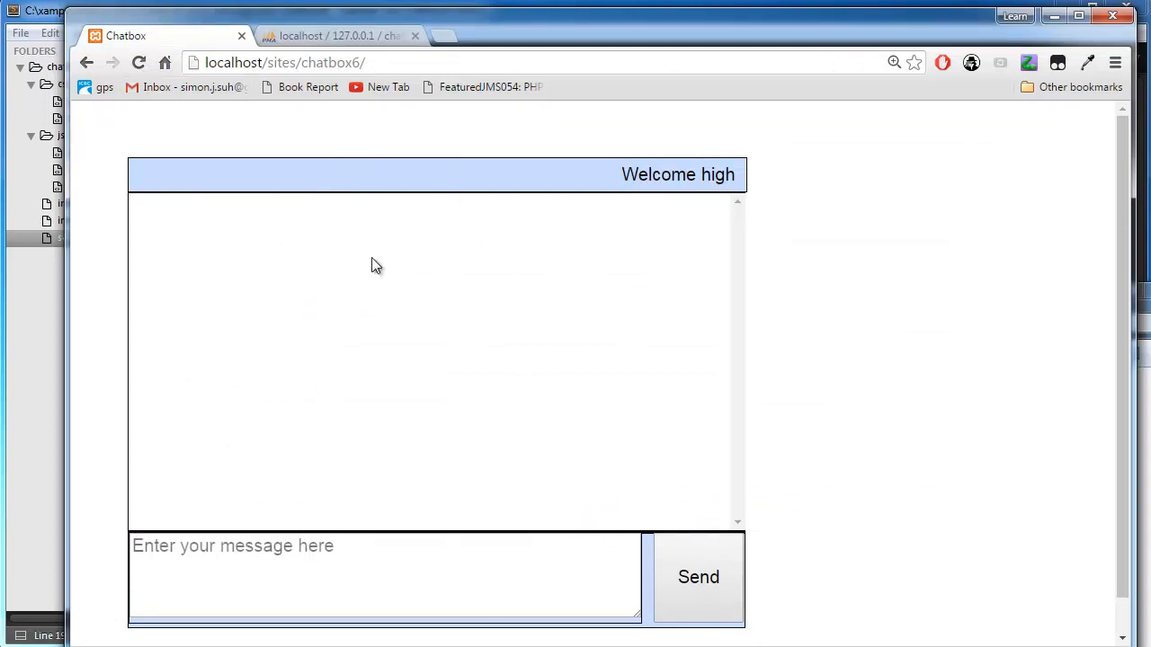
{"action": "mouse_move", "coordinate": [465, 353]}
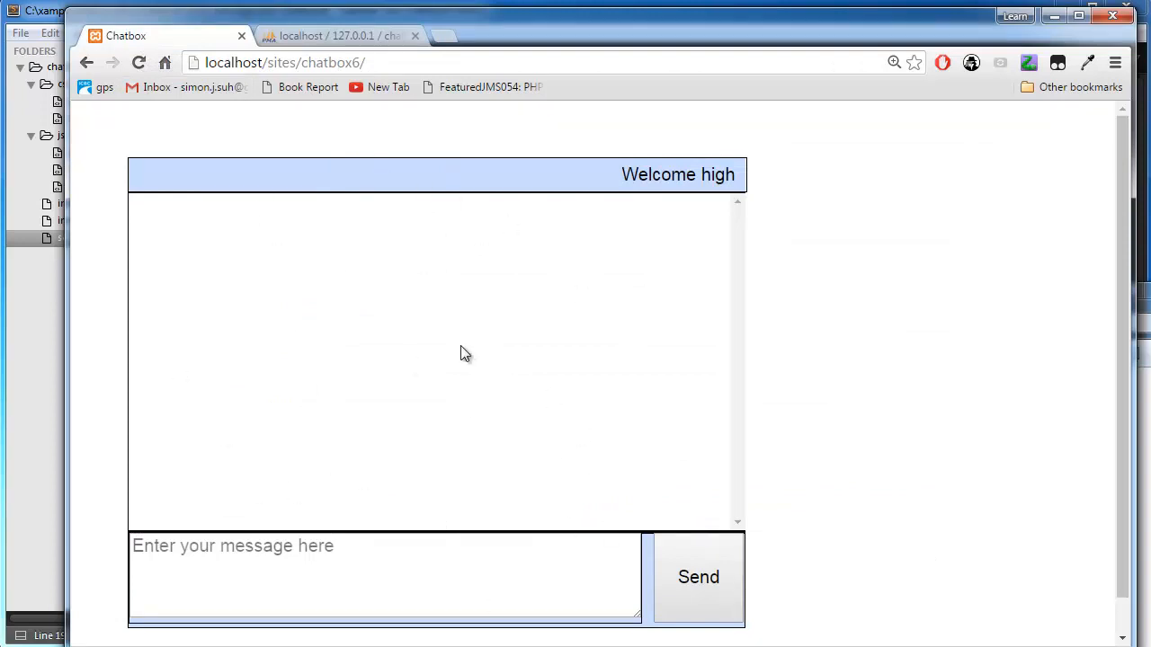
{"action": "mouse_move", "coordinate": [38, 356]}
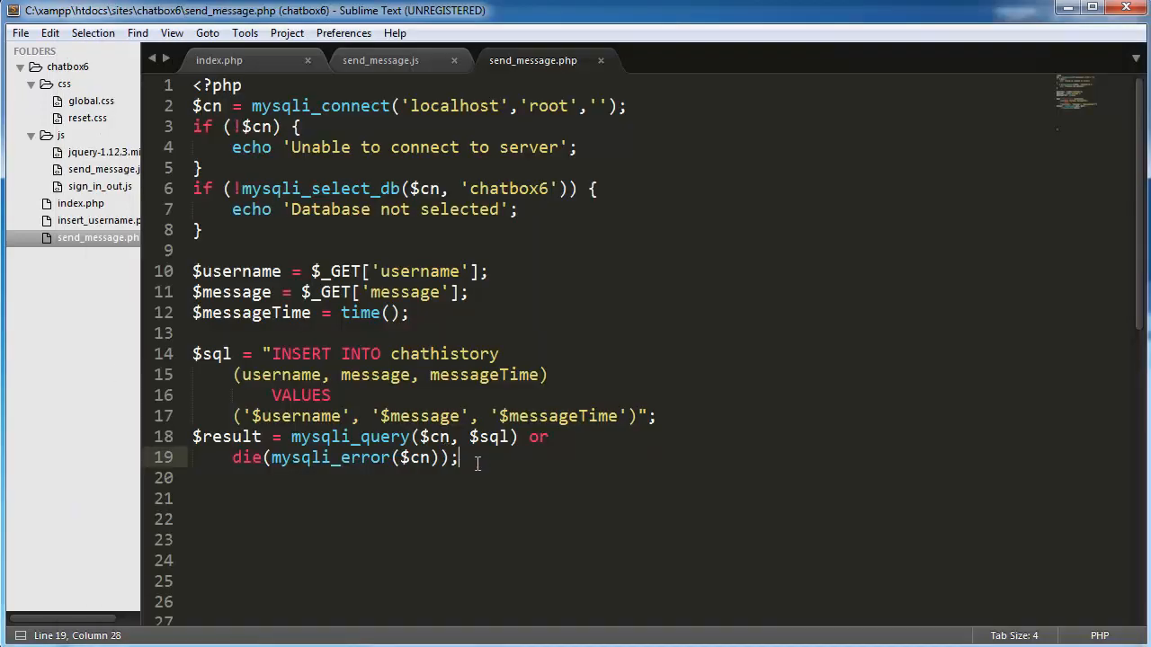
{"action": "mouse_move", "coordinate": [456, 386]}
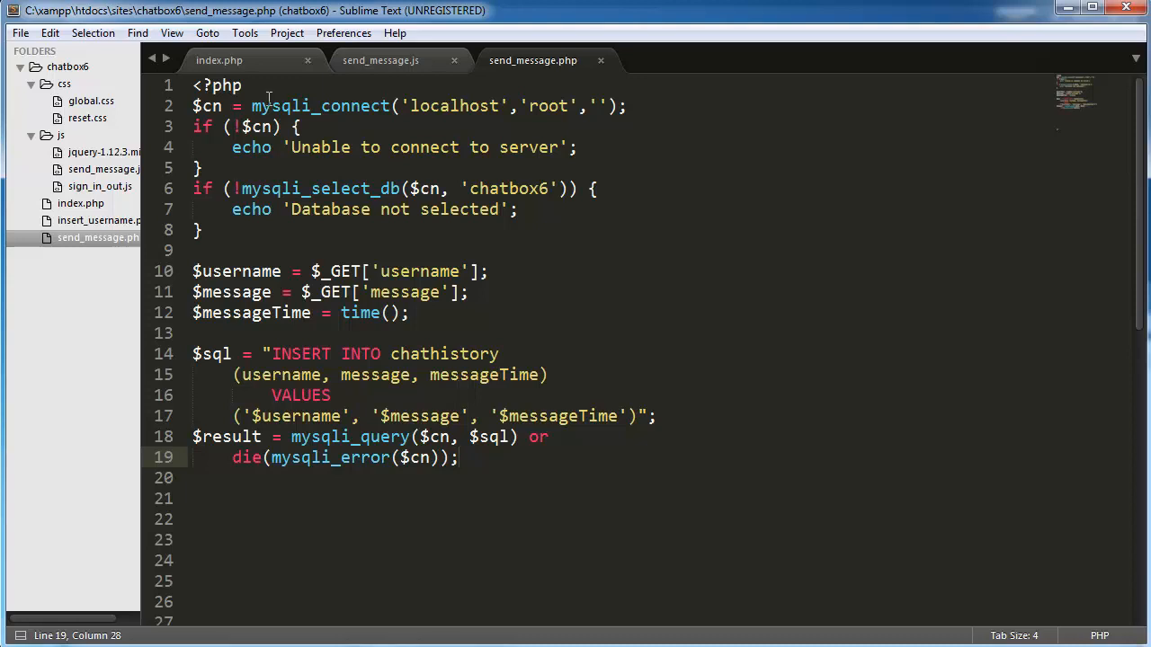
{"action": "mouse_move", "coordinate": [350, 75]}
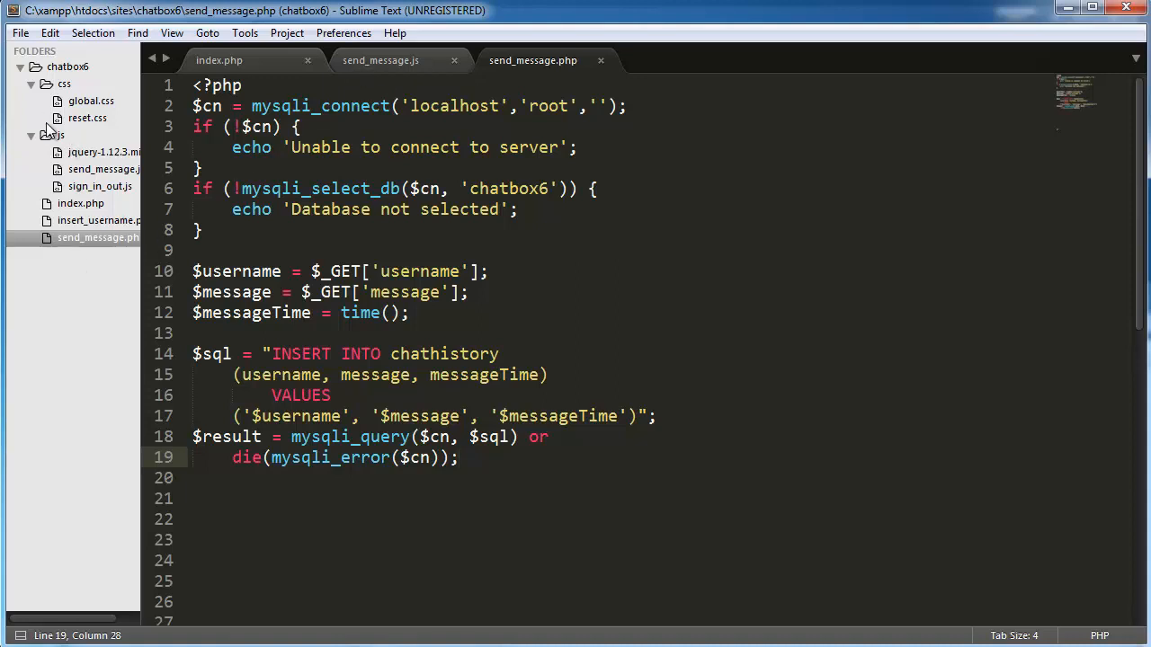
Create a new file in the js folder and save it as display_chat.js
{"action": "right_click", "coordinate": [53, 135]}
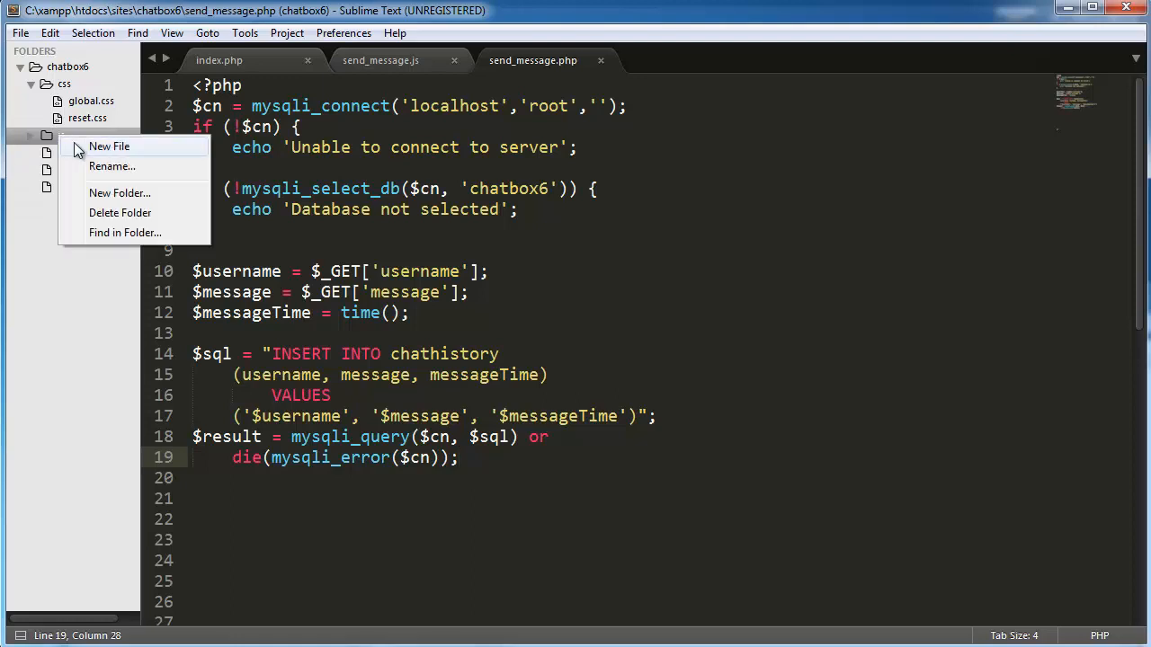
{"action": "left_click", "coordinate": [108, 146]}
{"action": "type", "text": "display_chat."}
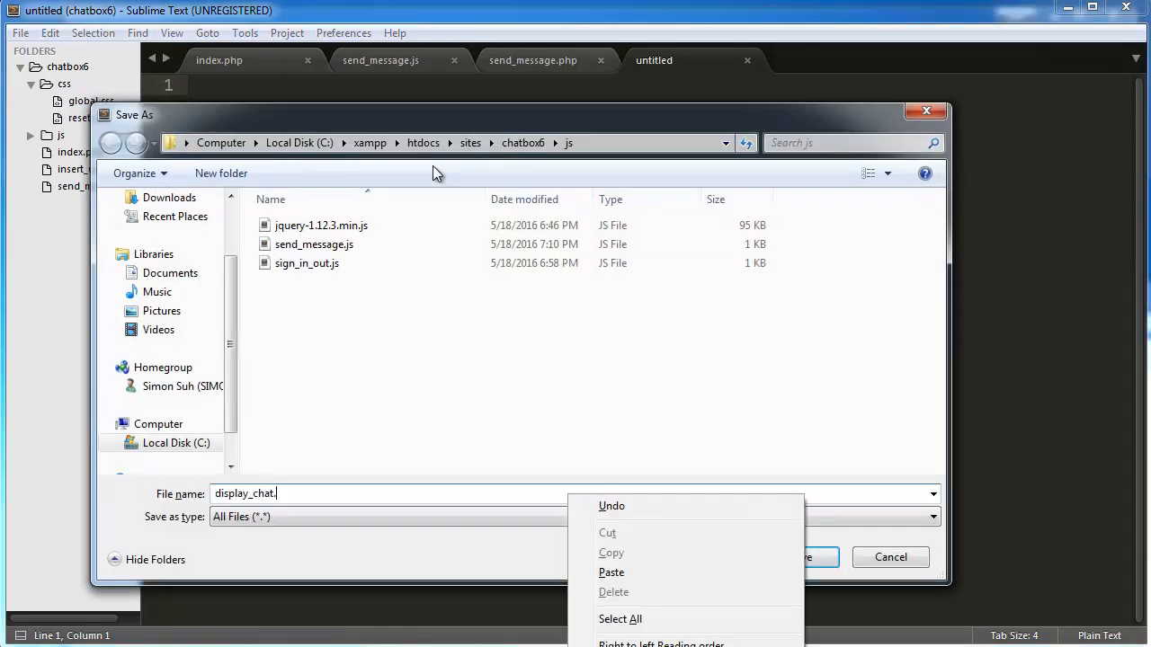
{"action": "left_click", "coordinate": [800, 556]}
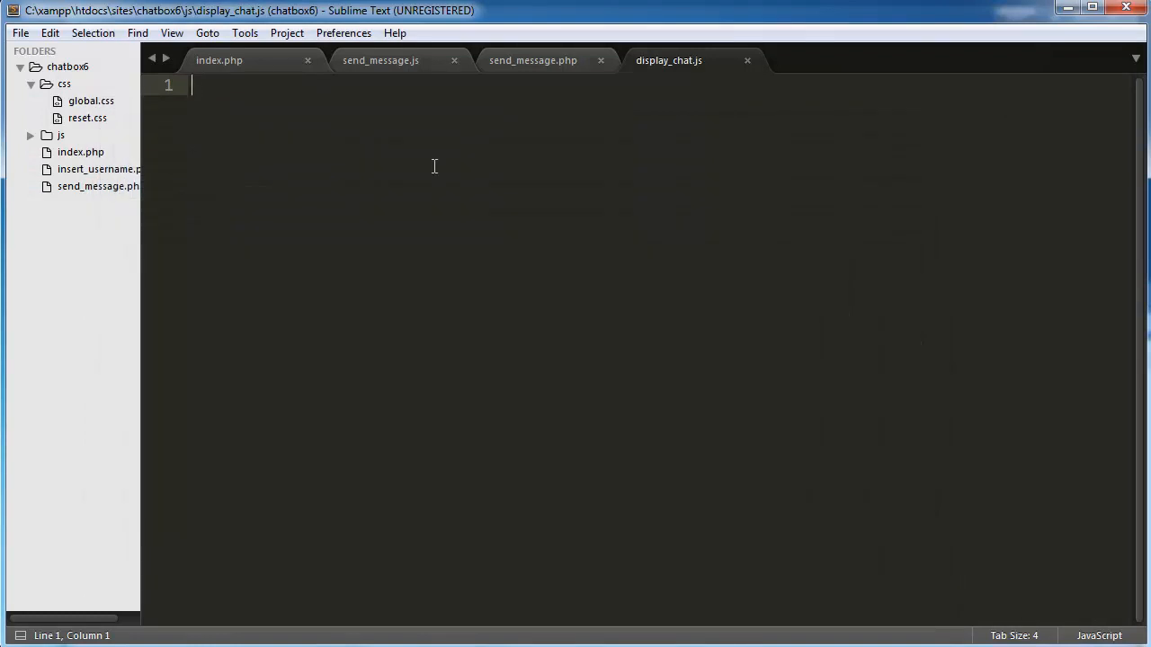
Type the $(function() { }); ready wrapper with its body on separate lines
{"action": "type", "text": "$()"}
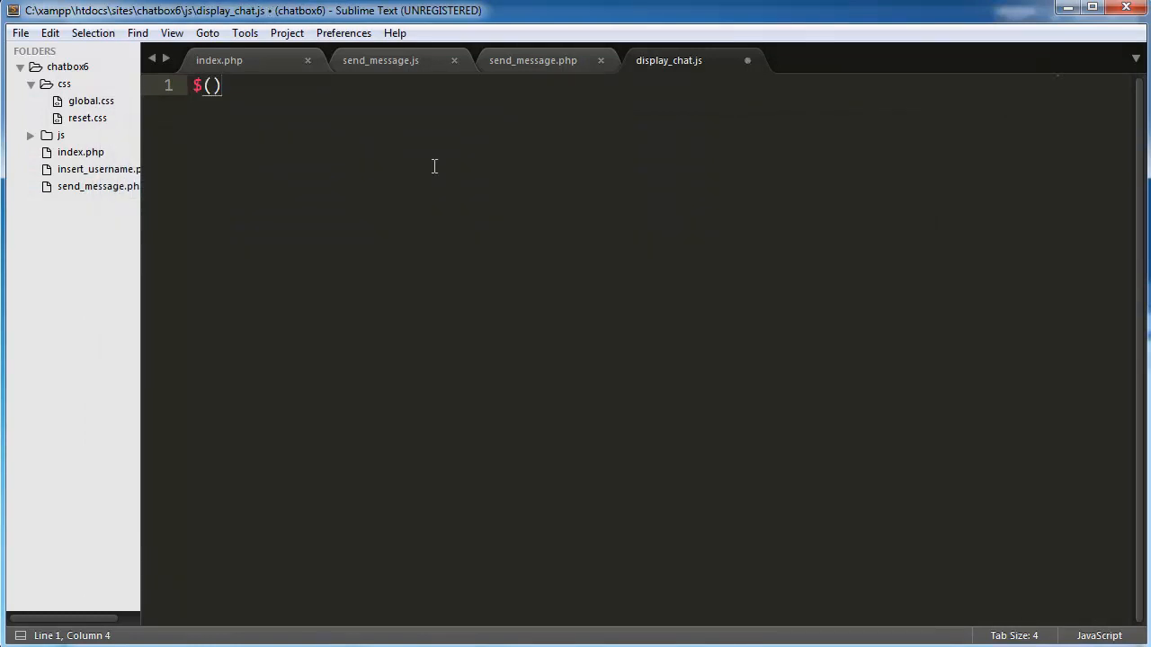
{"action": "type", "text": ";"}
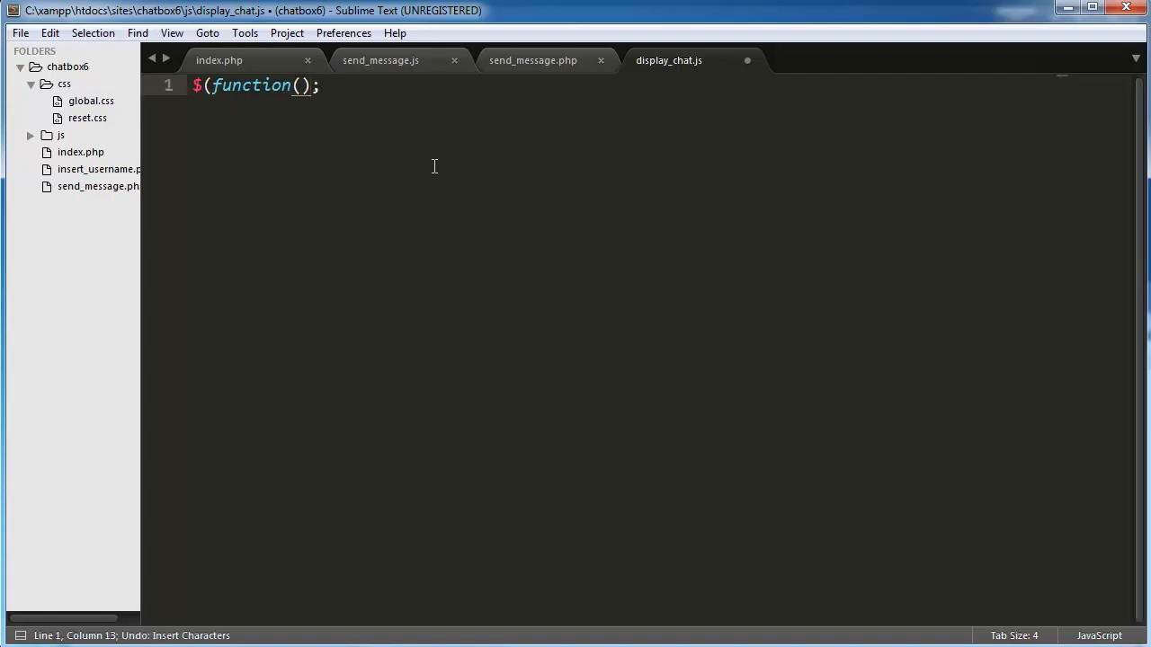
{"action": "key", "text": "backspace"}
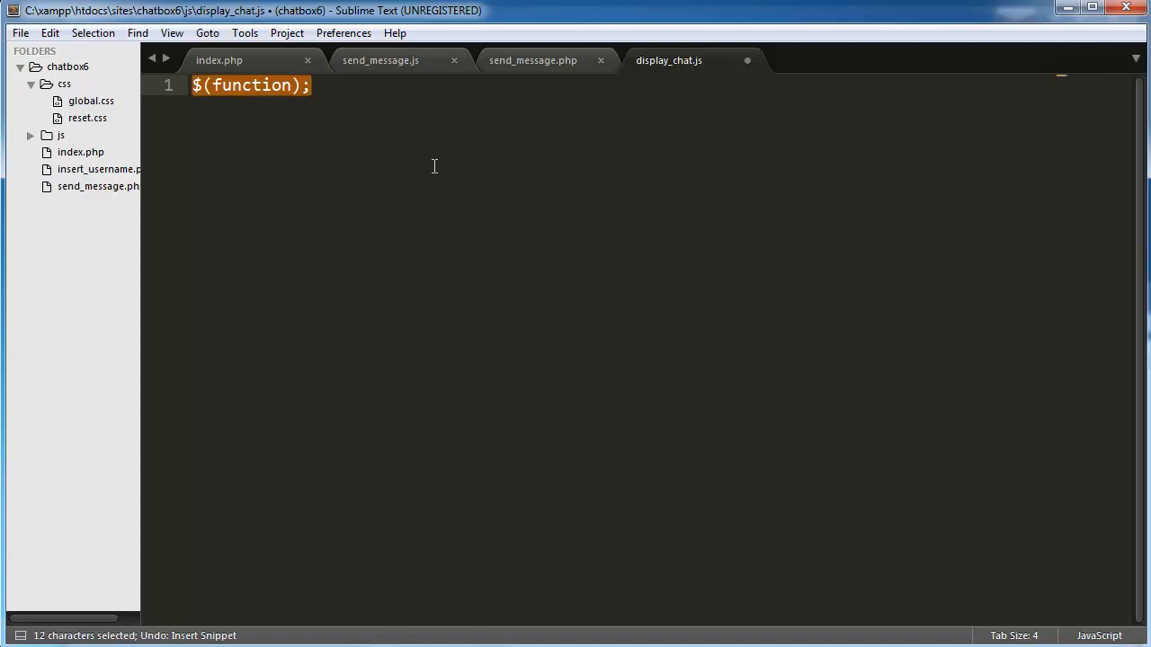
{"action": "type", "text": "f"}
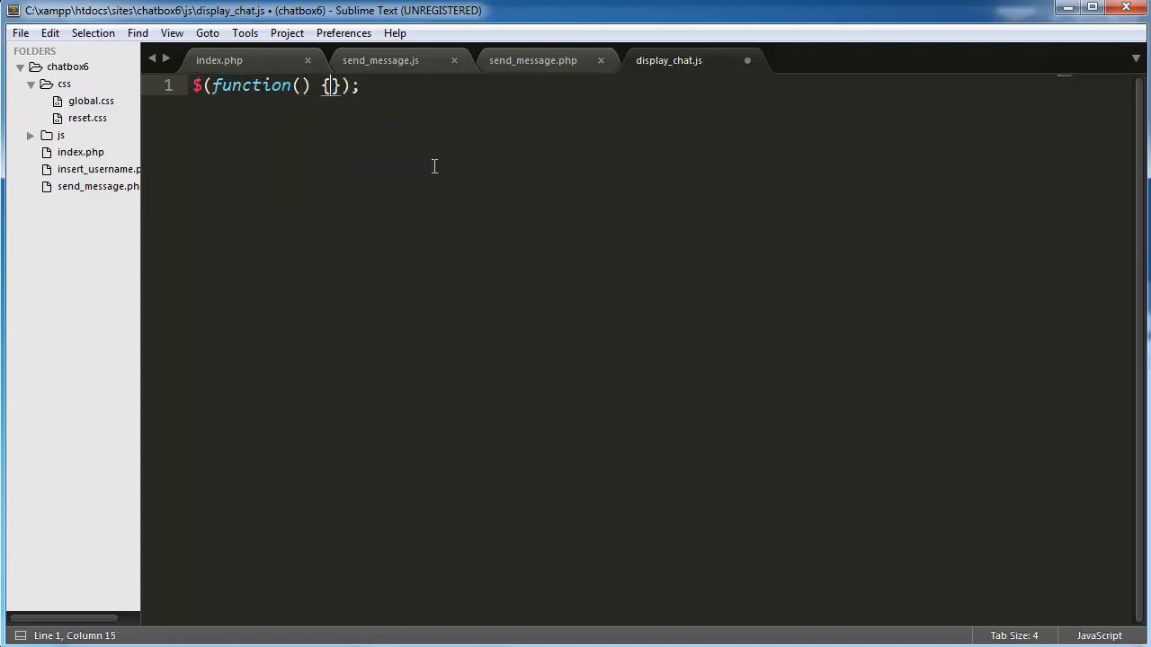
{"action": "key", "text": "Enter"}
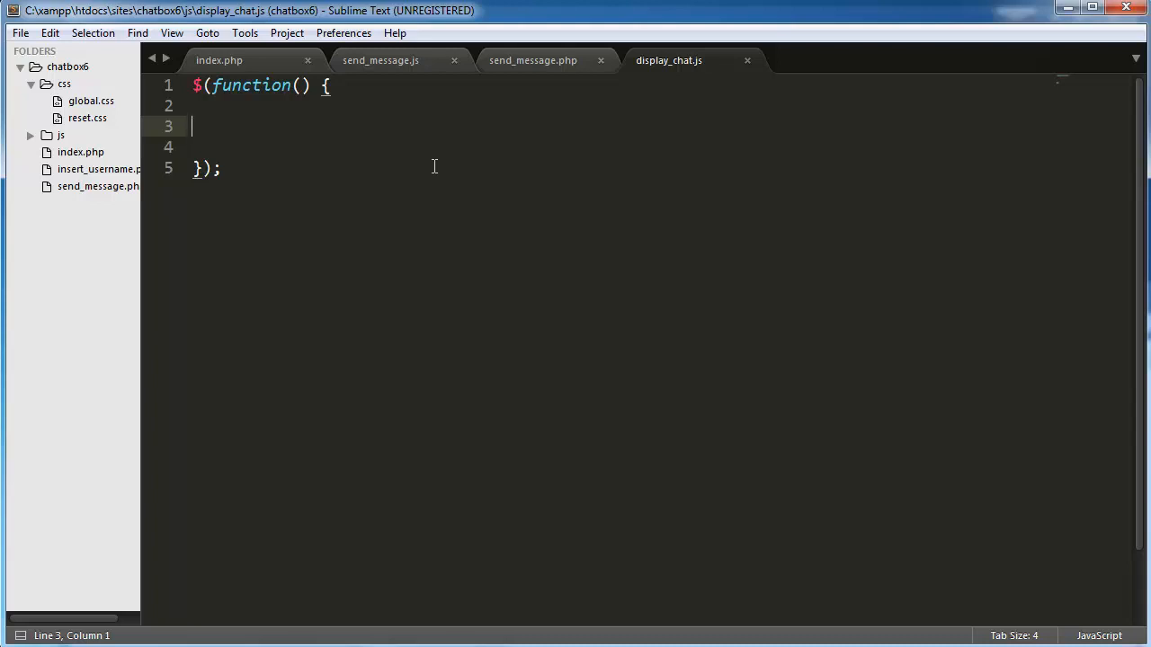
Write var scrollHeightOfChatBox = document.getElementById('chatArea').scrollHeight; inside the wrapper
{"action": "type", "text": "v"}
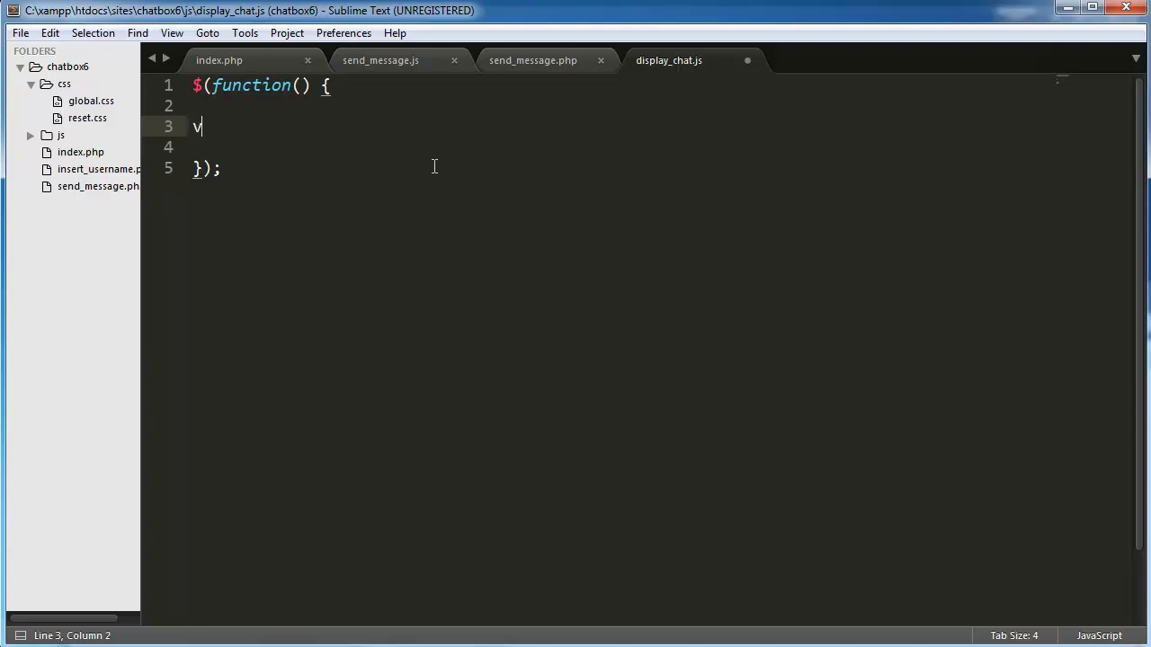
{"action": "type", "text": "ar sc"}
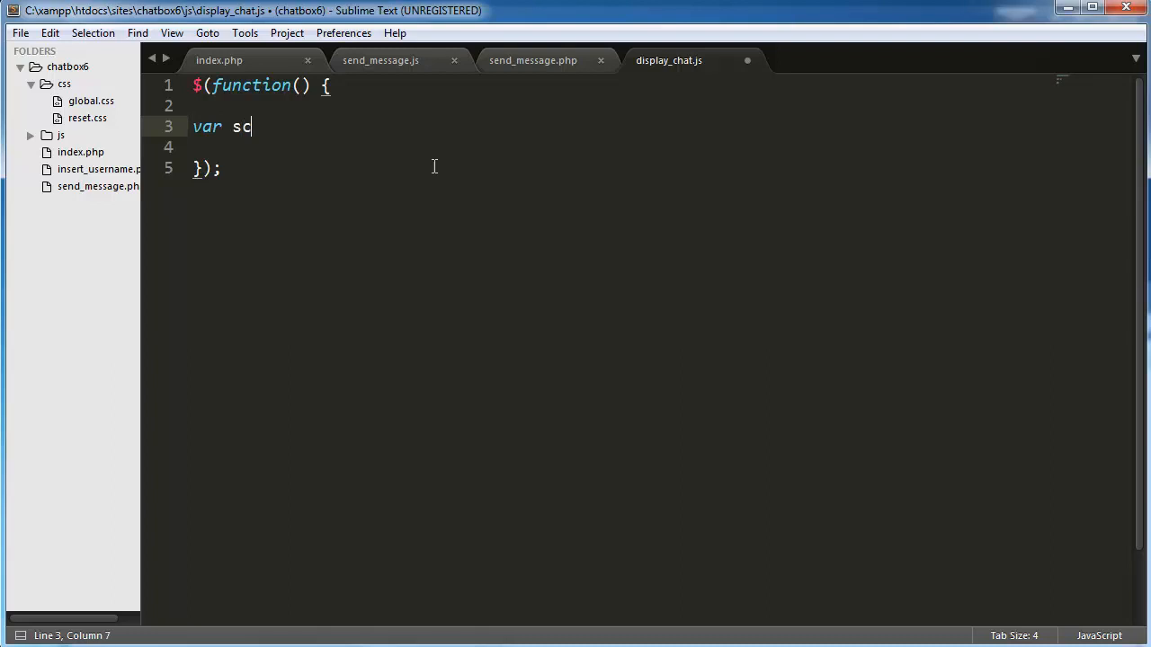
{"action": "type", "text": "rollHeight"}
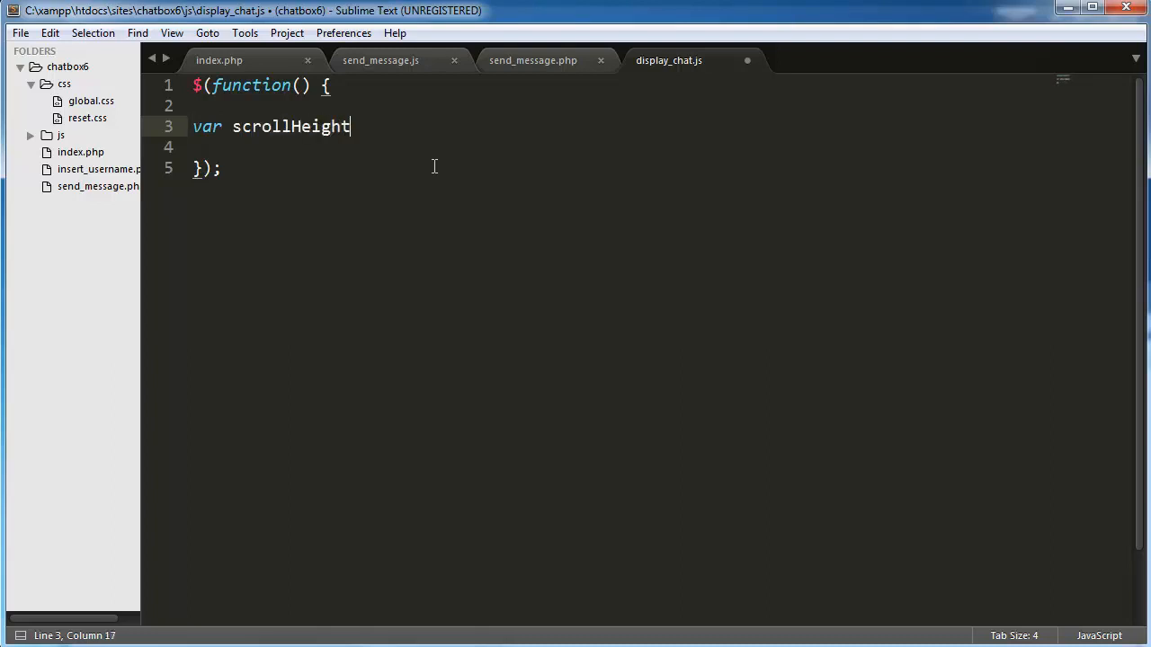
{"action": "type", "text": "OfChat"}
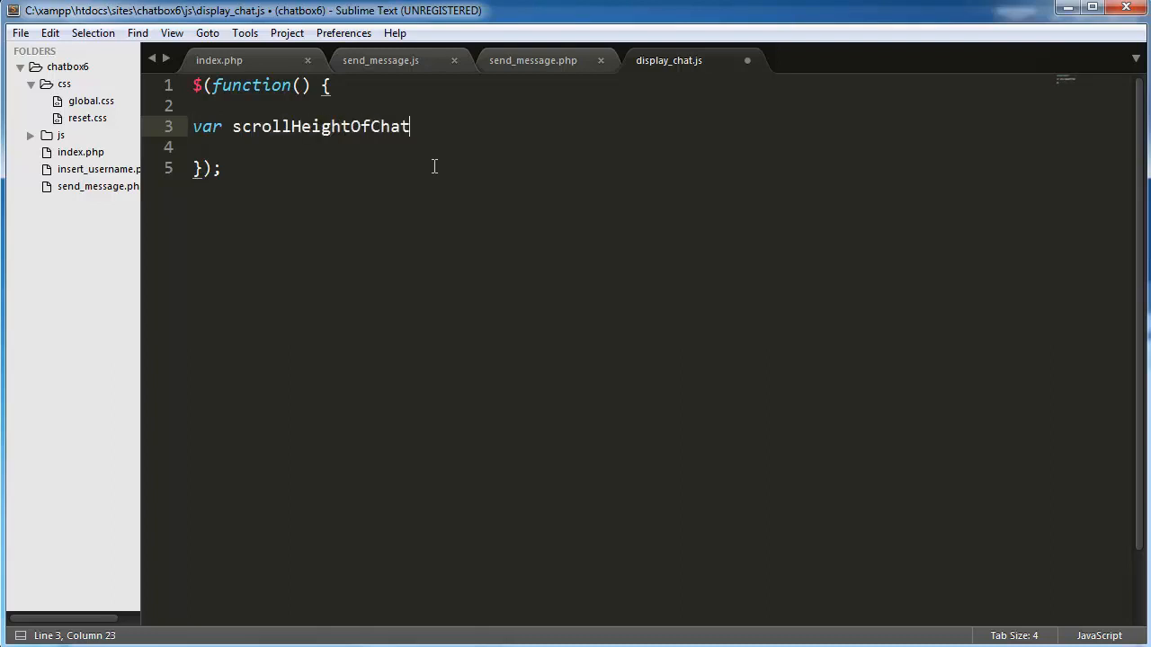
{"action": "type", "text": "Box = doc"}
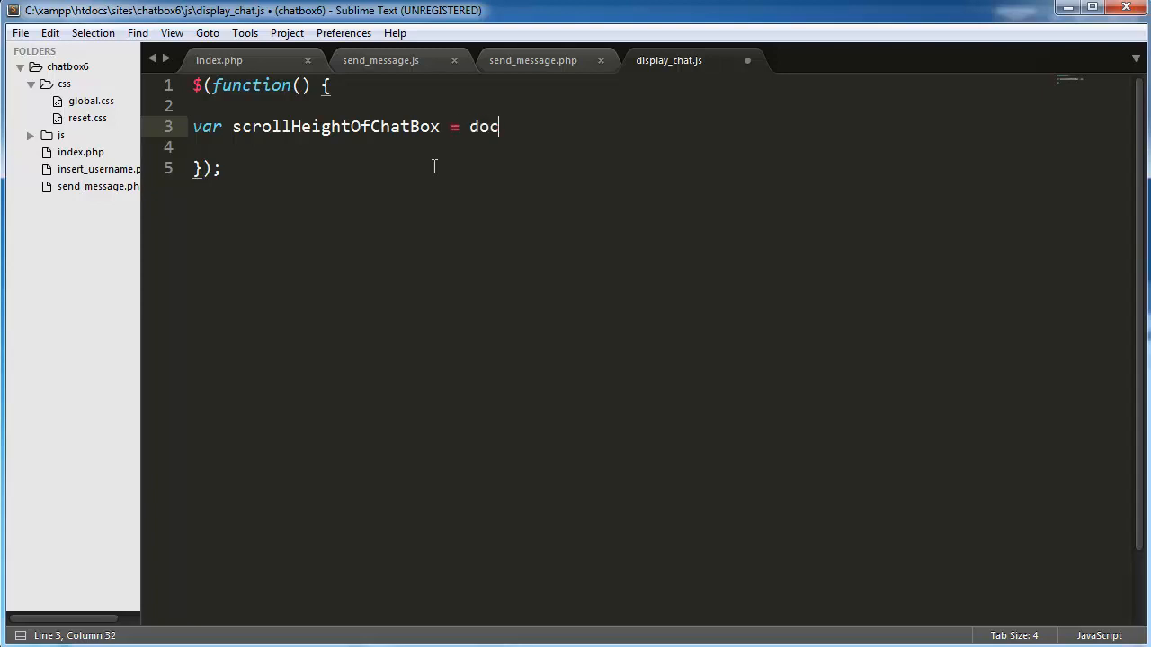
{"action": "type", "text": "ument.getEle"}
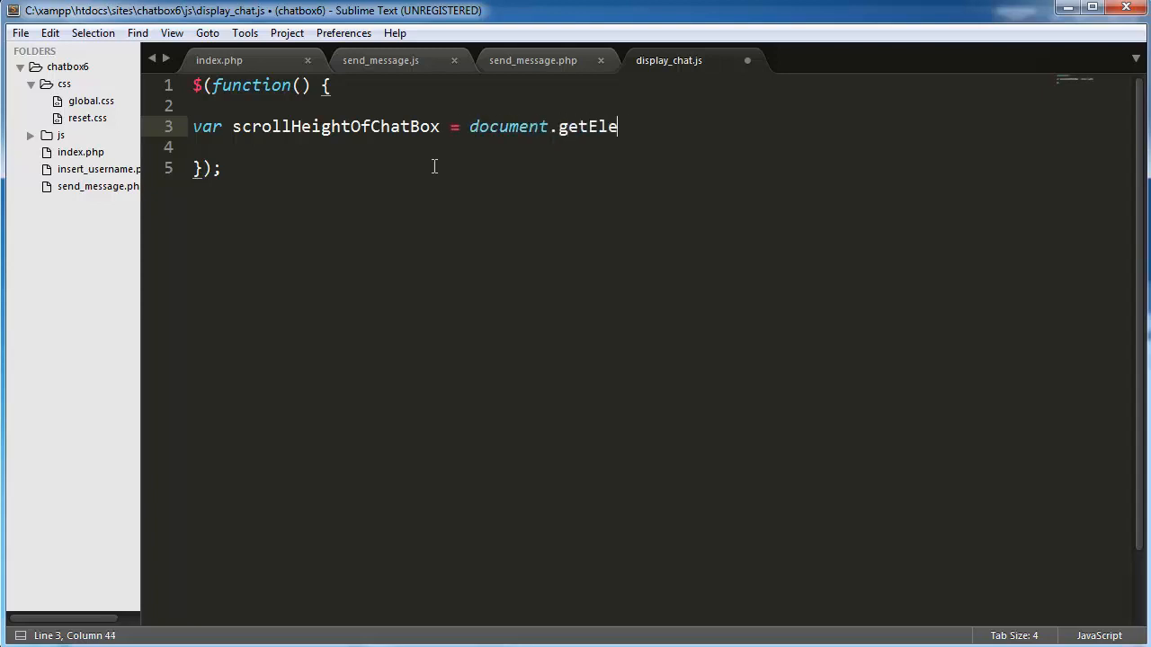
{"action": "type", "text": "mentById()"}
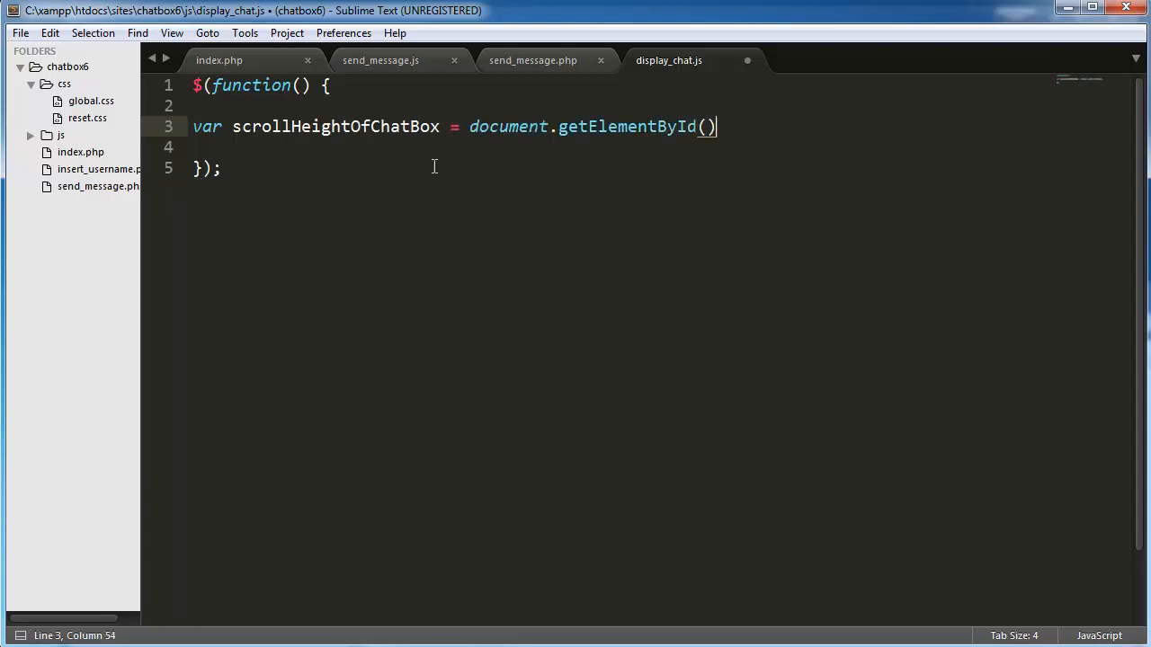
{"action": "type", "text": ";"}
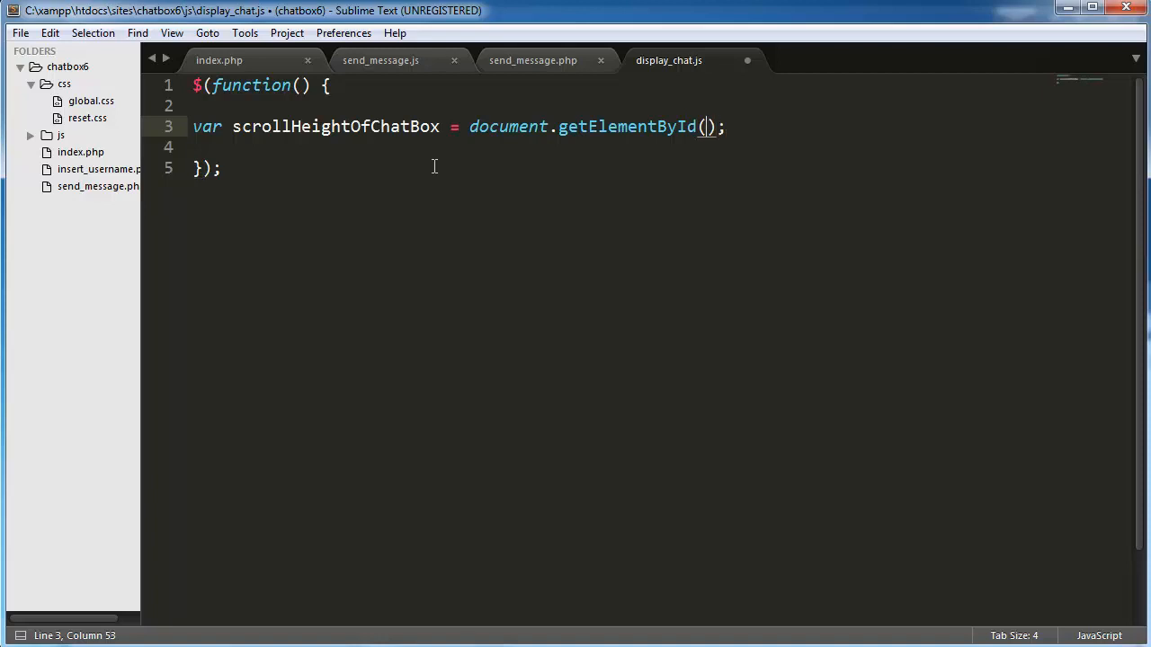
{"action": "type", "text": "''"}
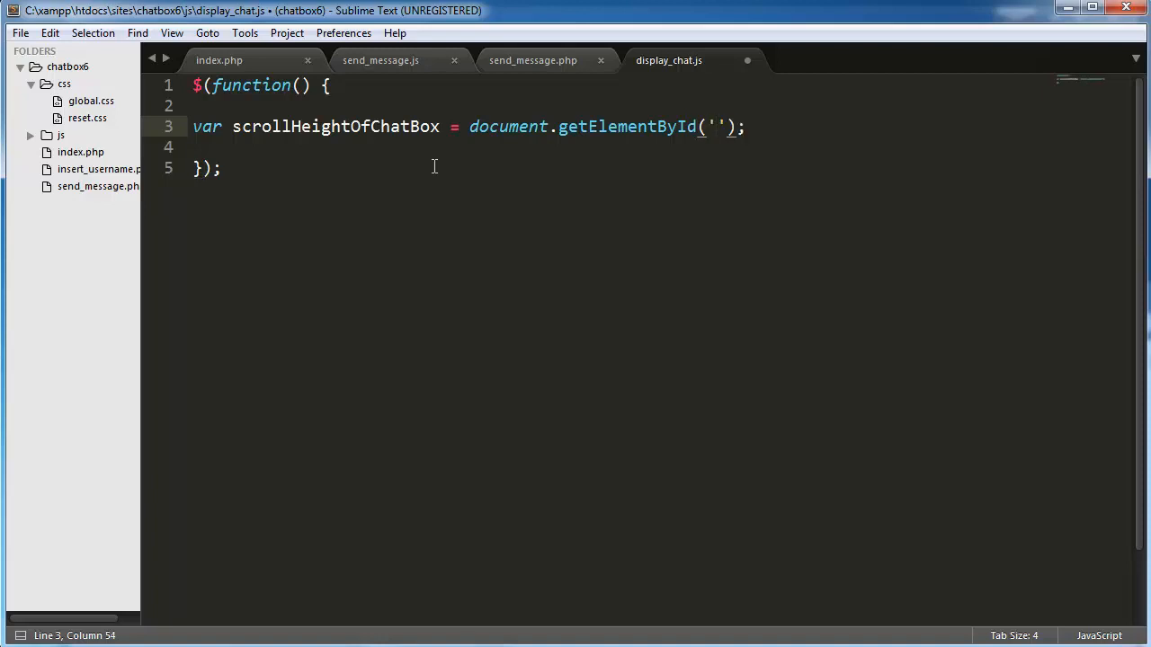
{"action": "type", "text": "chatArea"}
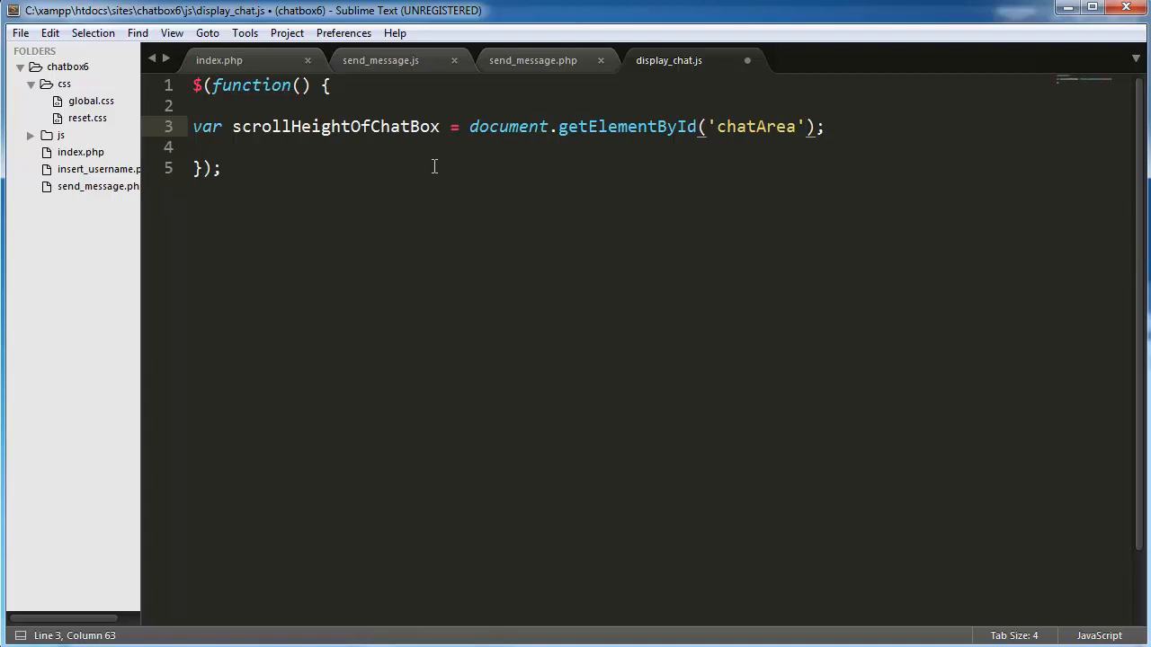
{"action": "type", "text": ".s"}
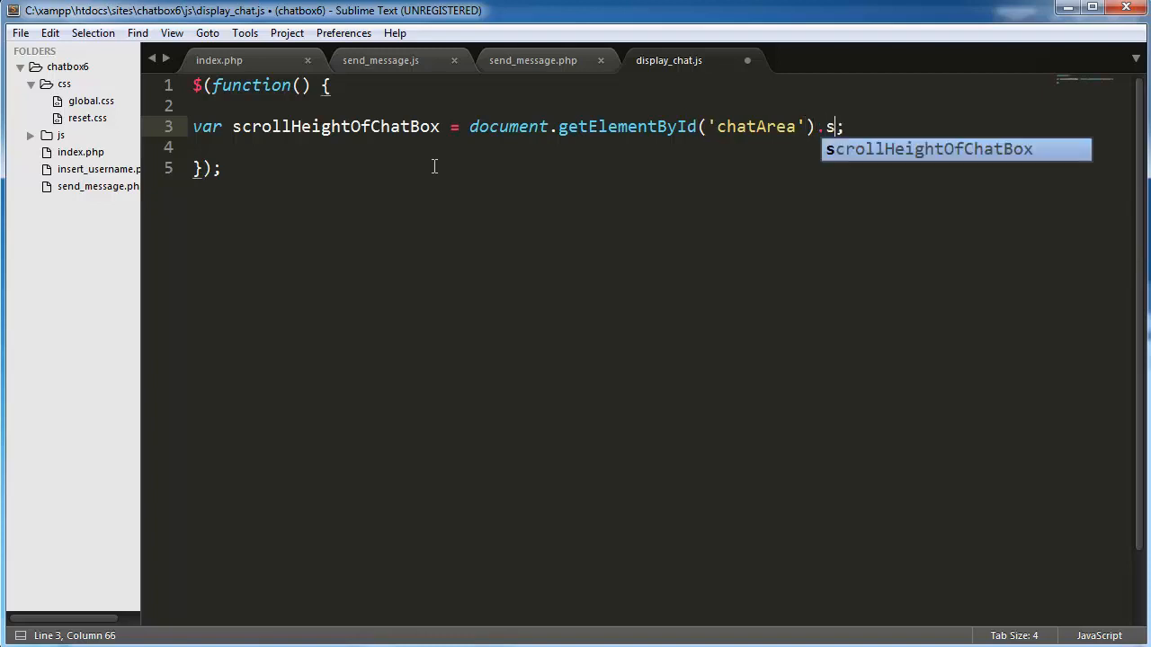
{"action": "type", "text": "crollHeight"}
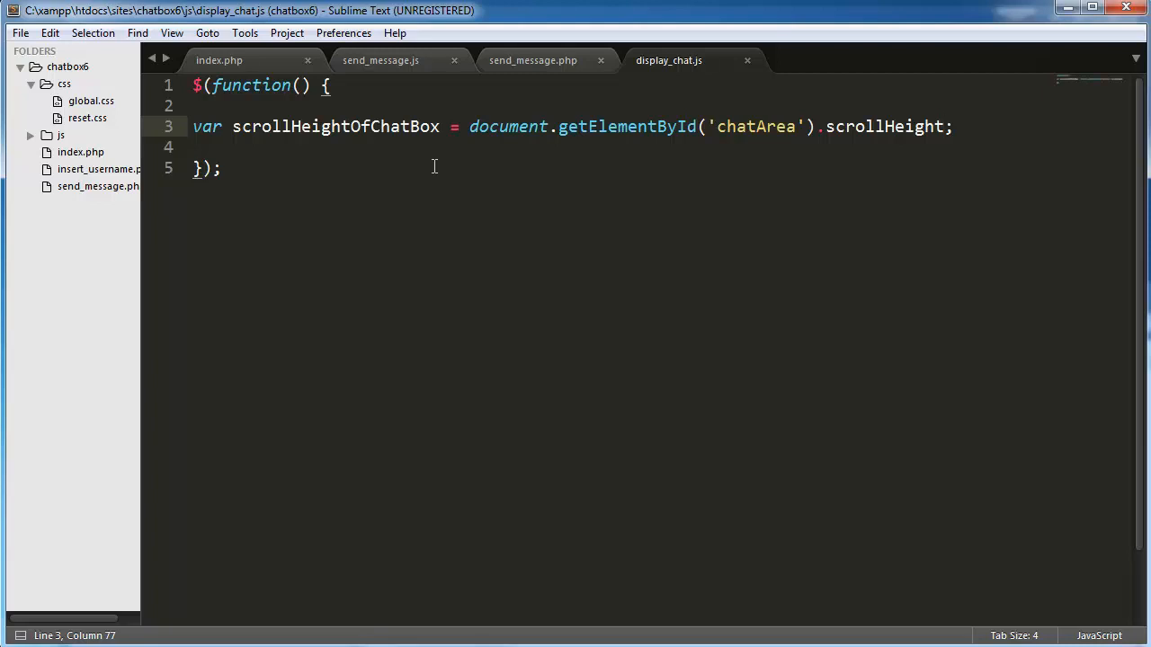
{"action": "key", "text": "Return"}
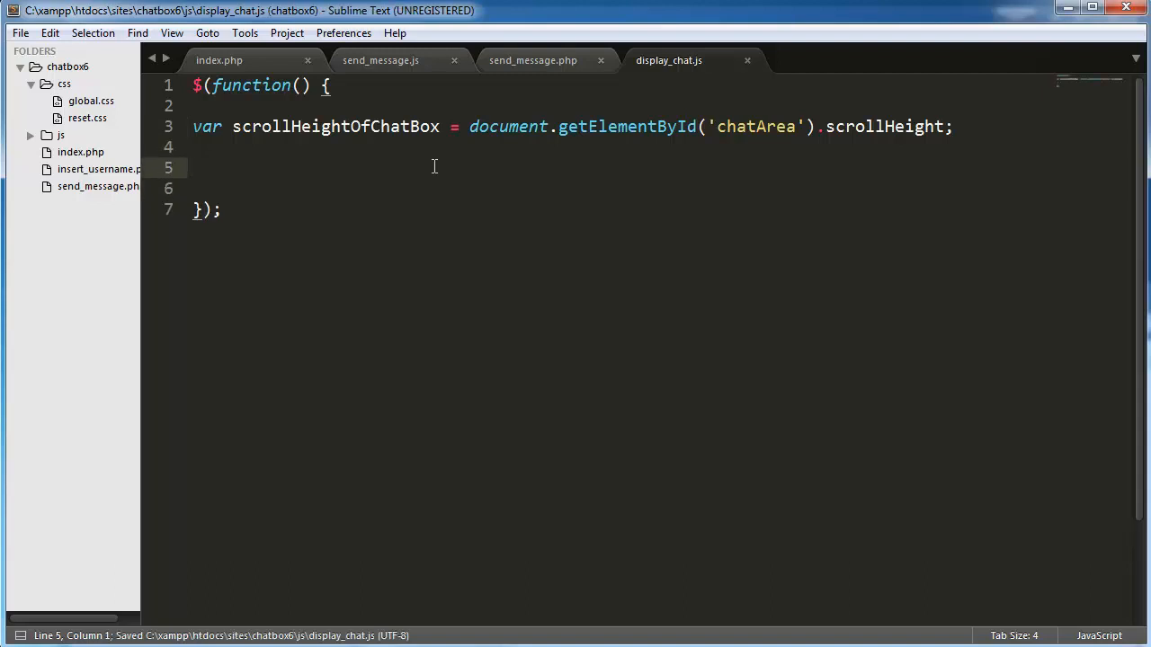
Type setInterval(function() { }); below the variable and begin a $() call inside it
{"action": "type", "text": "set();"}
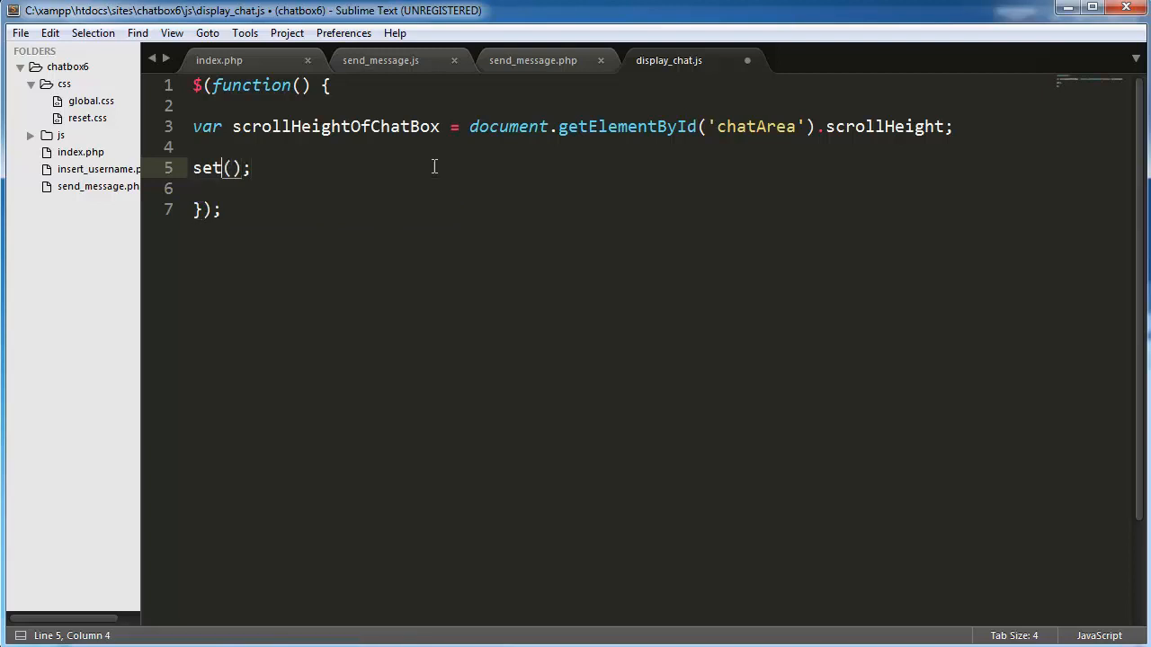
{"action": "type", "text": "INterval"}
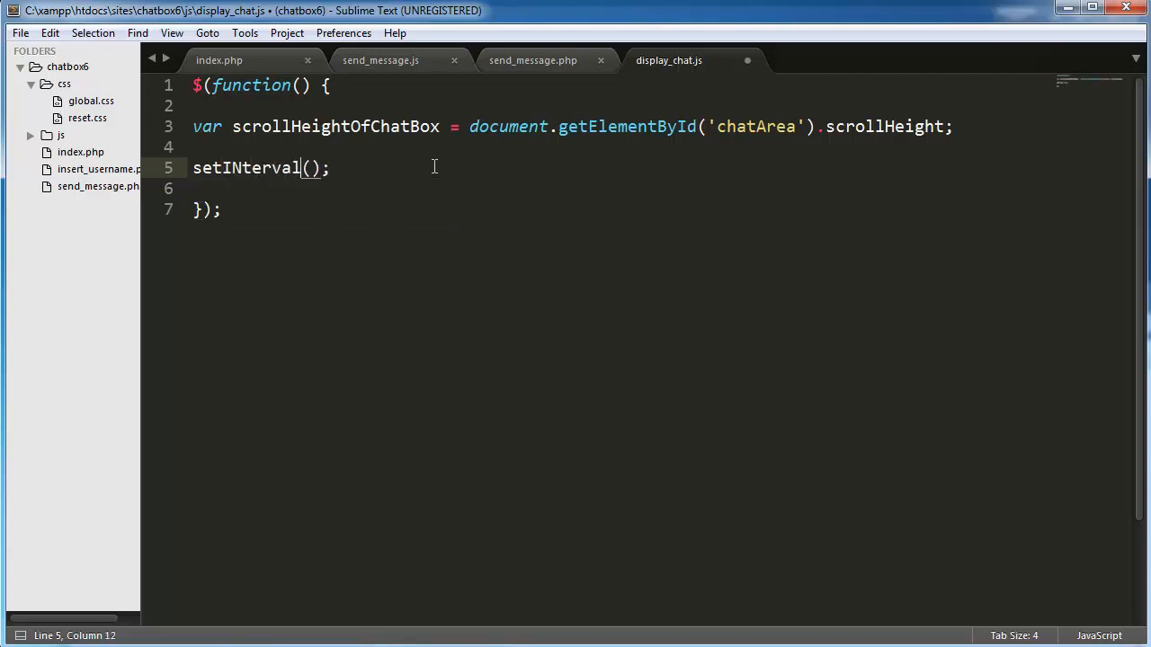
{"action": "key", "text": "Right"}
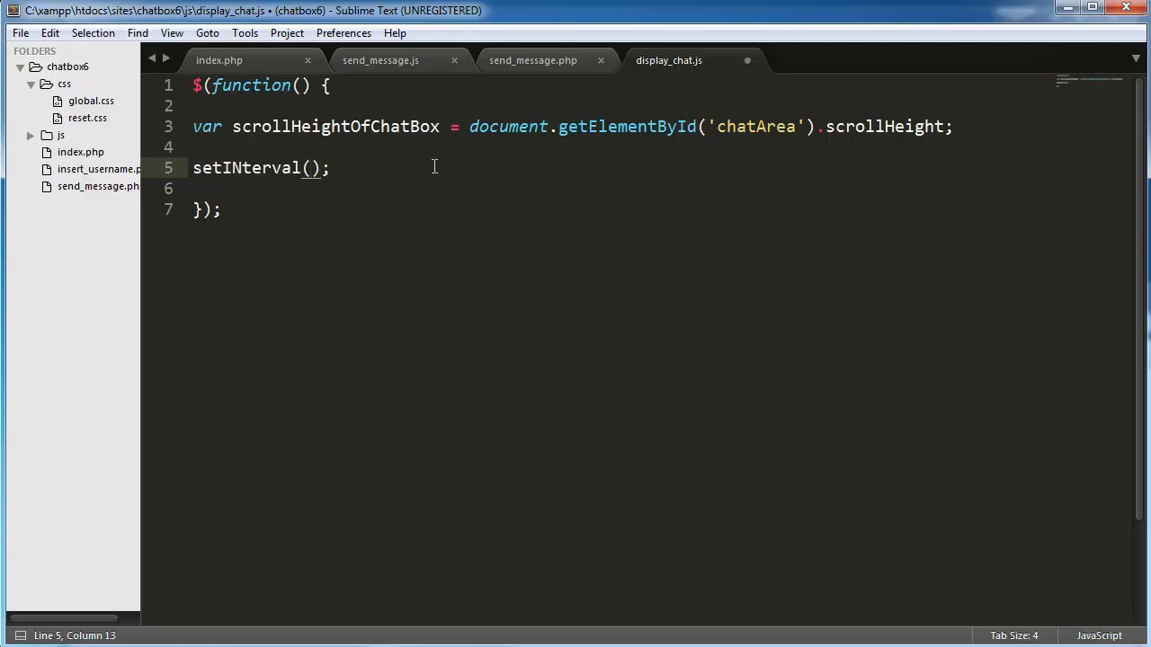
{"action": "type", "text": "function"}
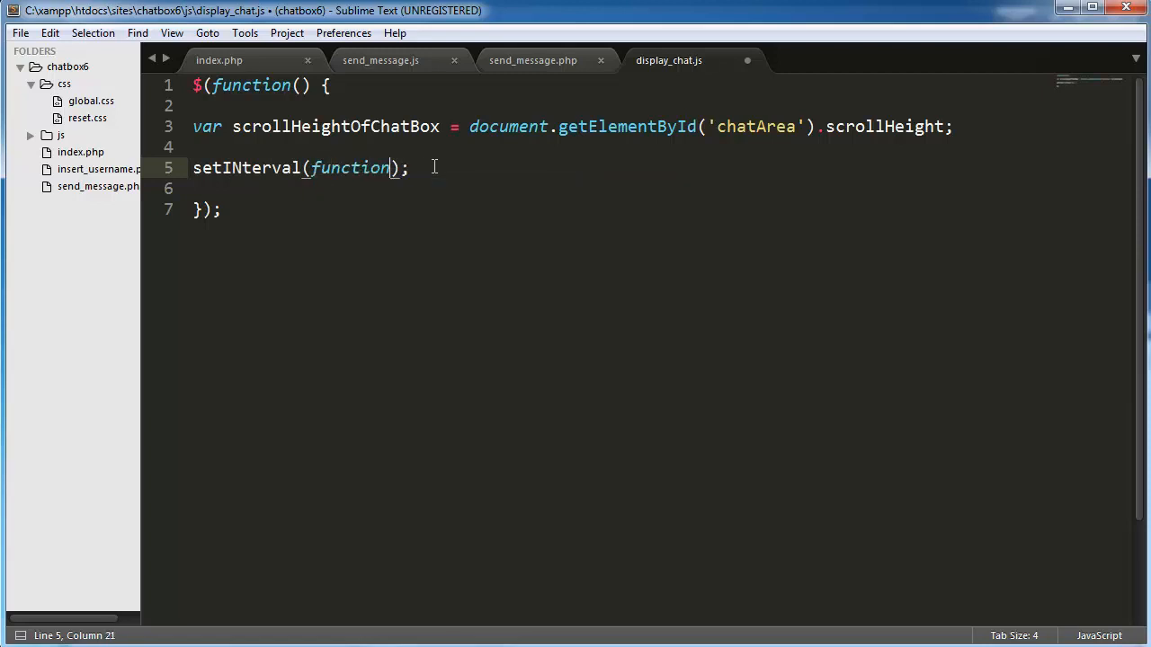
{"action": "type", "text": "() {"}
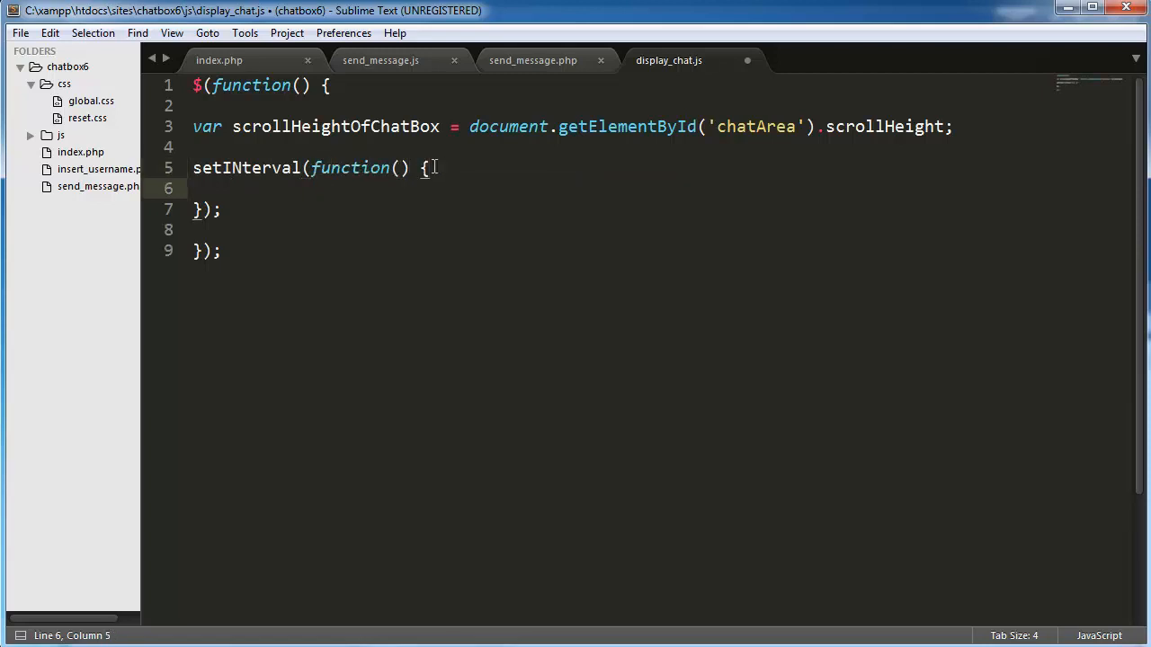
{"action": "type", "text": "$"}
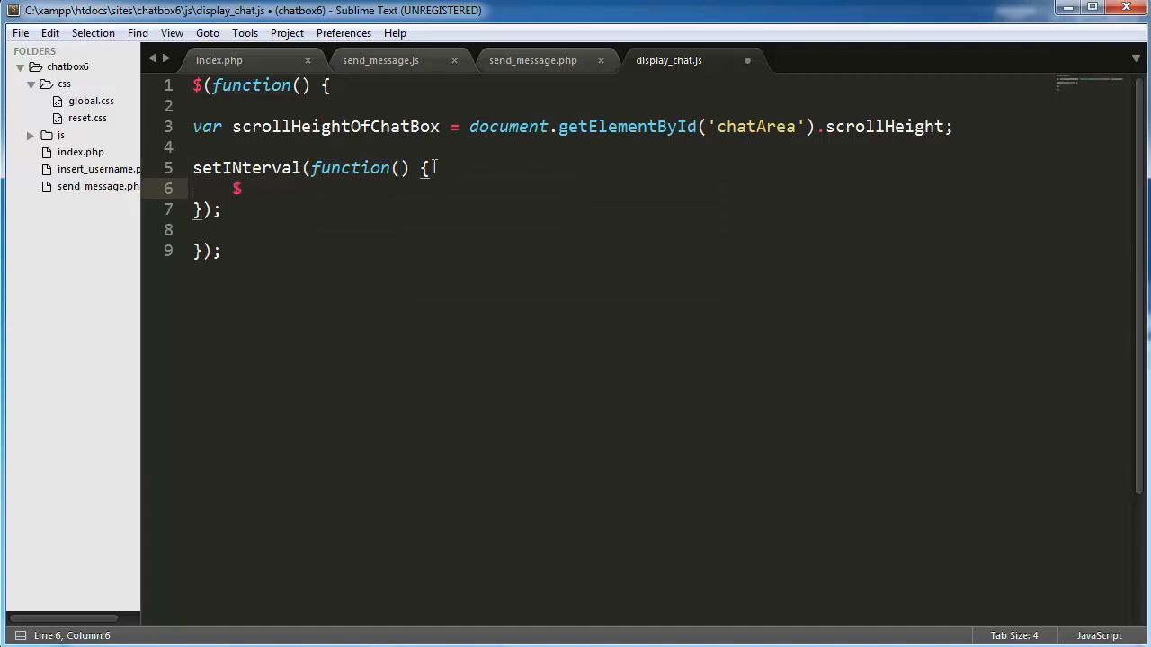
{"action": "type", "text": "()"}
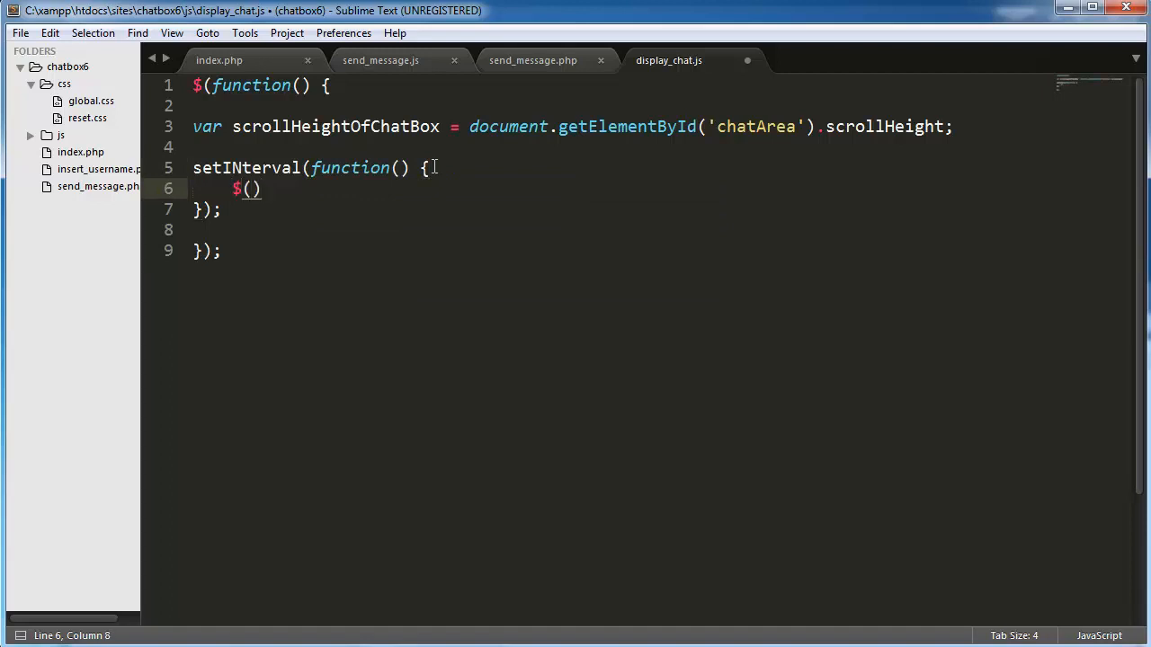